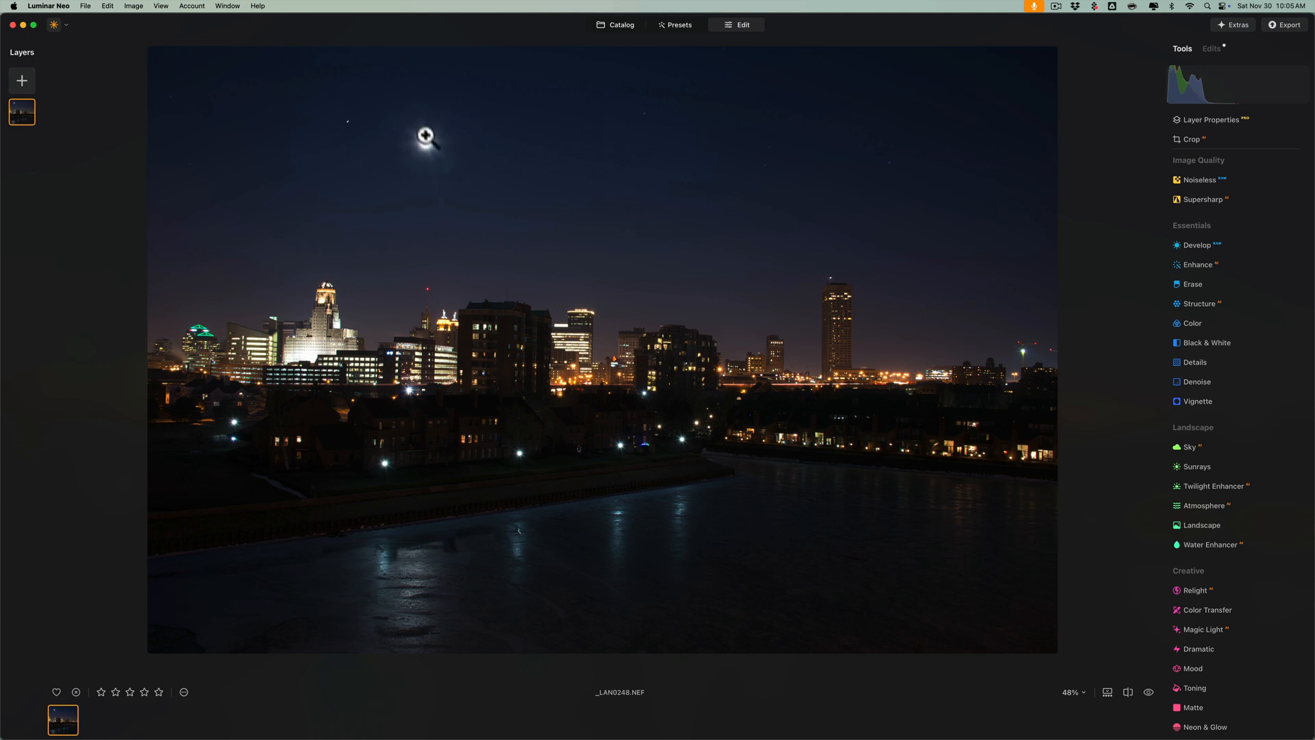
mouse_move(580, 167)
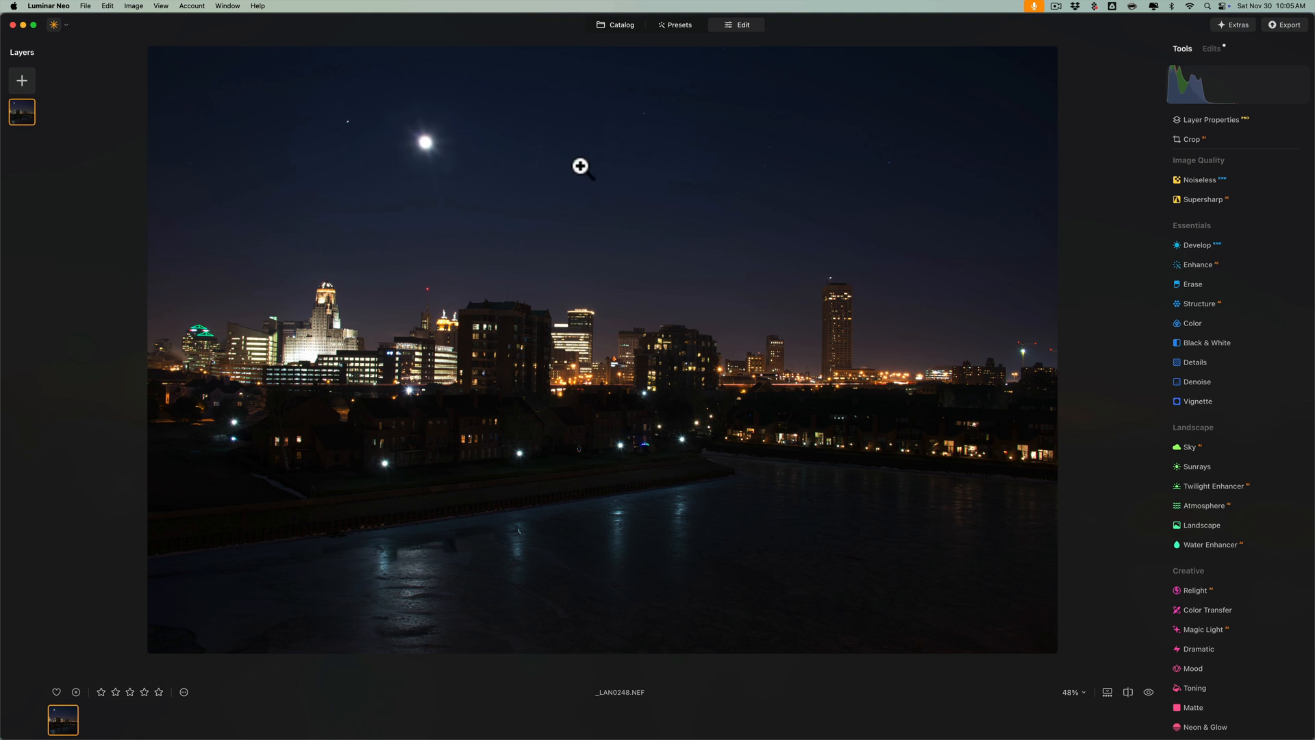
mouse_move(610, 165)
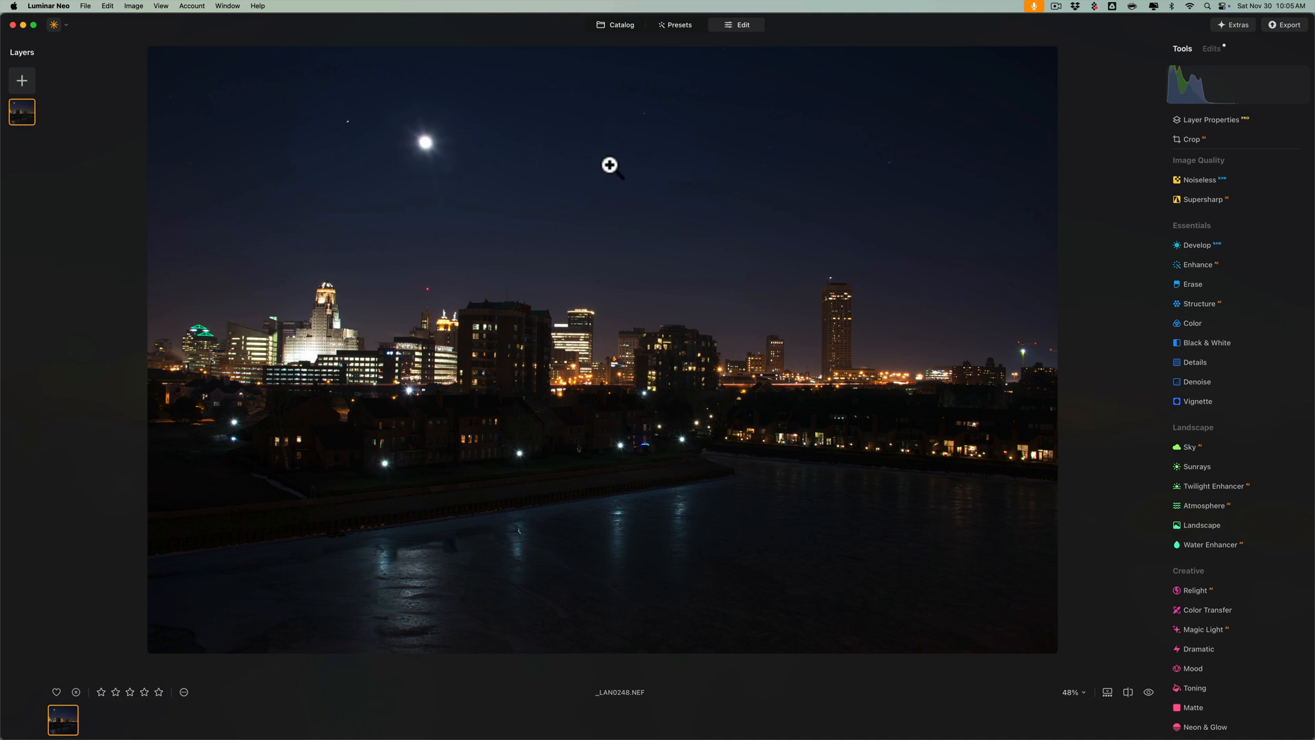
mouse_move(503, 166)
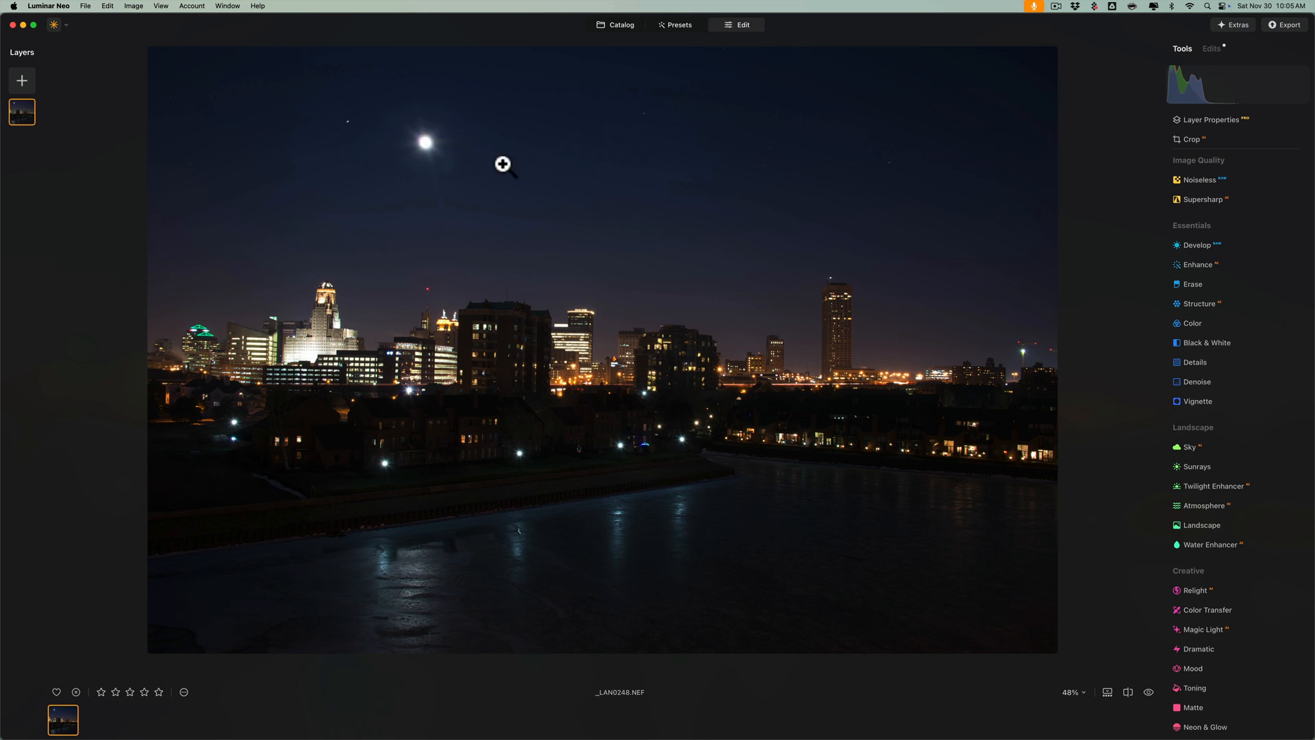
mouse_move(413, 132)
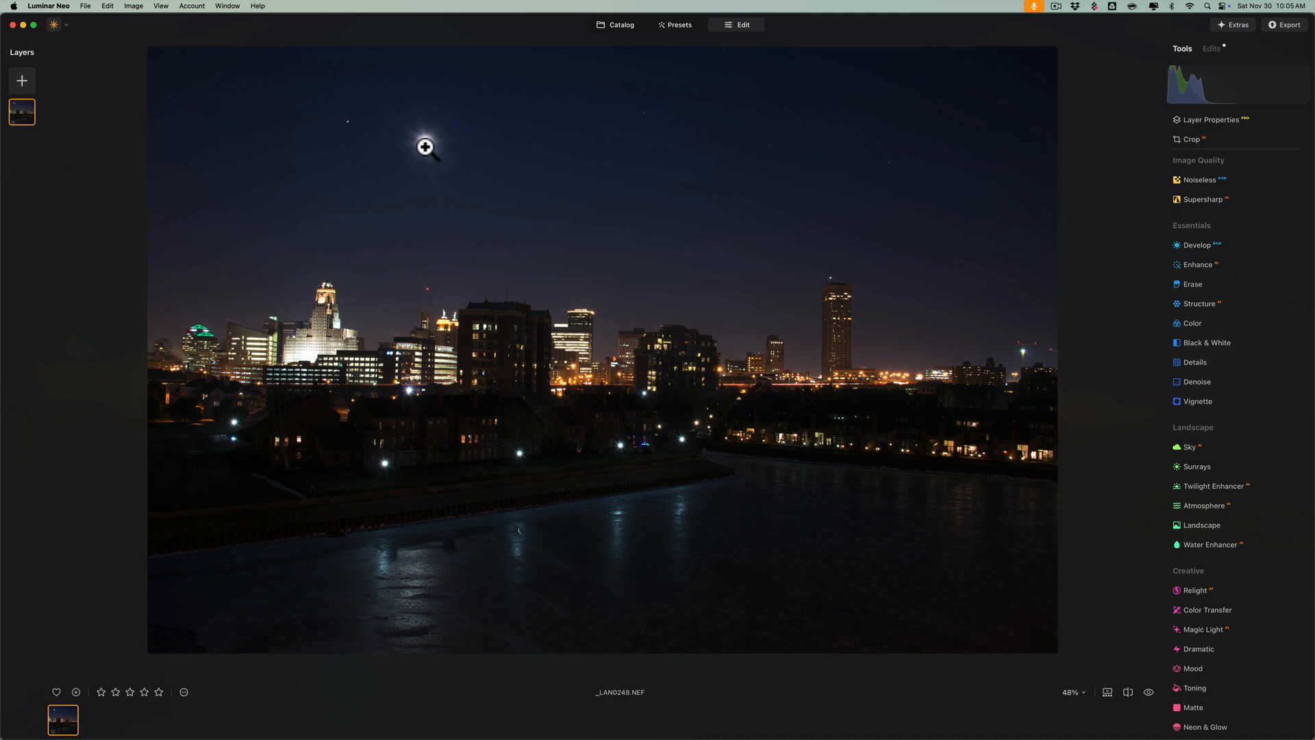
mouse_move(420, 144)
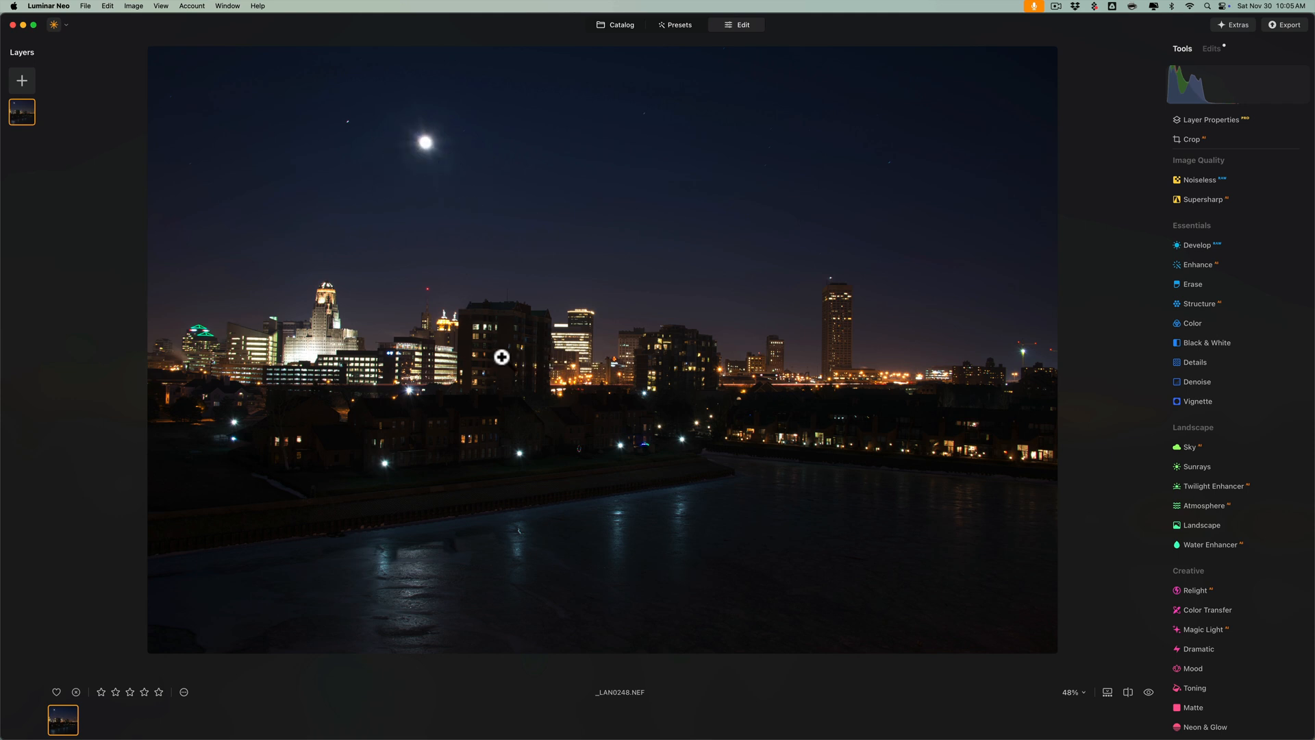
mouse_move(427, 137)
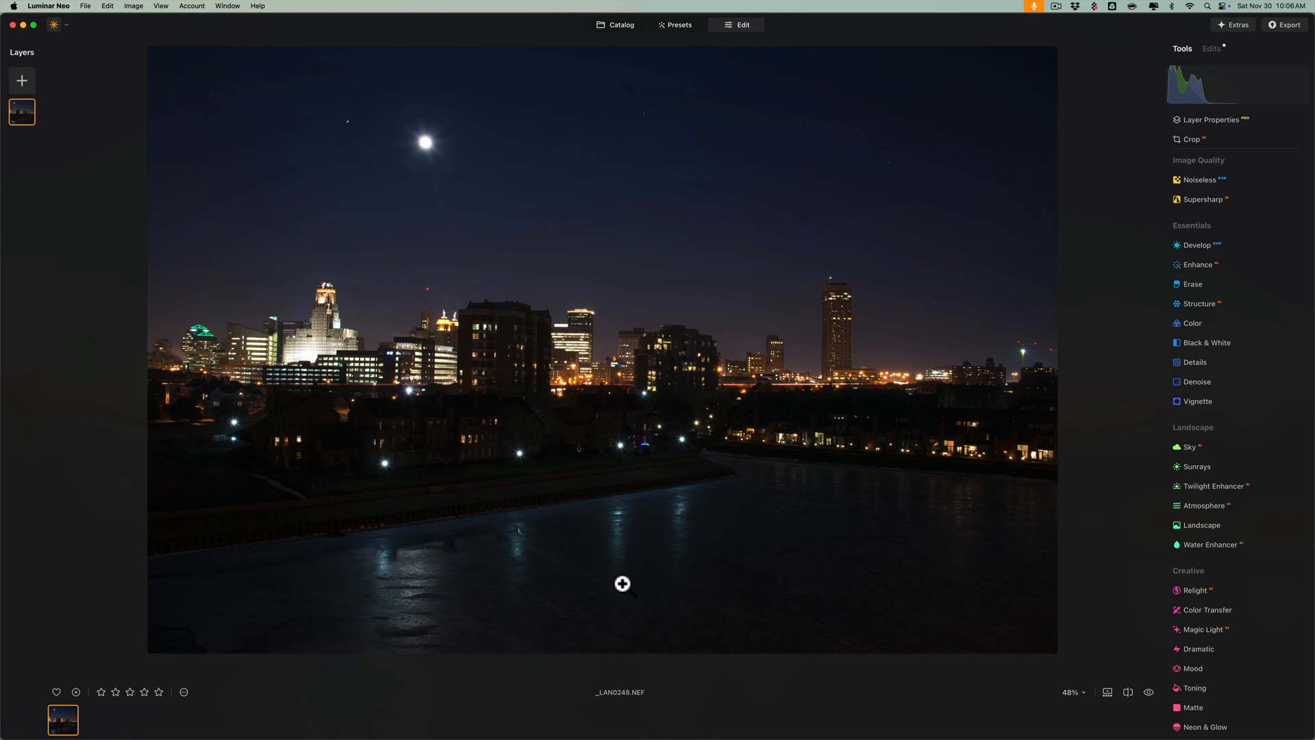
mouse_move(400, 592)
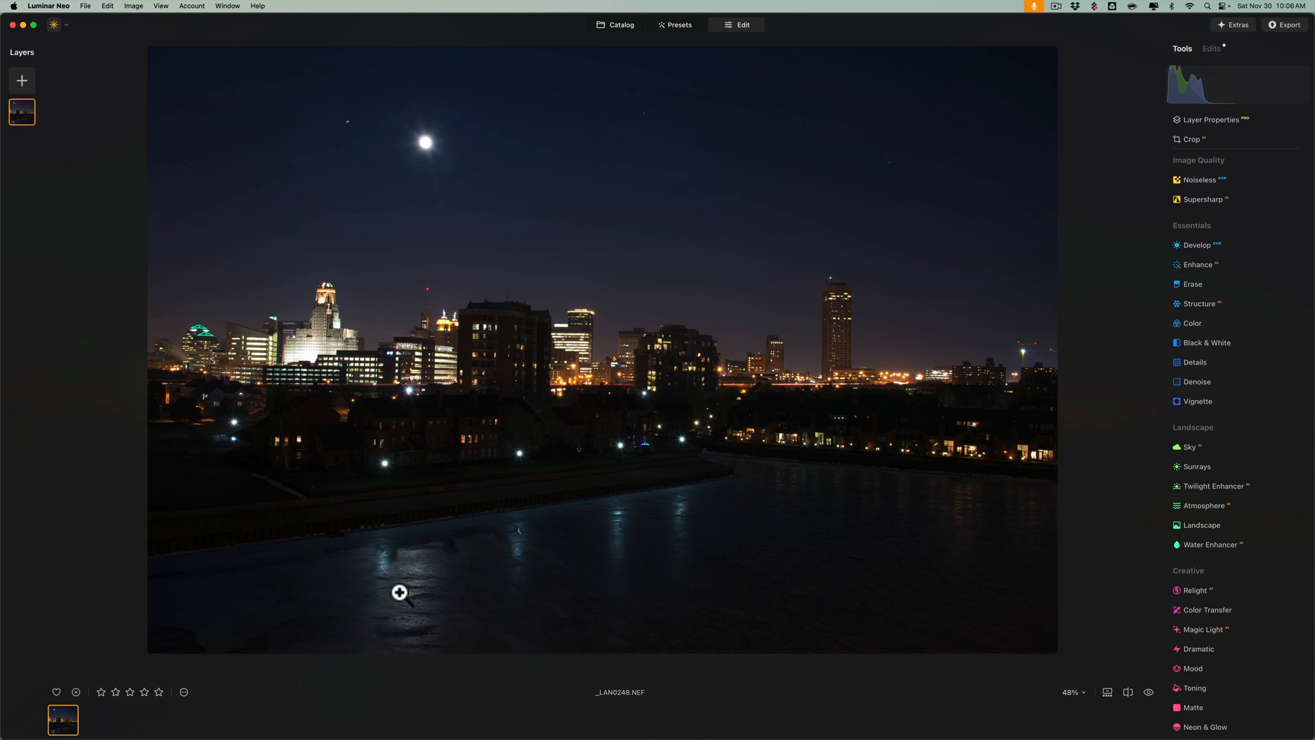
mouse_move(420, 583)
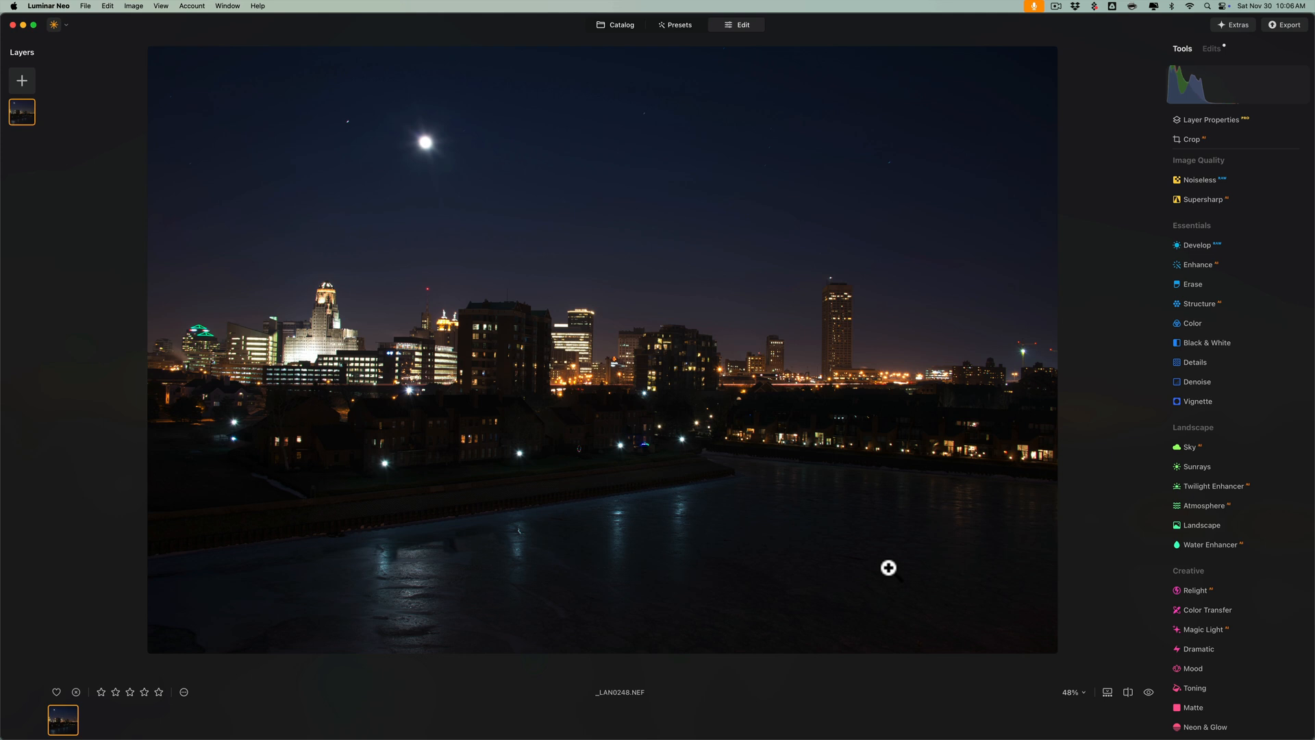
mouse_move(737, 526)
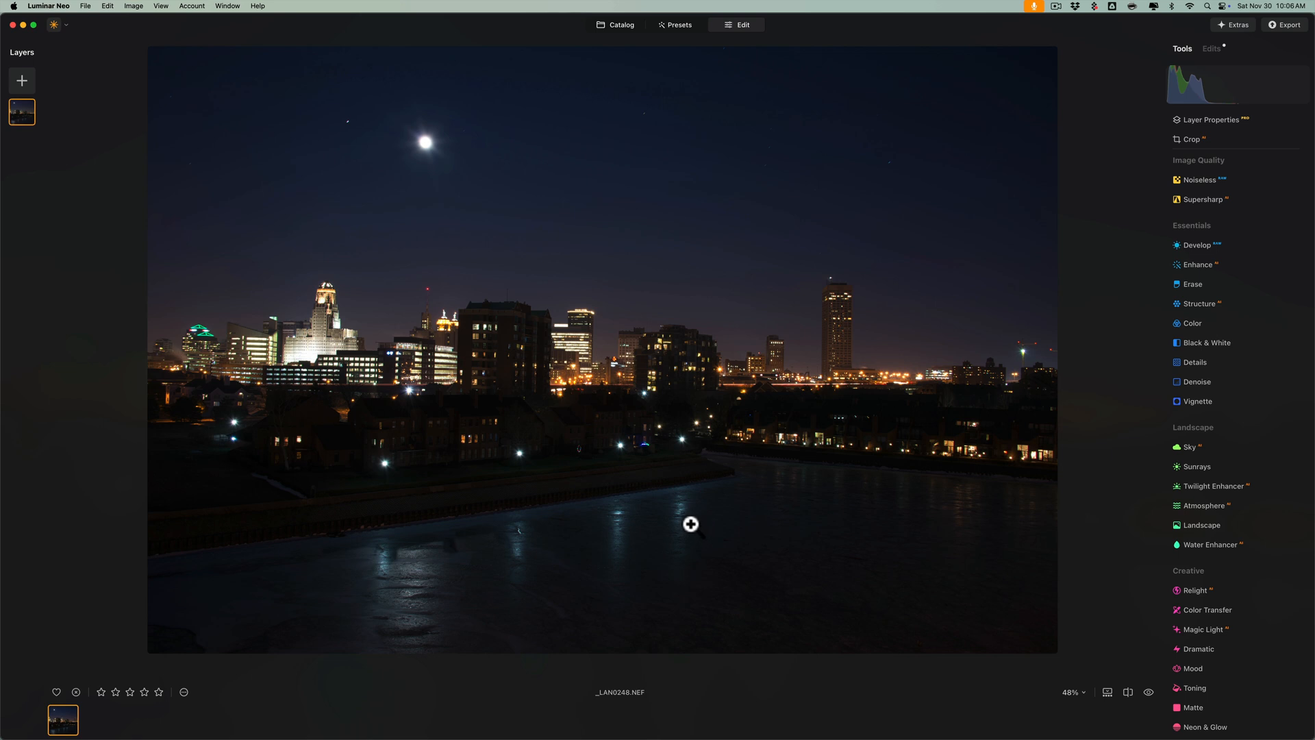
mouse_move(632, 531)
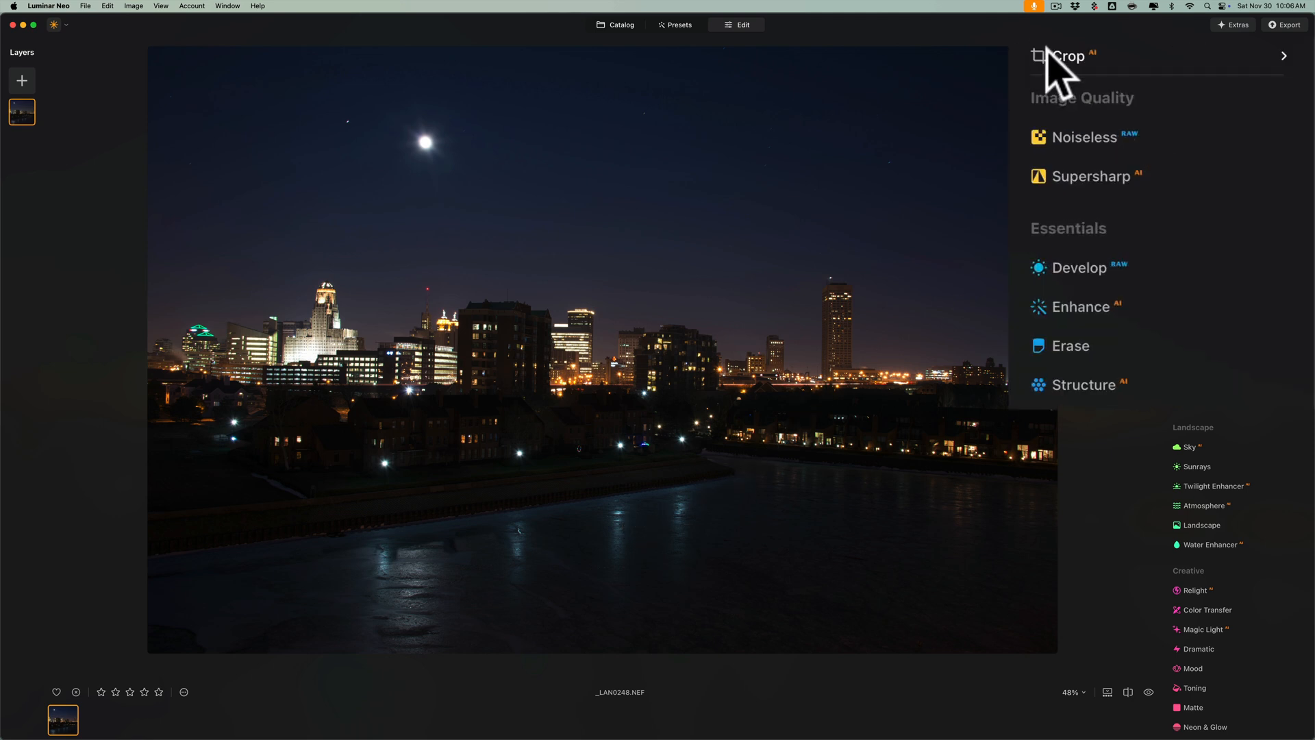
Straighten the horizon with a slight rotation in Crop and apply the crop.
left_click(1070, 55)
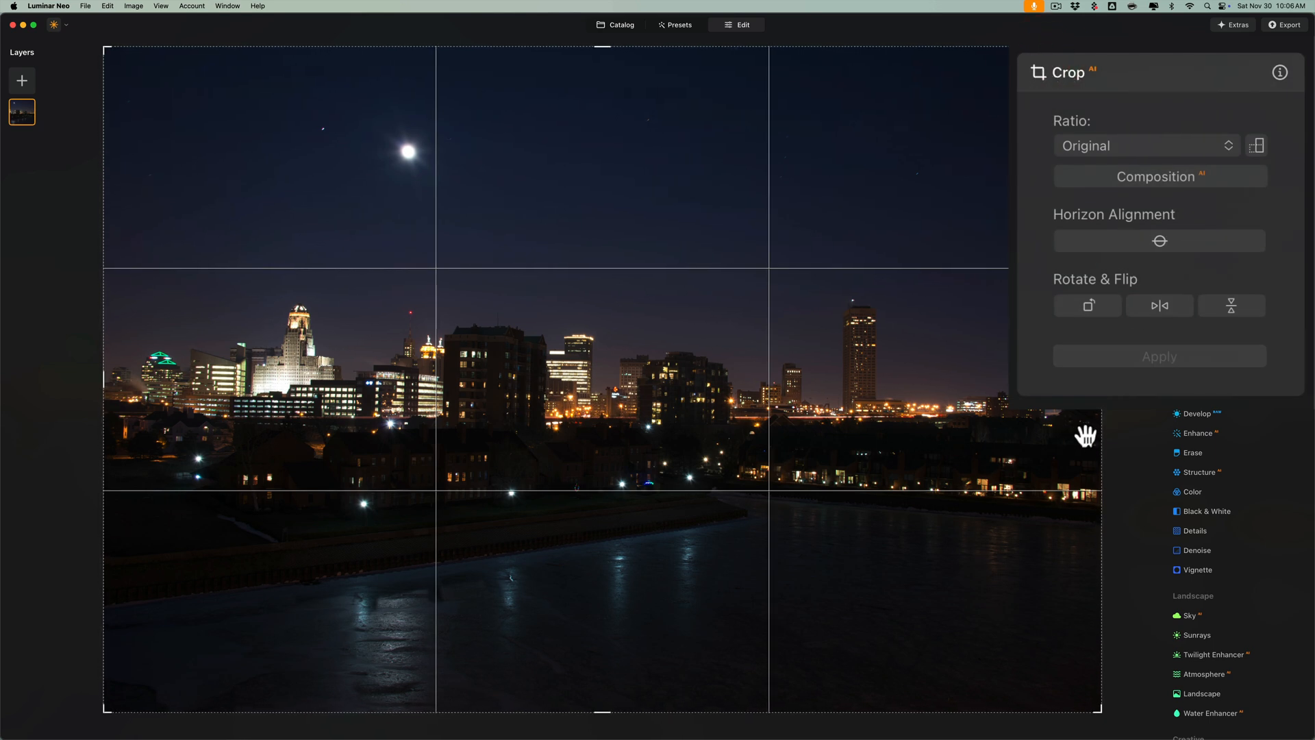
mouse_move(1107, 433)
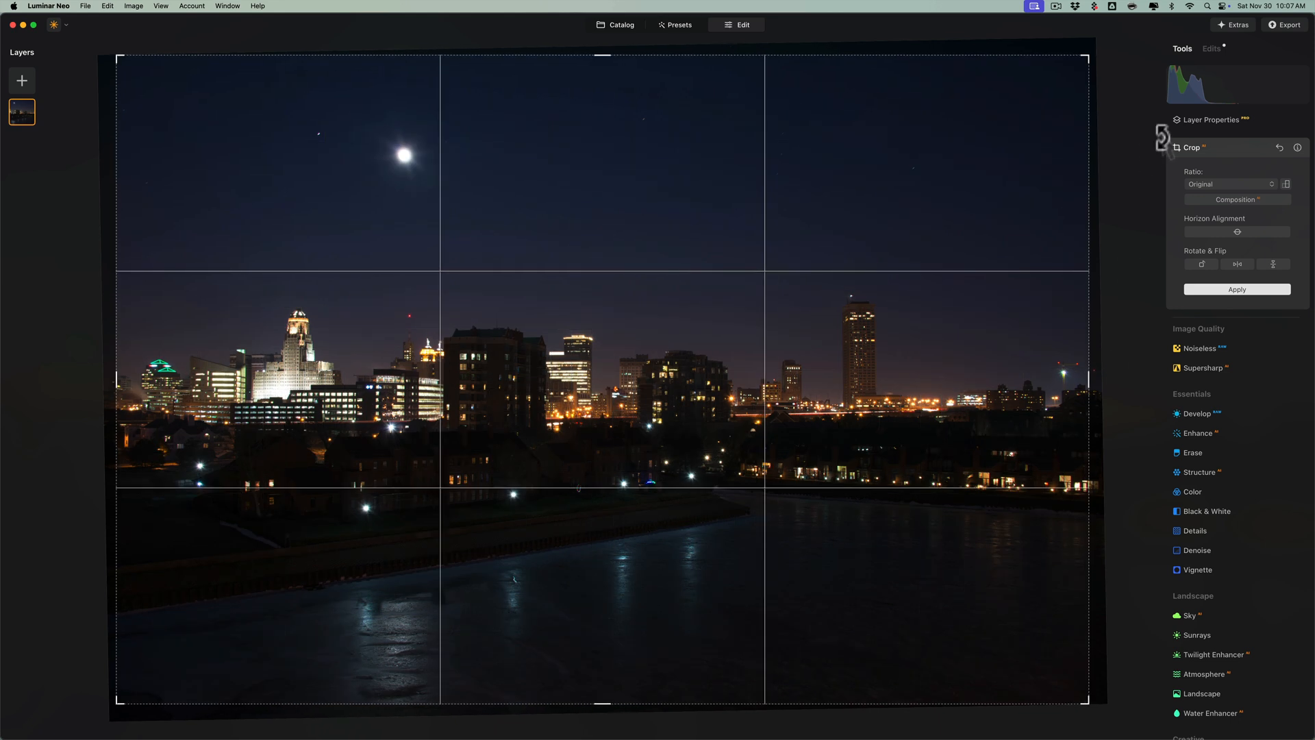
left_click(1235, 289)
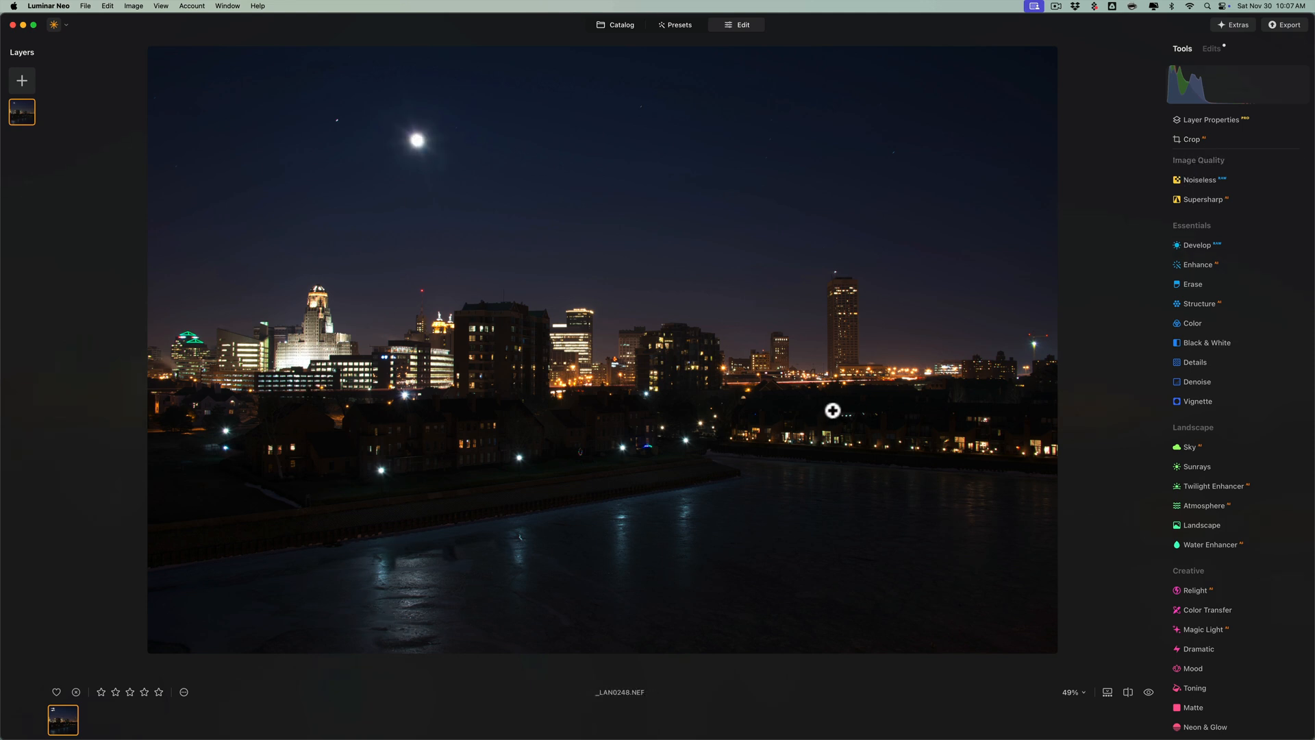
With a larger Erase brush, paint over the moon, its glow and a nearby star and erase them.
left_click(1189, 283)
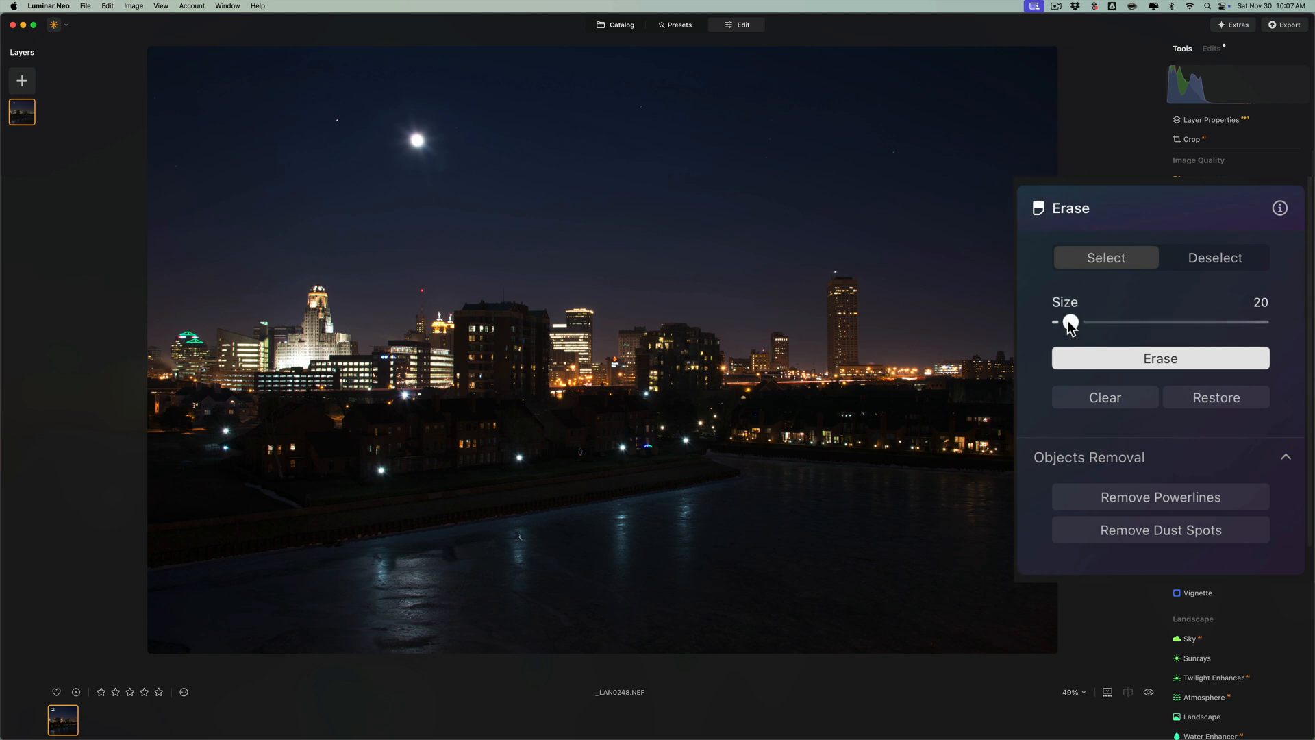
left_click_drag(1071, 321, 1084, 321)
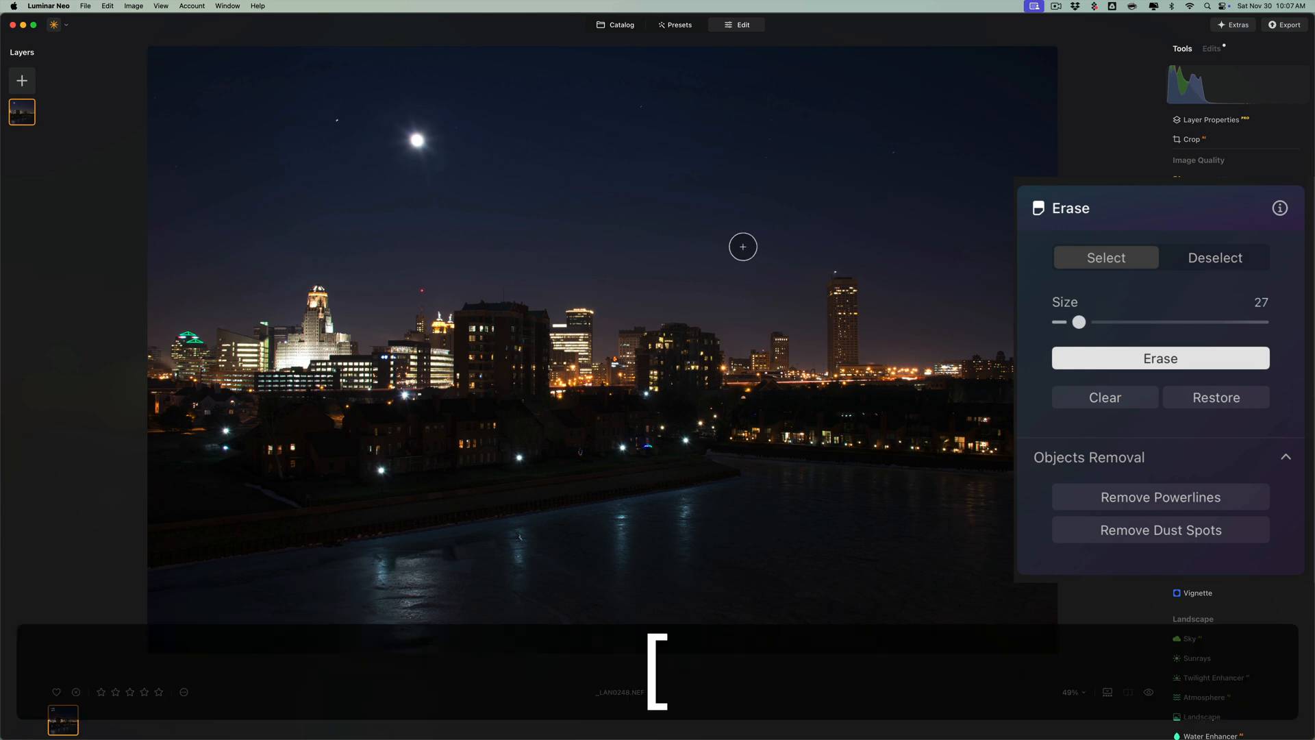
left_click_drag(1079, 321, 1086, 321)
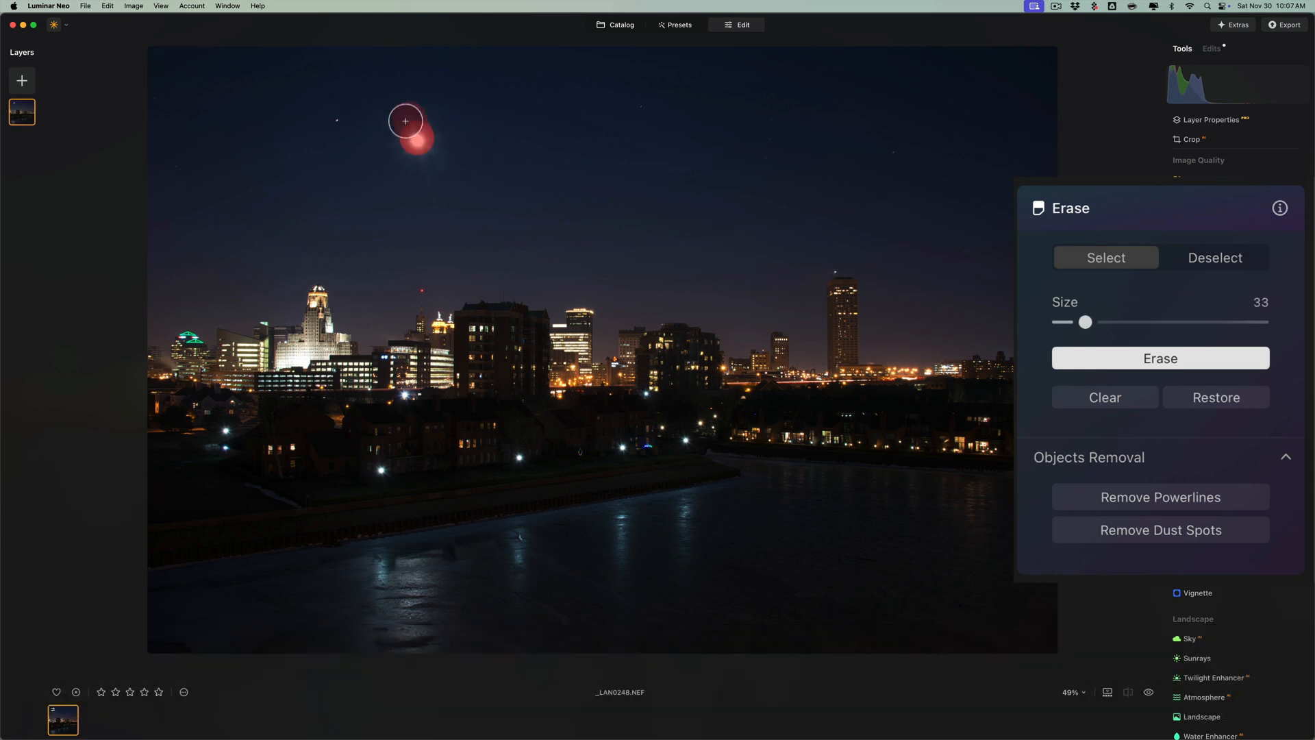
left_click_drag(405, 120, 434, 144)
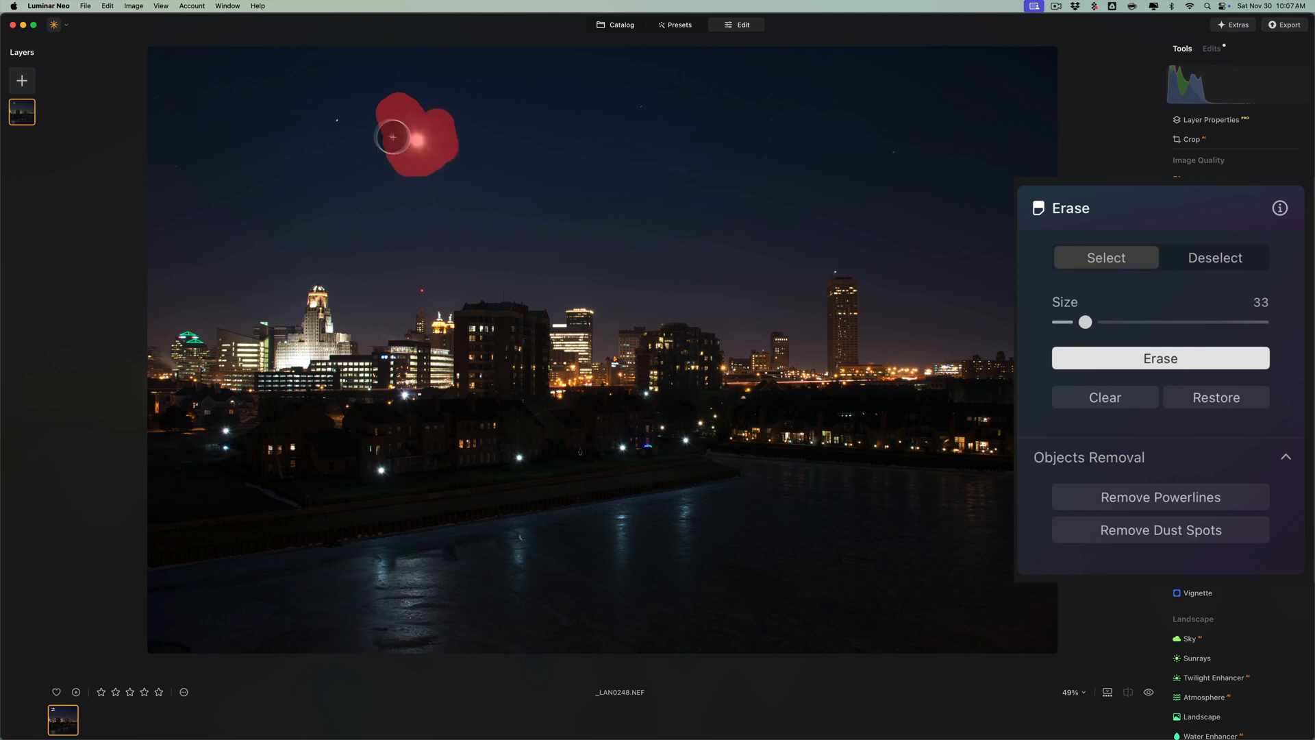
left_click_drag(393, 137, 399, 156)
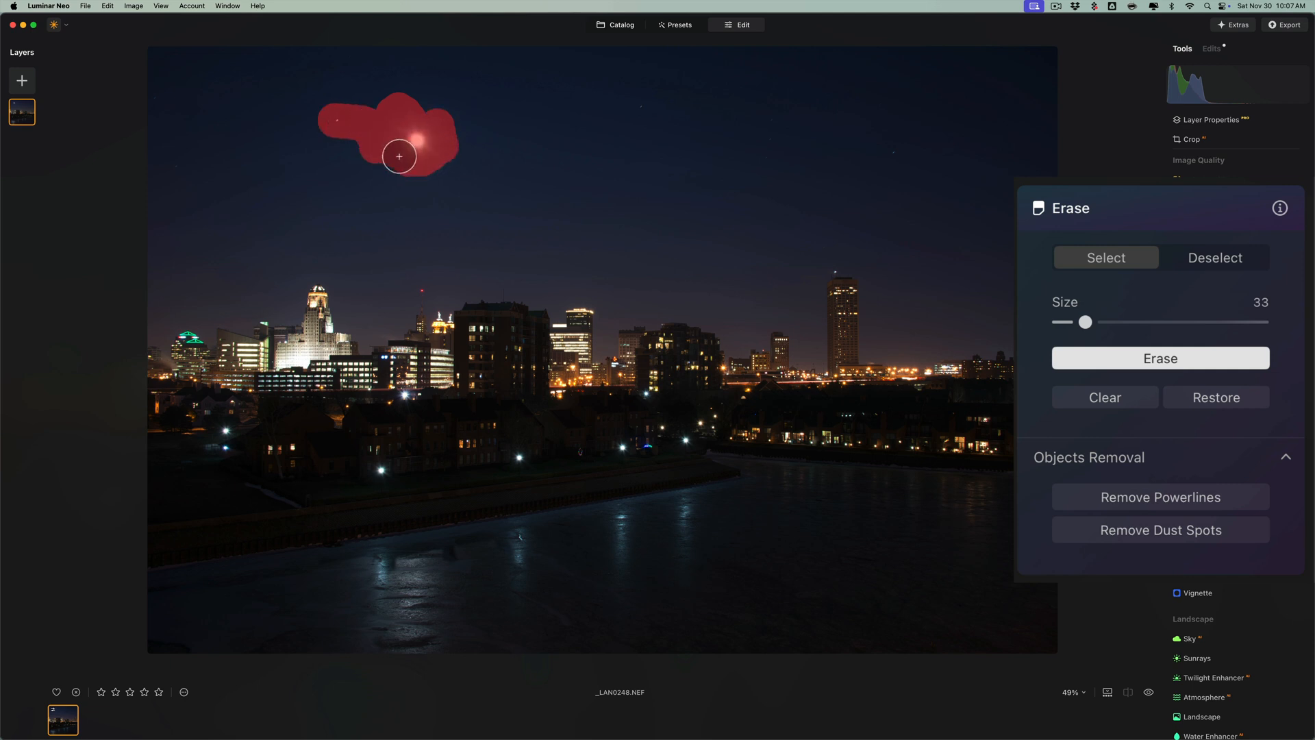
left_click(1160, 357)
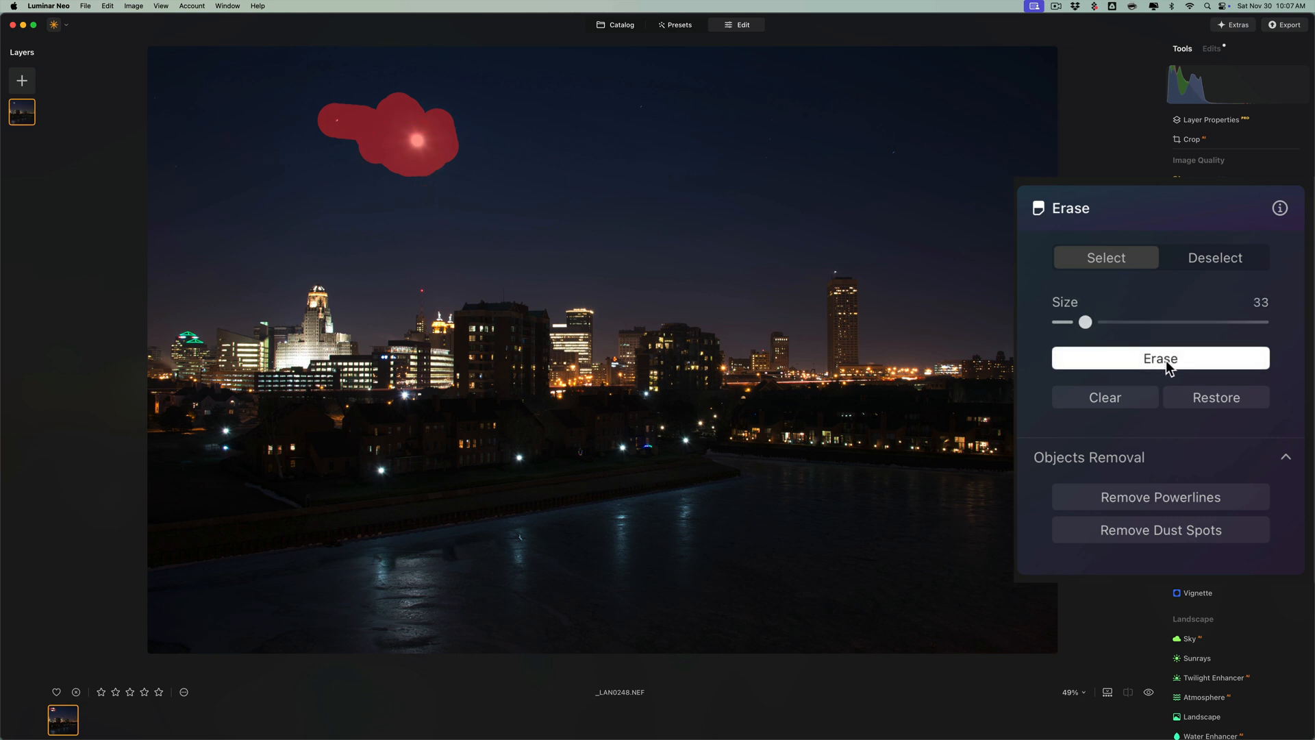
left_click(1160, 357)
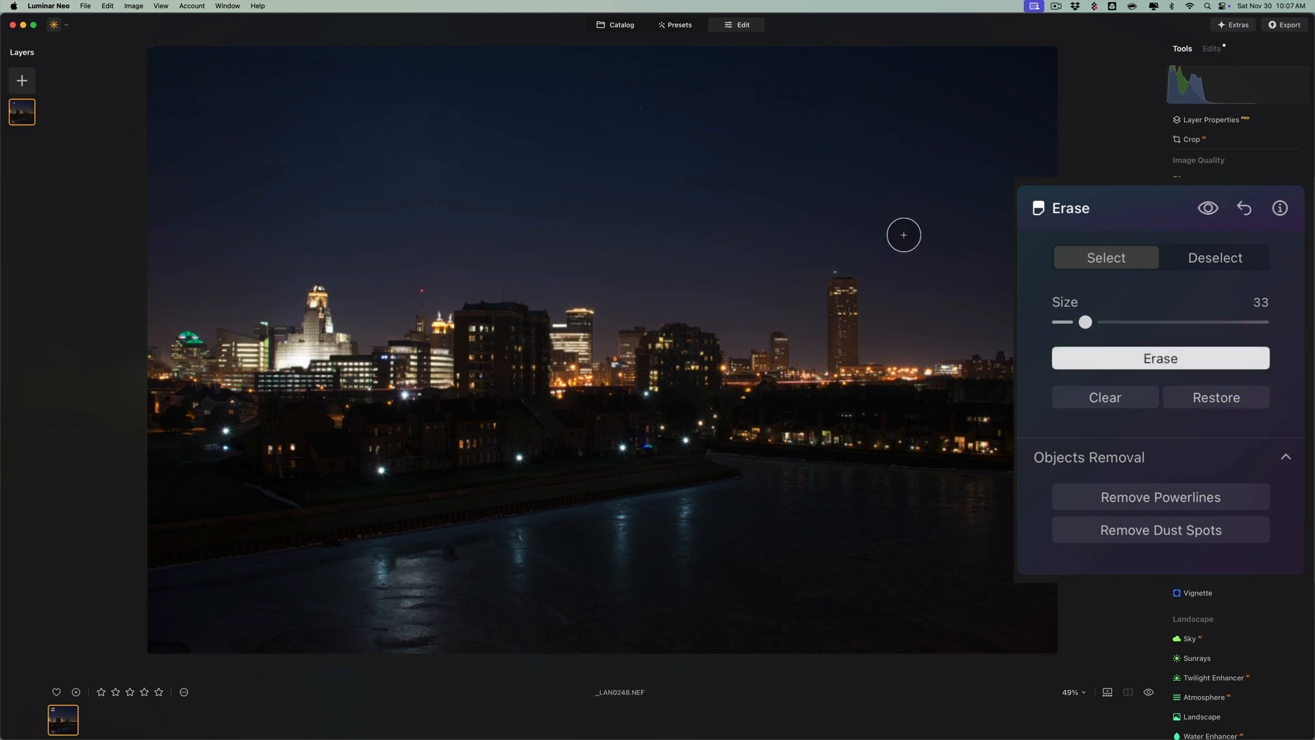
Mark the leftover glow where the moon was and erase it too.
left_click_drag(903, 234, 446, 151)
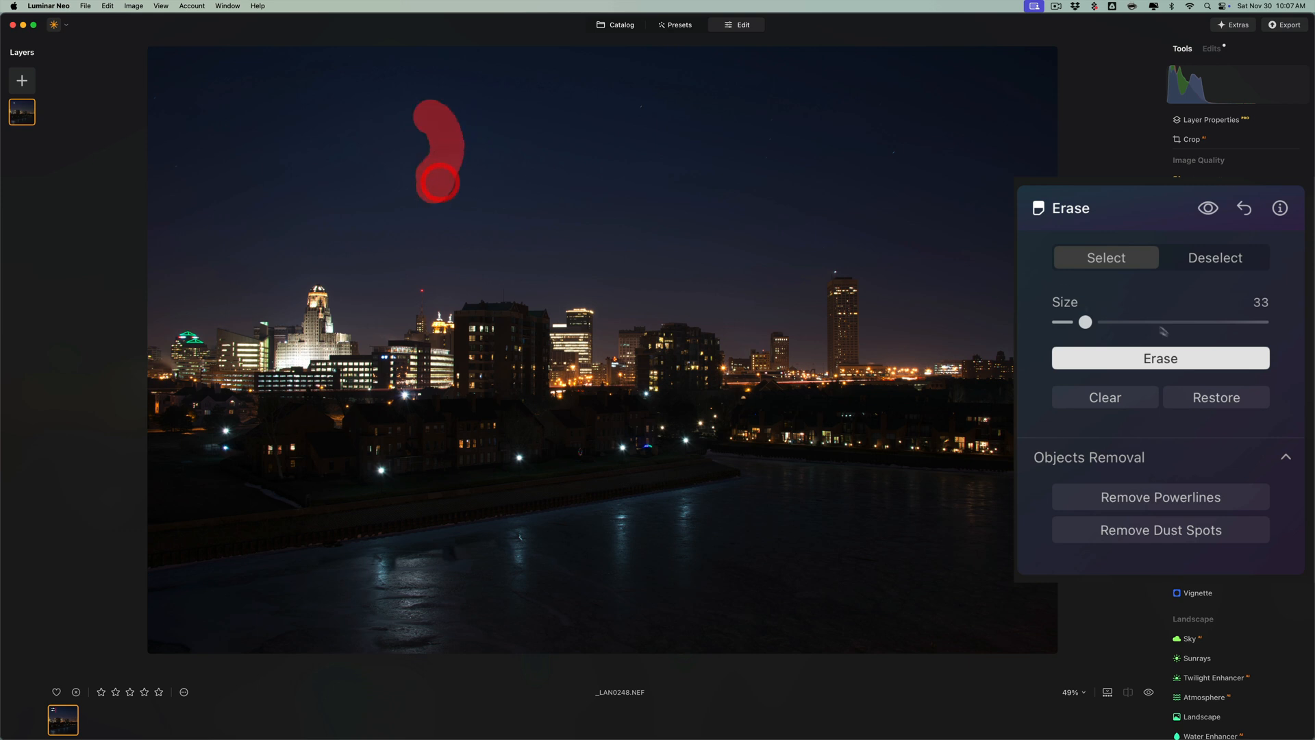
left_click(1160, 358)
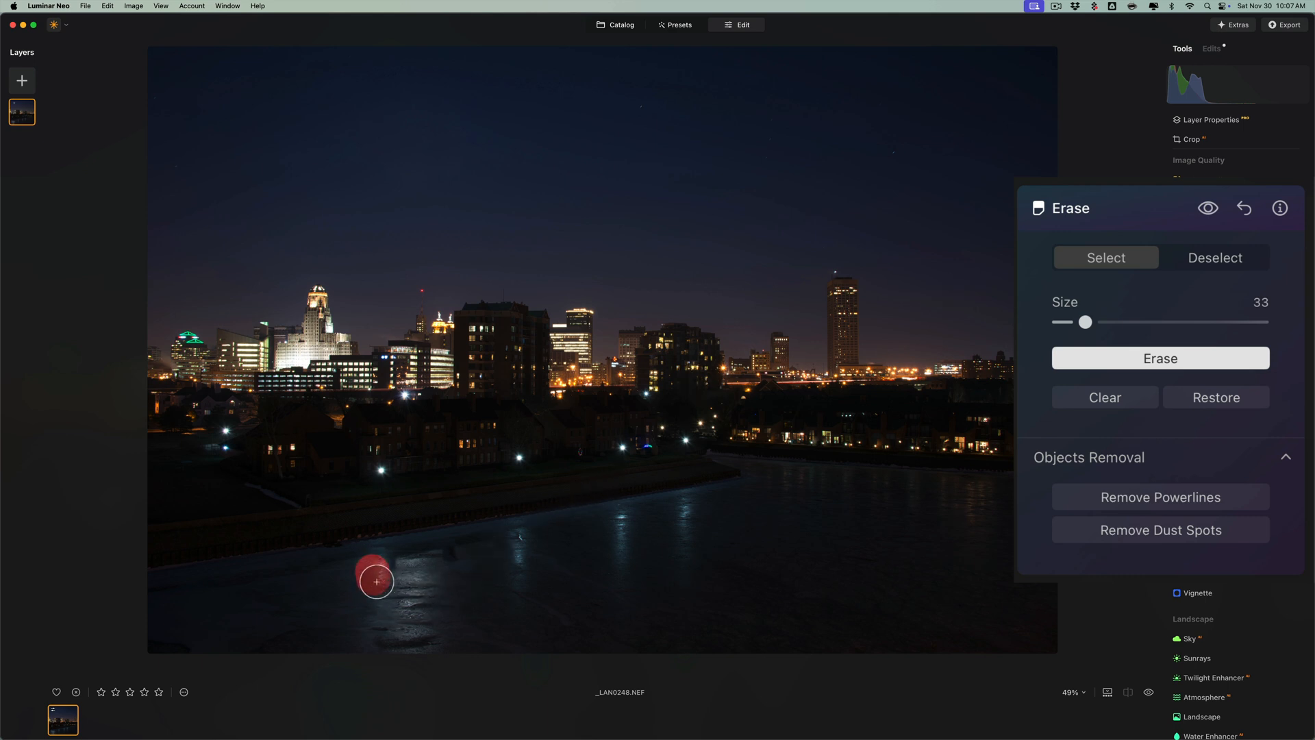
left_click_drag(375, 580, 447, 574)
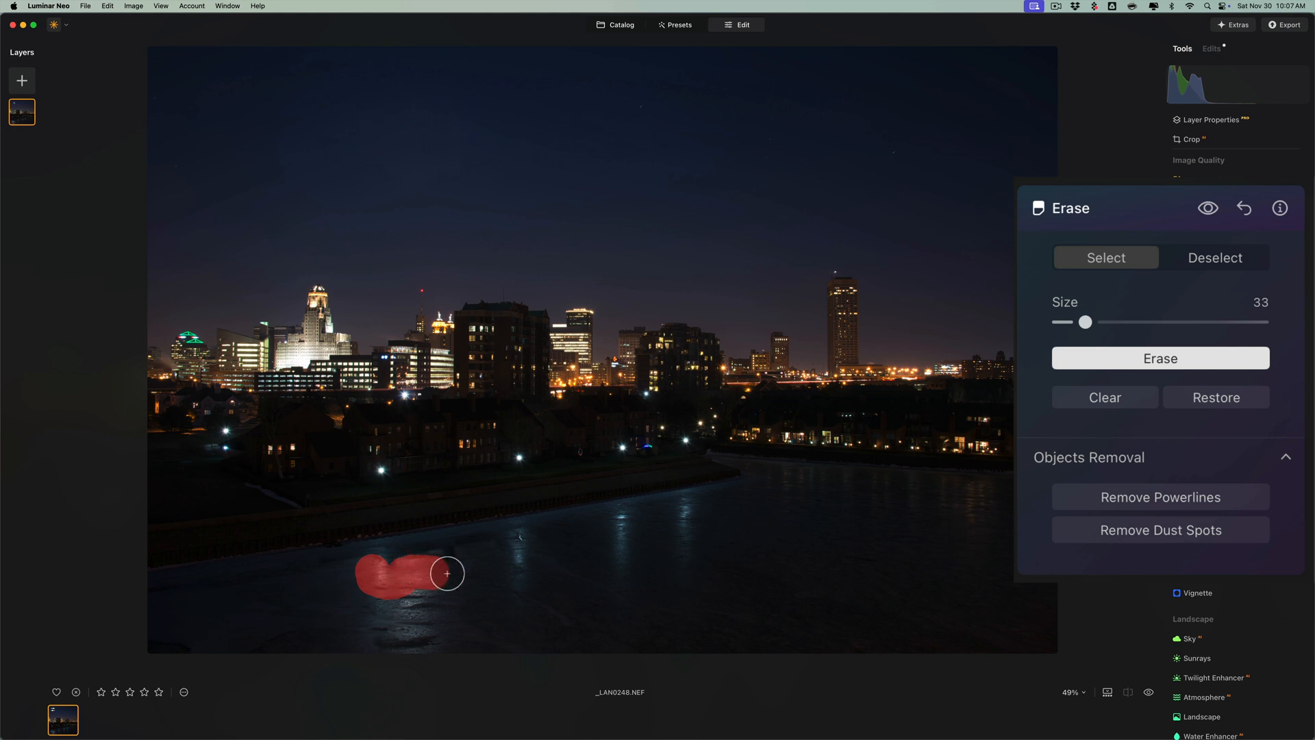
left_click_drag(447, 574, 356, 651)
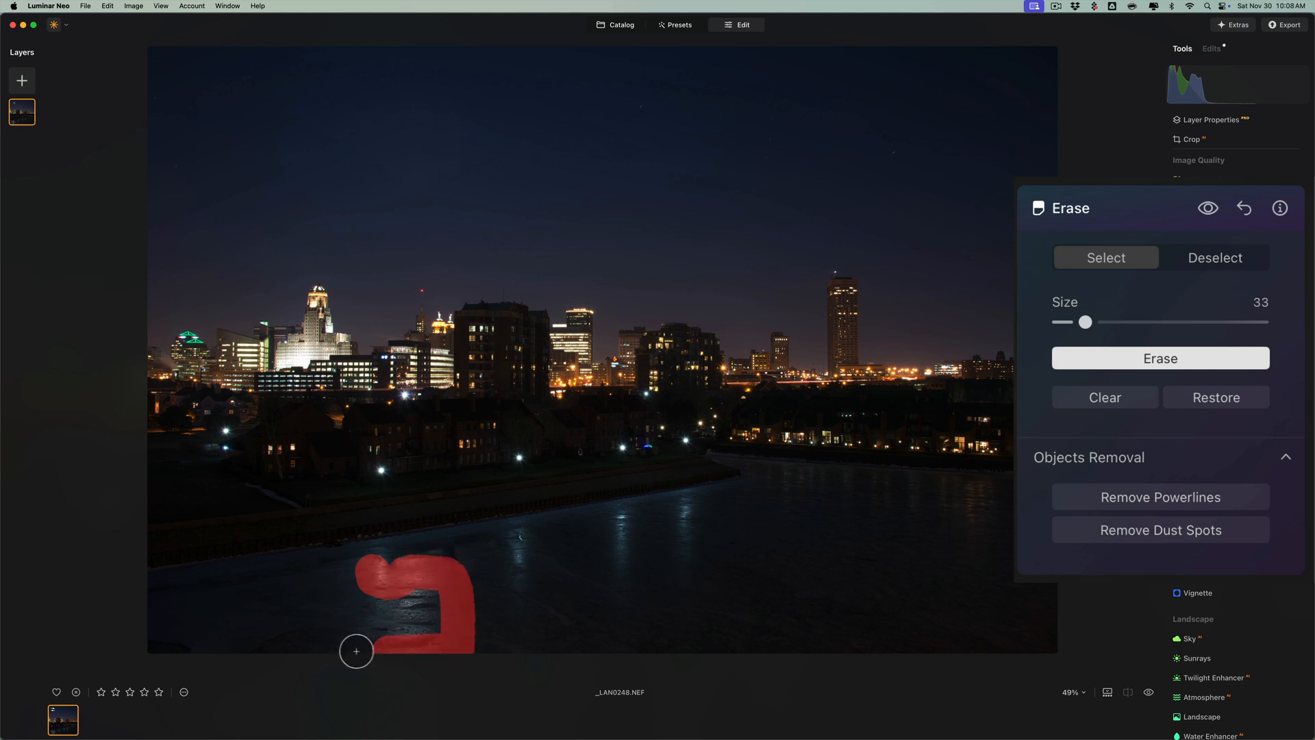
left_click_drag(356, 650, 430, 616)
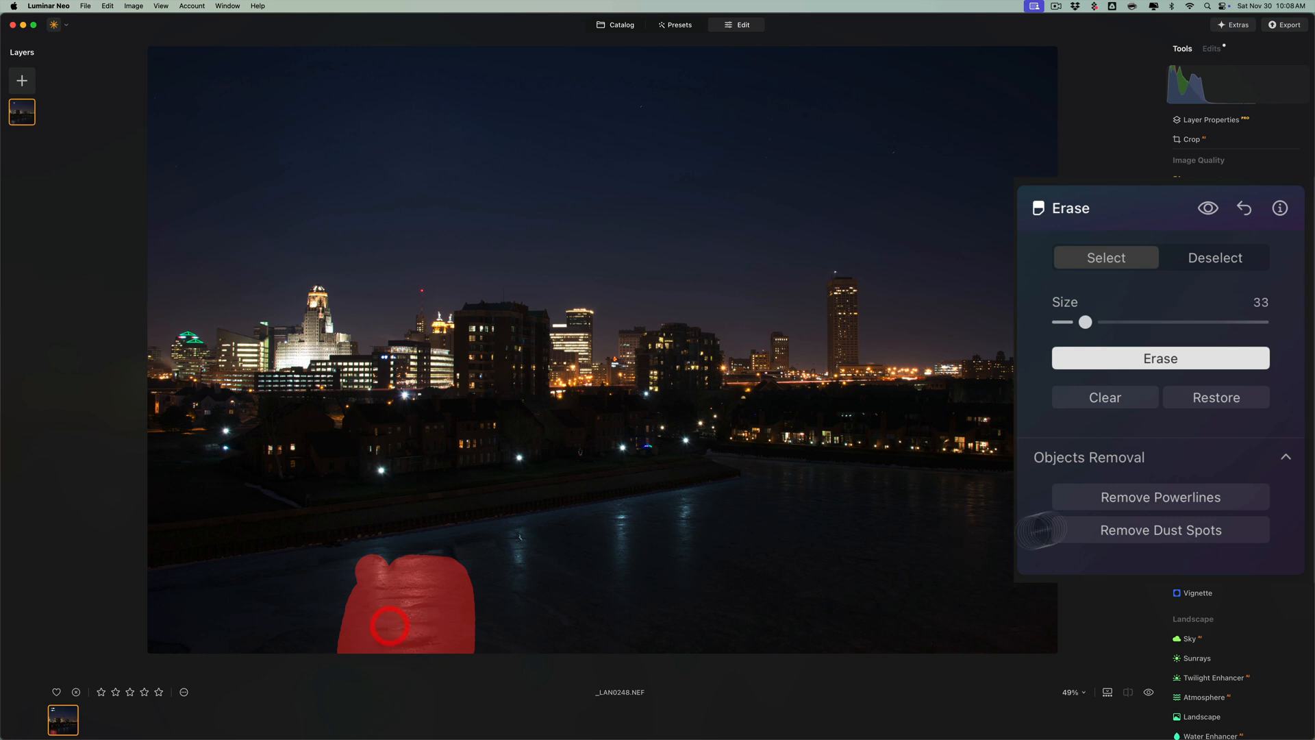
left_click(1160, 357)
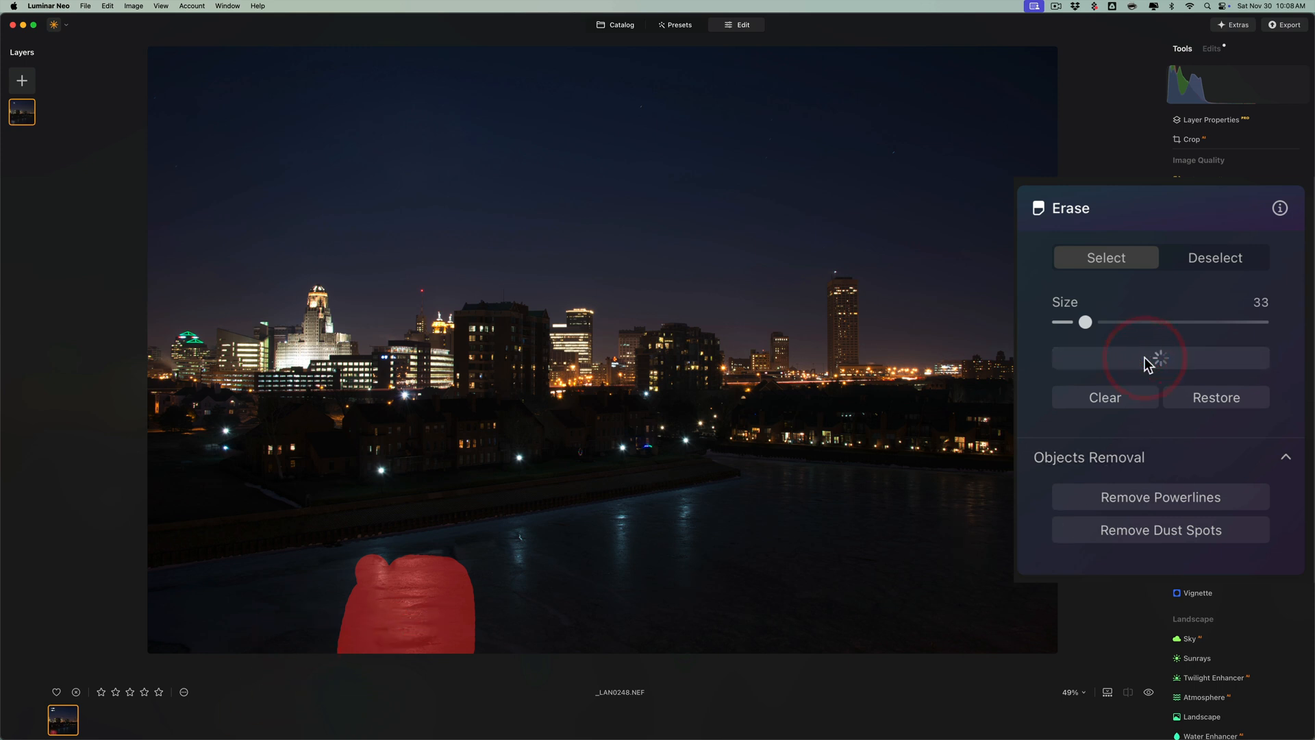
left_click(1160, 358)
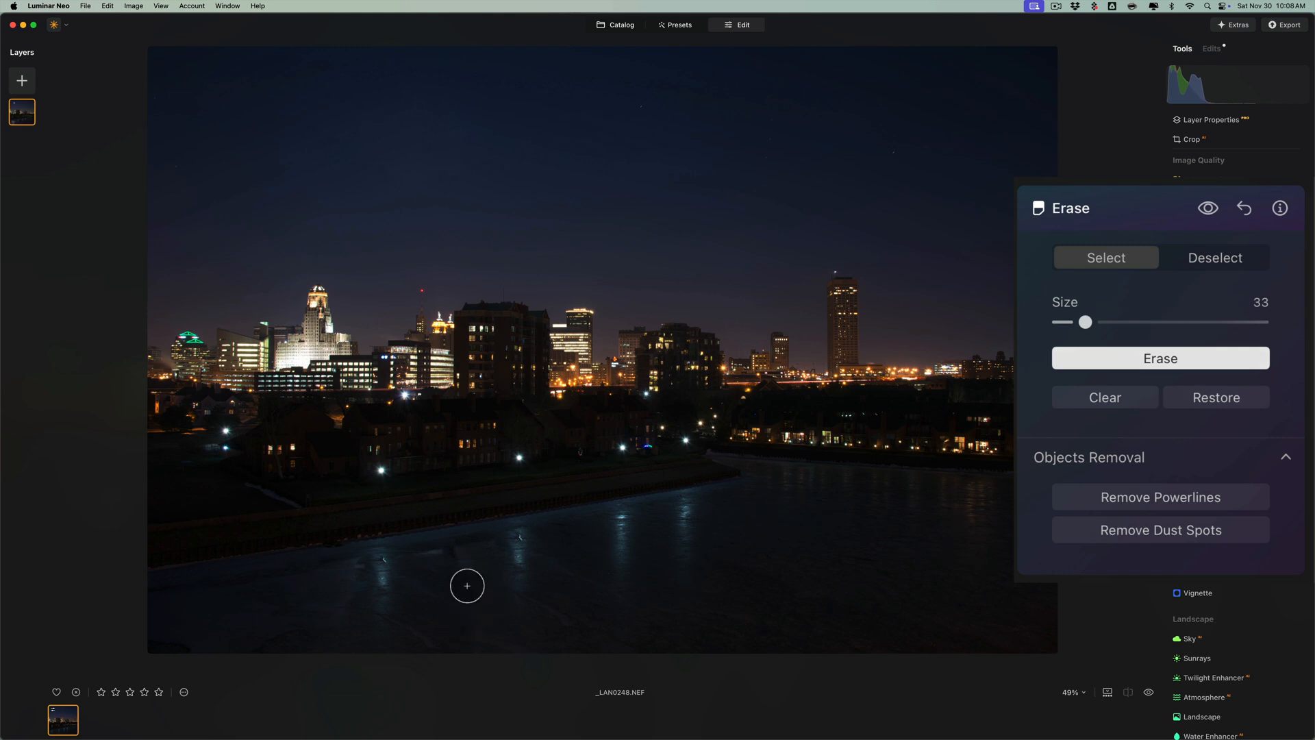
left_click_drag(1085, 321, 1071, 321)
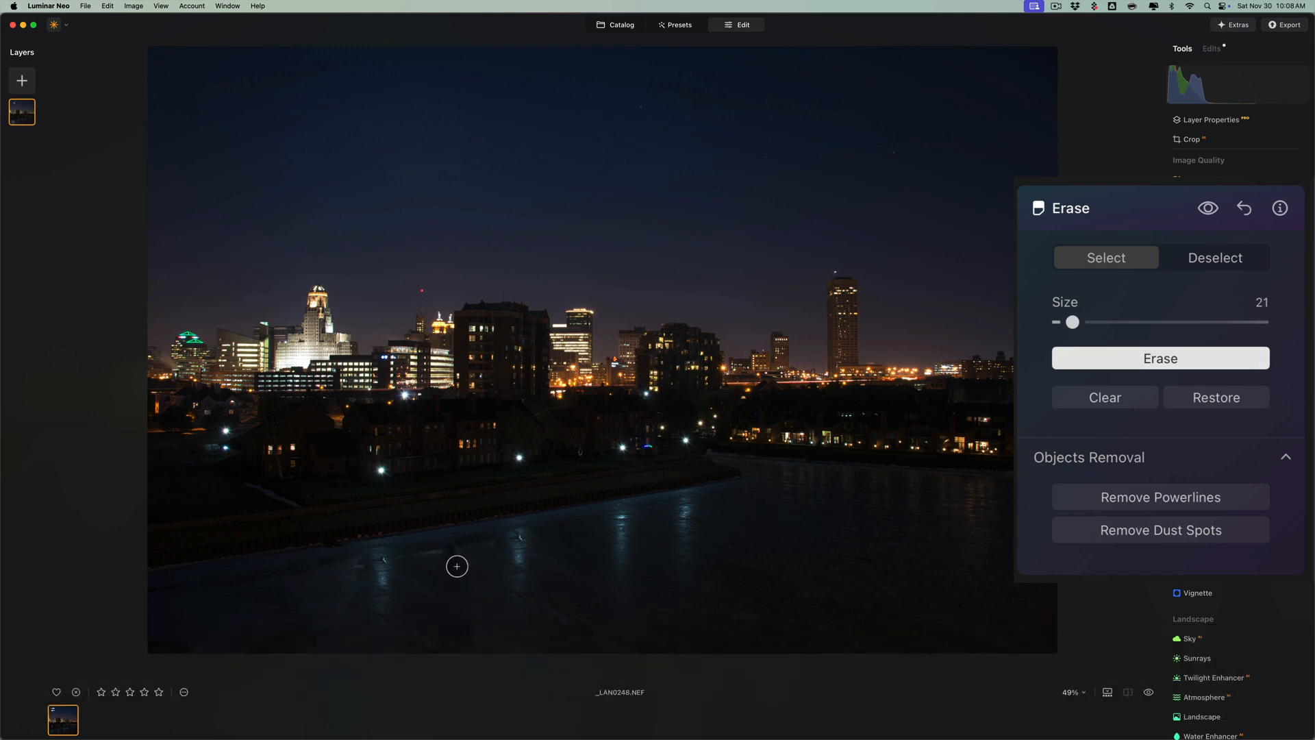
left_click_drag(457, 566, 472, 662)
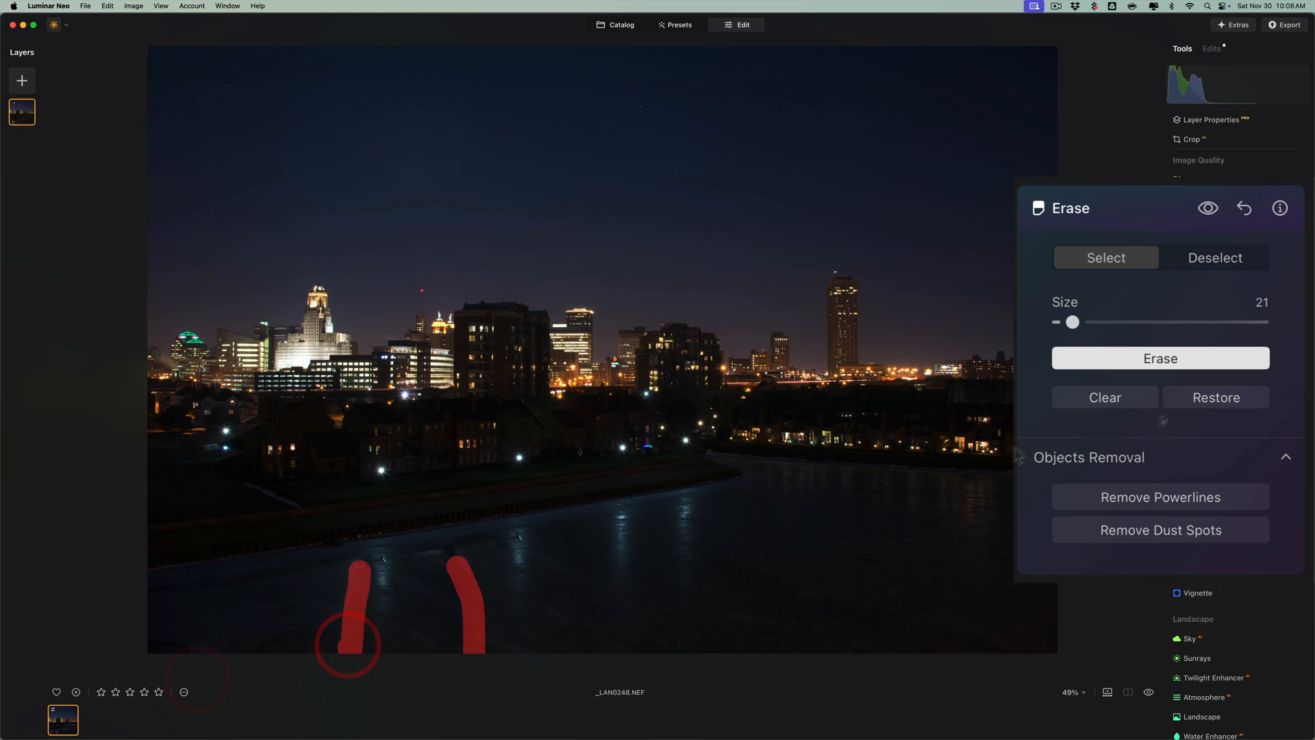
left_click(1158, 357)
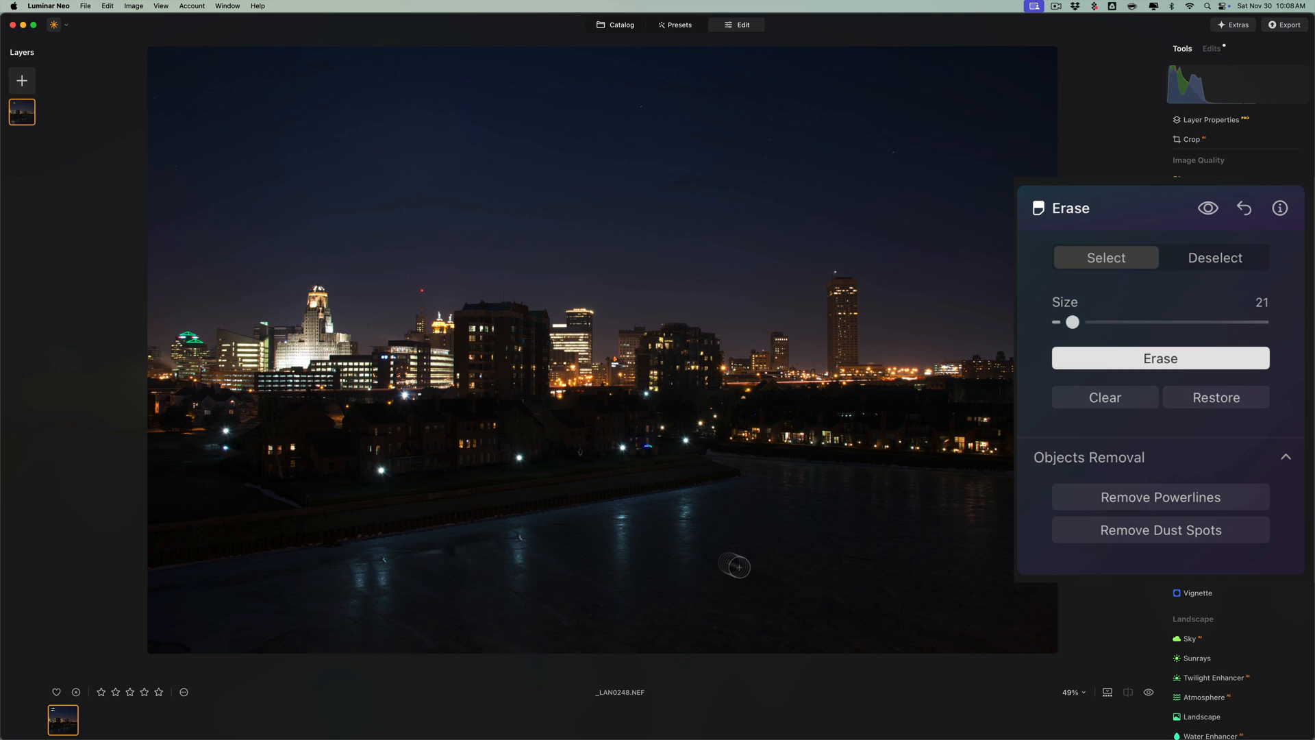
mouse_move(767, 577)
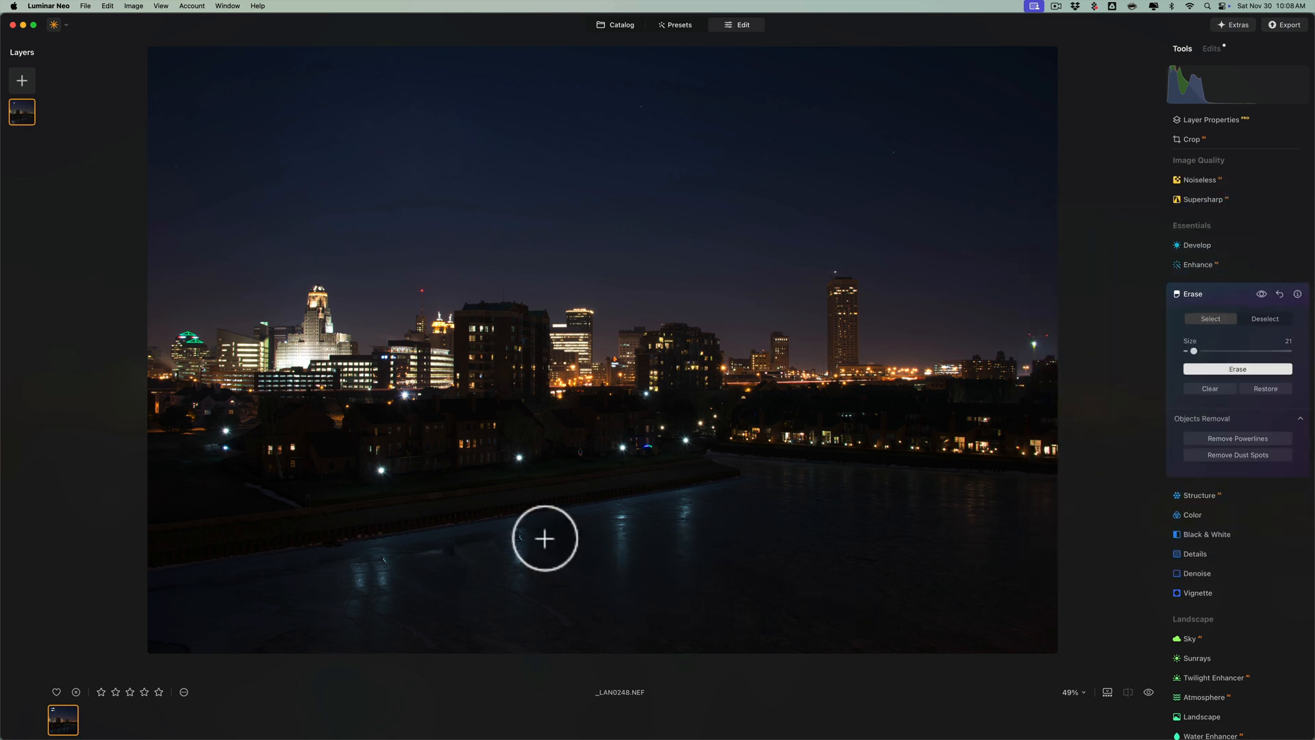
mouse_move(352, 575)
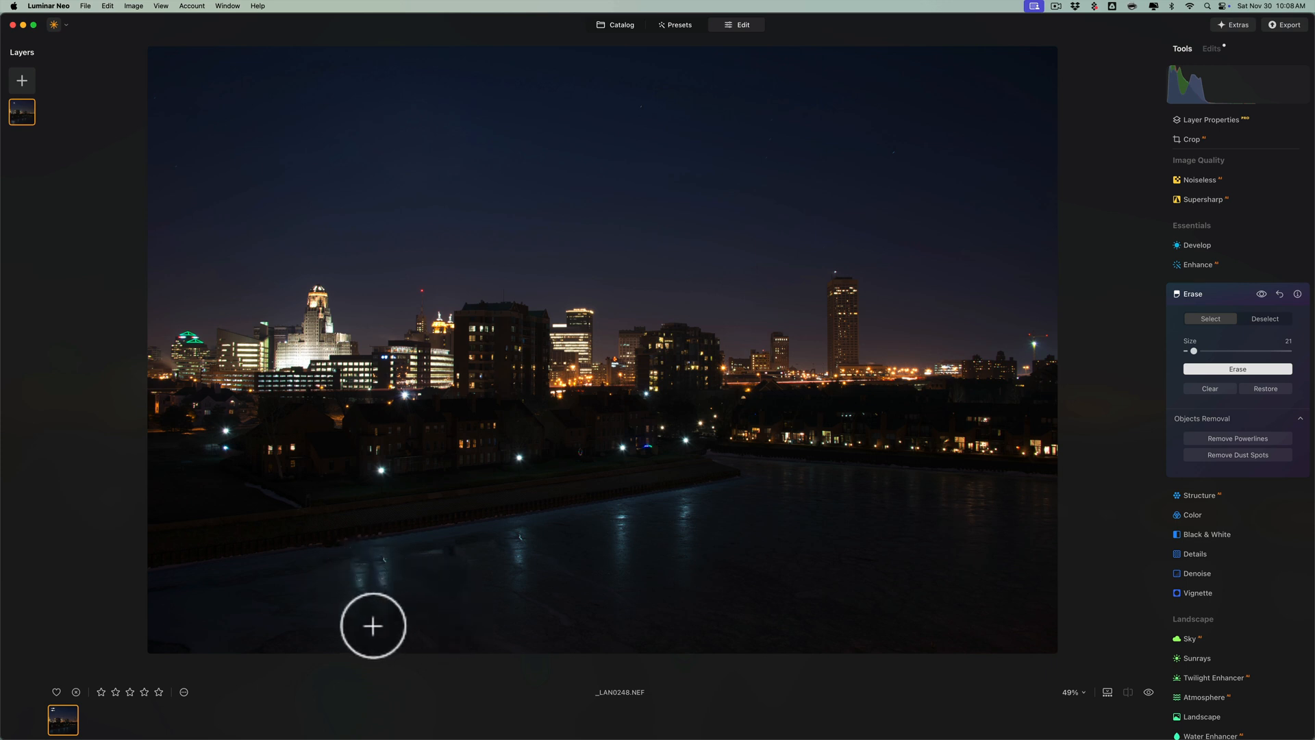
mouse_move(442, 572)
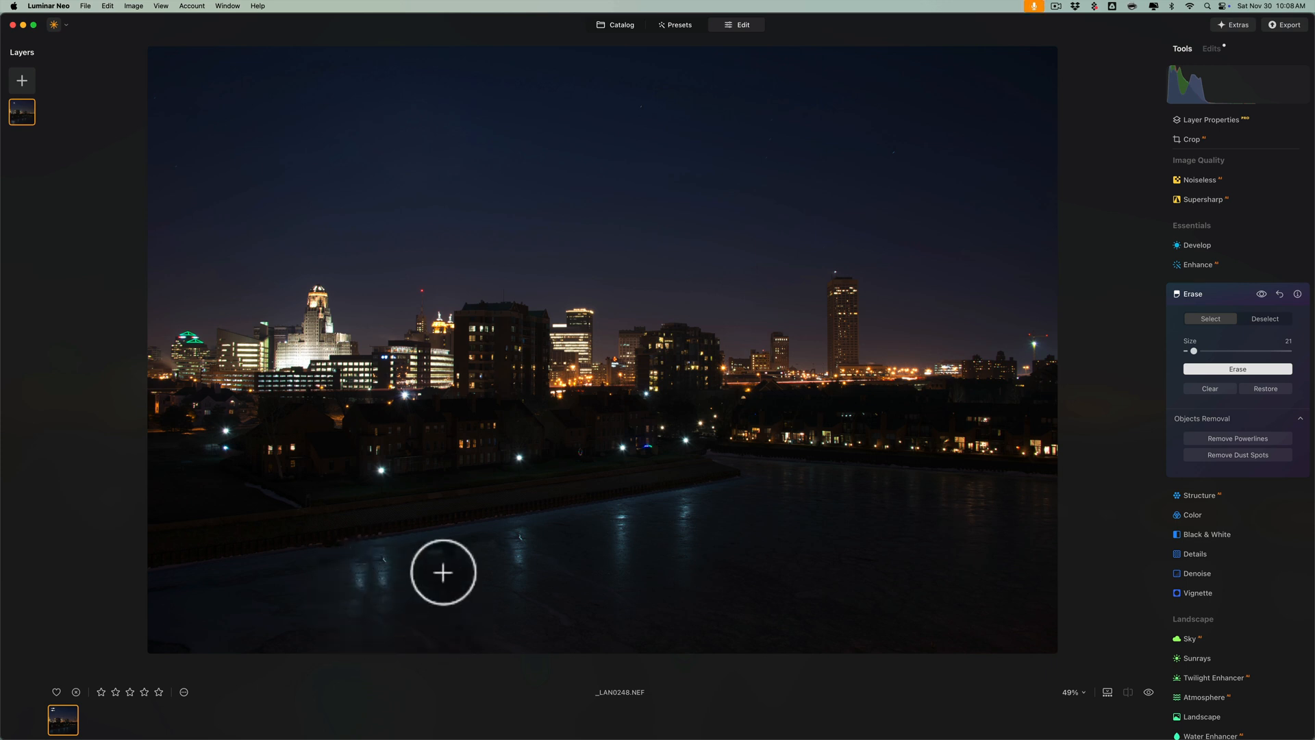
mouse_move(472, 615)
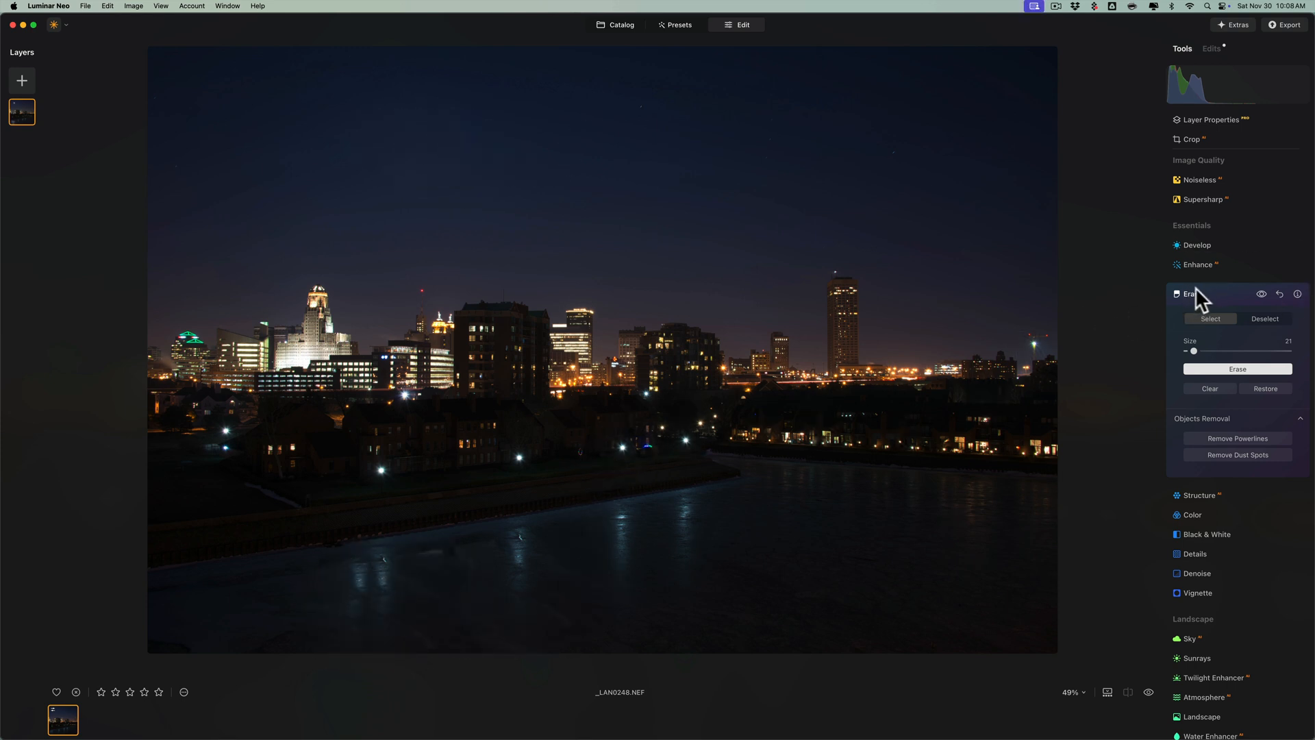
Close Erase, then in Develop lift Shadows to 32 and pull Highlights down to -85.
left_click(1190, 284)
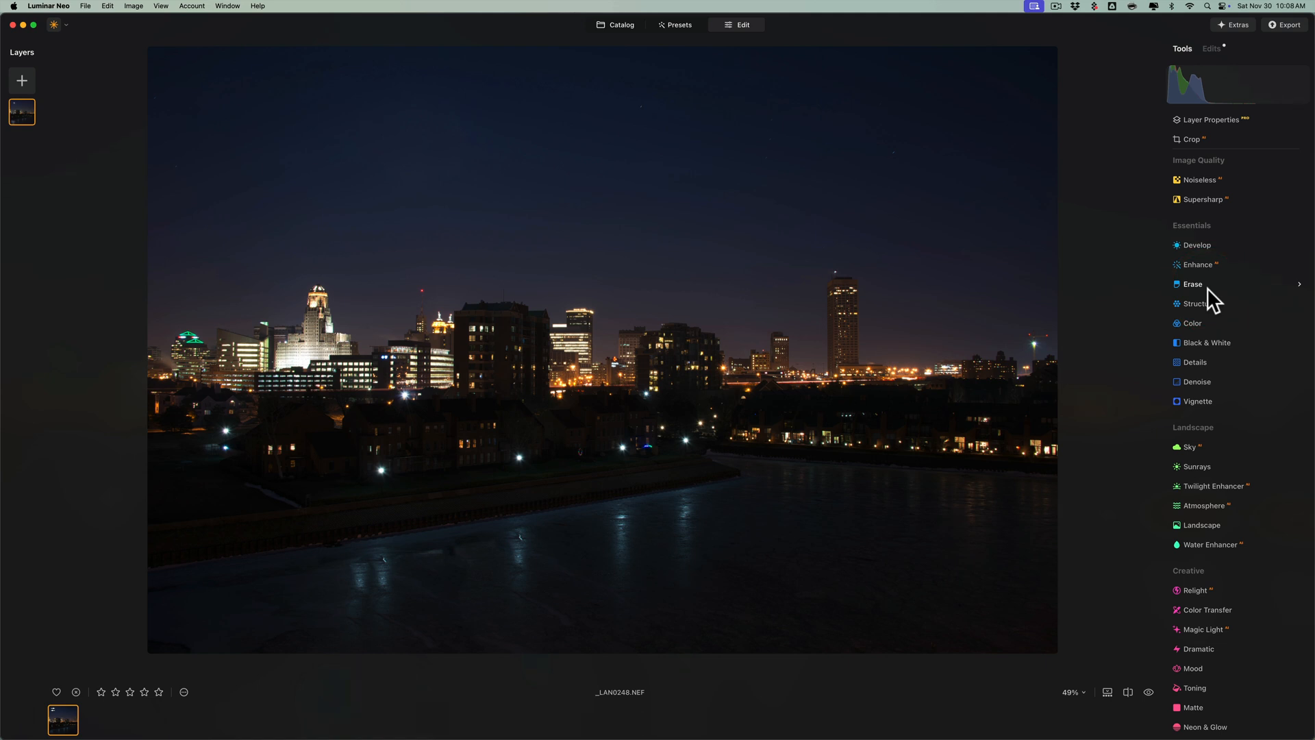
mouse_move(1224, 296)
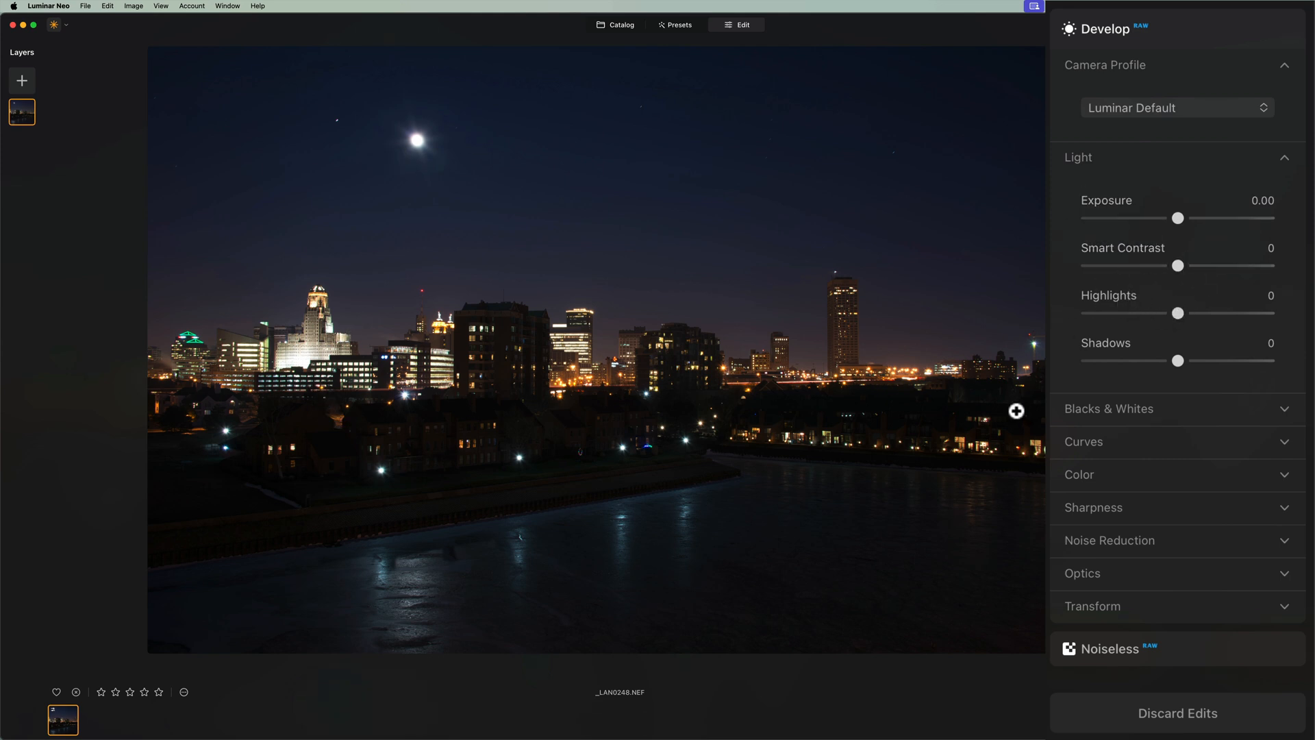
mouse_move(782, 434)
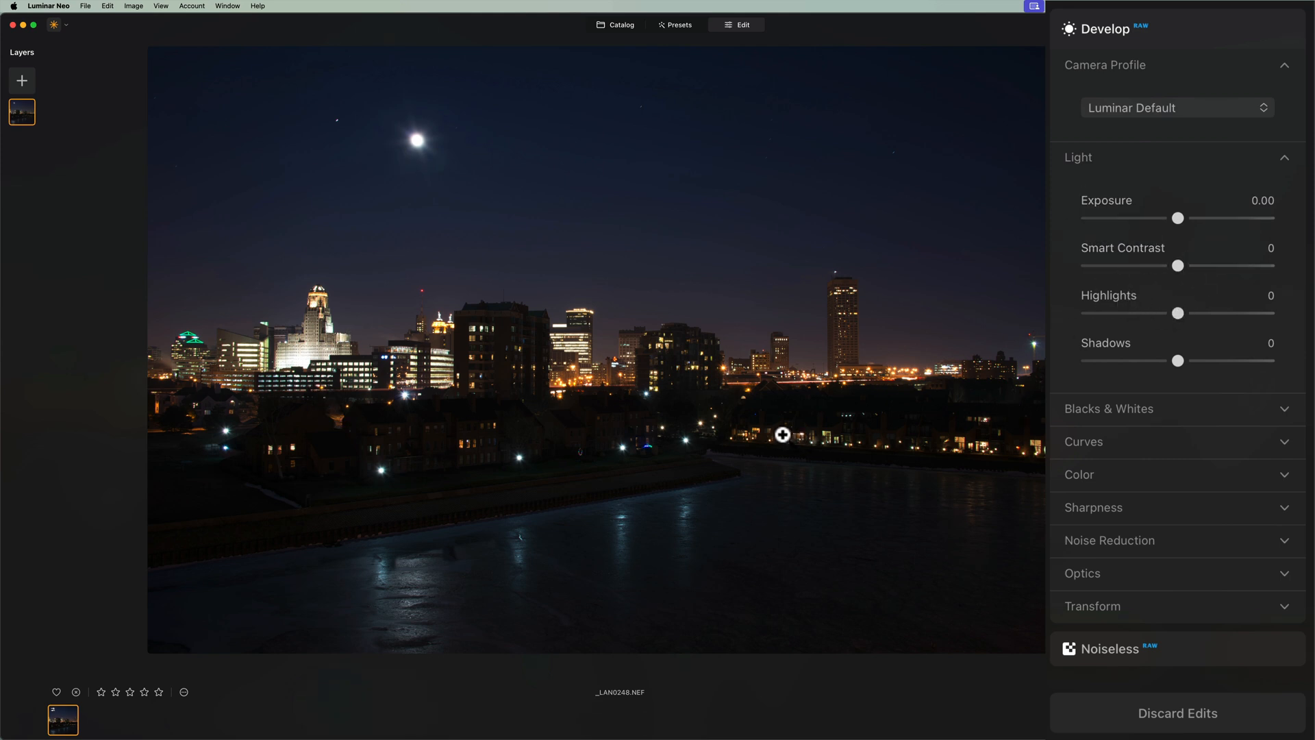
mouse_move(635, 356)
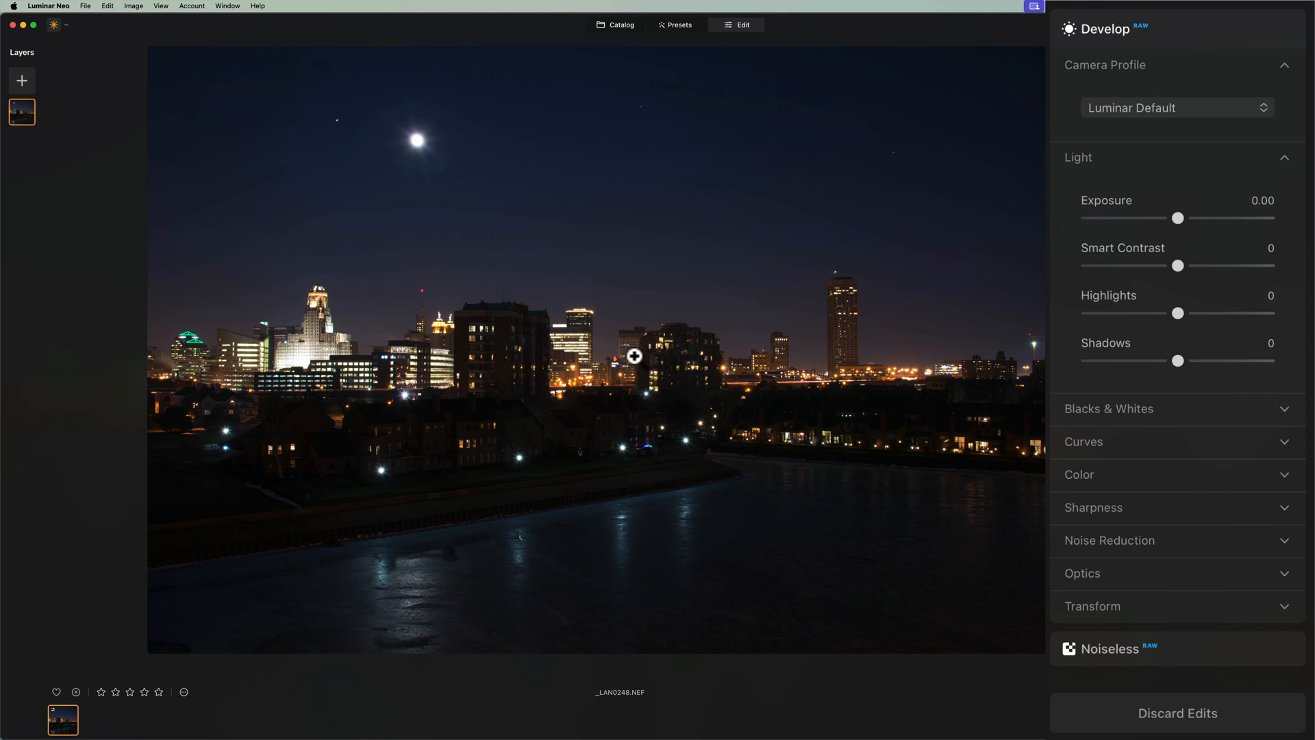
mouse_move(461, 352)
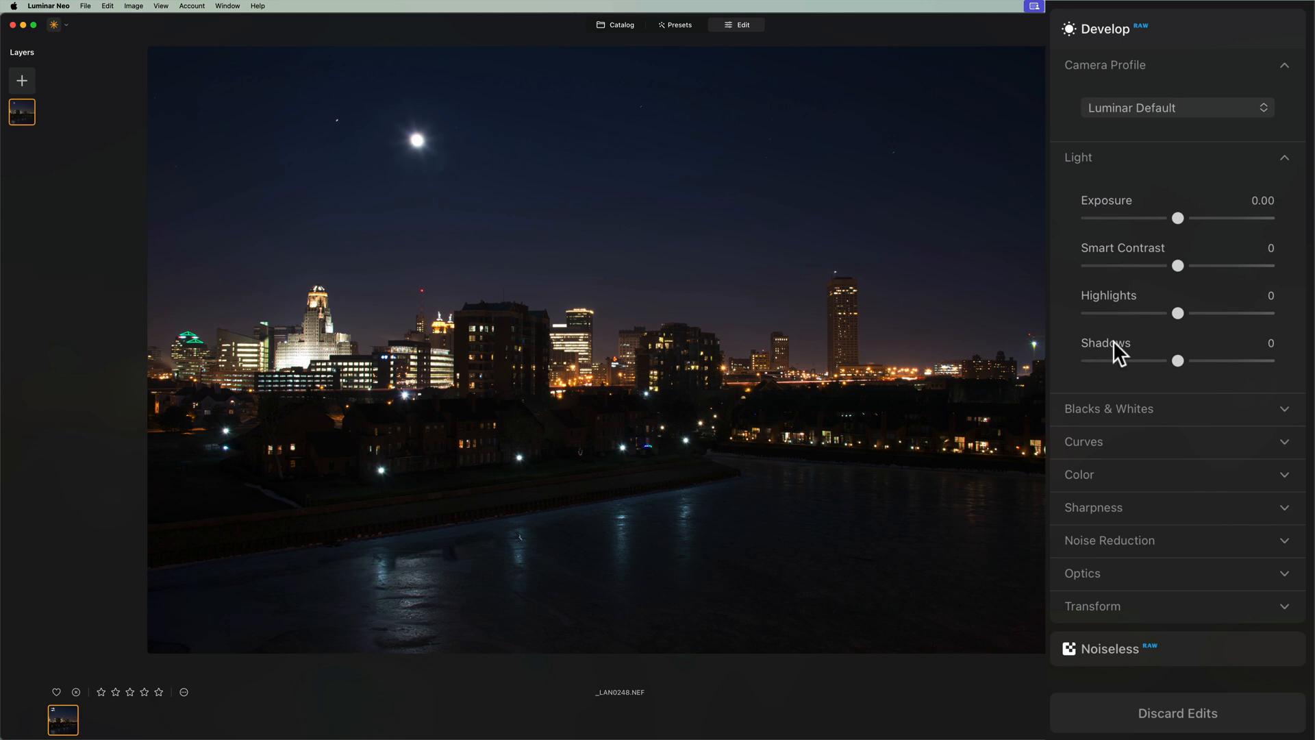
mouse_move(843, 392)
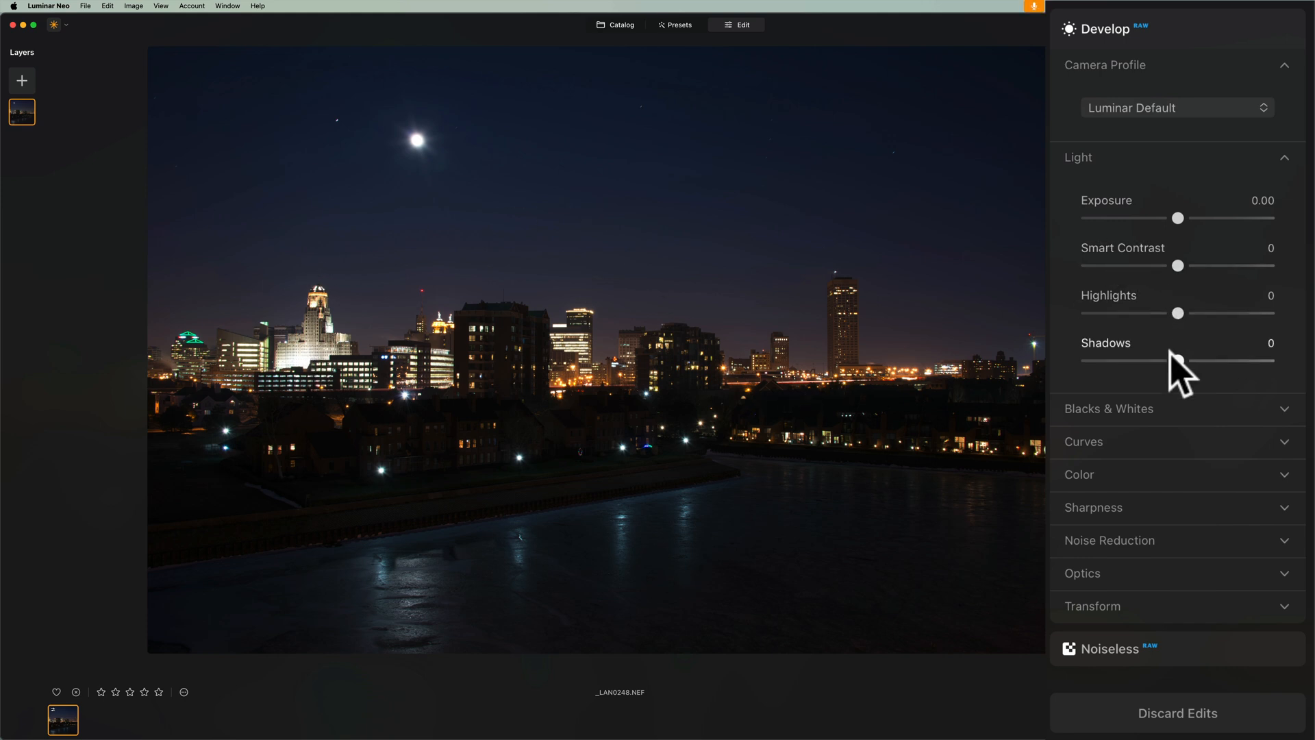
left_click_drag(1149, 360, 1183, 360)
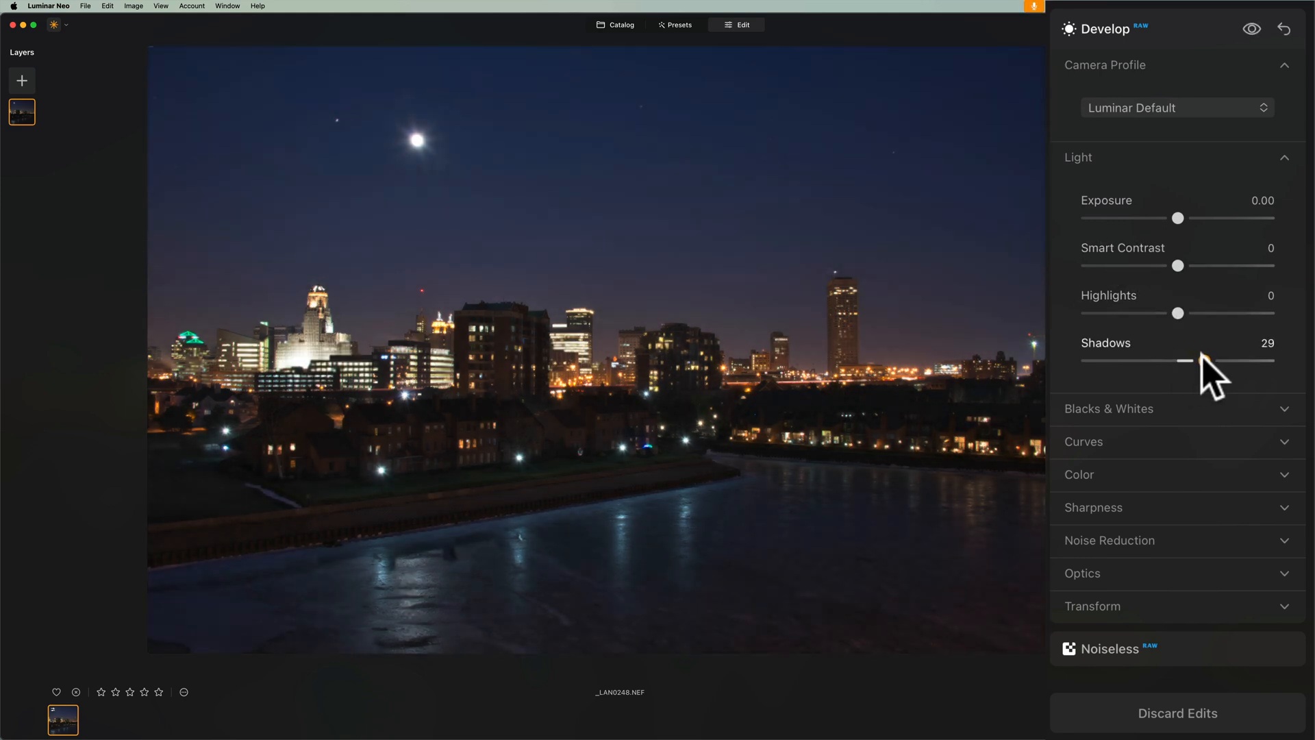
left_click_drag(1182, 360, 1208, 360)
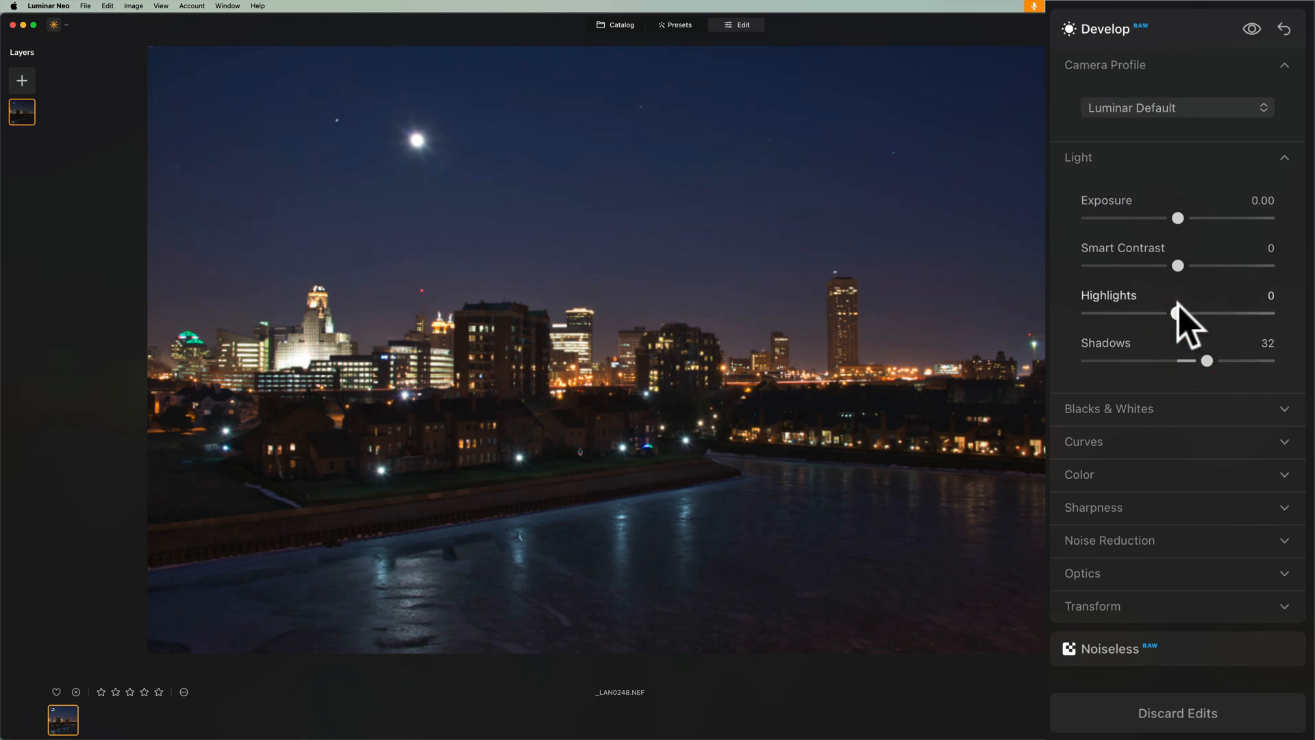
left_click_drag(1174, 313, 1088, 312)
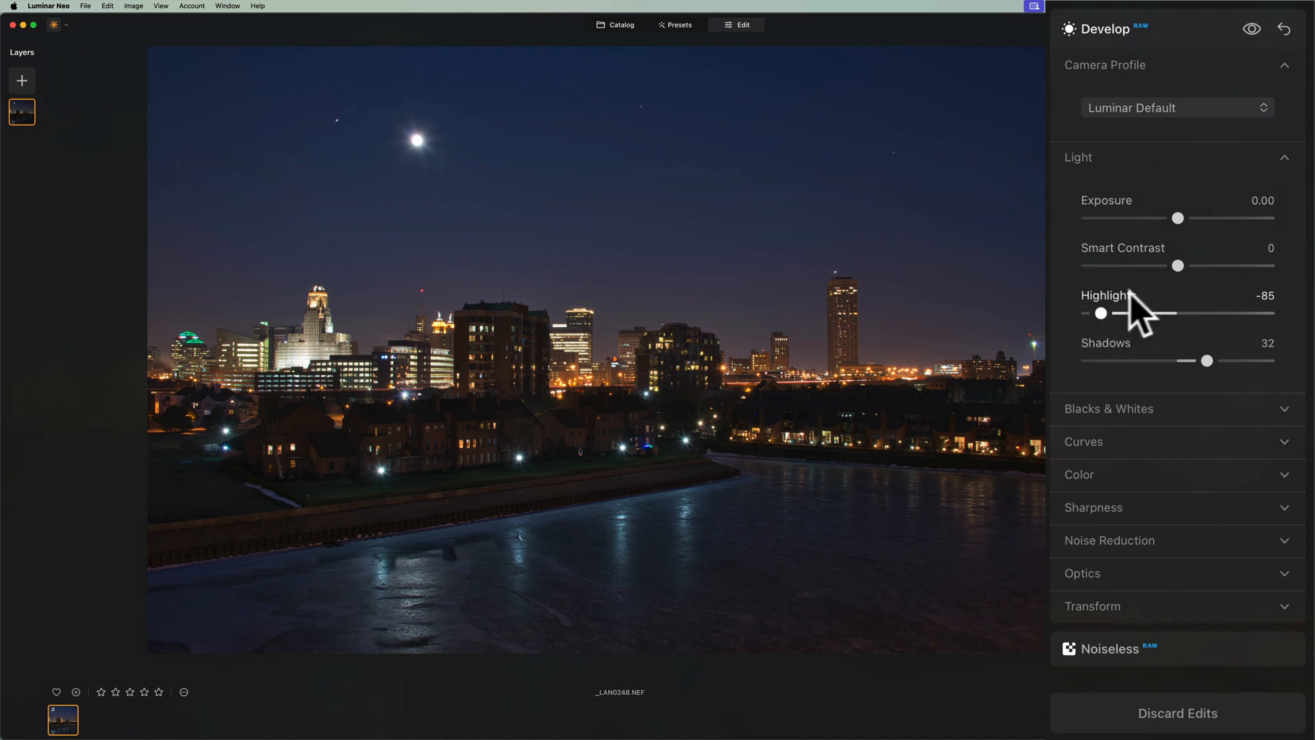
mouse_move(1141, 436)
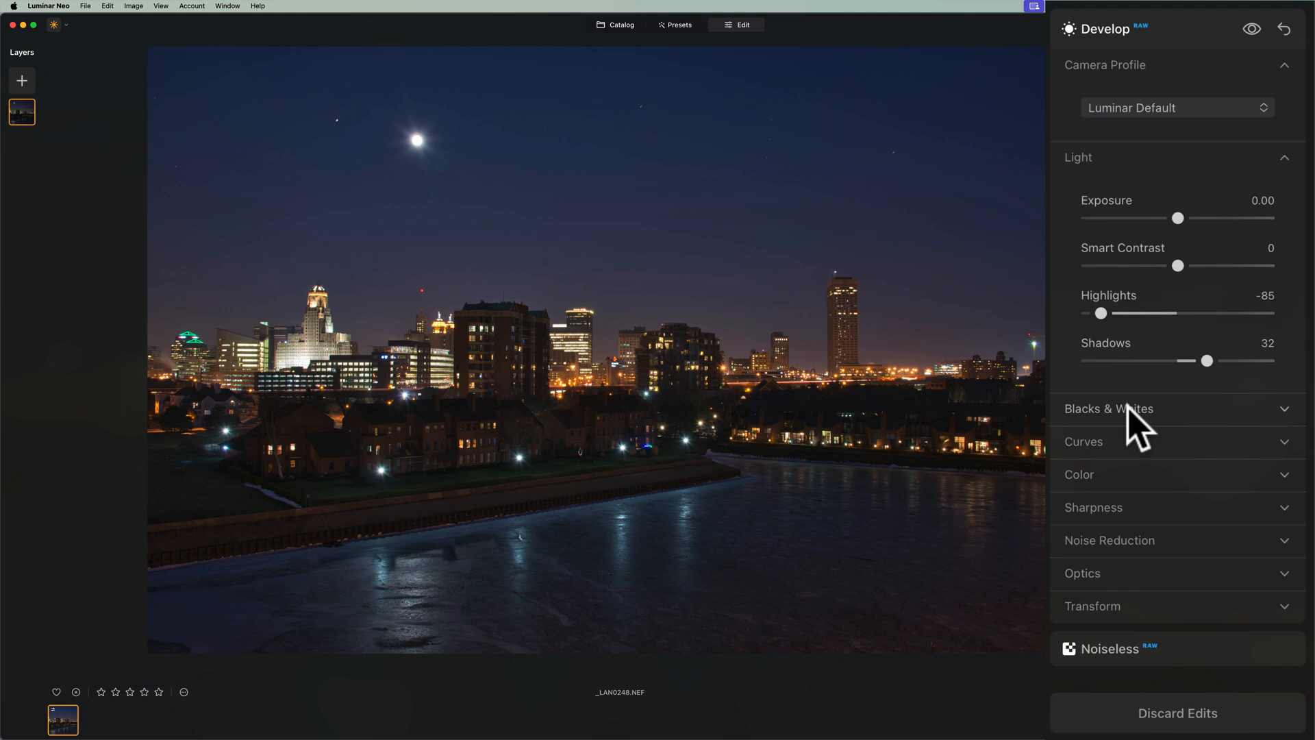
mouse_move(1131, 457)
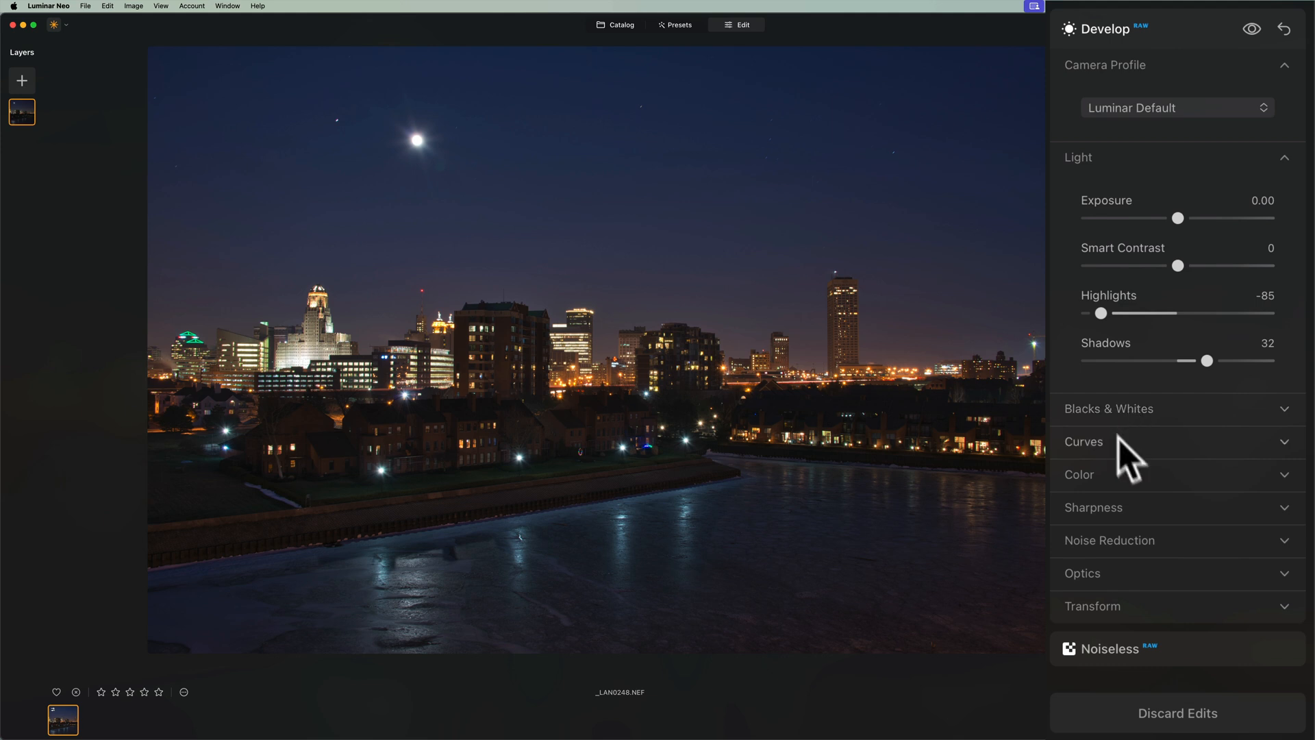
In Develop's Color section, switch the white balance preset to Tungsten for a cool blue sky.
left_click(1079, 474)
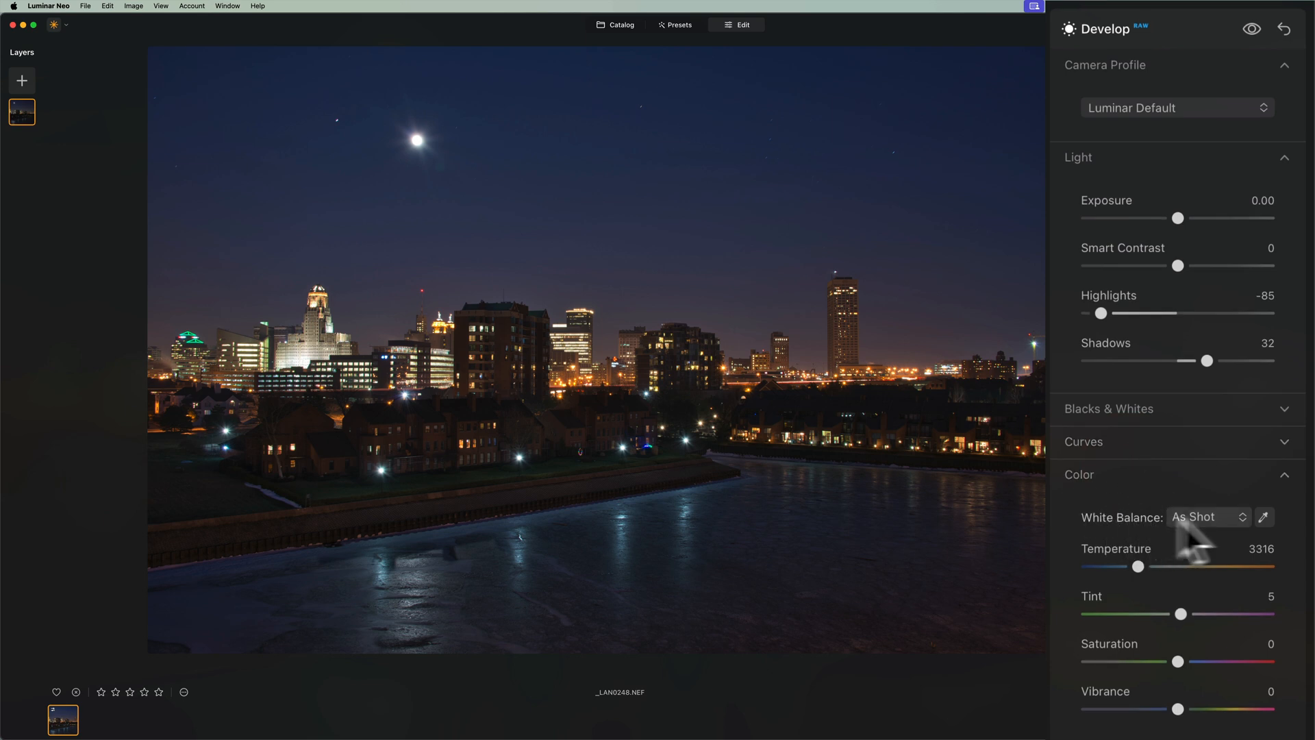
left_click(1207, 516)
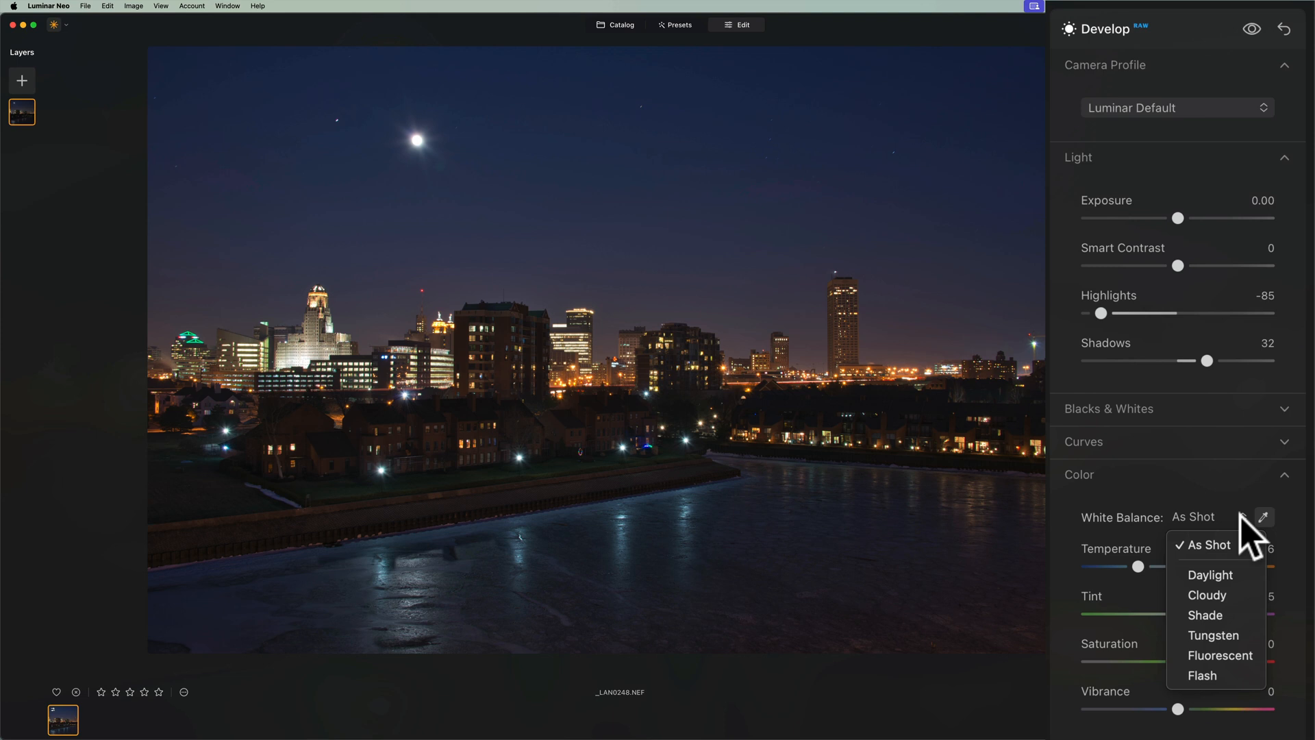
mouse_move(1212, 634)
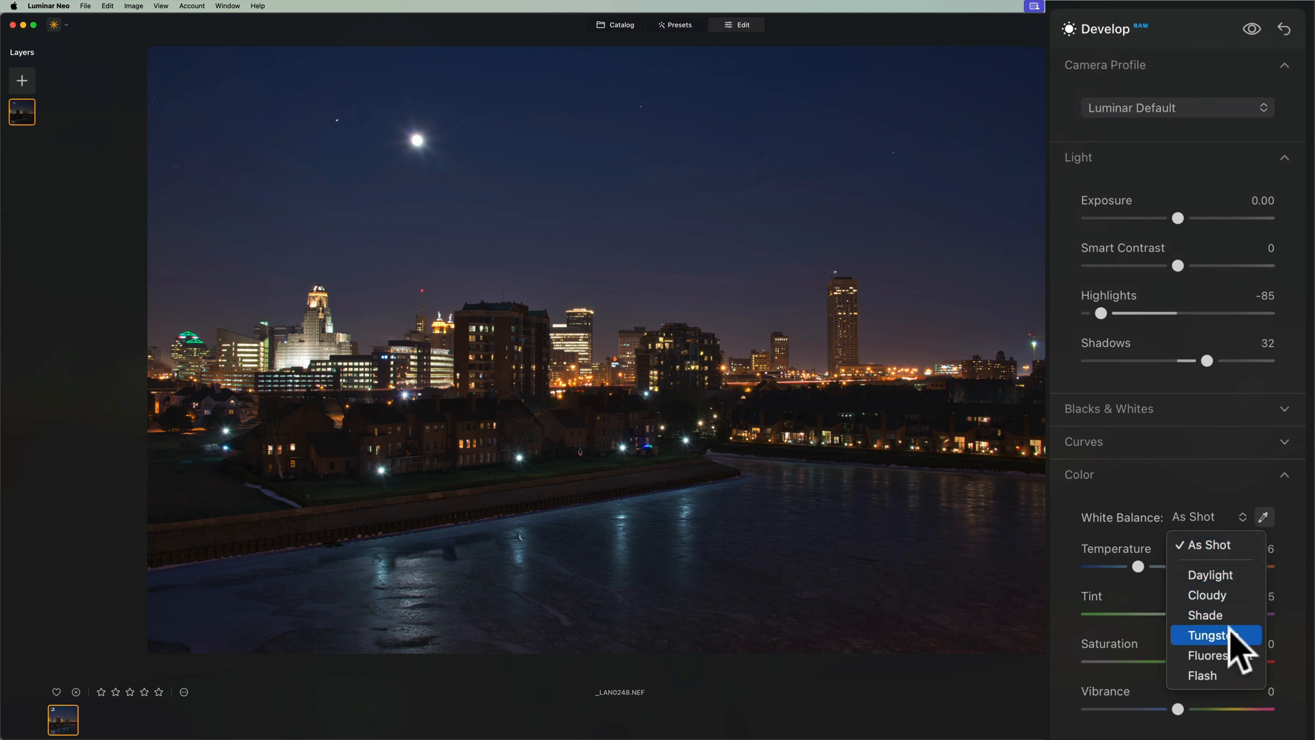
left_click(1208, 635)
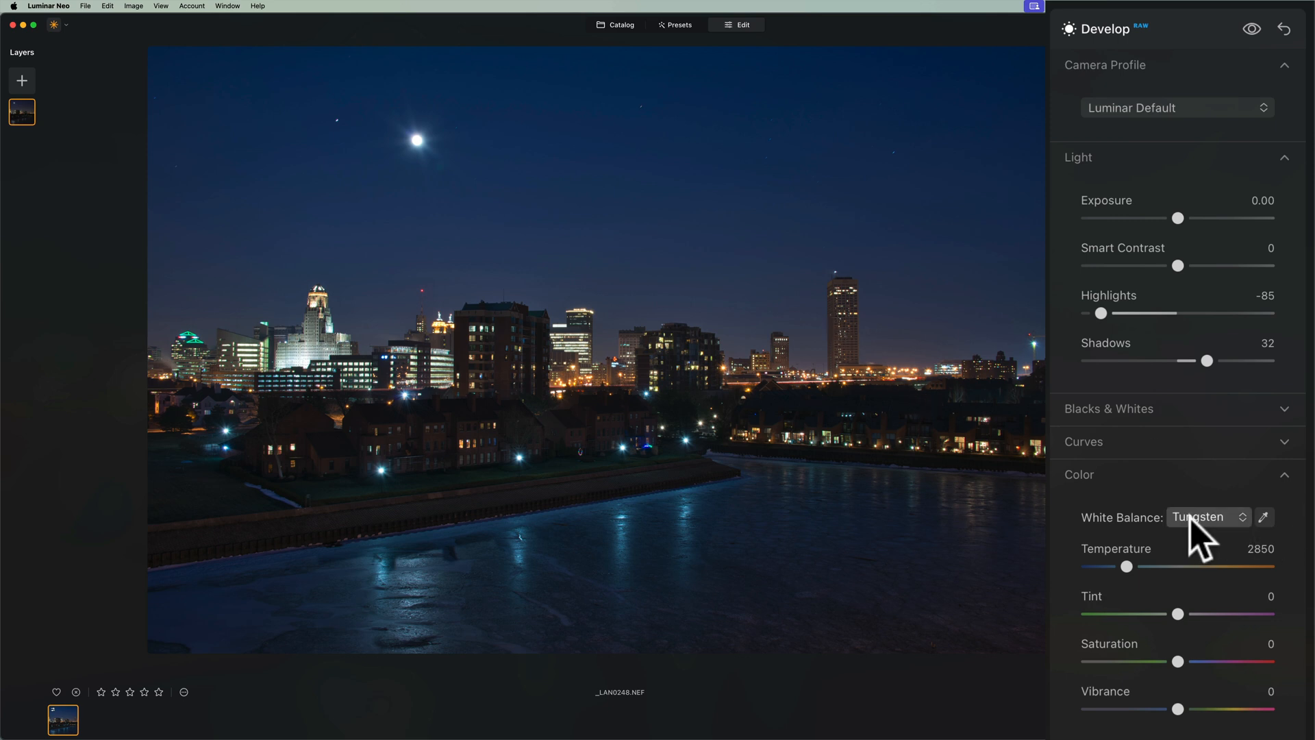
mouse_move(1204, 541)
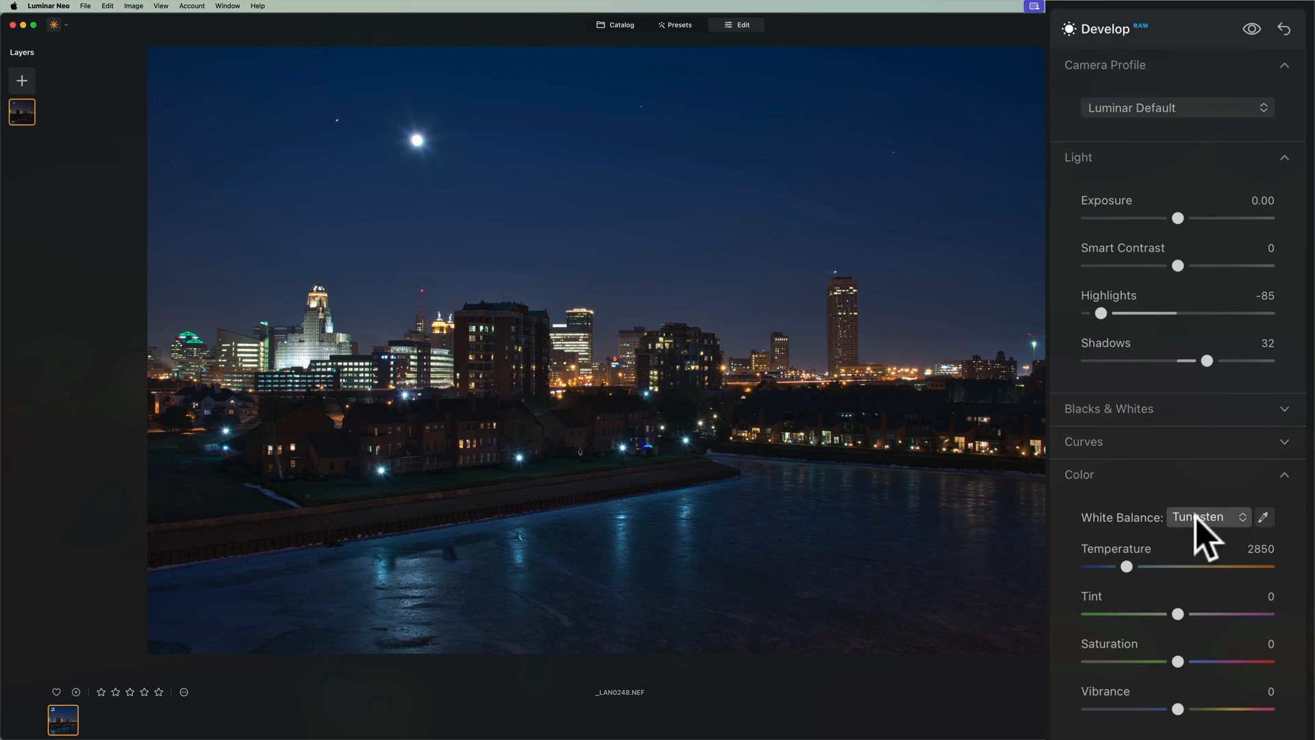
left_click(1204, 516)
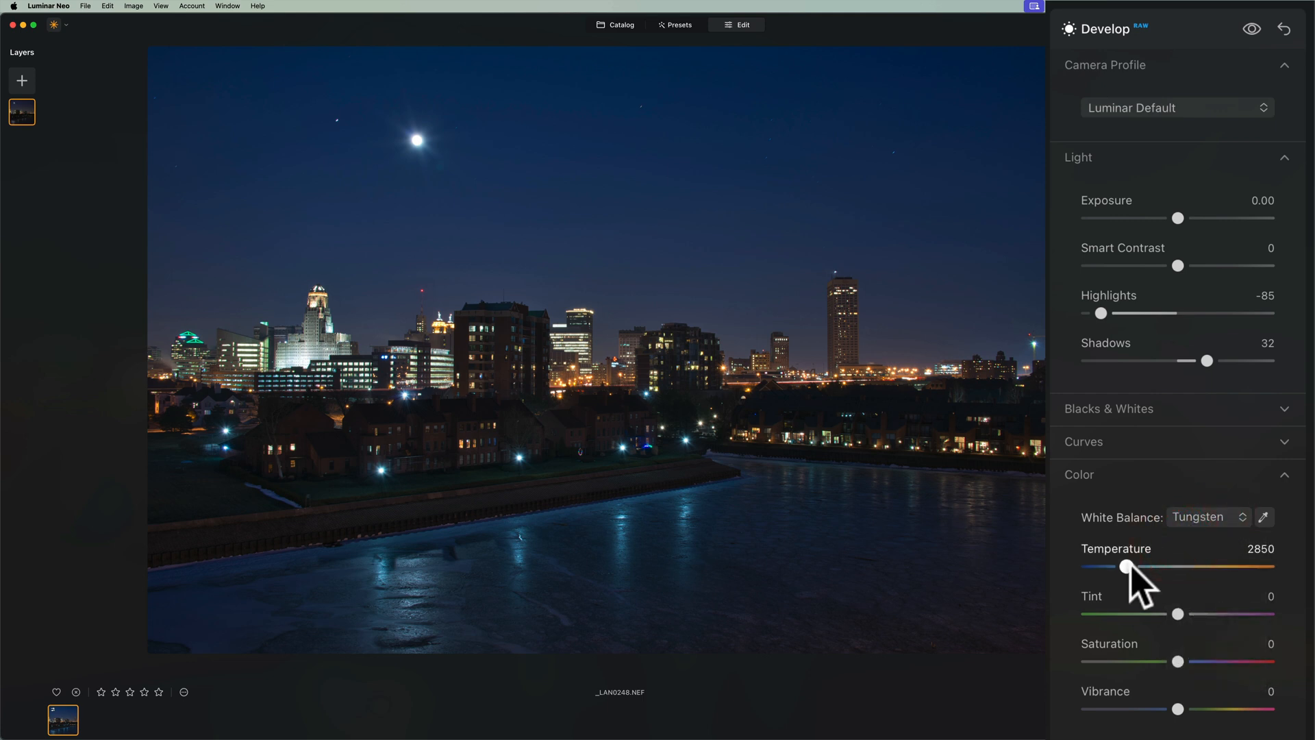
mouse_move(1178, 613)
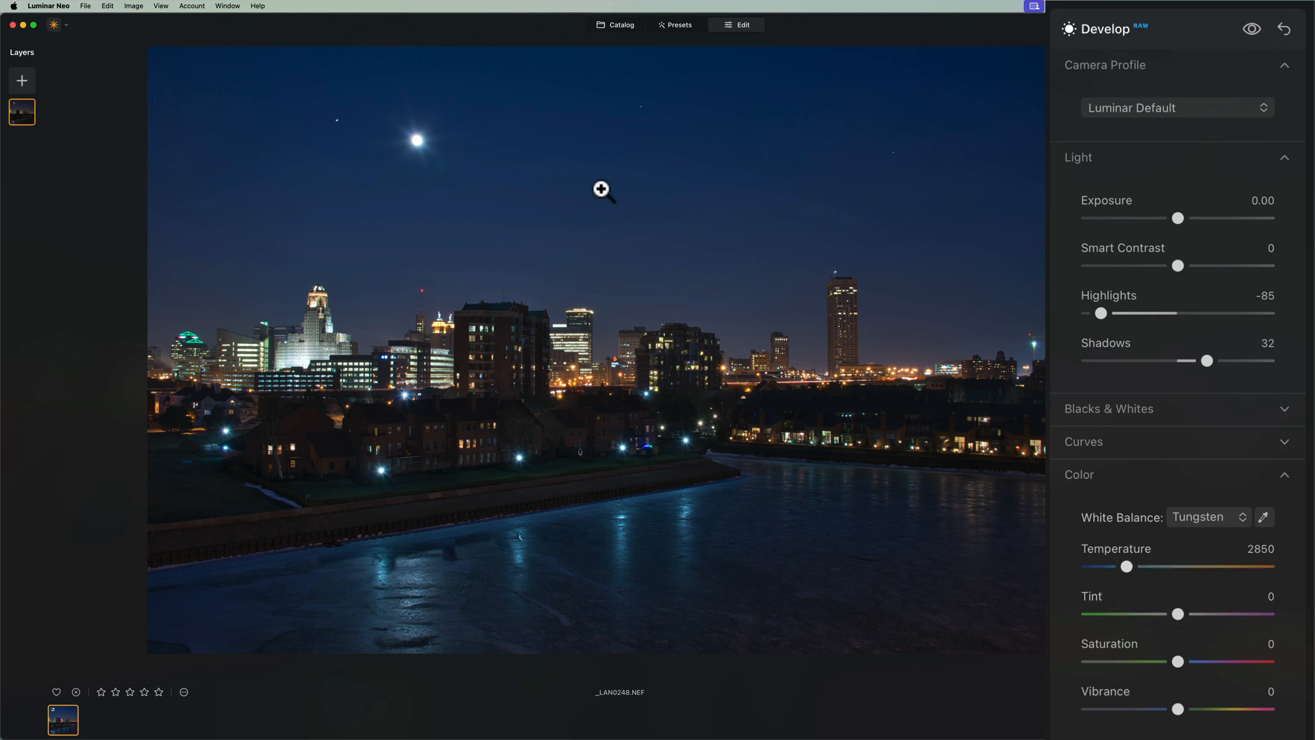
Compare Tungsten against the As Shot white balance preset.
left_click(1204, 516)
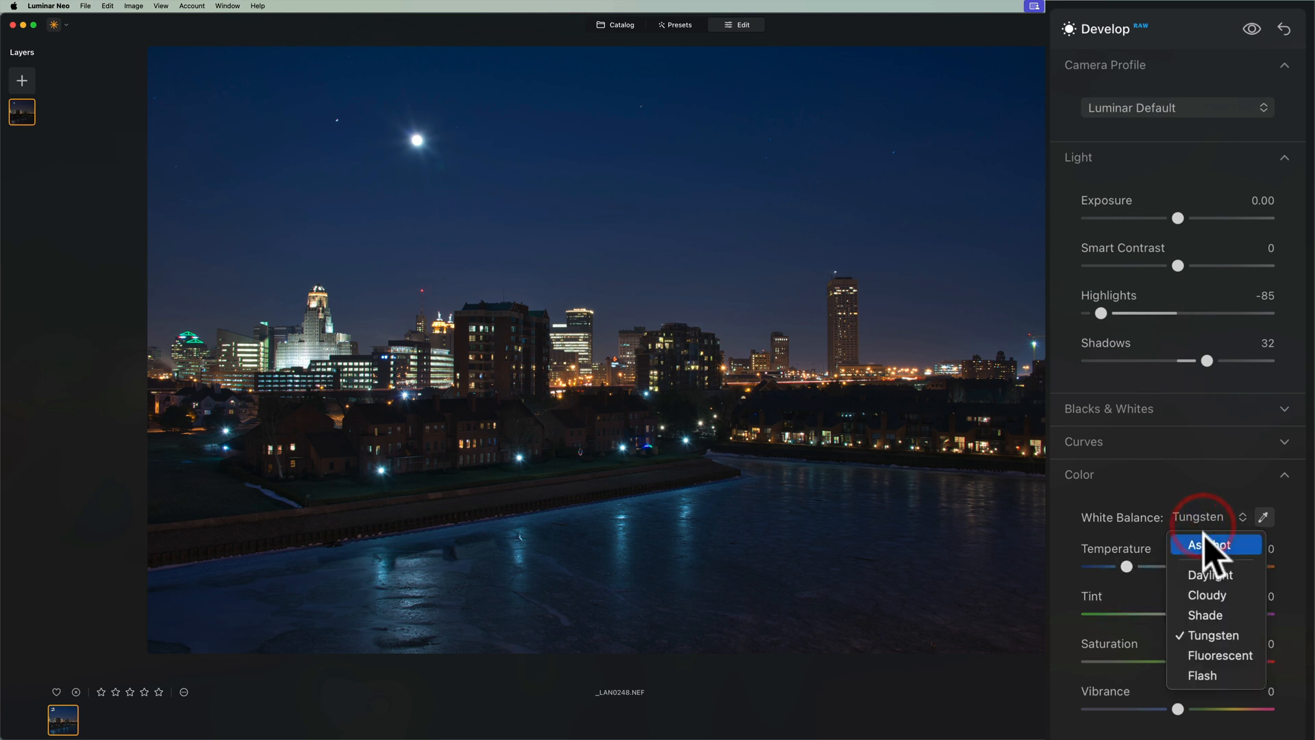
left_click(1207, 544)
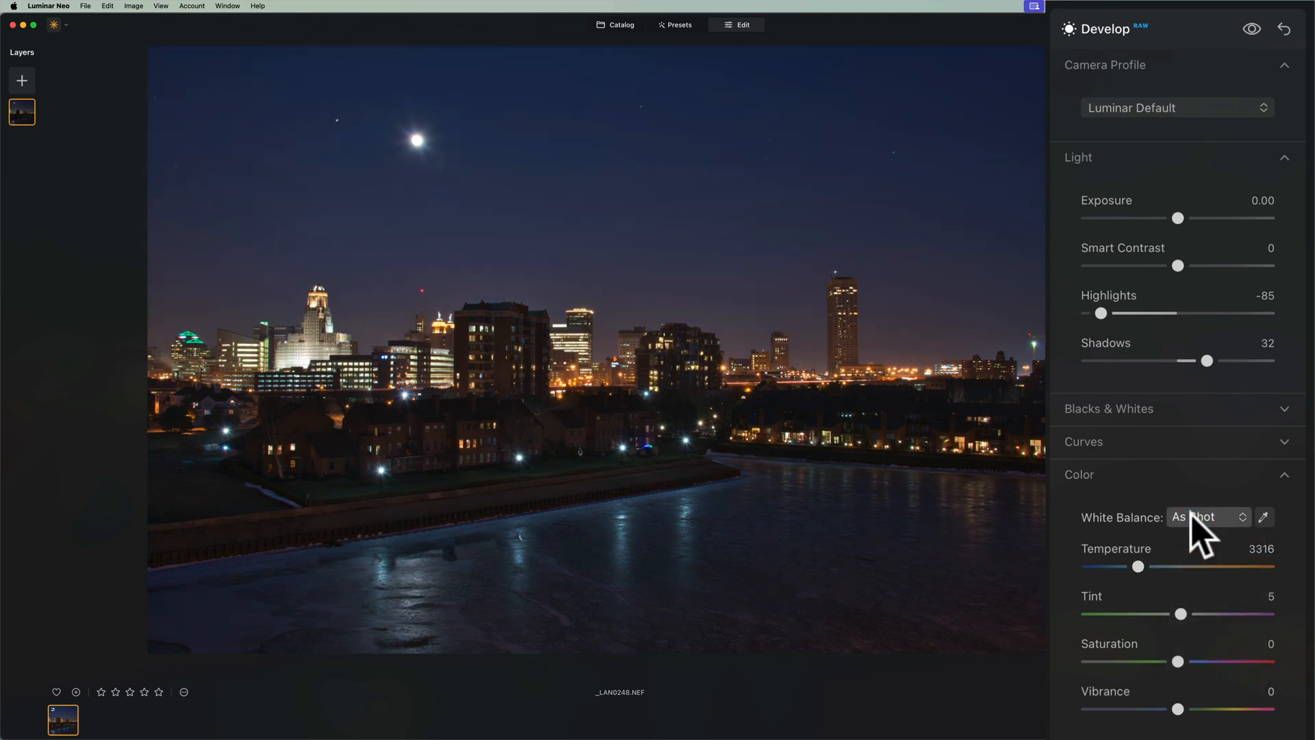
left_click(1208, 516)
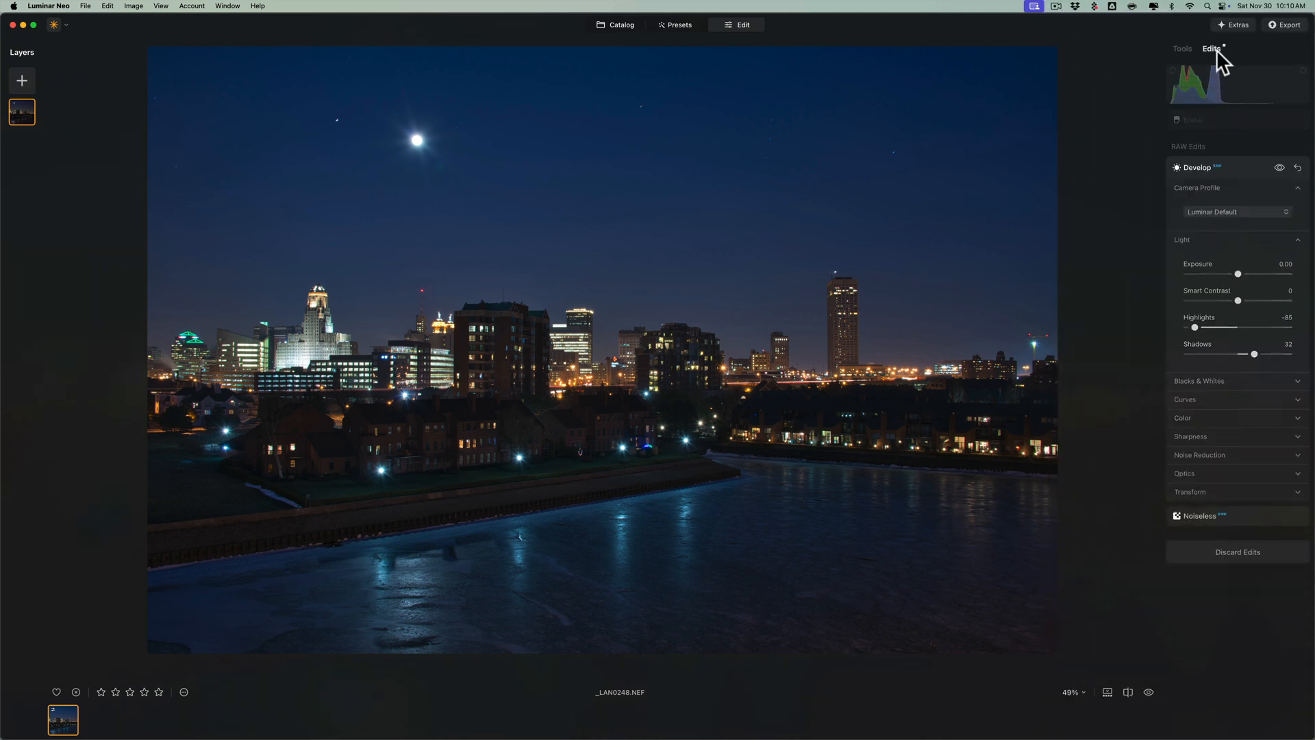
Return to the Tools list and start the Sky replacement tool.
left_click(1182, 48)
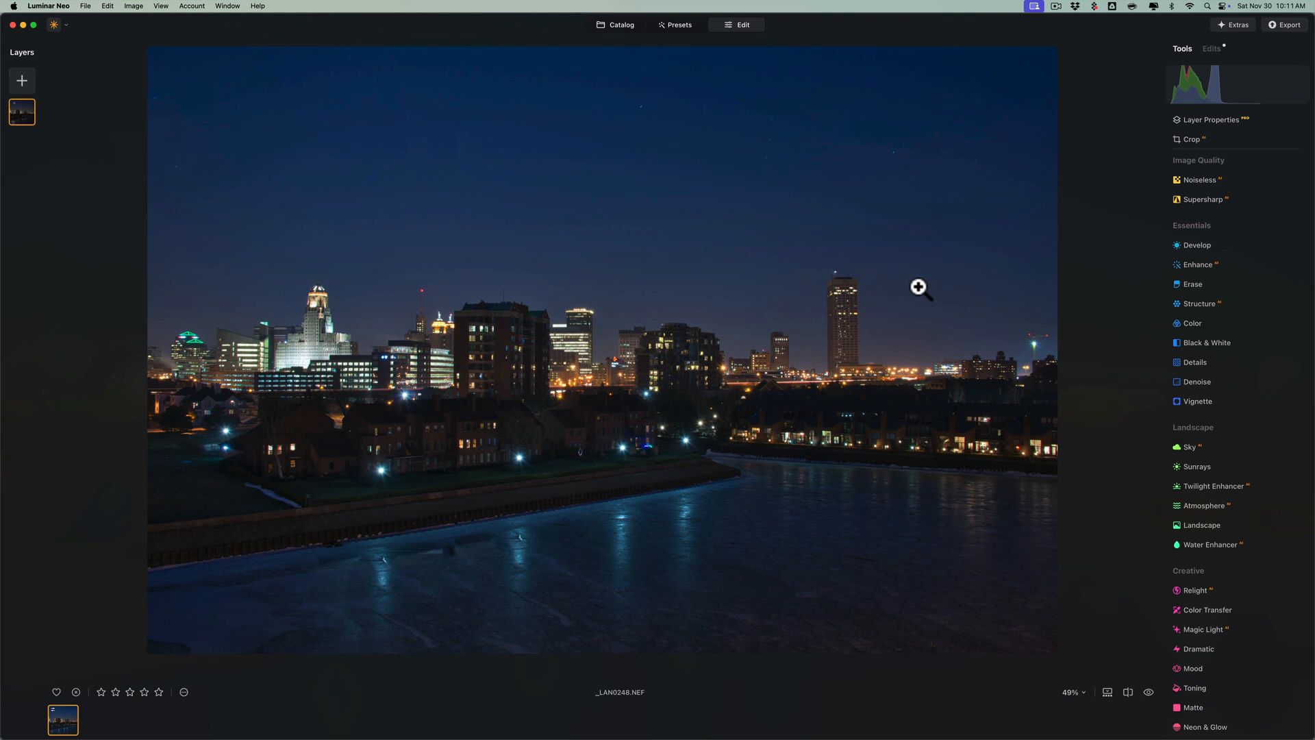
mouse_move(966, 306)
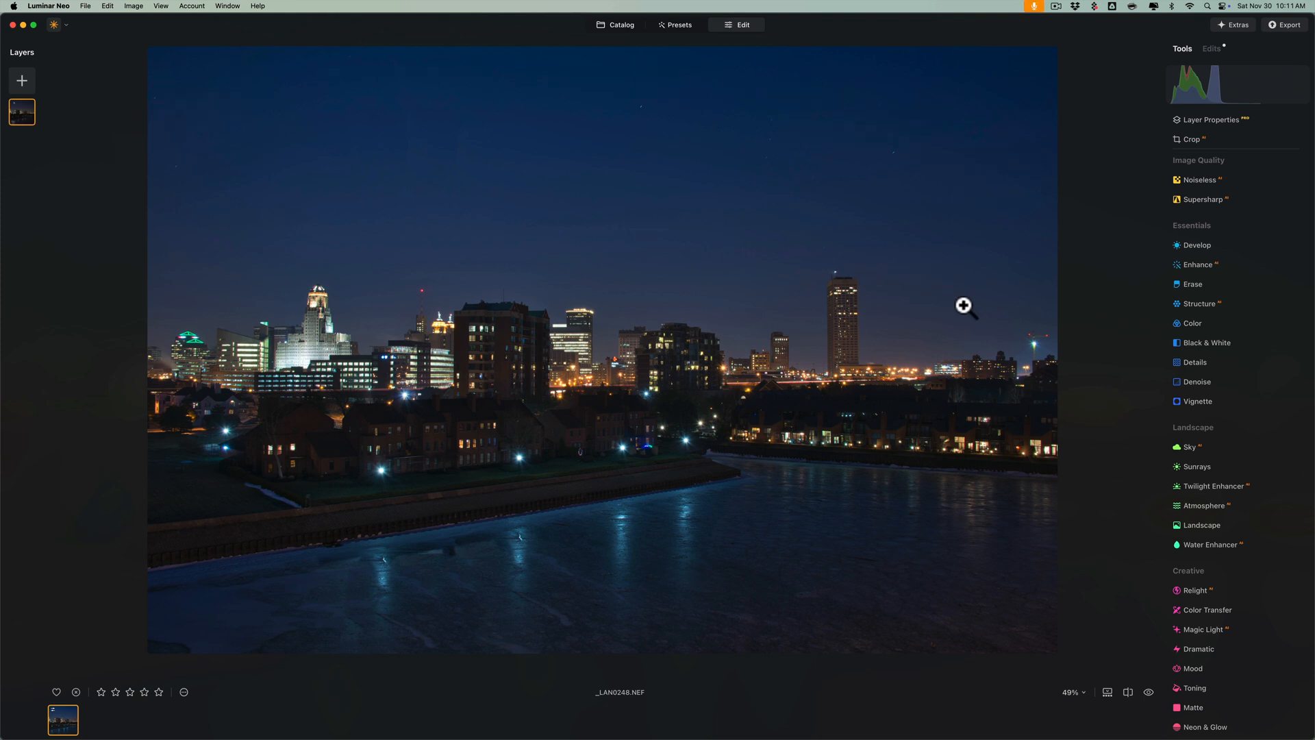
mouse_move(1167, 403)
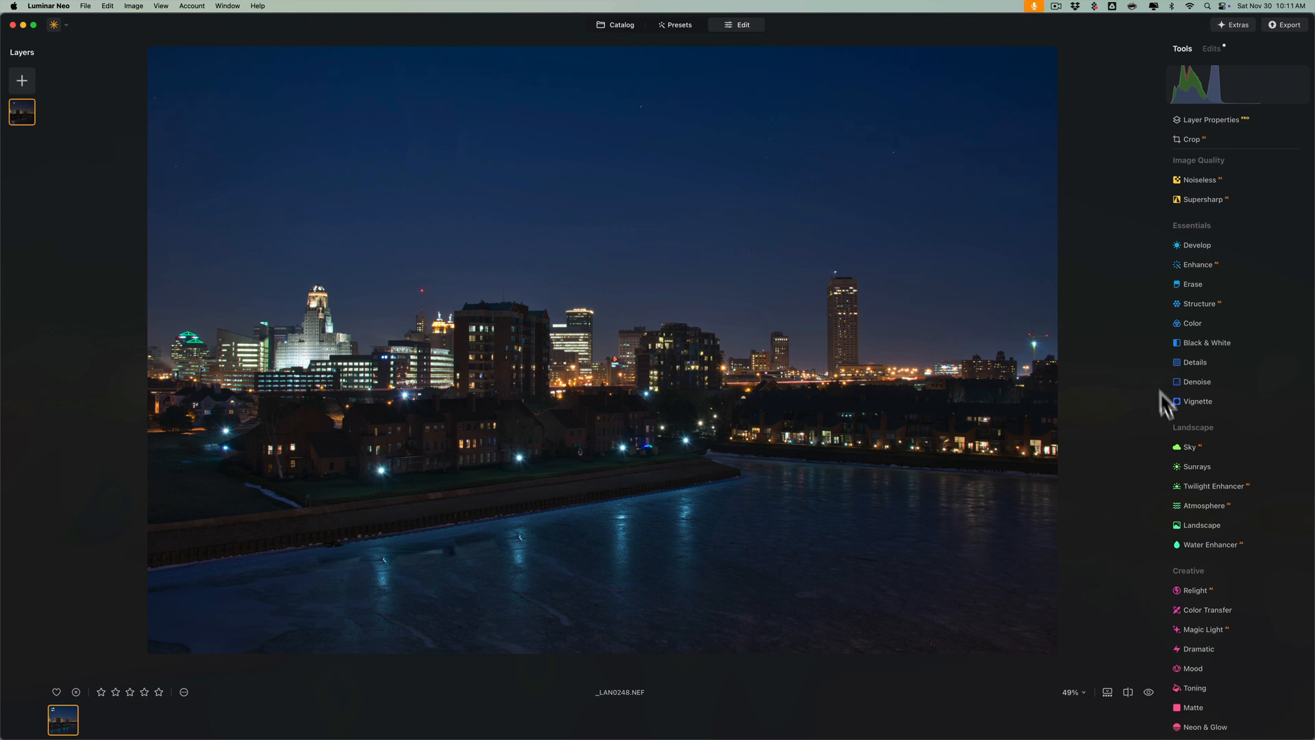
left_click(1190, 446)
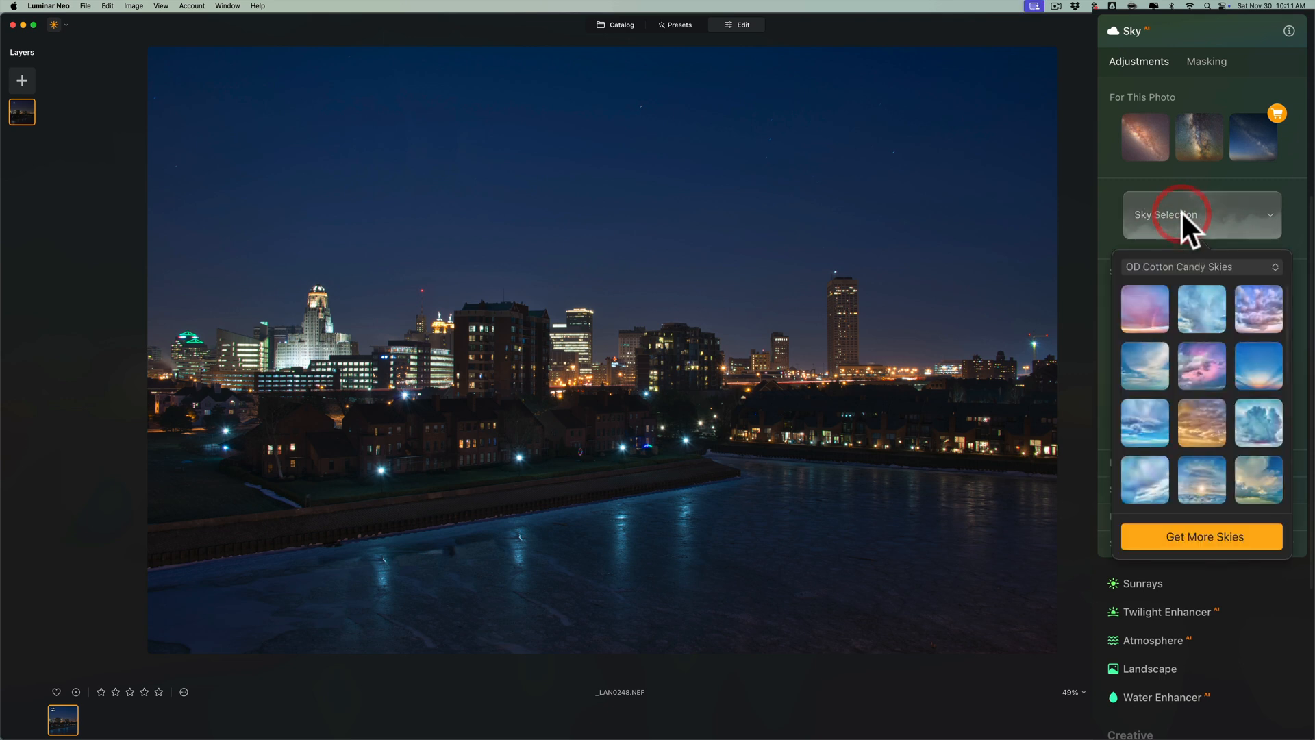
mouse_move(1208, 284)
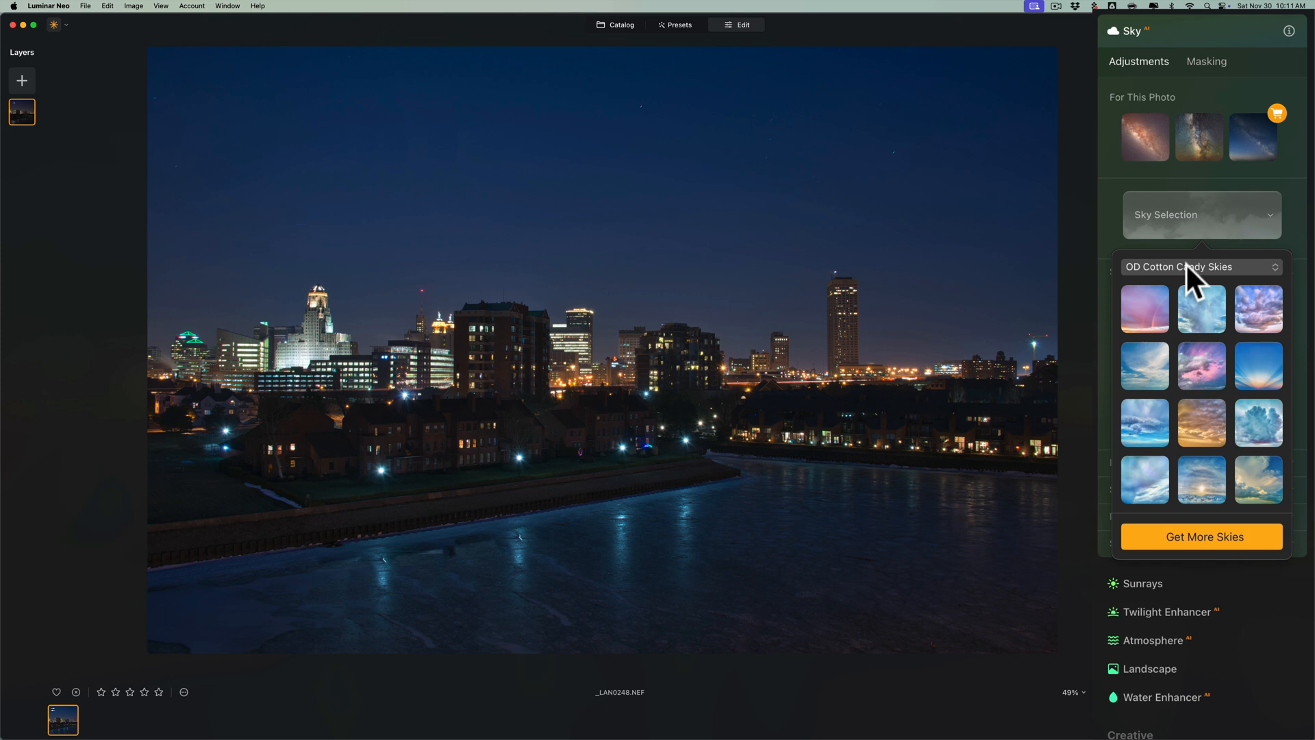
From the sky category list, show the custom skies folder in Finder.
left_click(1201, 267)
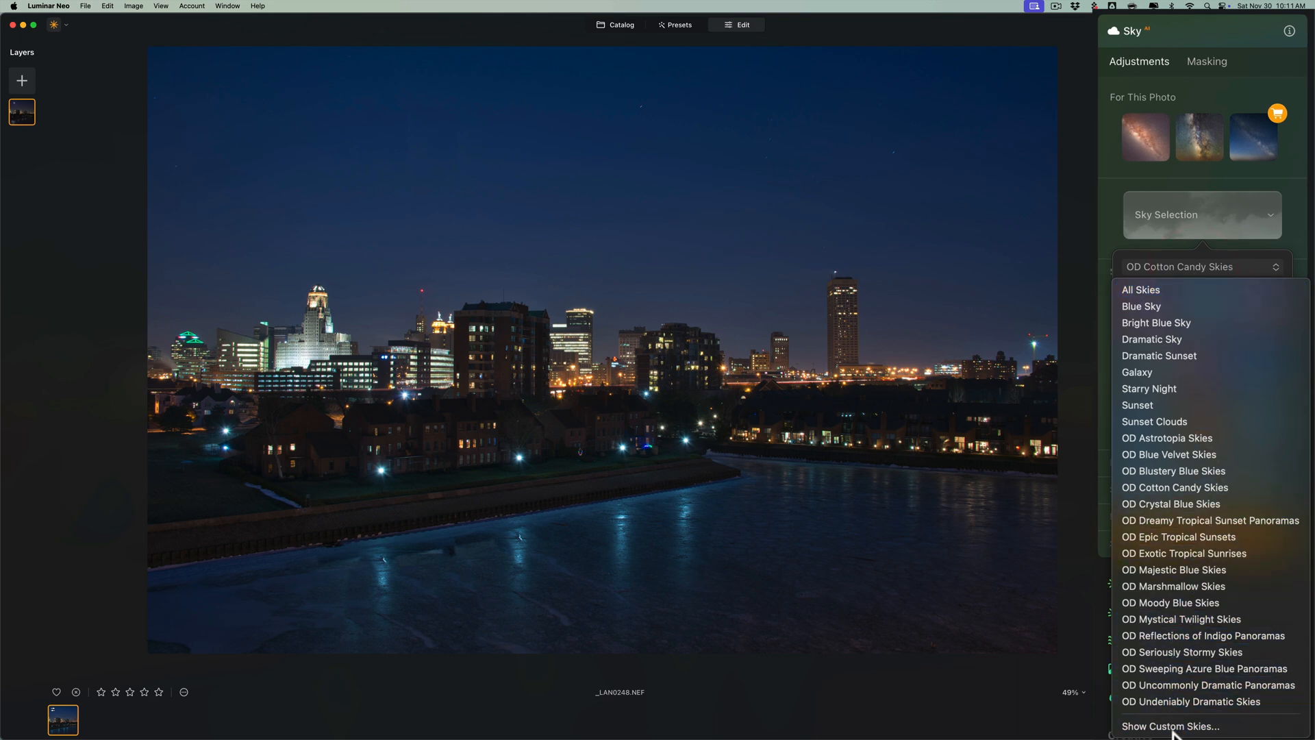
left_click(1171, 726)
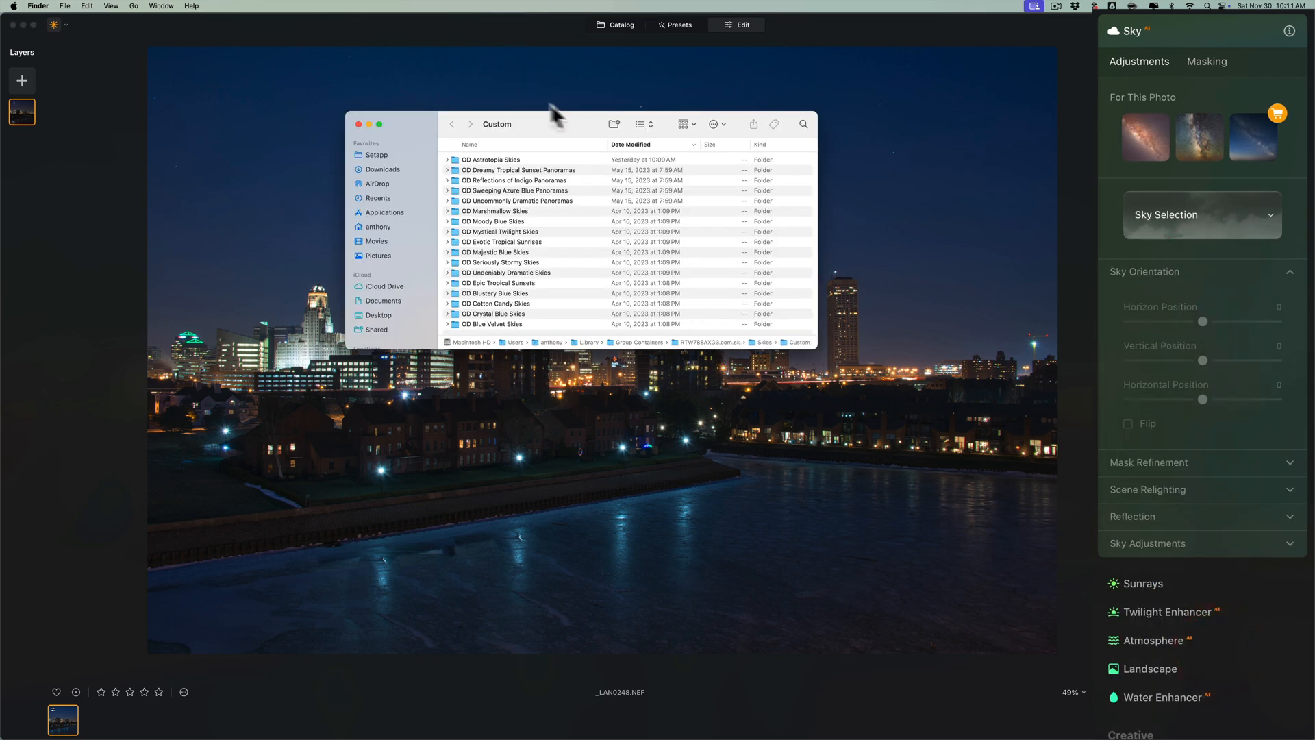
mouse_move(559, 138)
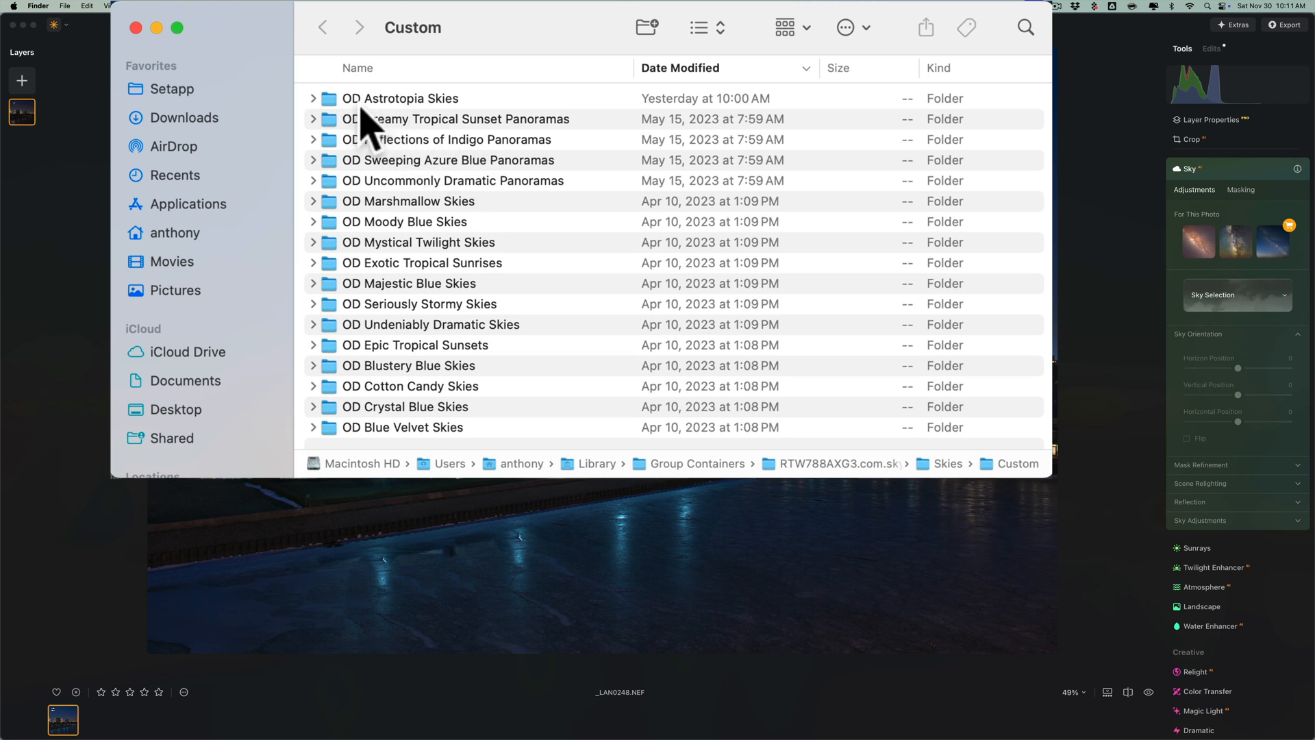
mouse_move(382, 126)
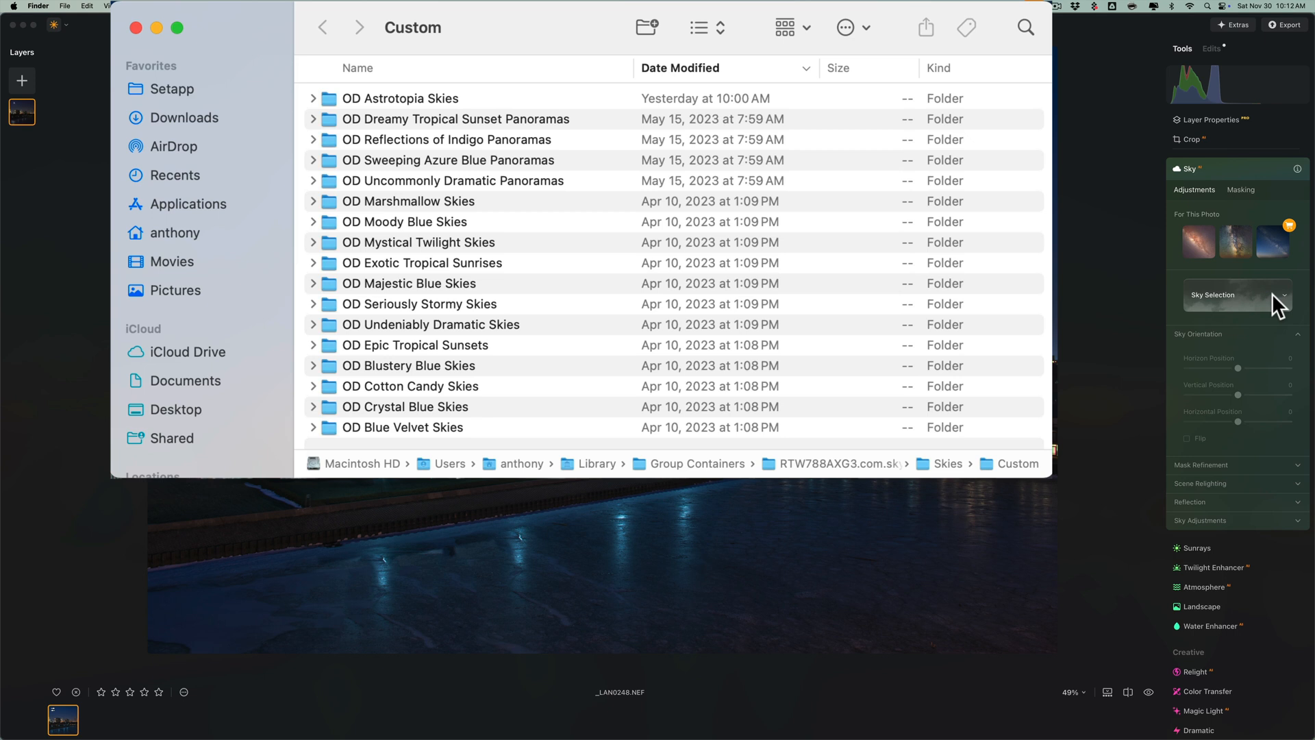
mouse_move(647, 225)
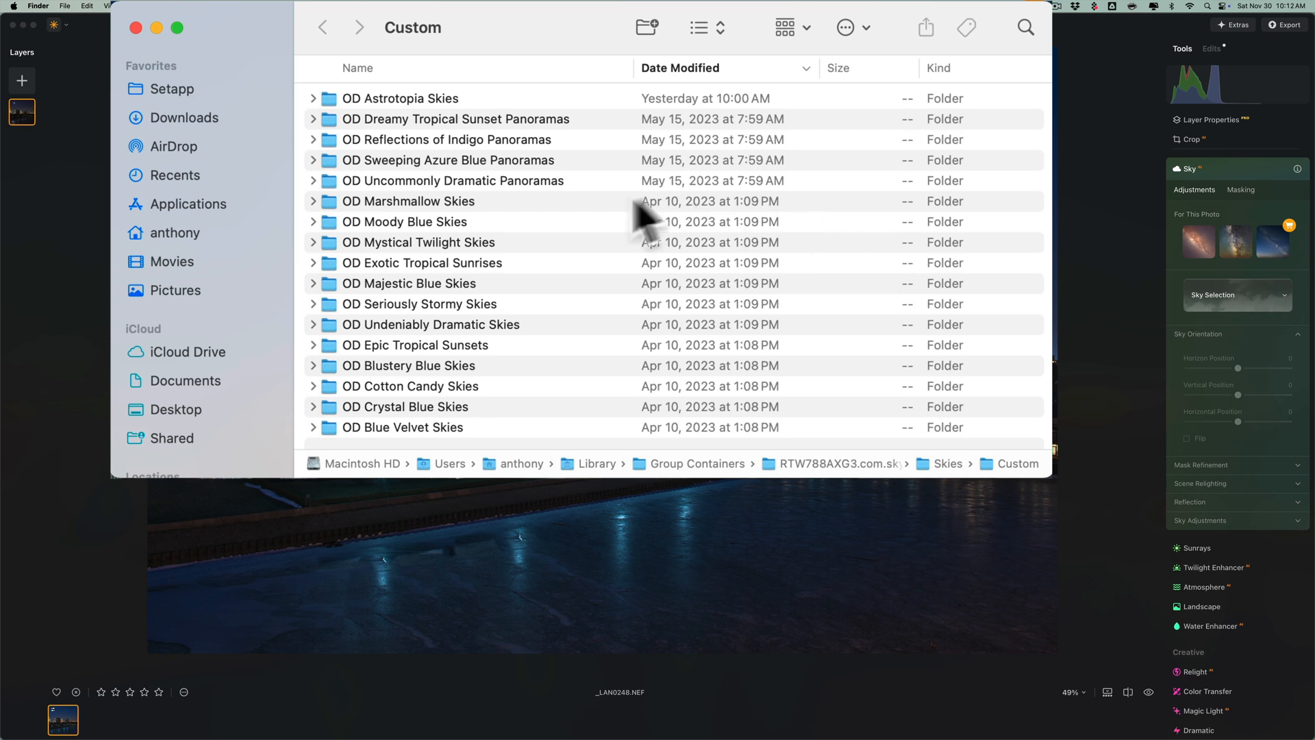
mouse_move(434, 47)
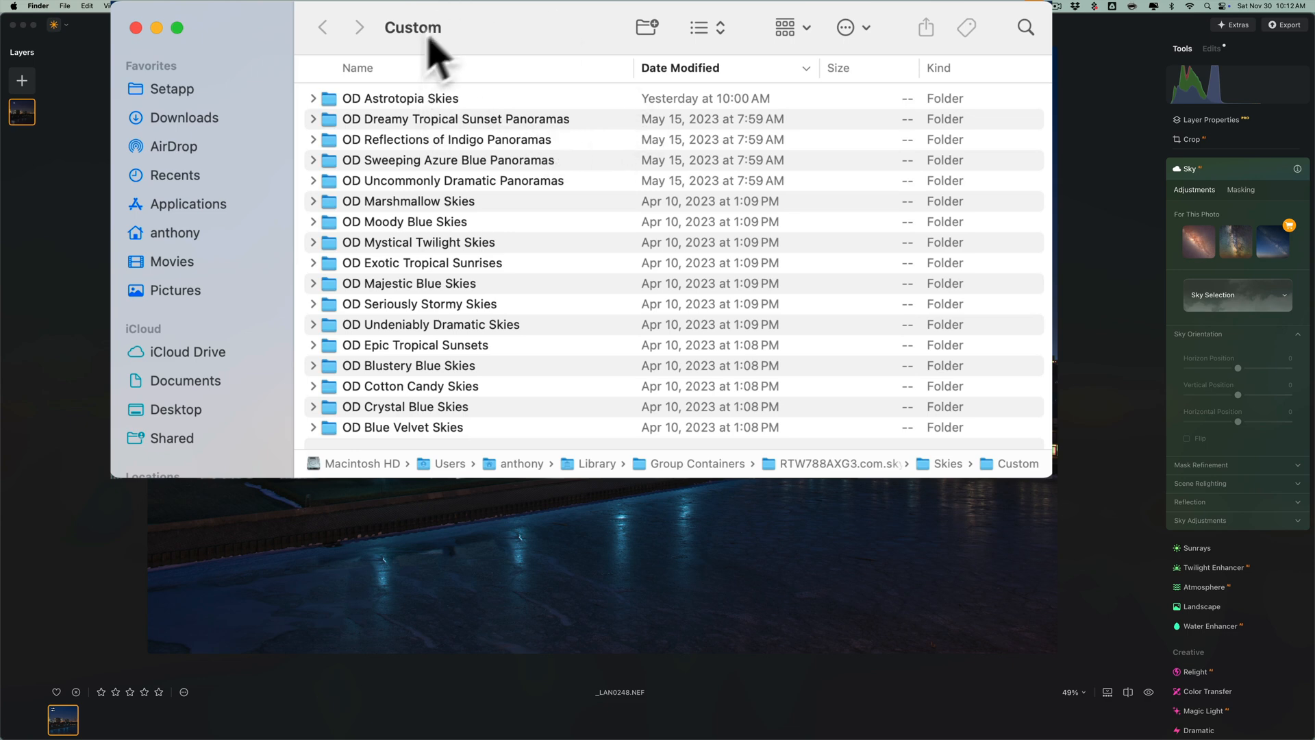
mouse_move(434, 109)
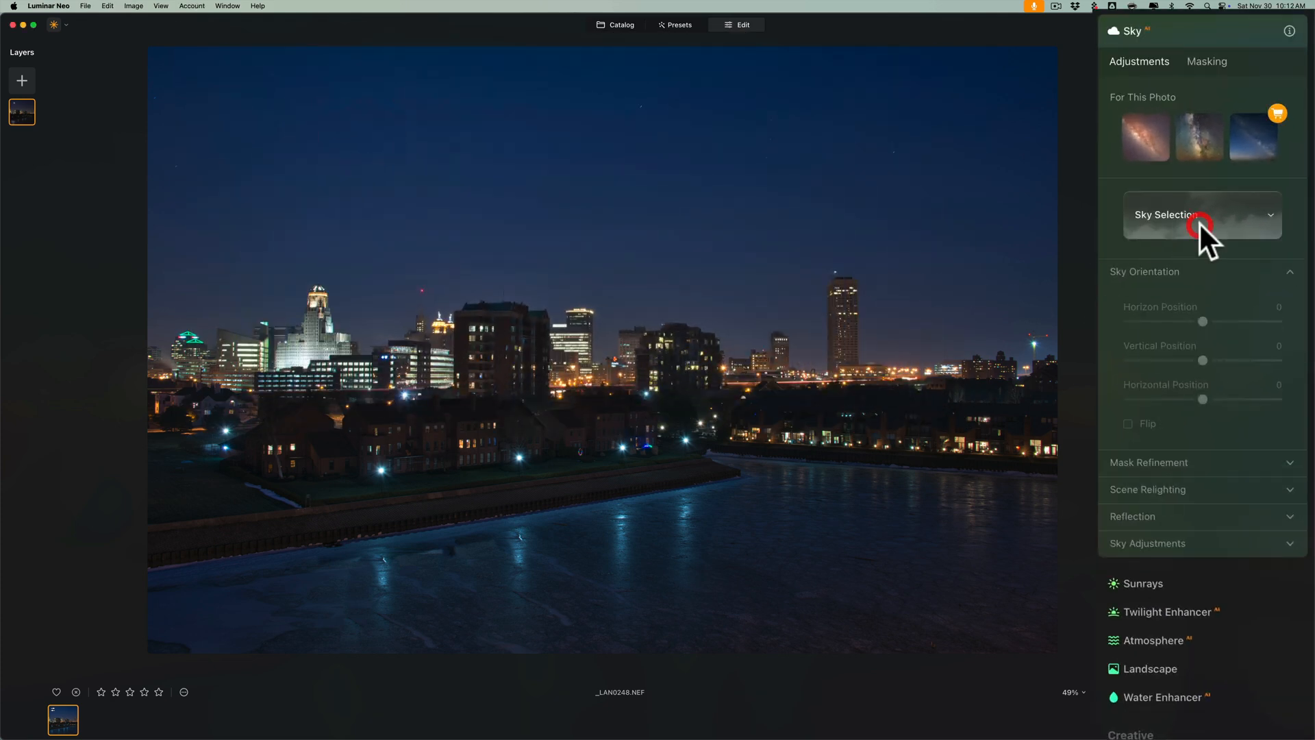
In Sky Selection, switch the collection to OD Astrotopia Skies.
left_click(1201, 215)
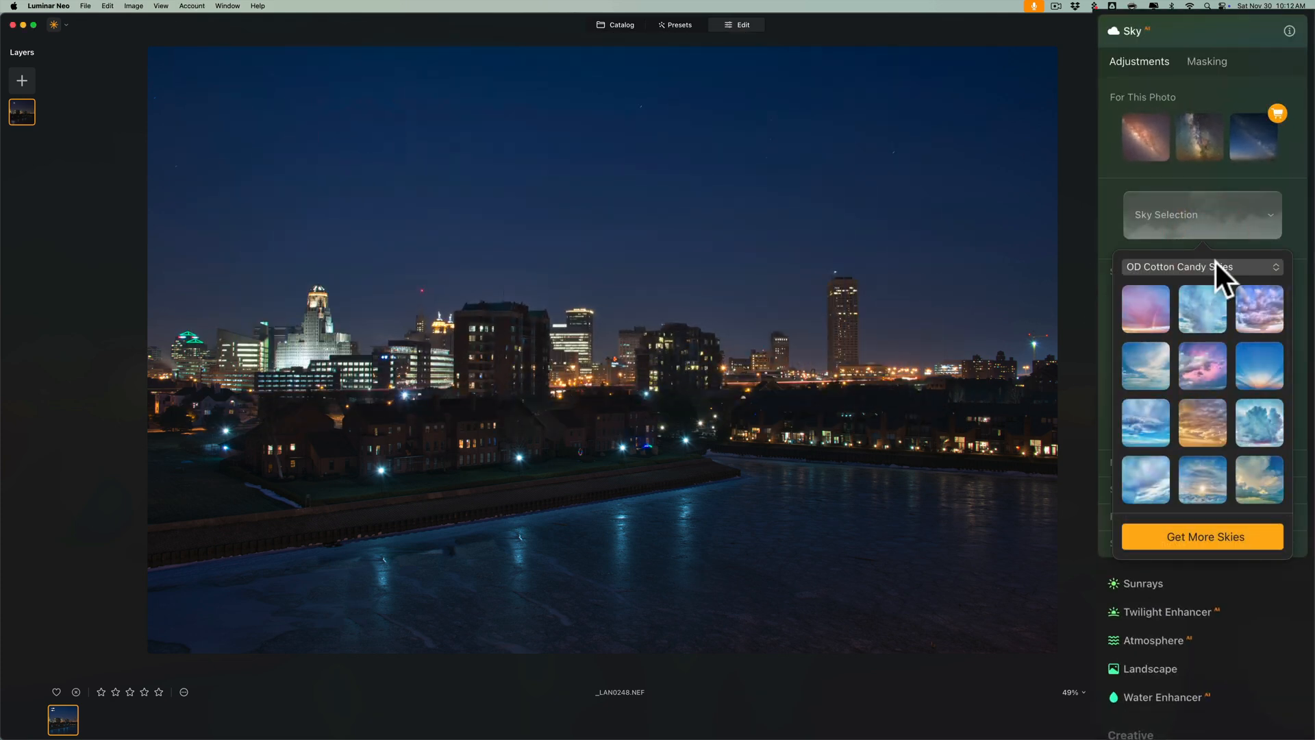
left_click(1202, 268)
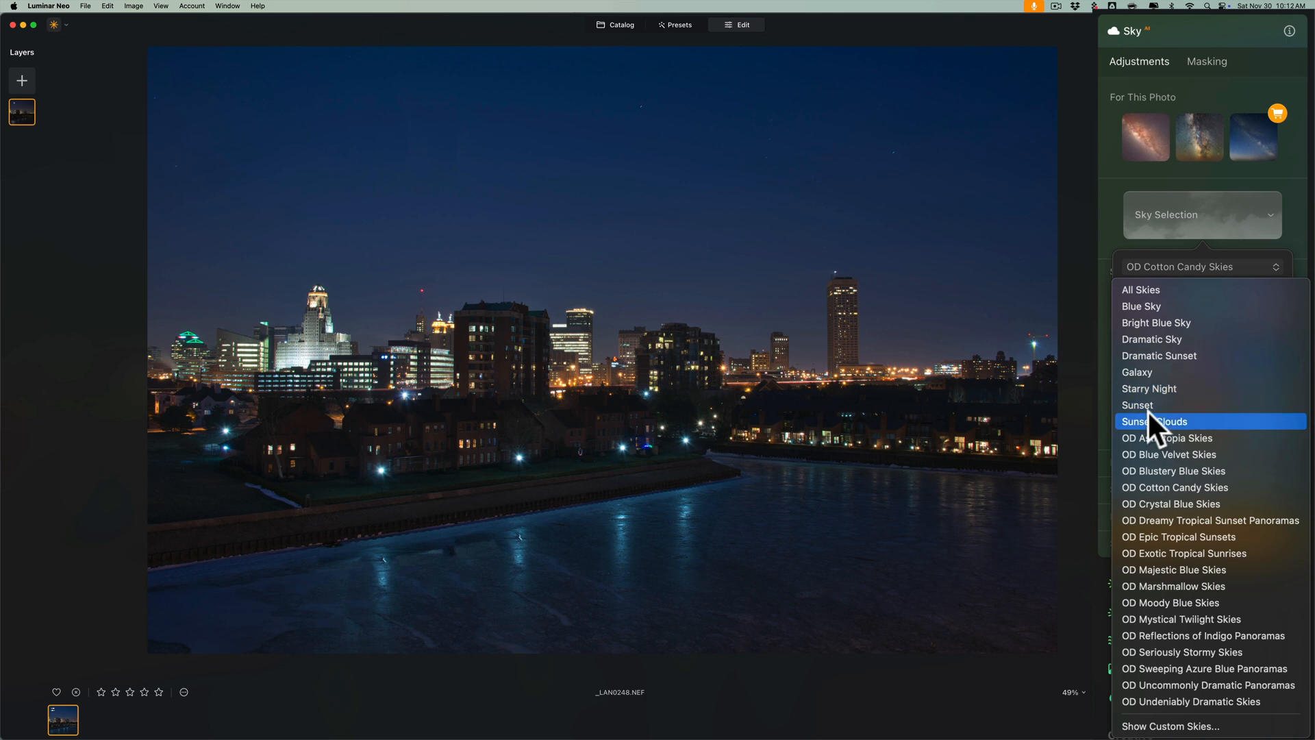
mouse_move(1149, 541)
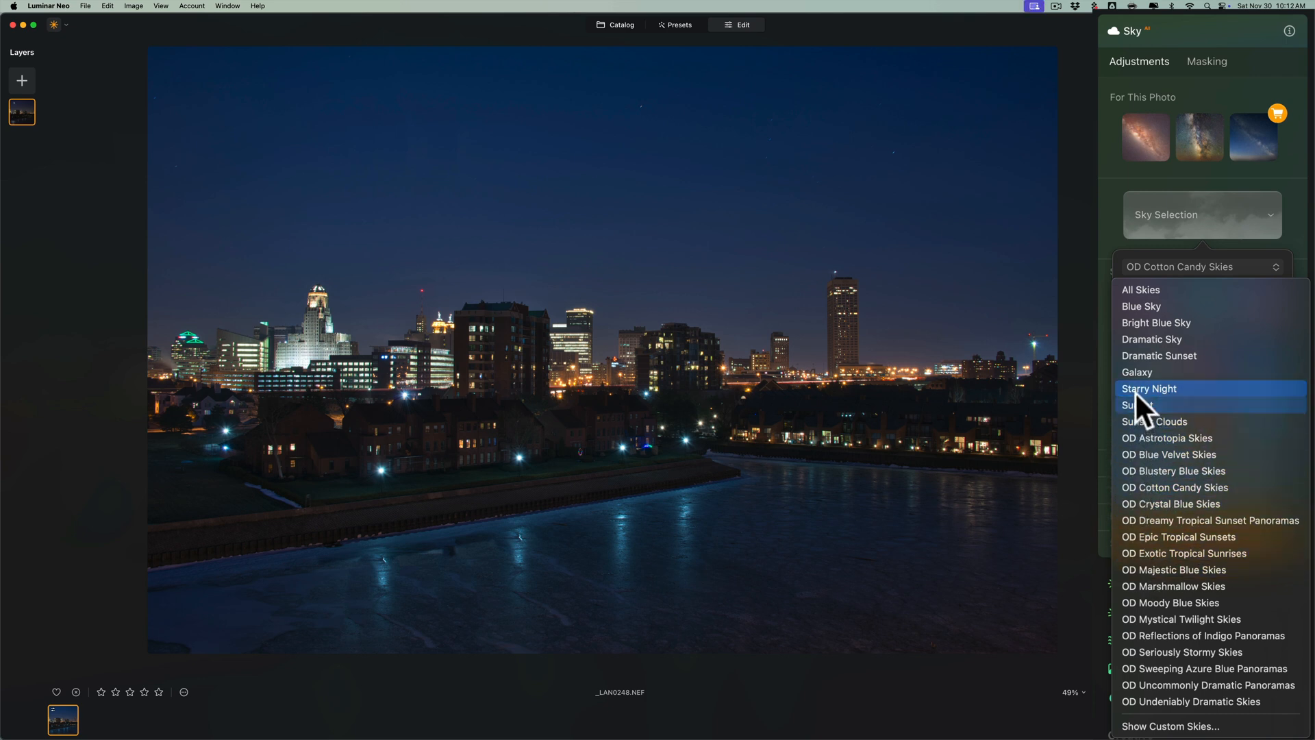
mouse_move(1137, 410)
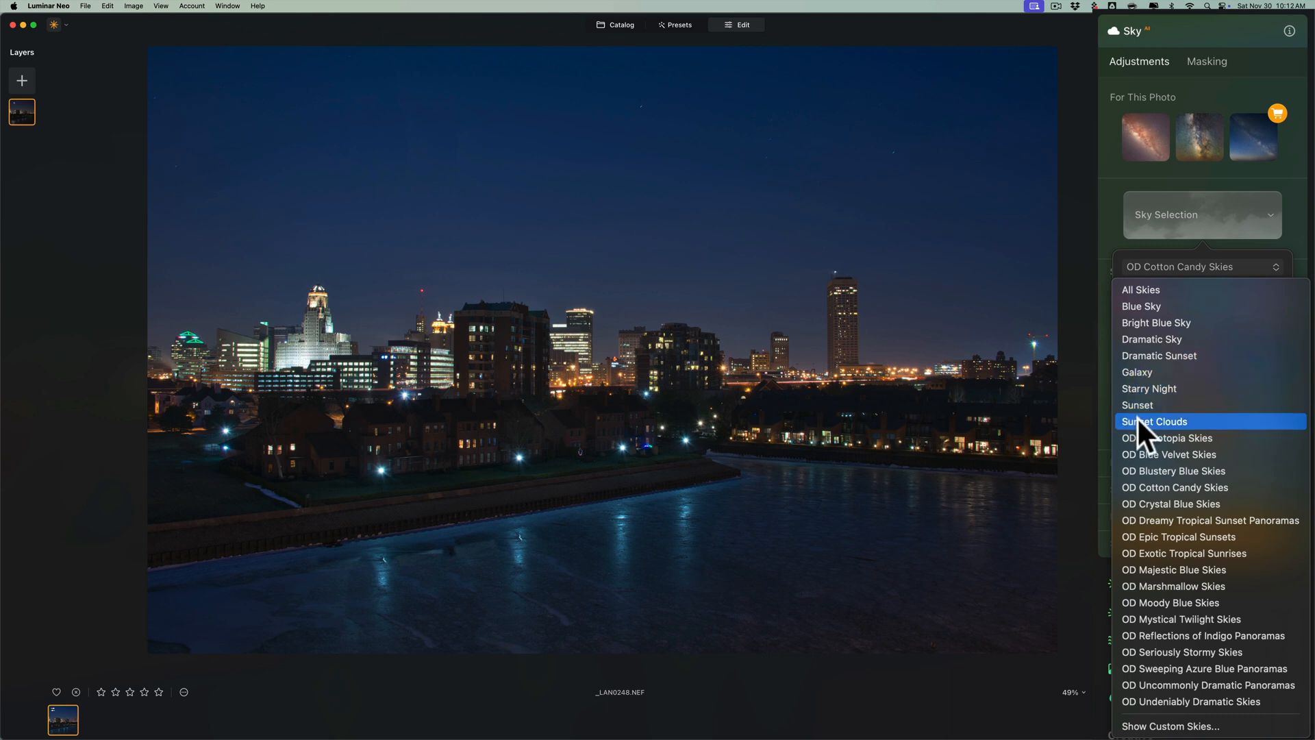
mouse_move(1182, 436)
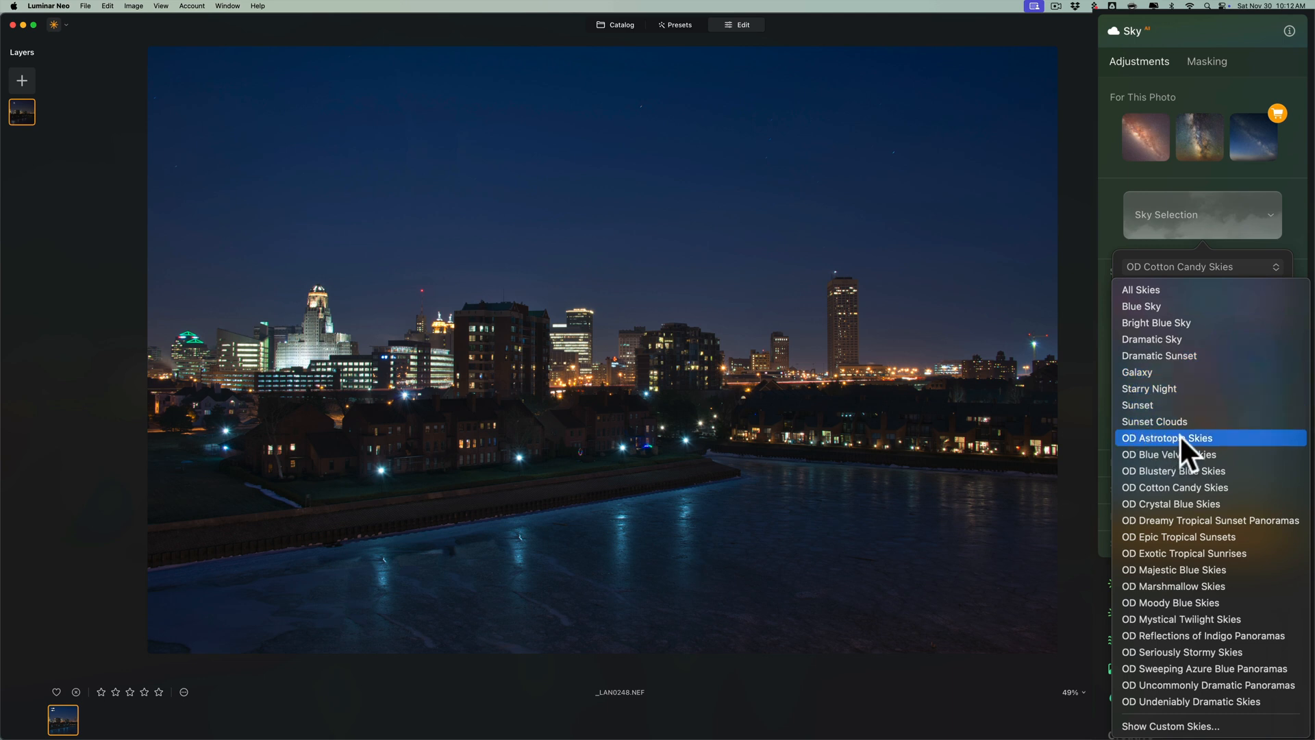
left_click(1169, 437)
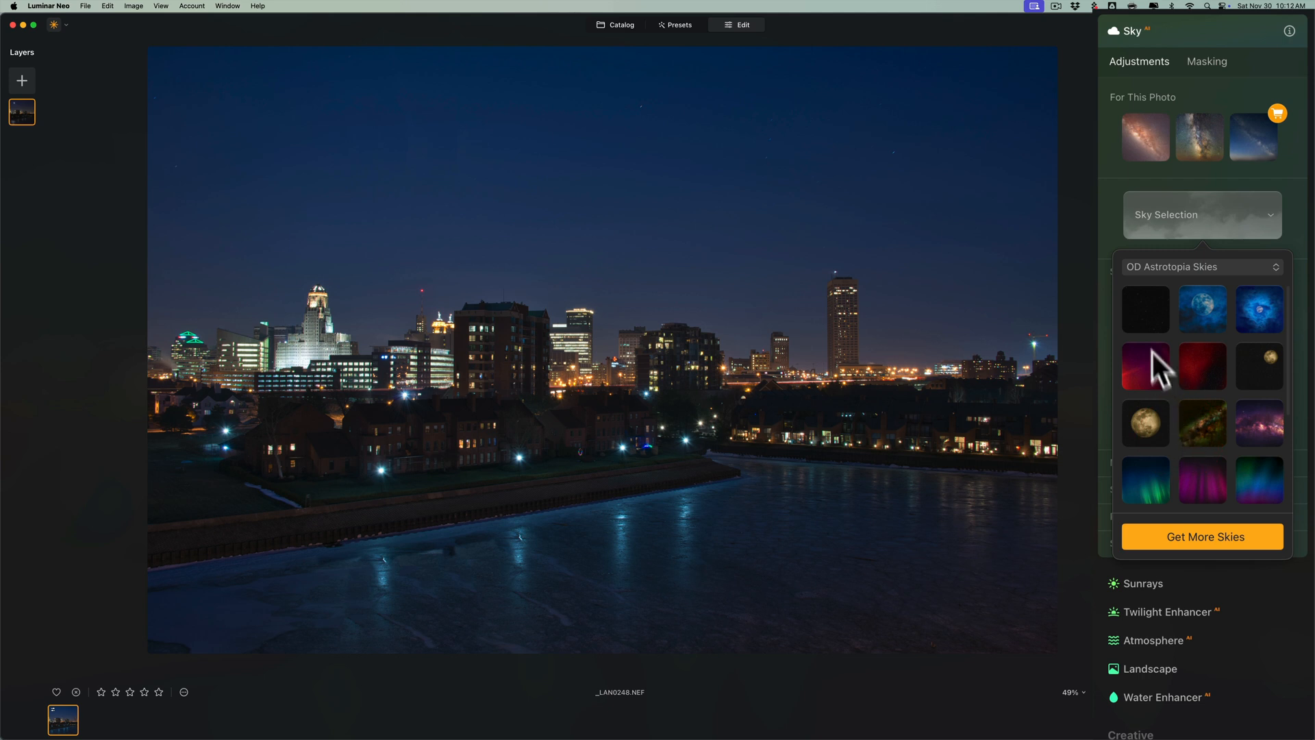
Preview Big Dipper Starscape, Blue Moon, Cosmological Redshift and Full Moon 01 skies over the skyline.
left_click(1144, 309)
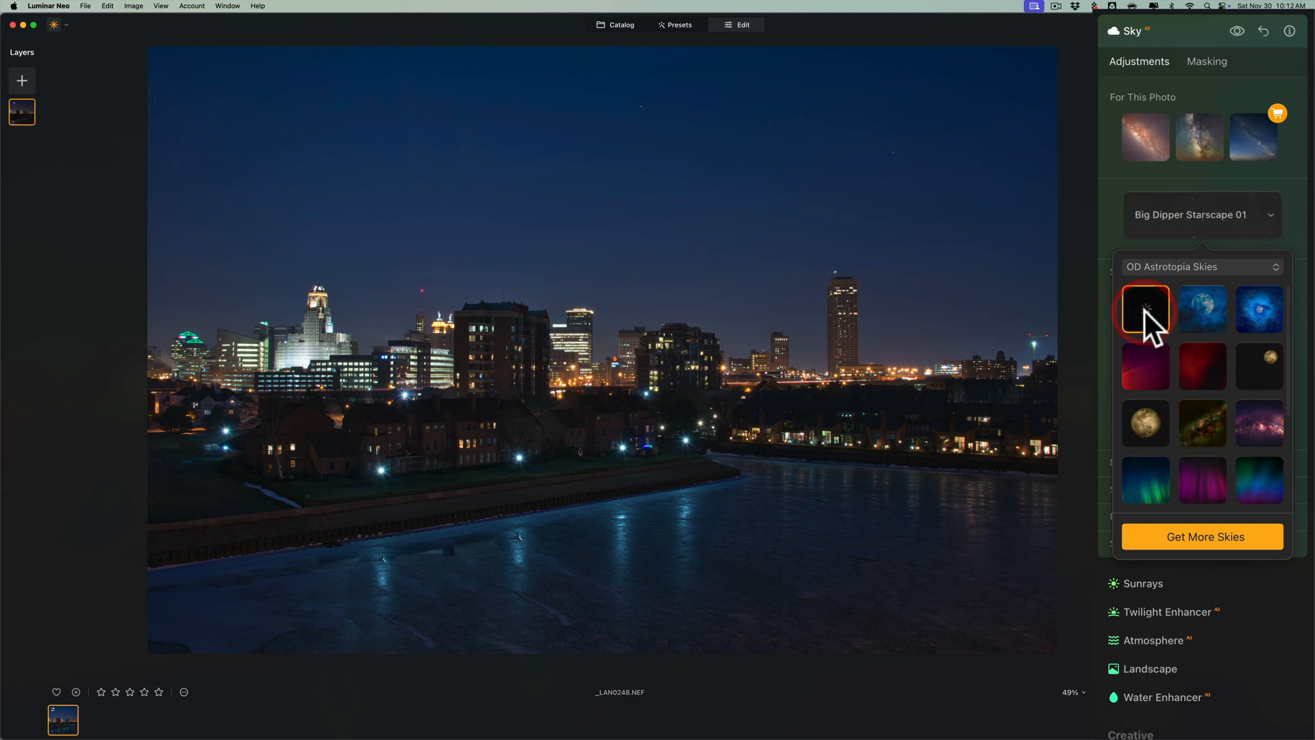
left_click(1144, 308)
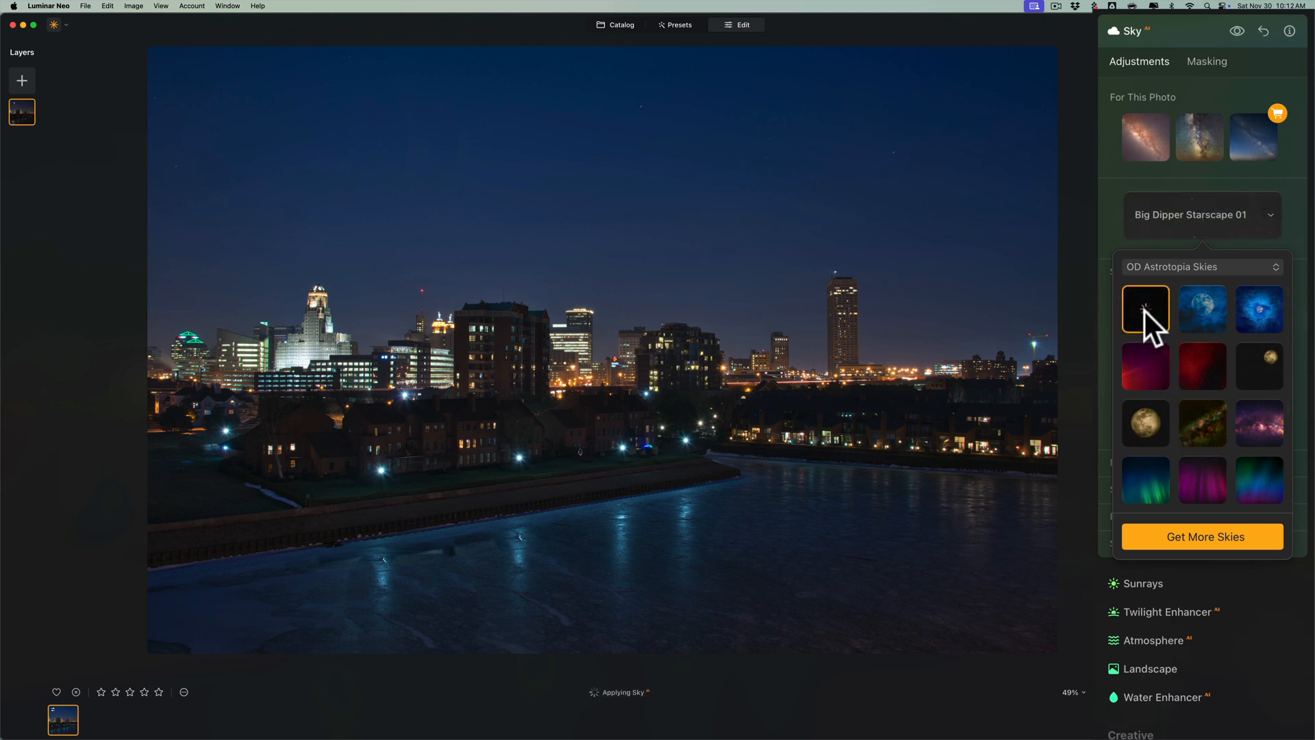
left_click(1143, 308)
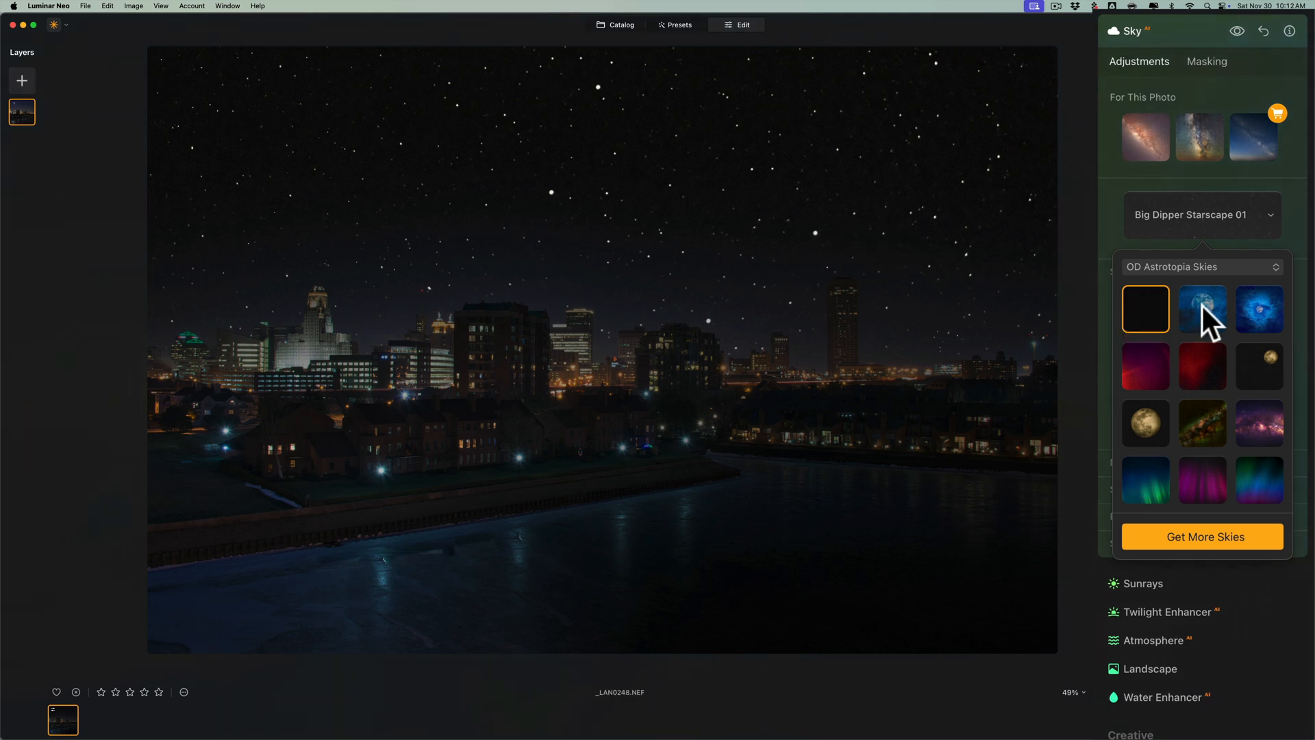
left_click(1202, 308)
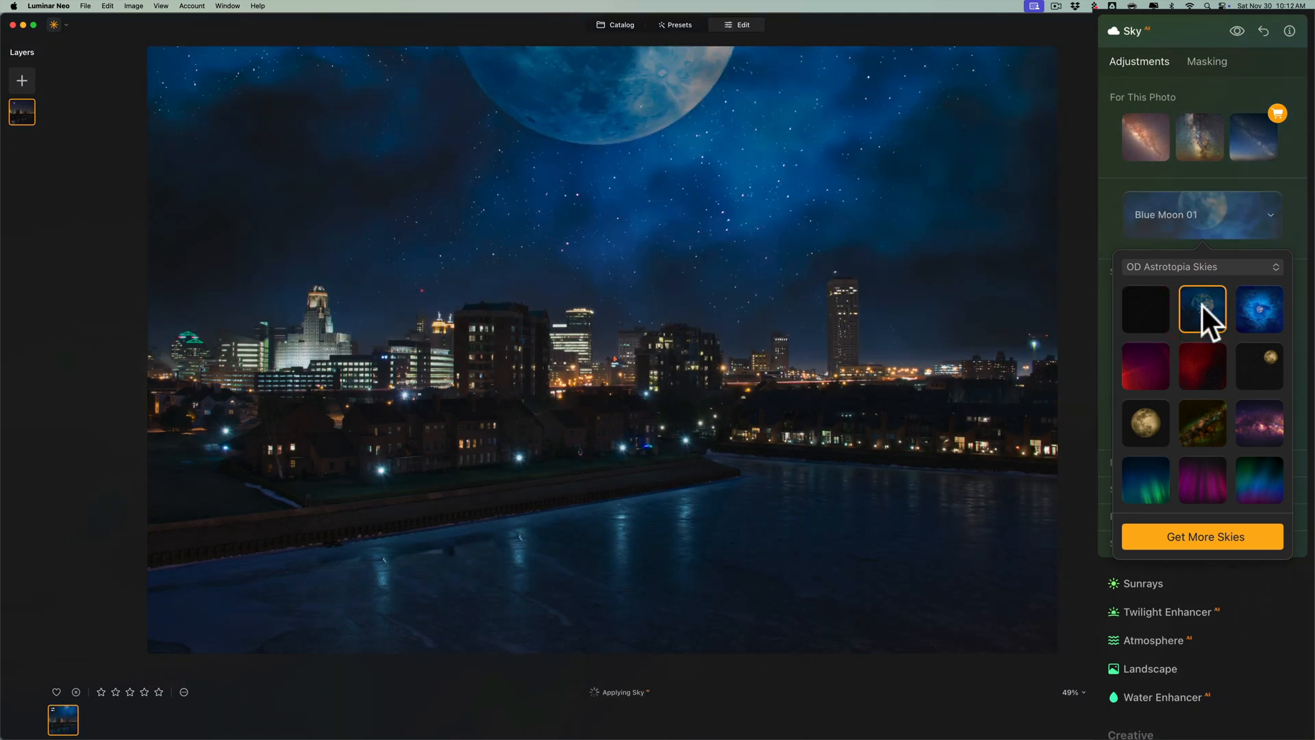
left_click(1258, 309)
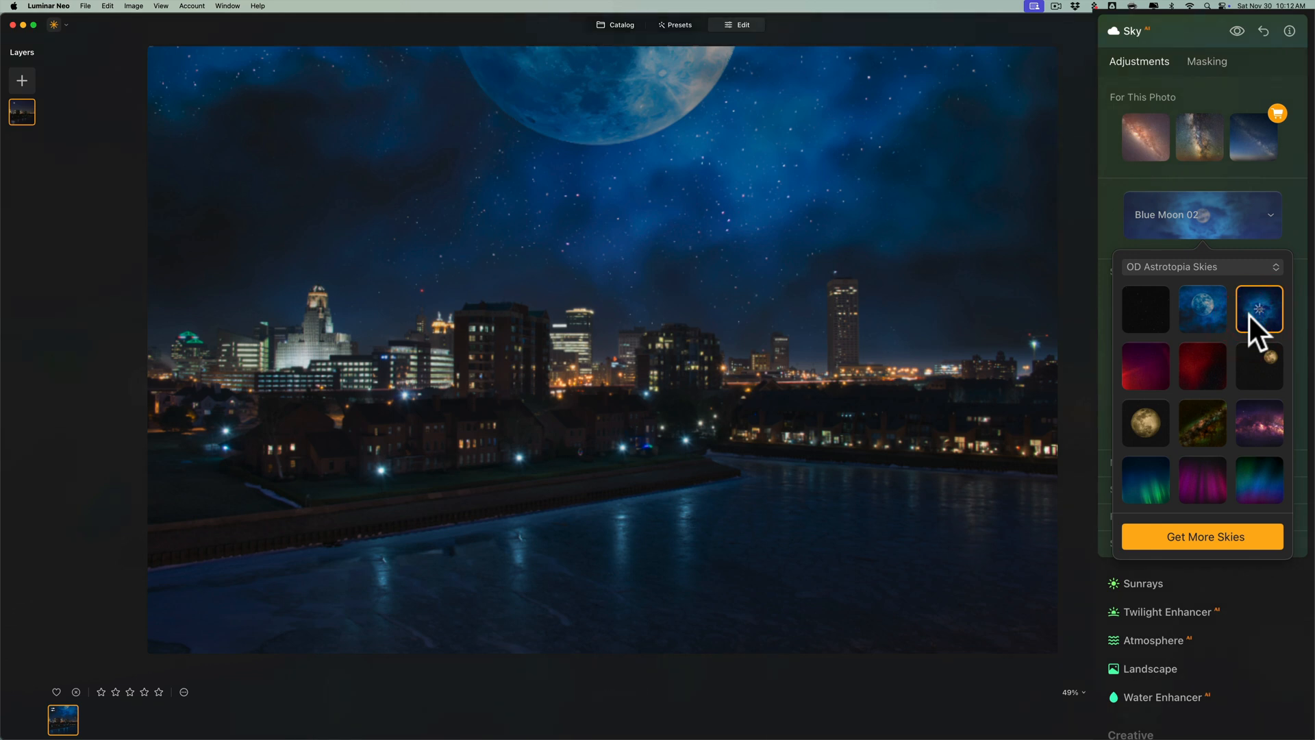
left_click(1145, 367)
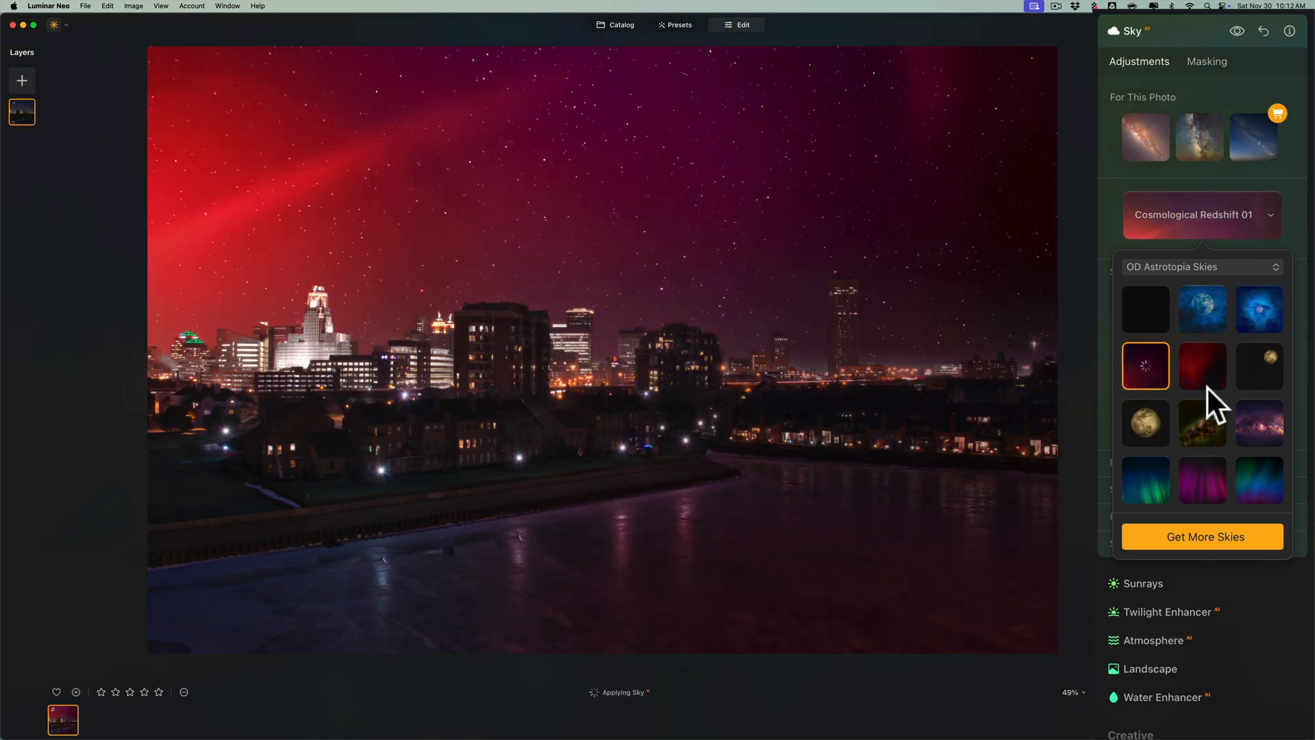
left_click(1201, 365)
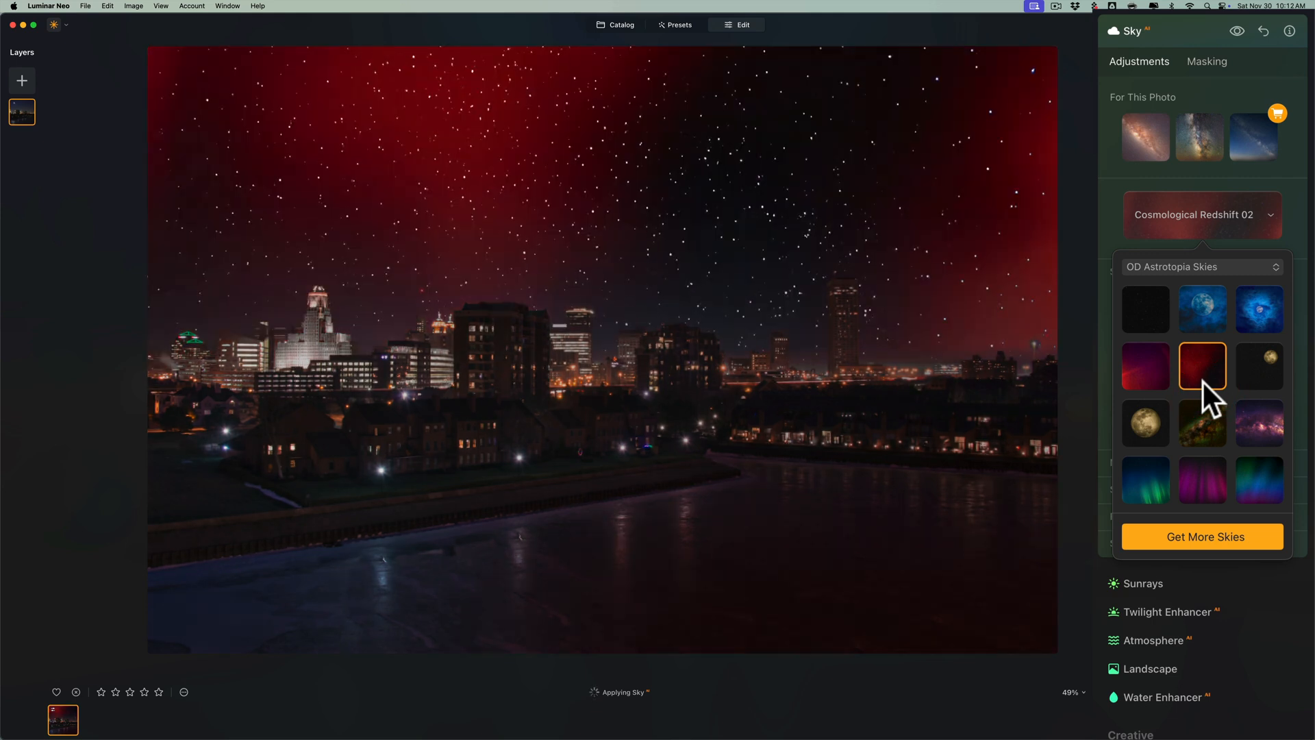
left_click(1258, 367)
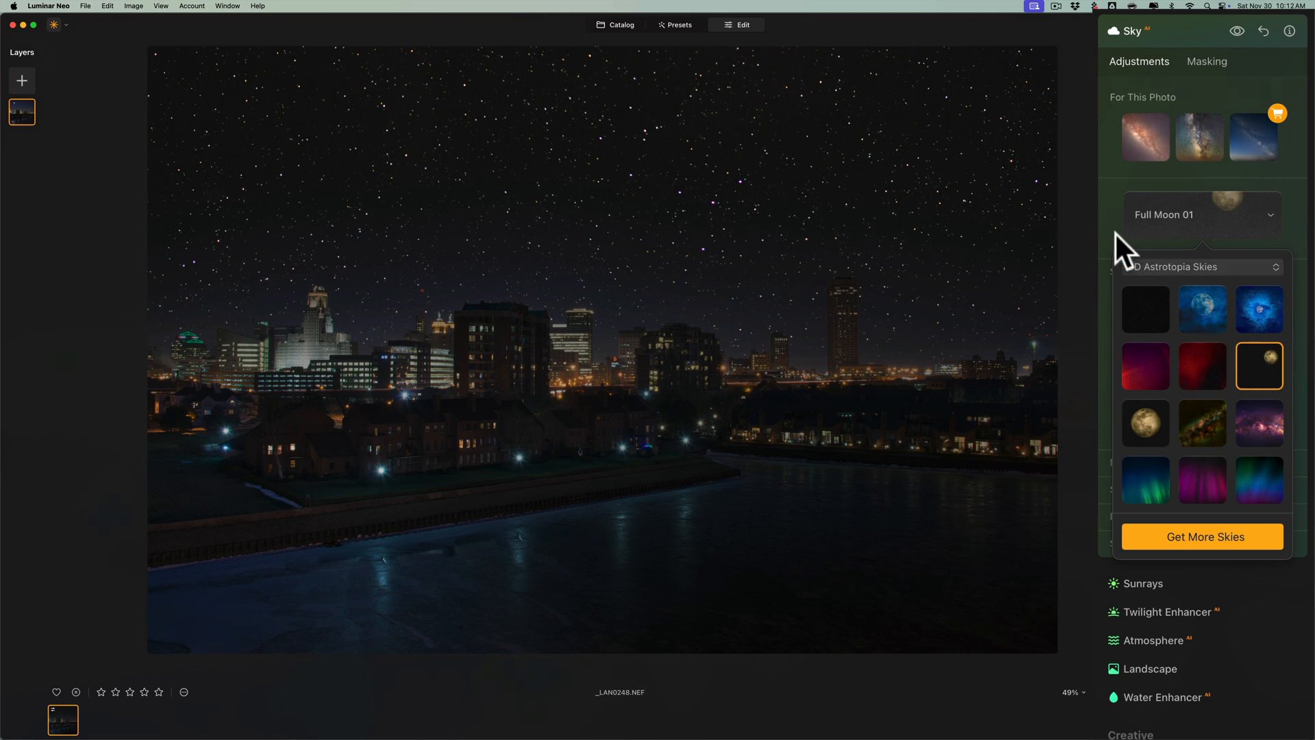
Nudge the sky horizon, try Full Moon 02 and Milky Way Galaxy 01, then apply purple Milky Way Galaxy 02.
left_click(1201, 214)
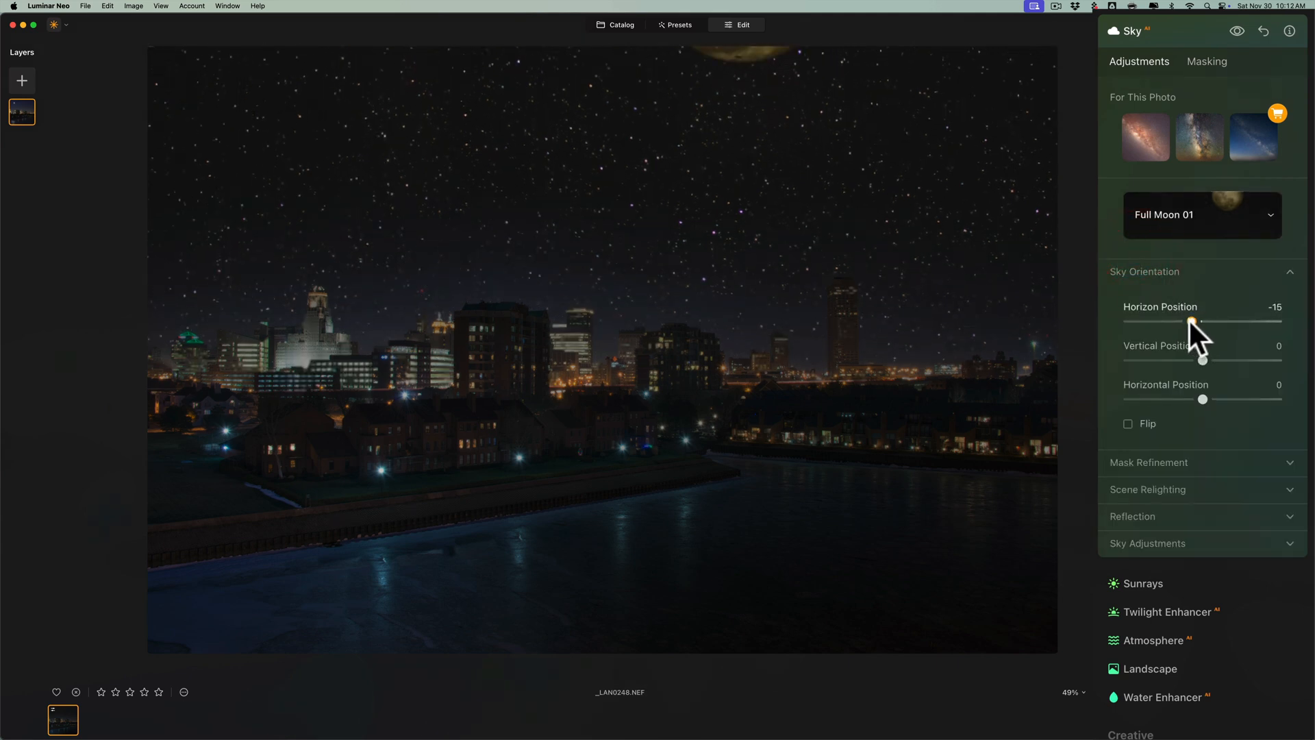
left_click_drag(1192, 323, 1160, 324)
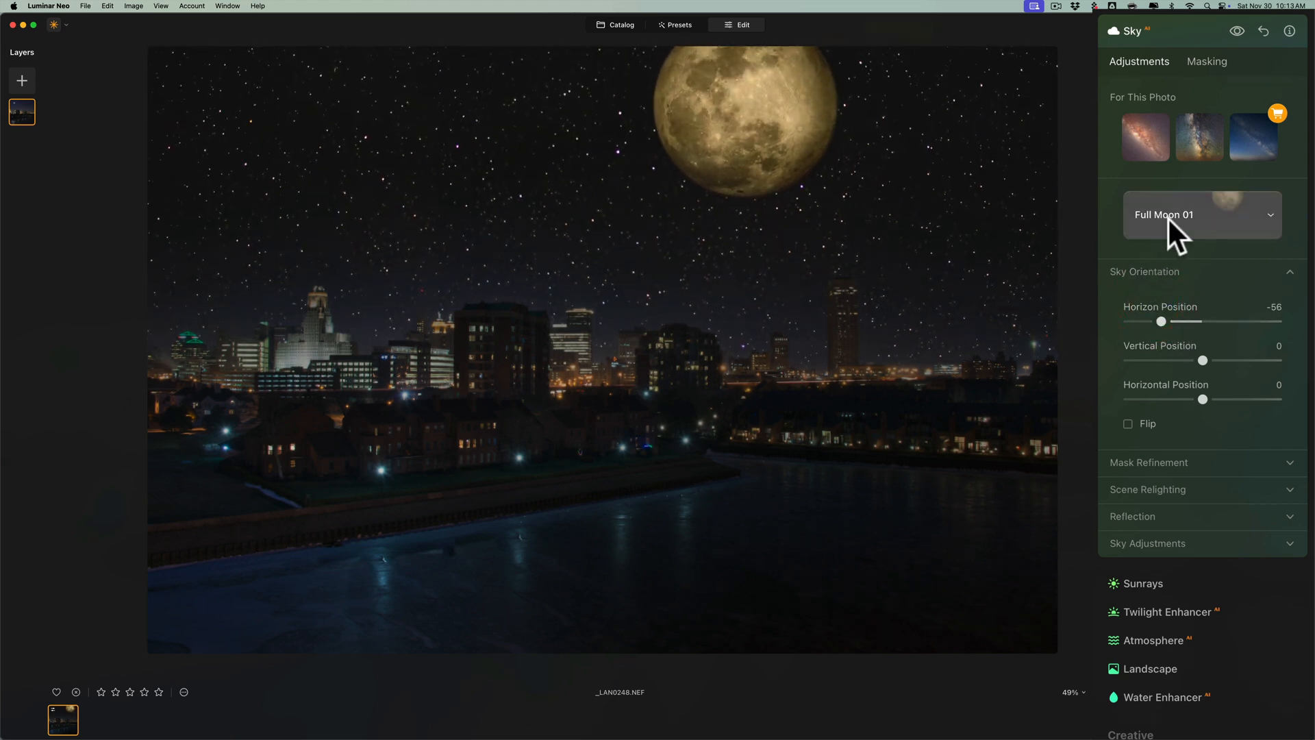
left_click(1201, 216)
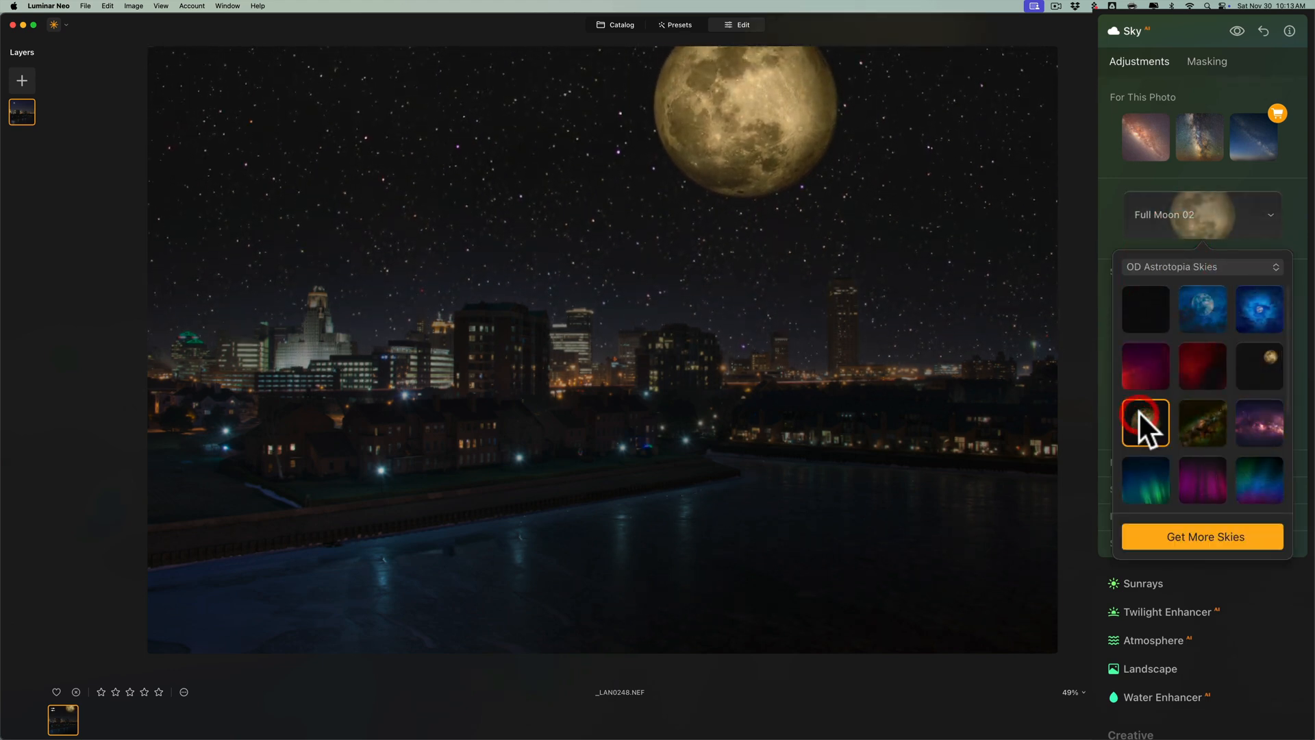
left_click(1143, 423)
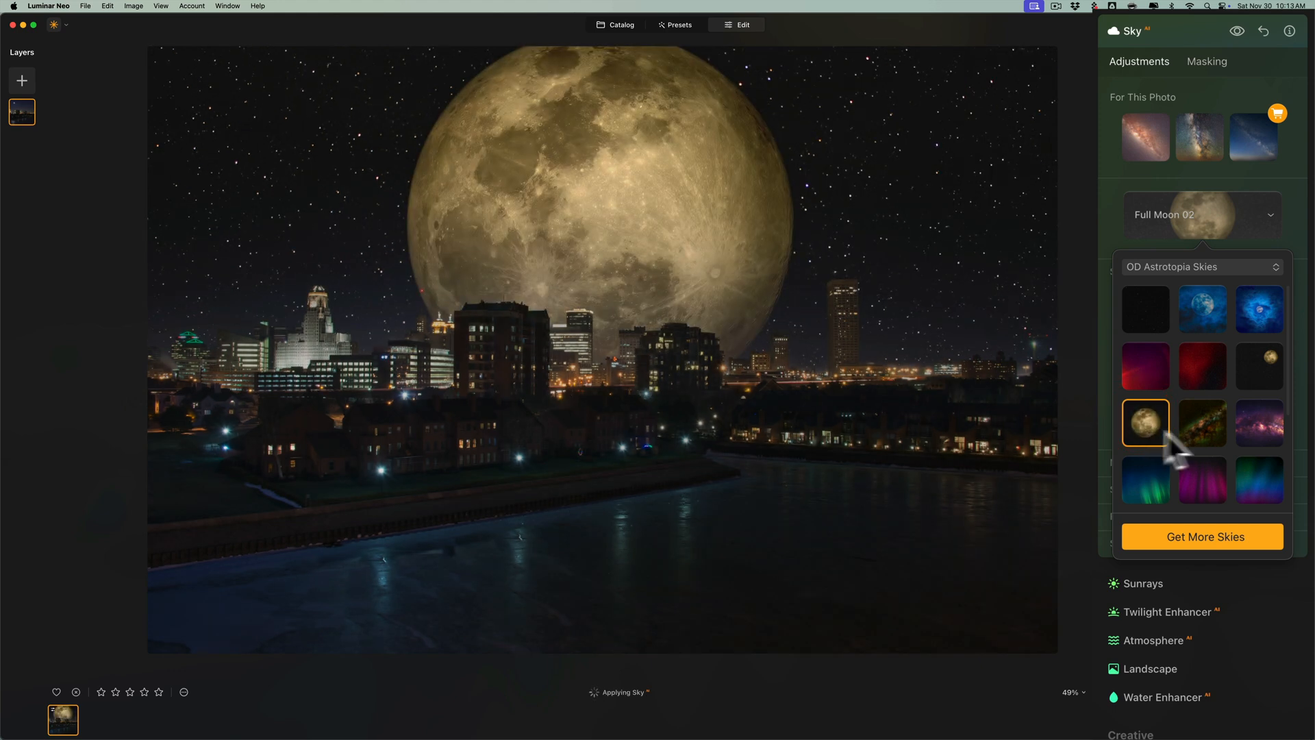
left_click(1201, 423)
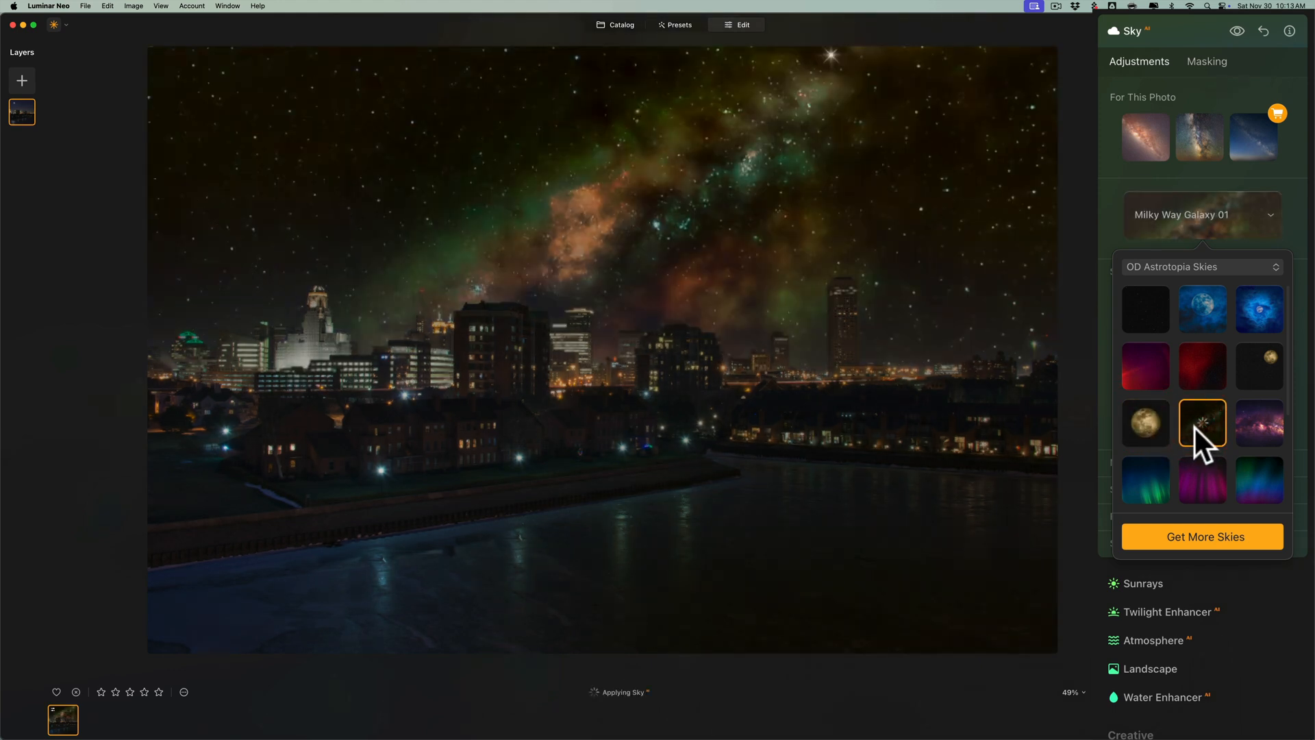
left_click(1201, 424)
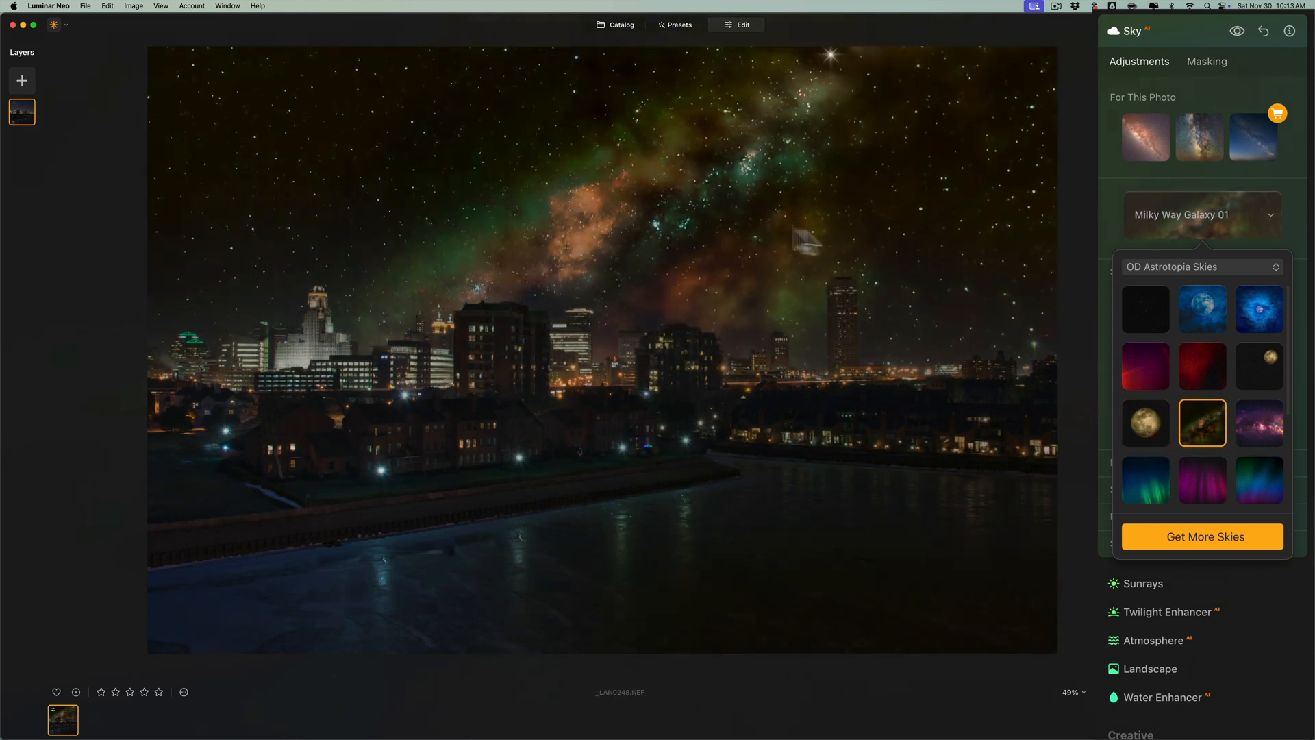
left_click(1257, 423)
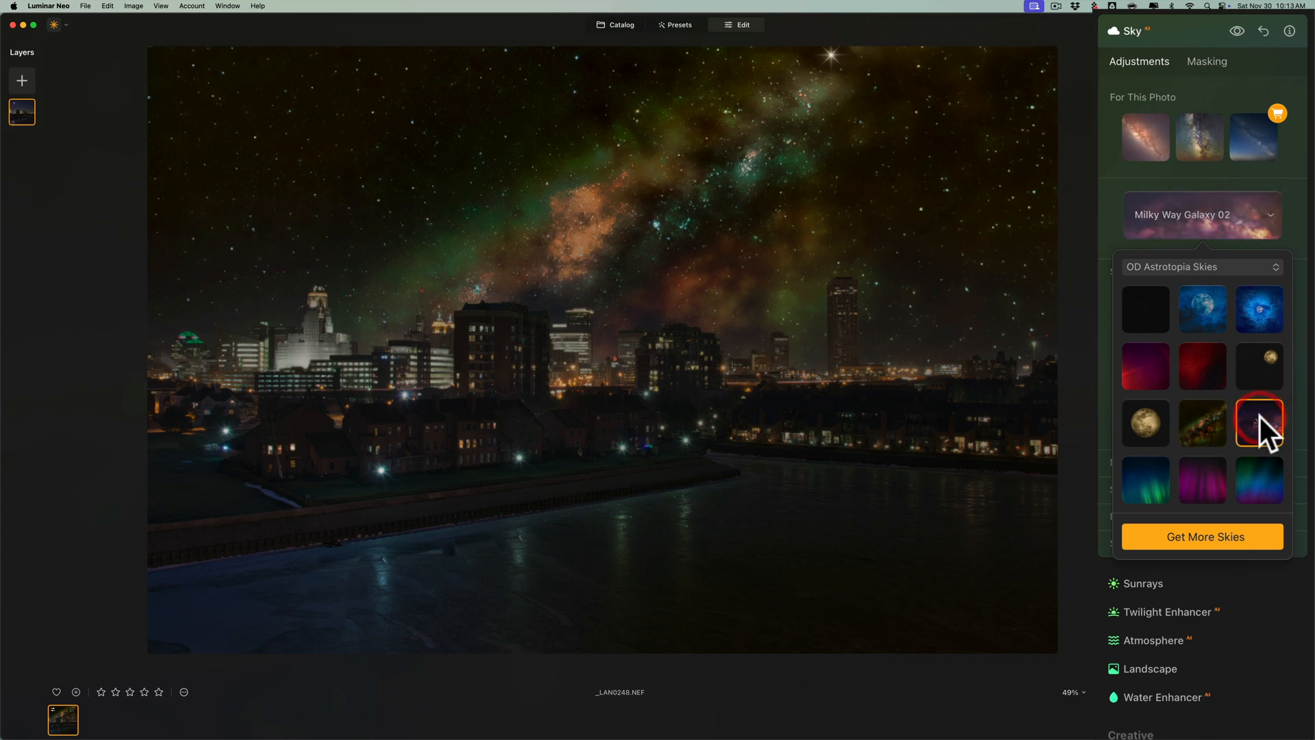
left_click(1258, 423)
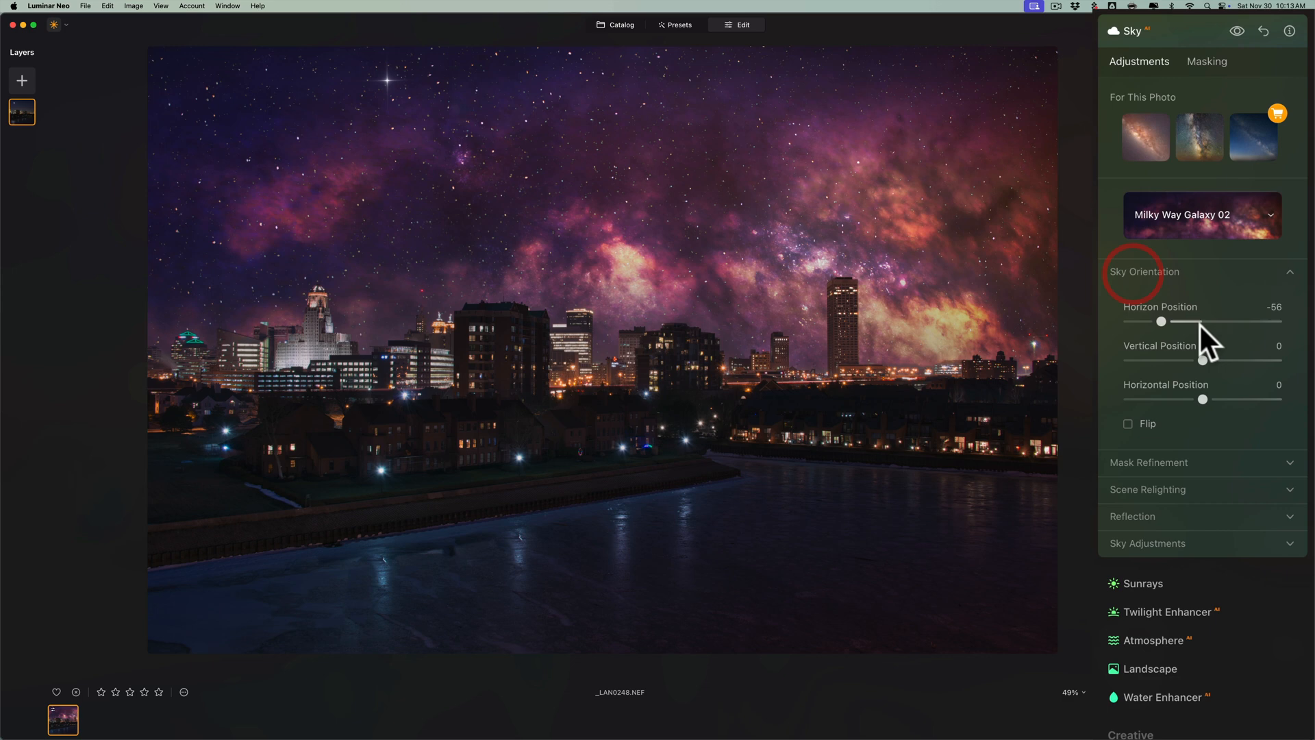
left_click_drag(1161, 321, 1201, 320)
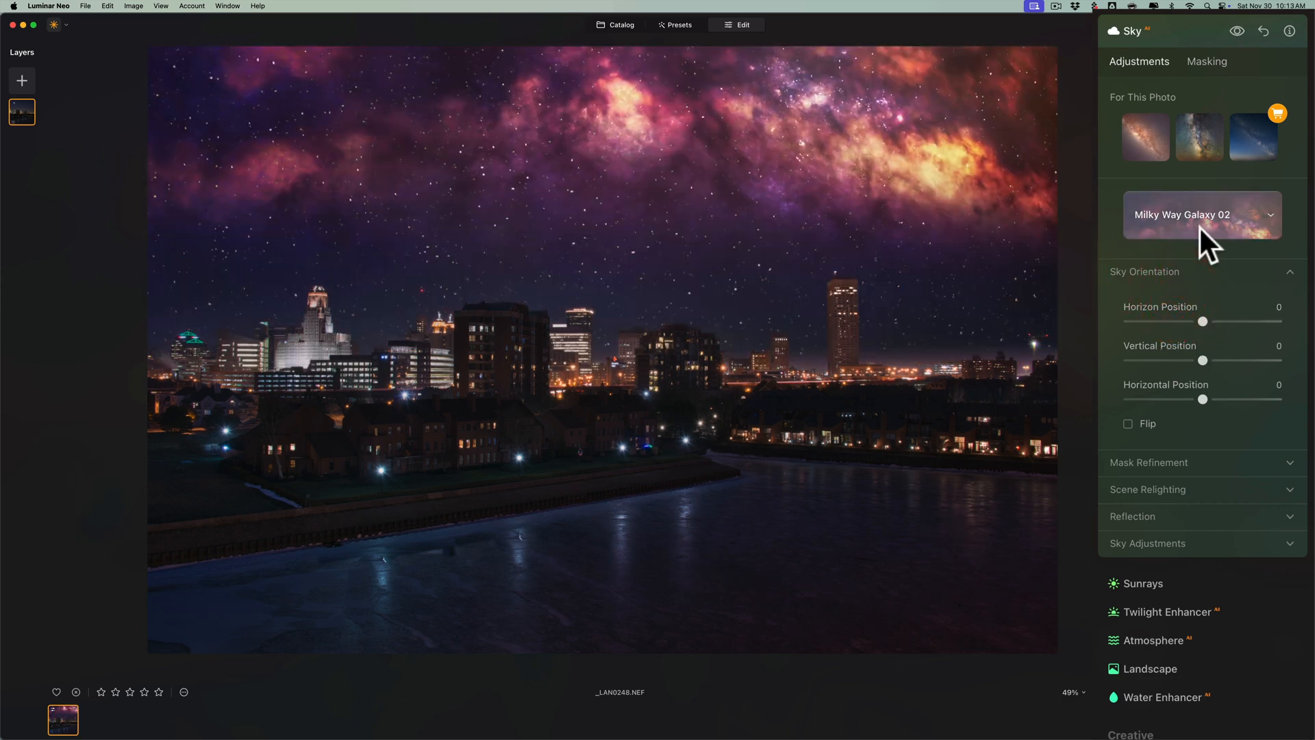
Compare Northern Lights and Planetary Nebula skies, then settle on the purple Milky Way galaxy sky.
left_click(1200, 215)
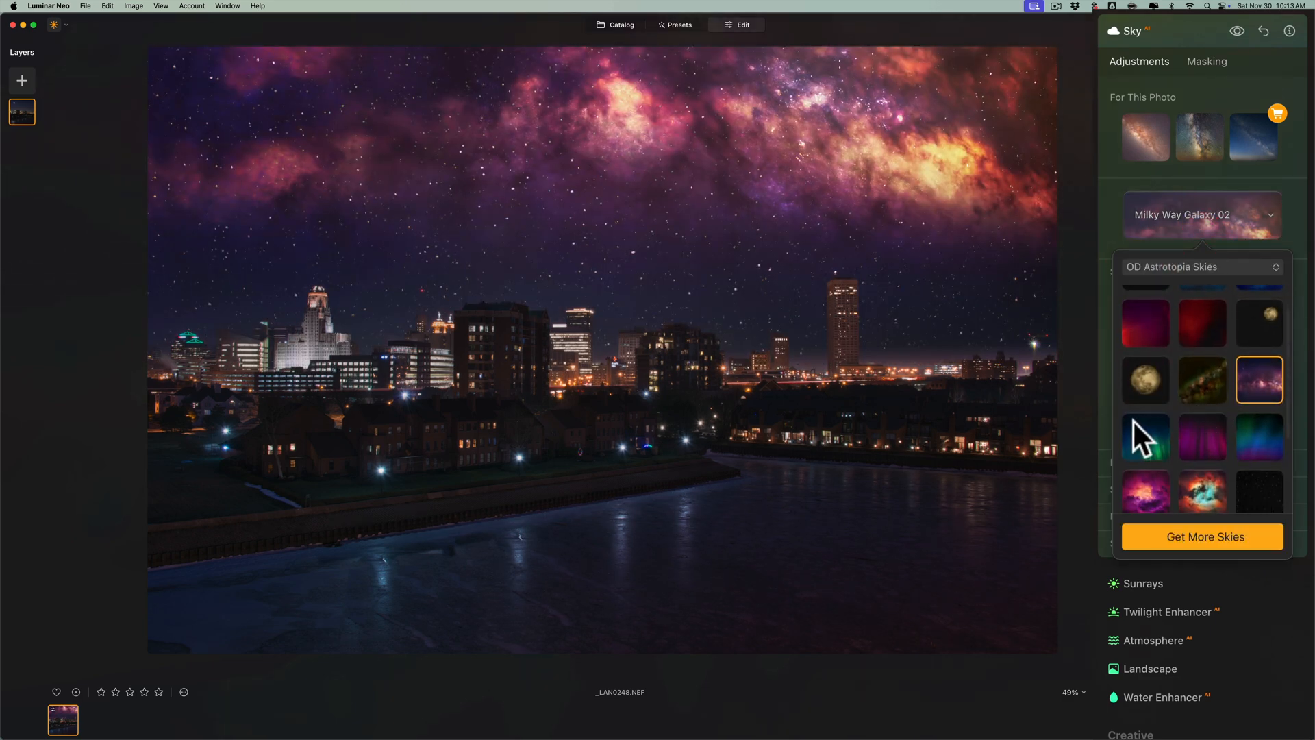
left_click(1143, 436)
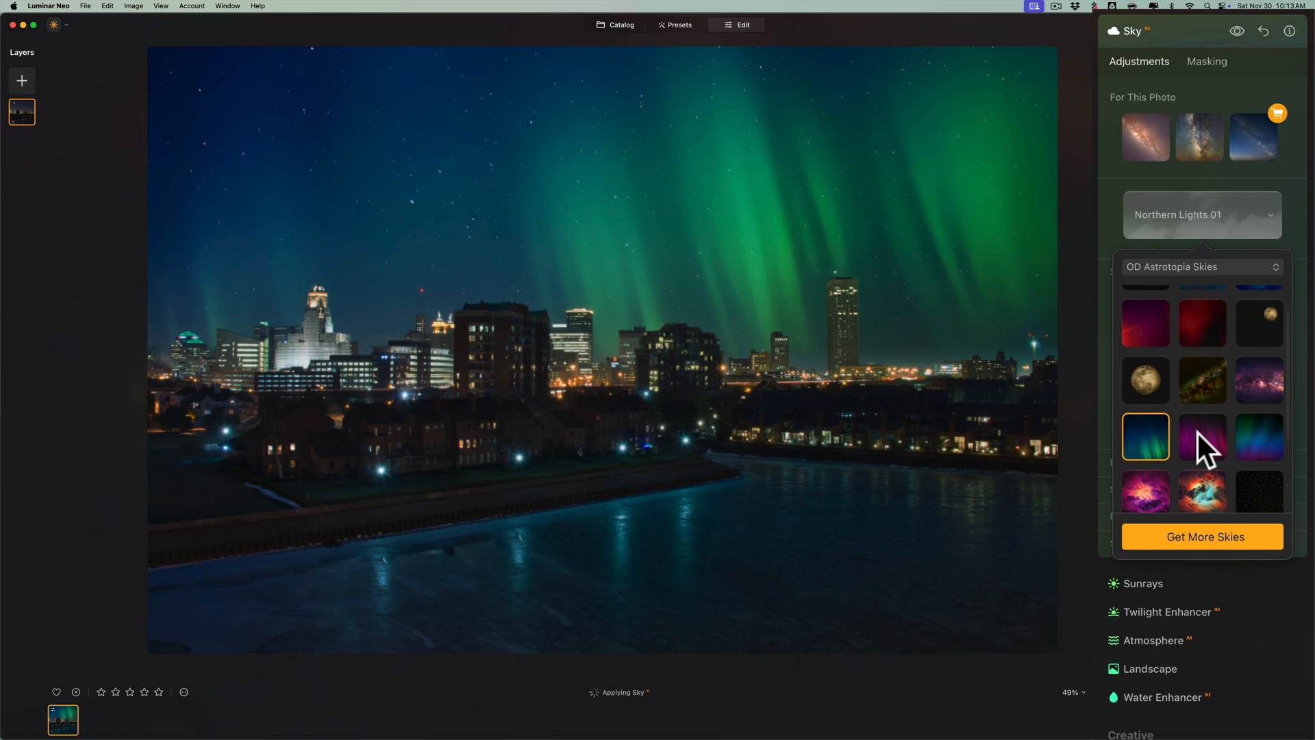
left_click(1202, 435)
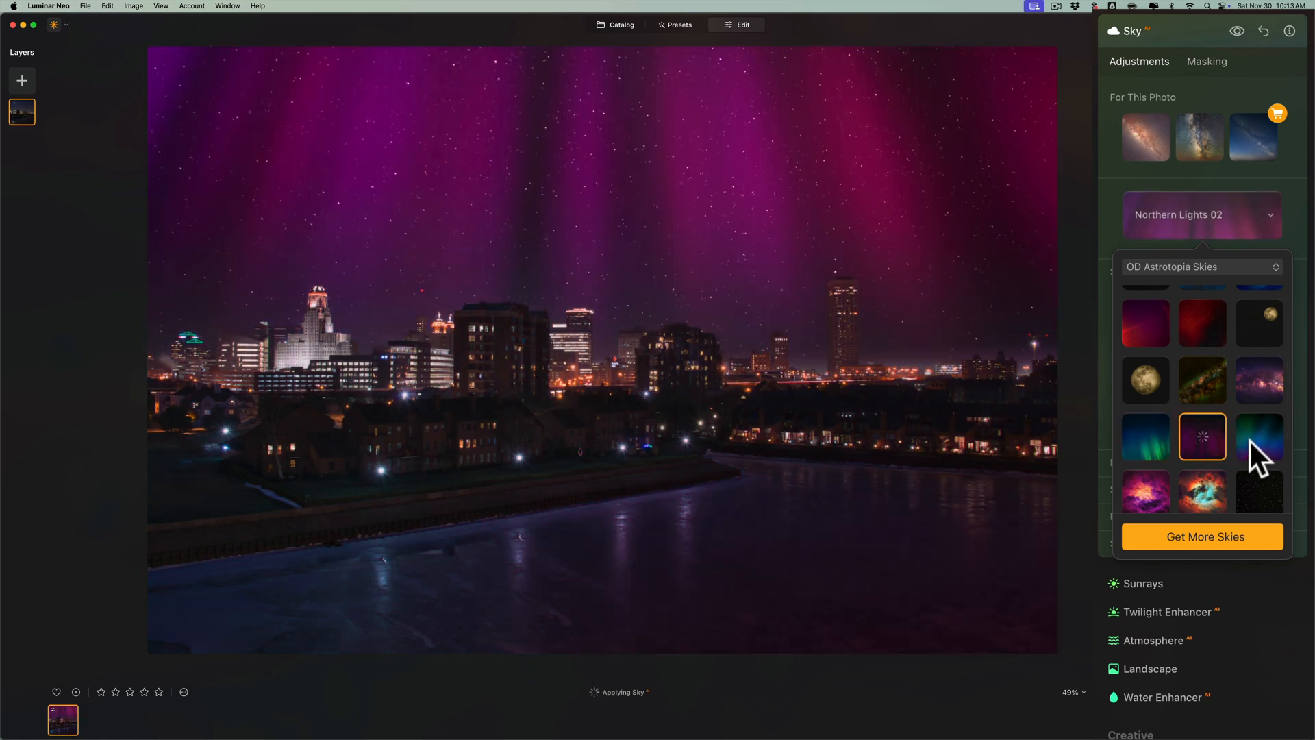
left_click(1258, 436)
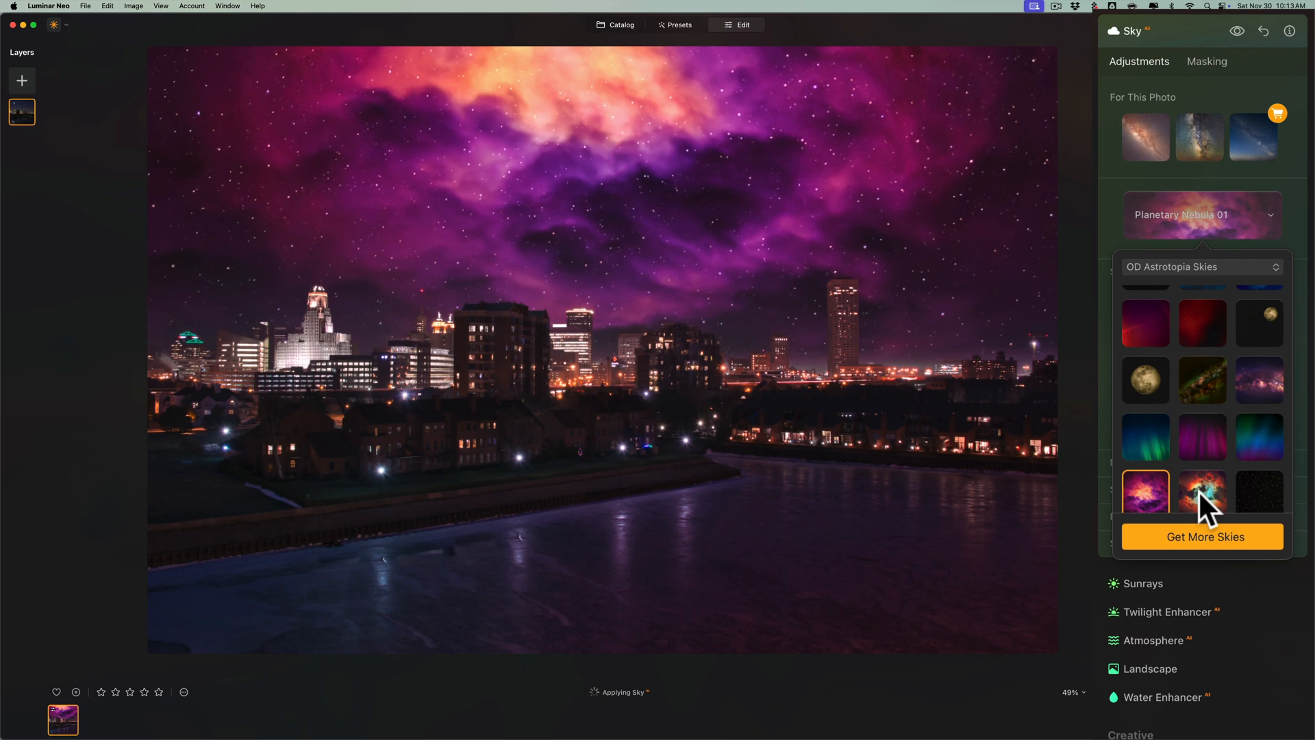
left_click(1201, 492)
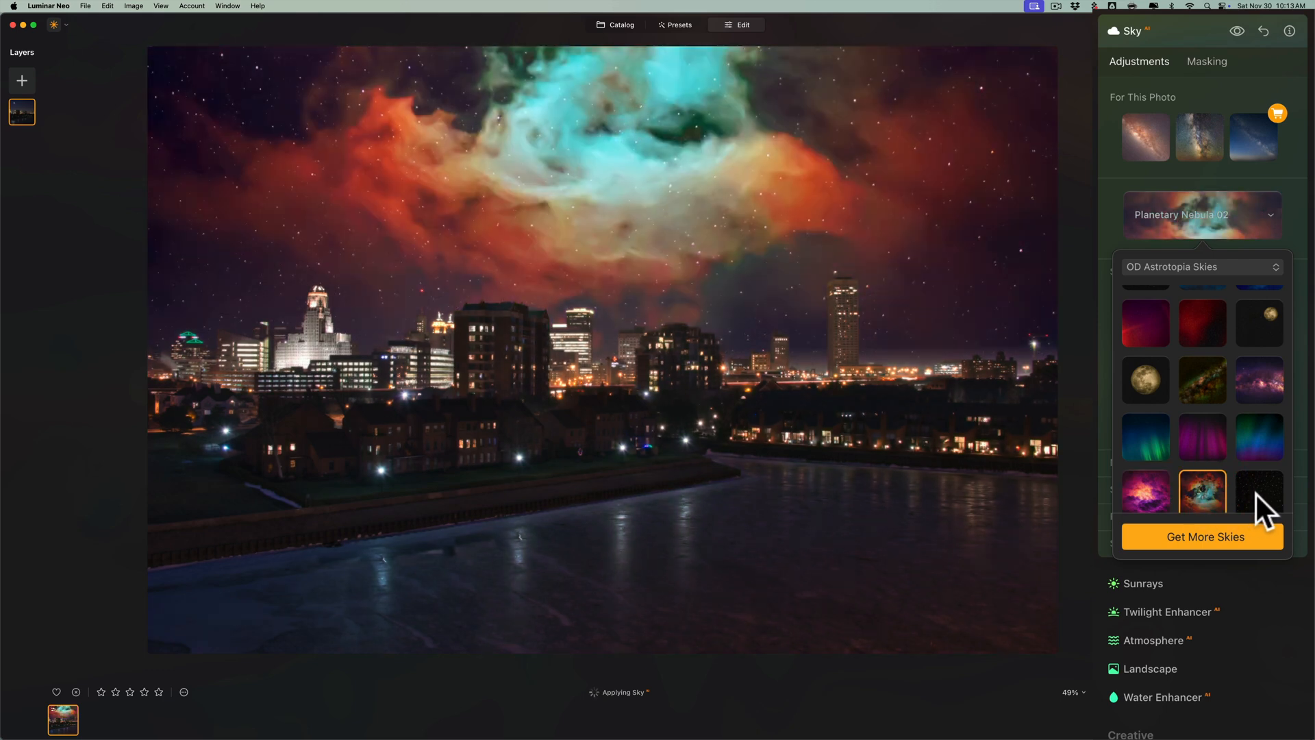
left_click(1258, 493)
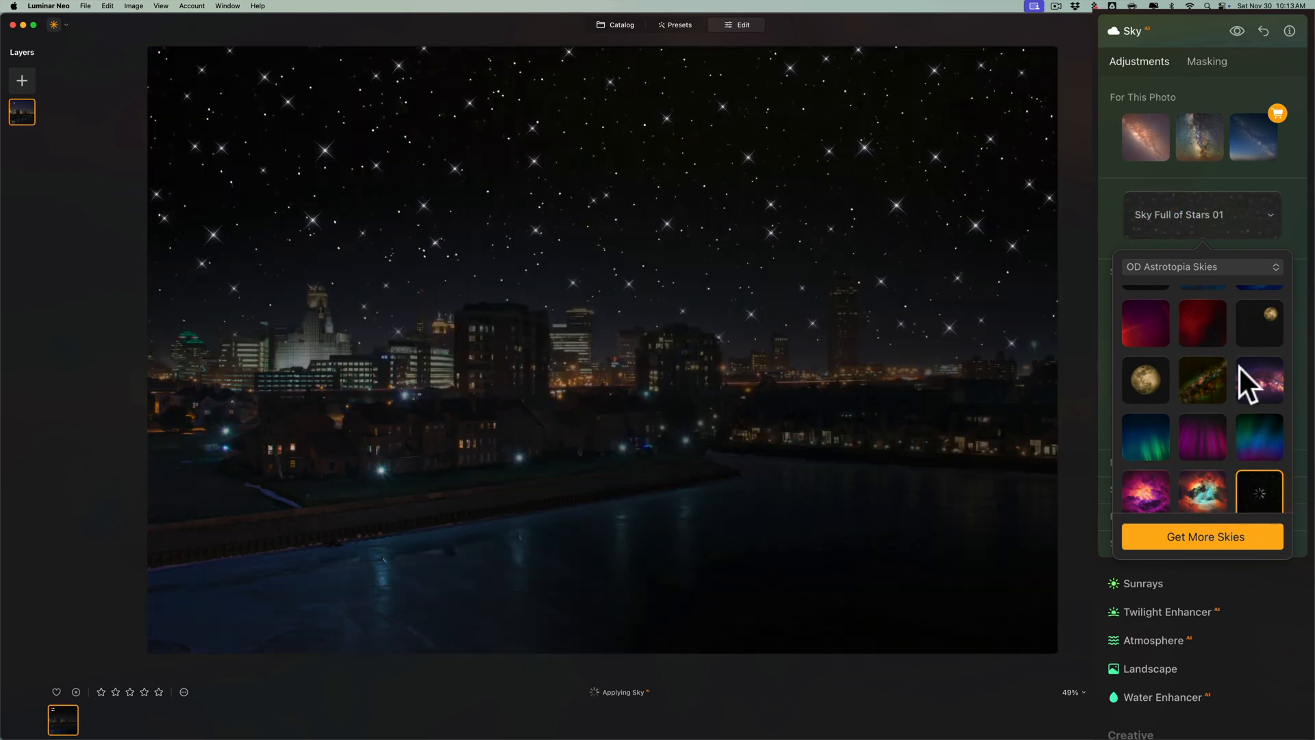
left_click(1257, 380)
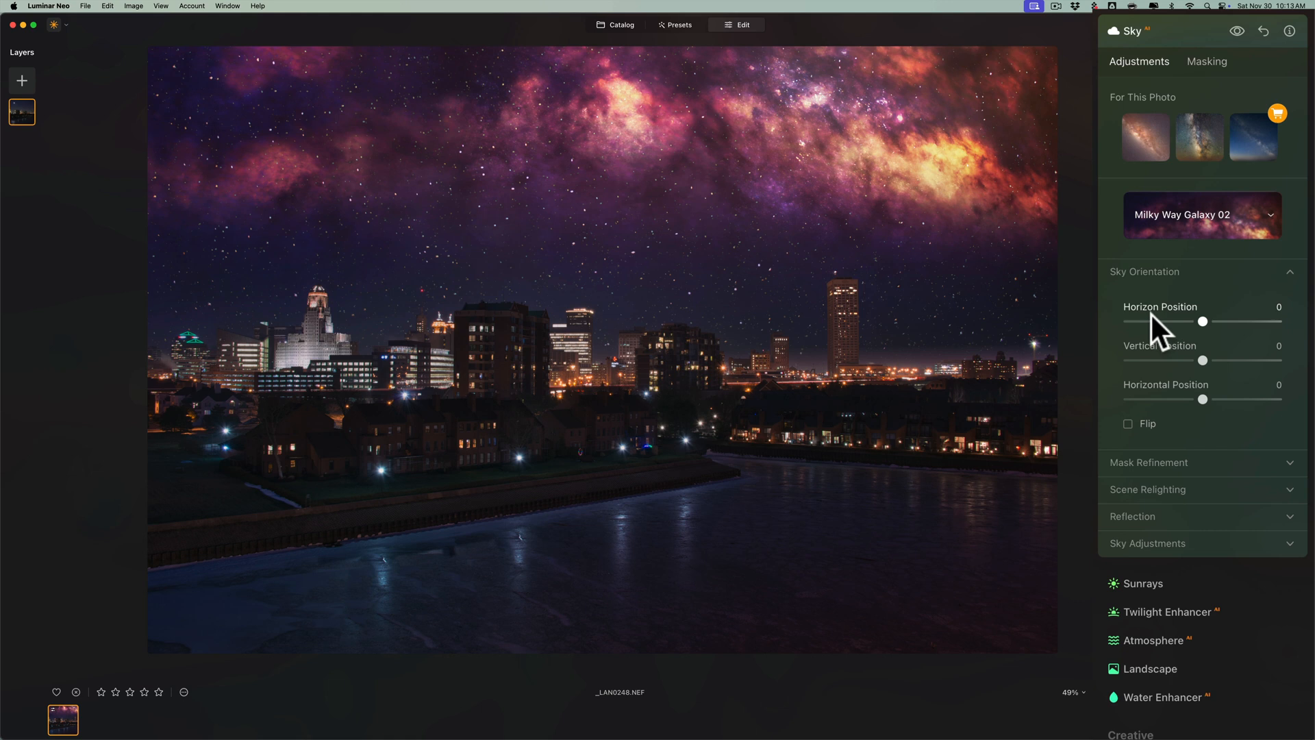
Set the sky's Horizon Position to -12 and Vertical Position to 4.
left_click_drag(1203, 320, 1190, 320)
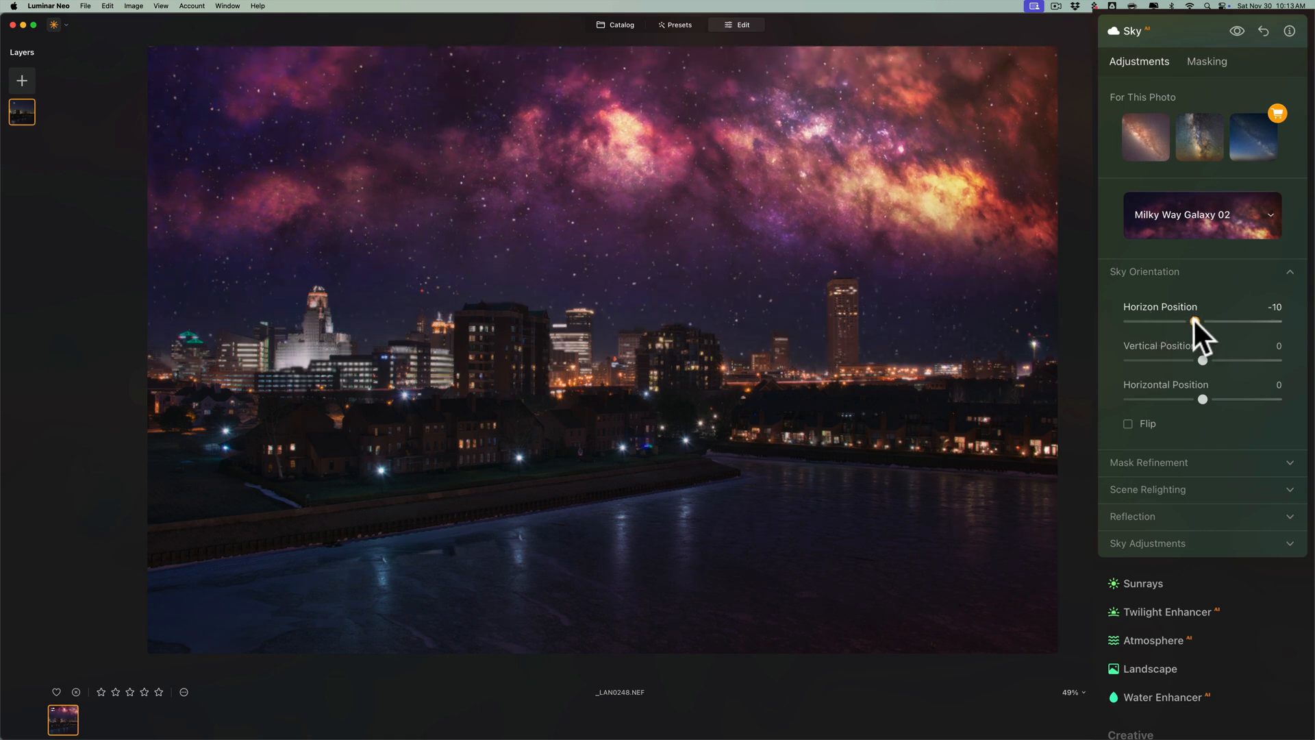
left_click_drag(1205, 320, 1191, 321)
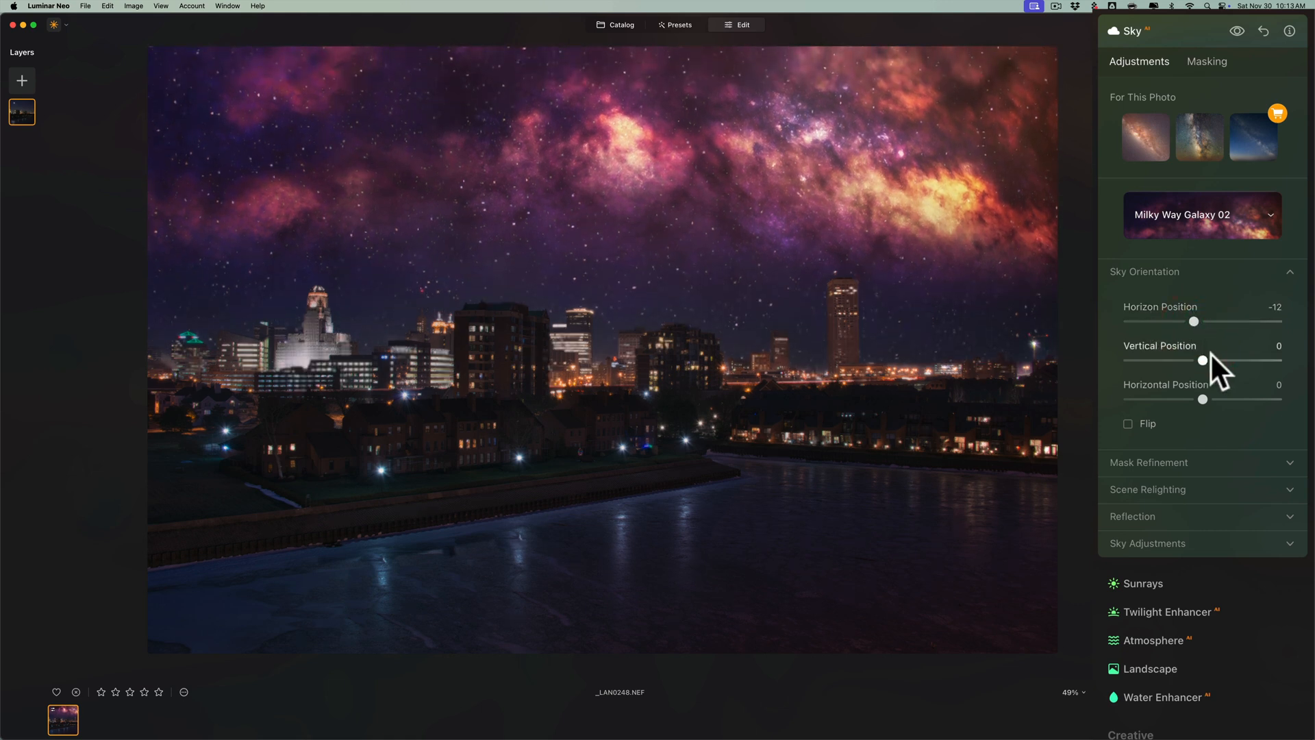
left_click_drag(1203, 361, 1216, 360)
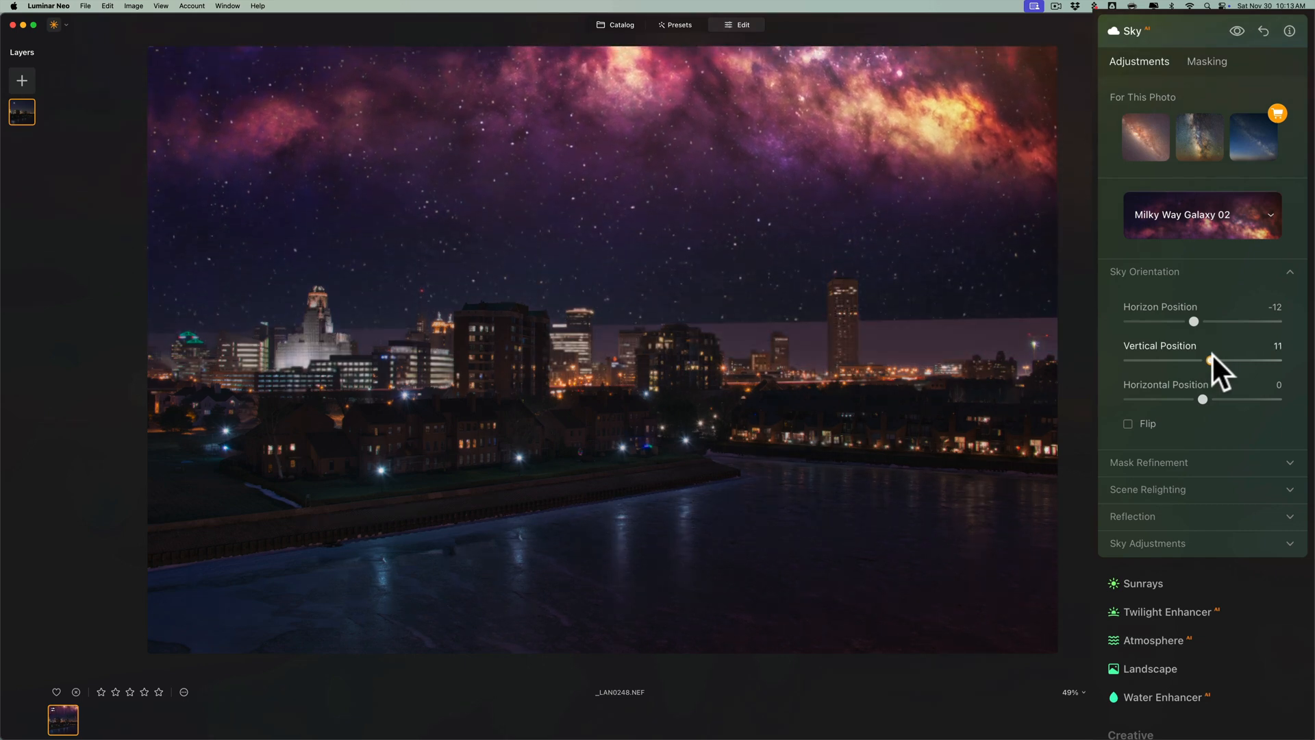
left_click_drag(1237, 361, 1232, 360)
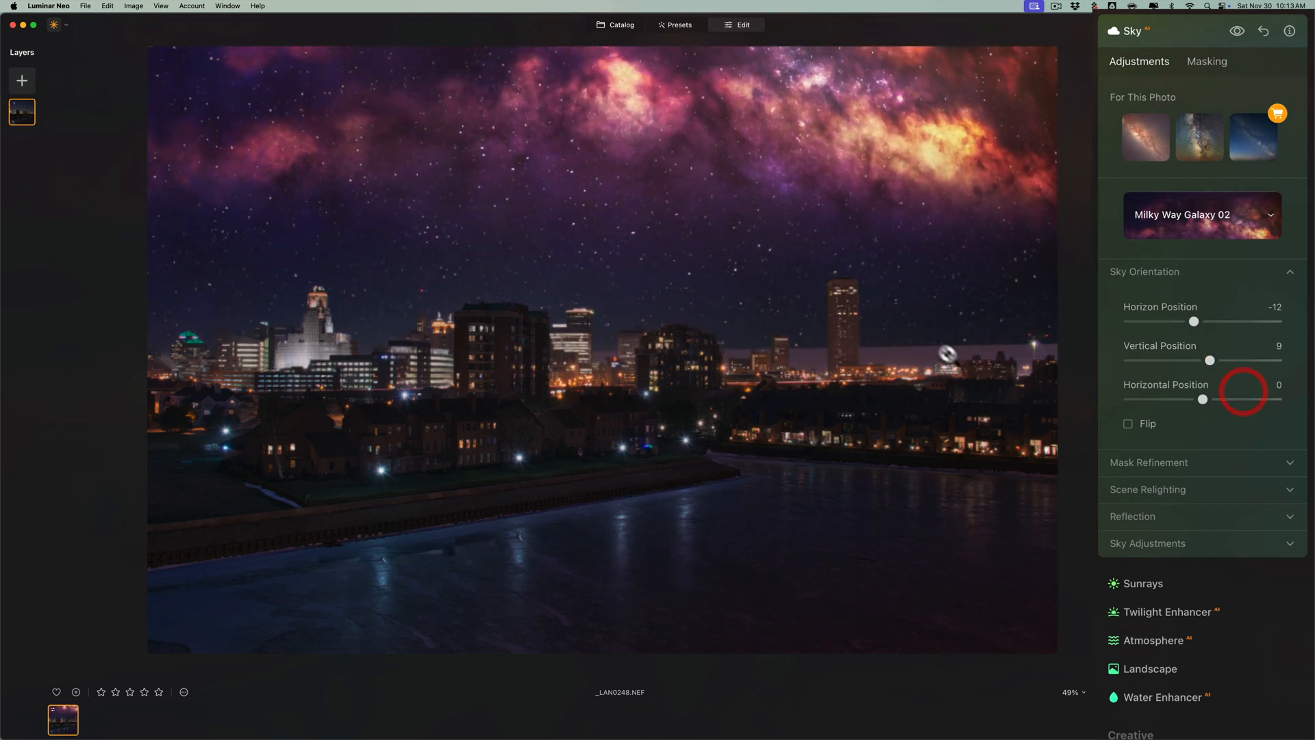
left_click_drag(1233, 360, 1204, 360)
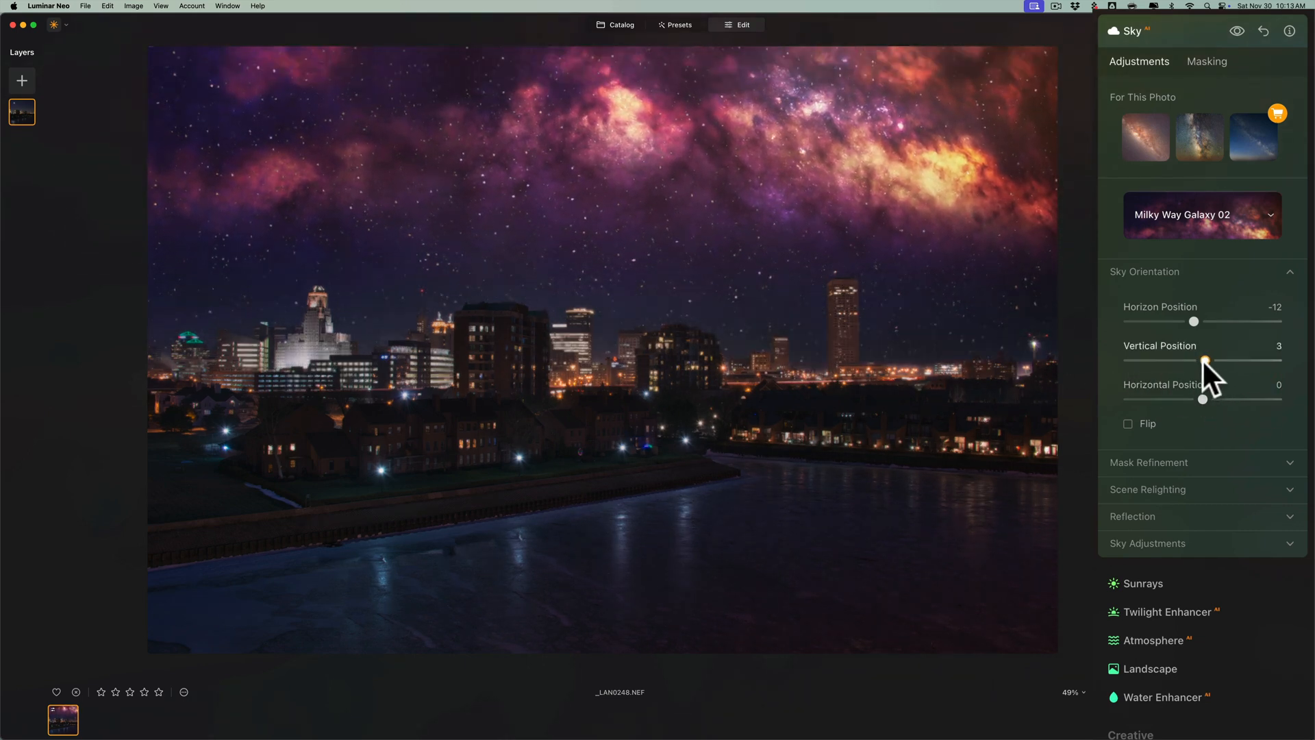
left_click_drag(1206, 360, 1206, 359)
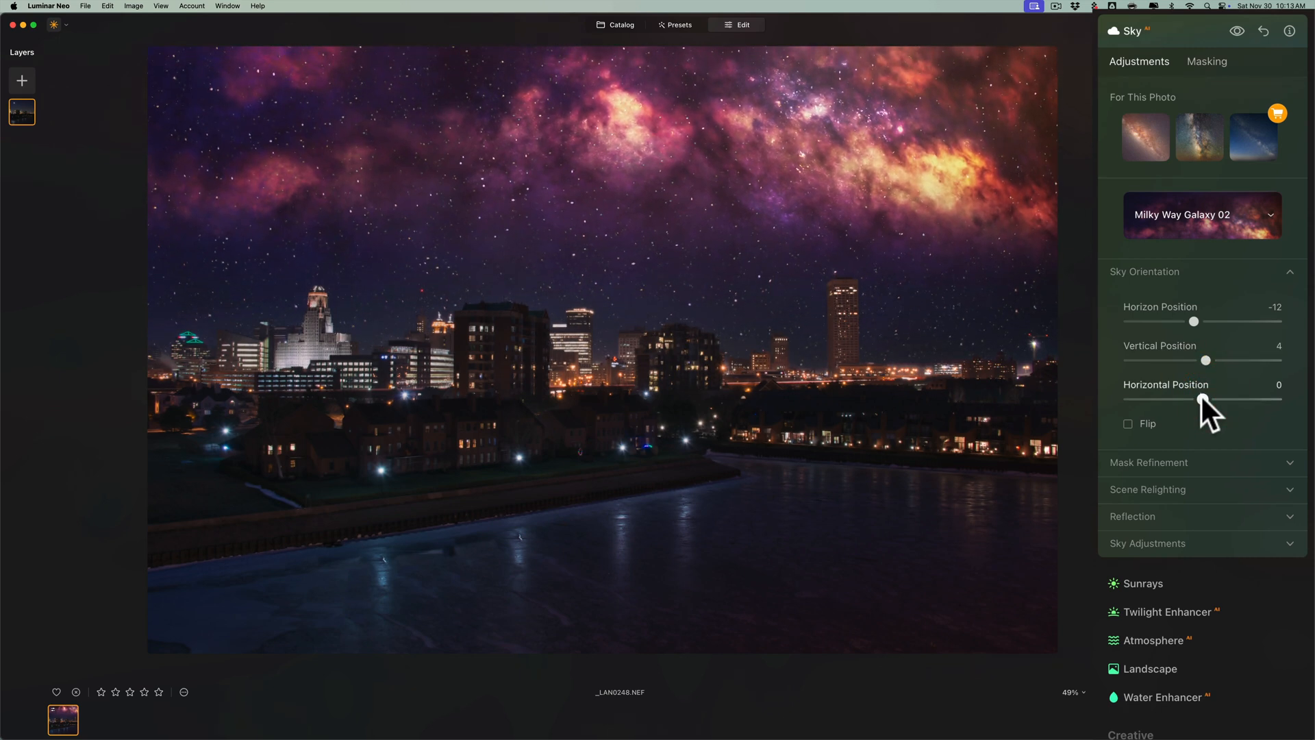
Try a sideways shift and horizontal flip, then reset both to none.
left_click_drag(1205, 400, 1215, 400)
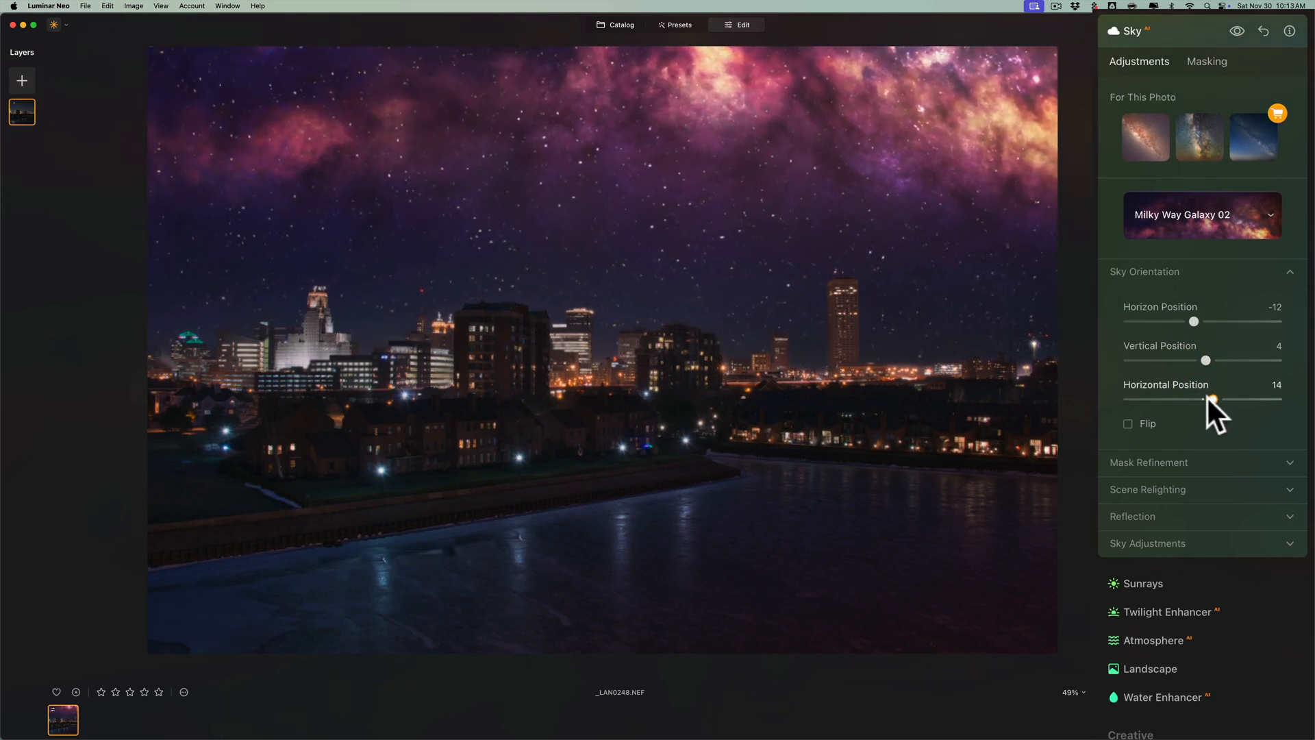
left_click_drag(1215, 398, 1189, 399)
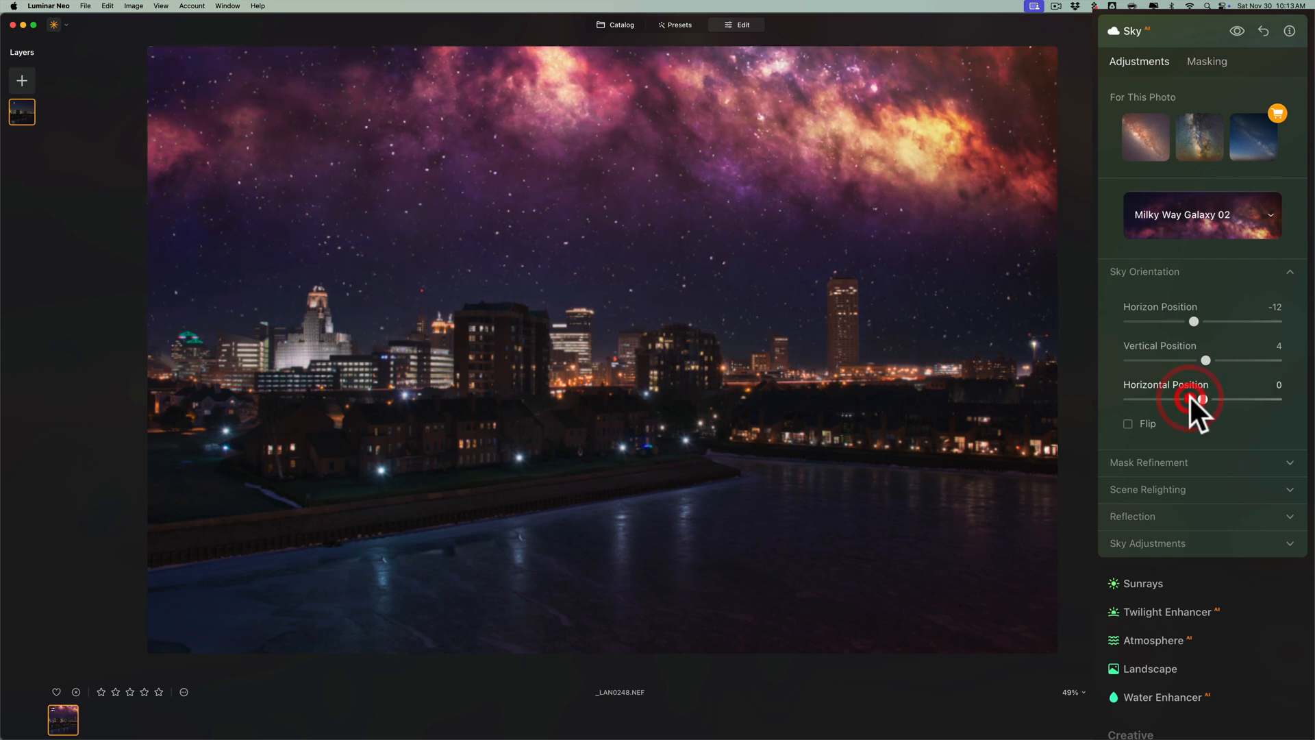
left_click(1127, 423)
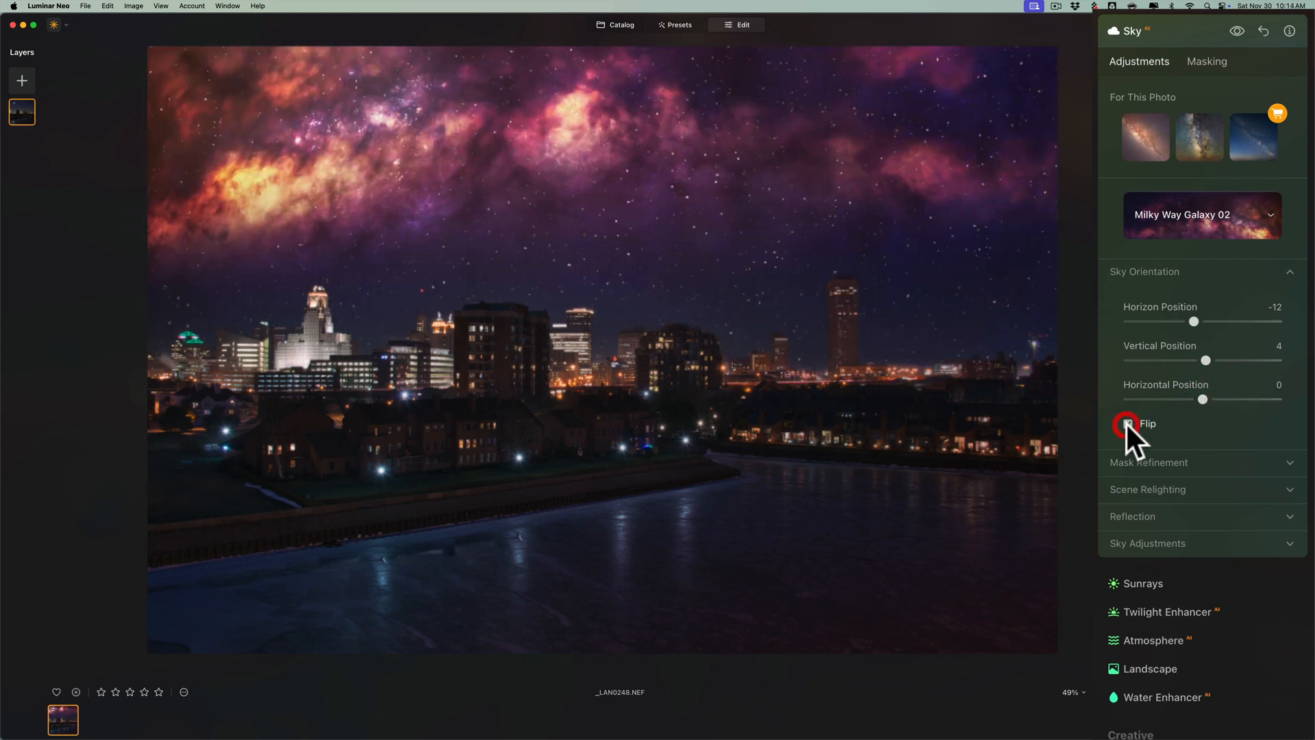
left_click(1128, 424)
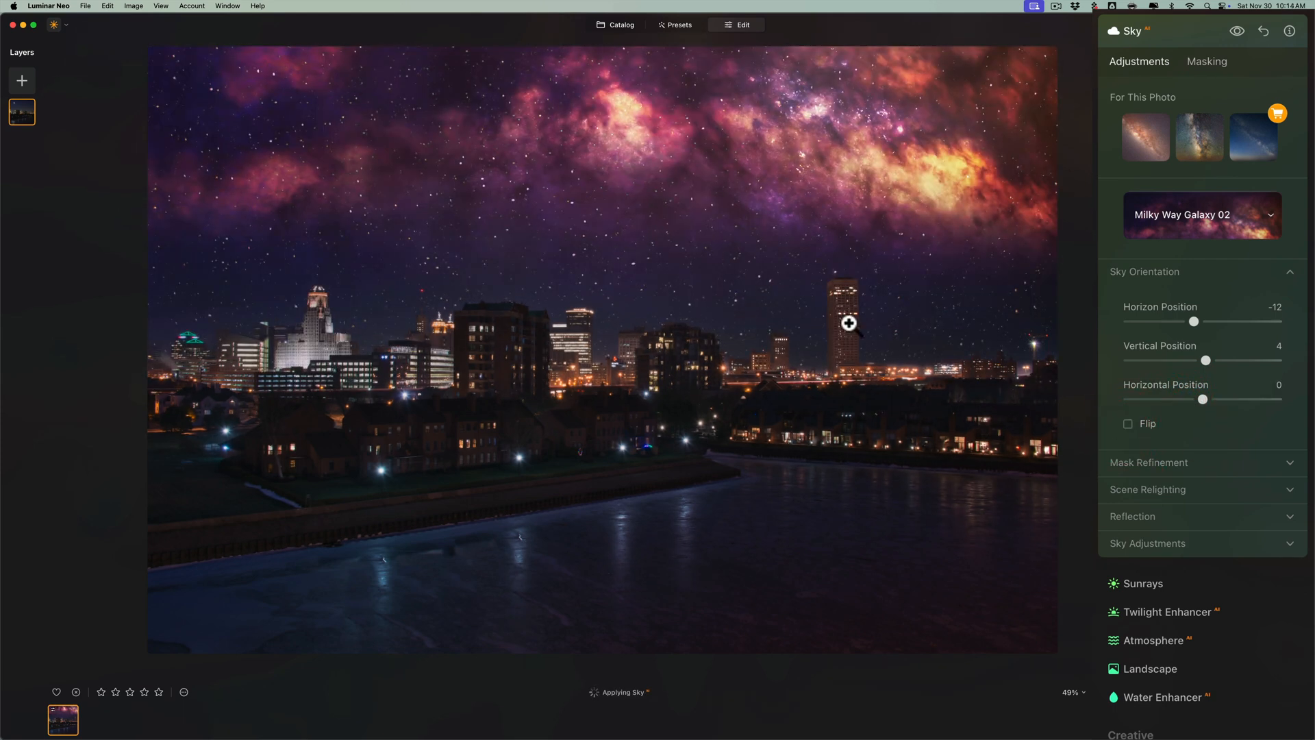
mouse_move(296, 301)
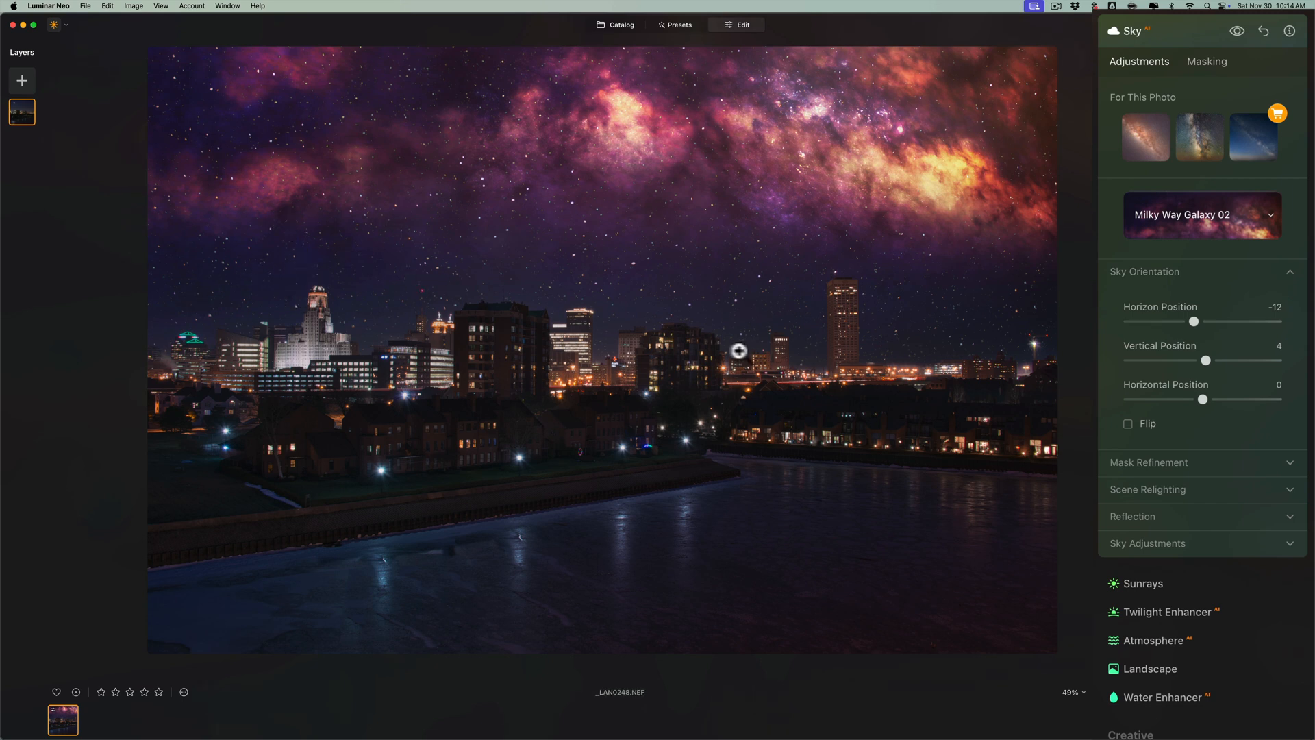
mouse_move(804, 166)
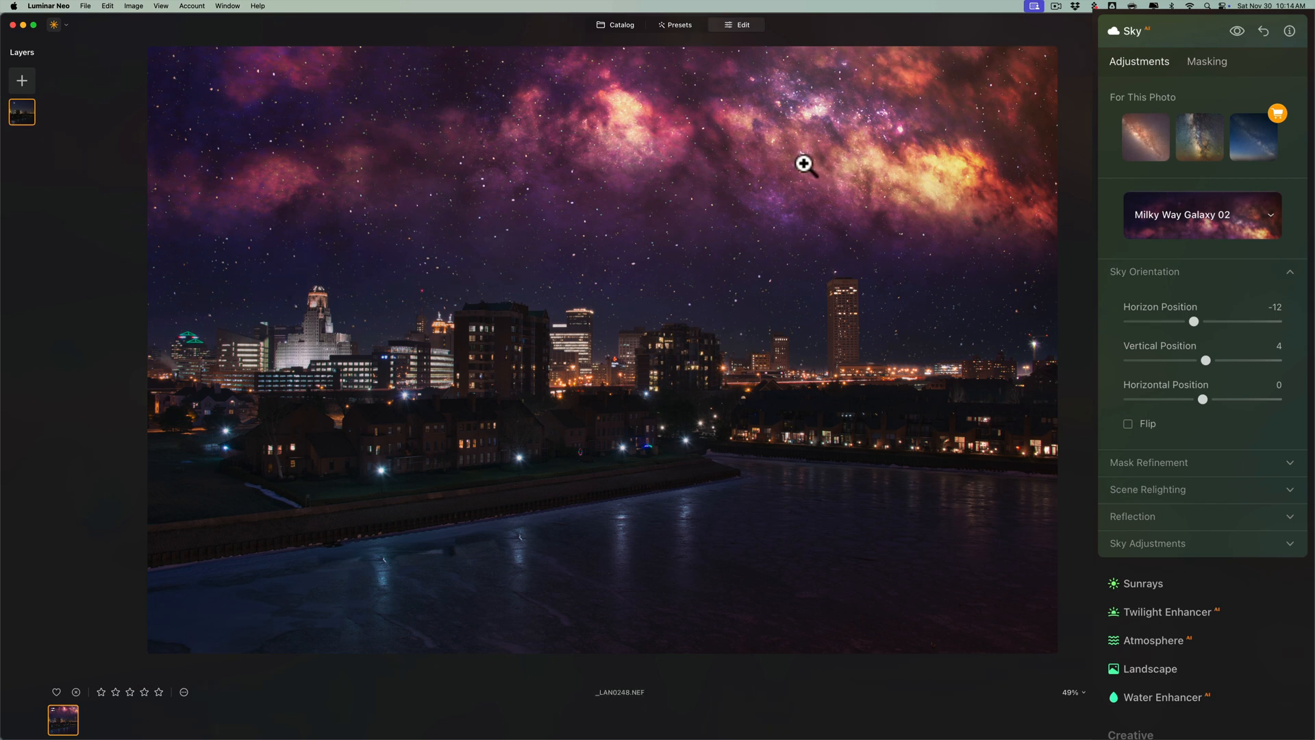
mouse_move(972, 172)
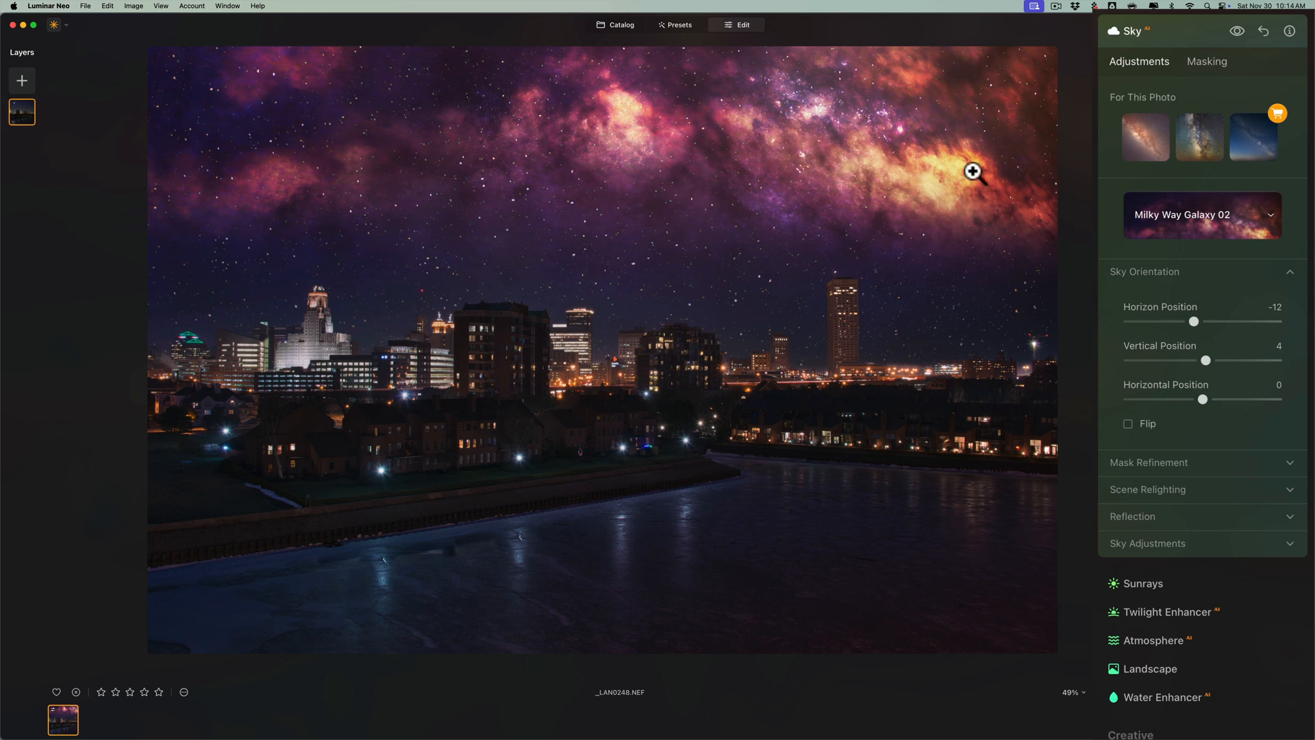
mouse_move(1179, 434)
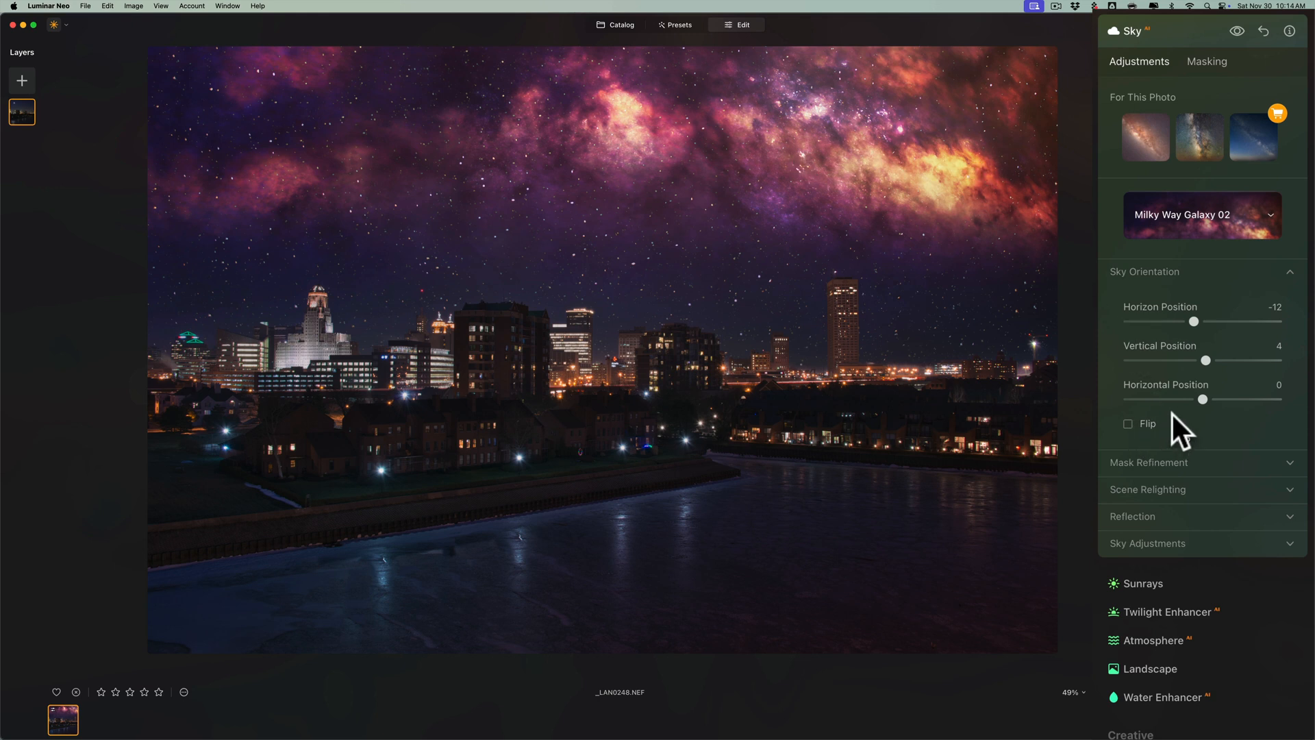
left_click(1142, 271)
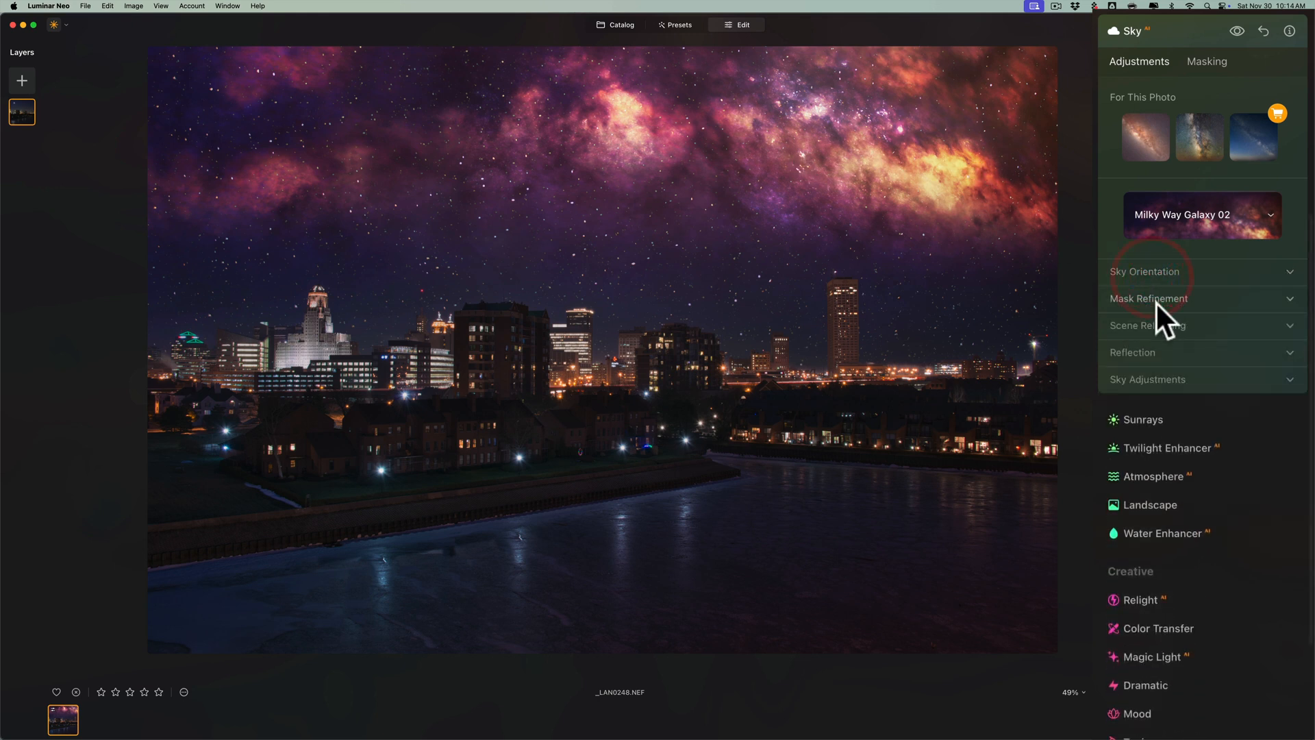
In Mask Refinement, settle the Global slider at 39.
left_click(1149, 297)
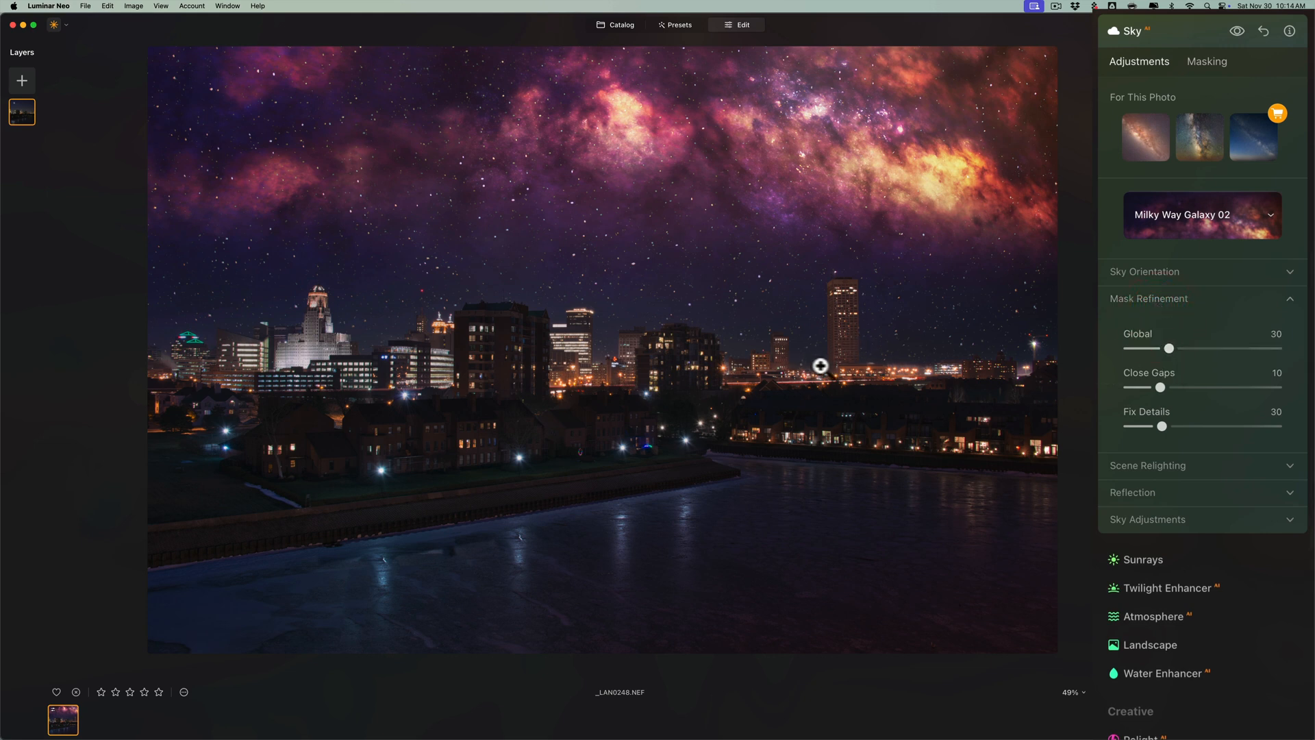
left_click_drag(1169, 346, 1189, 347)
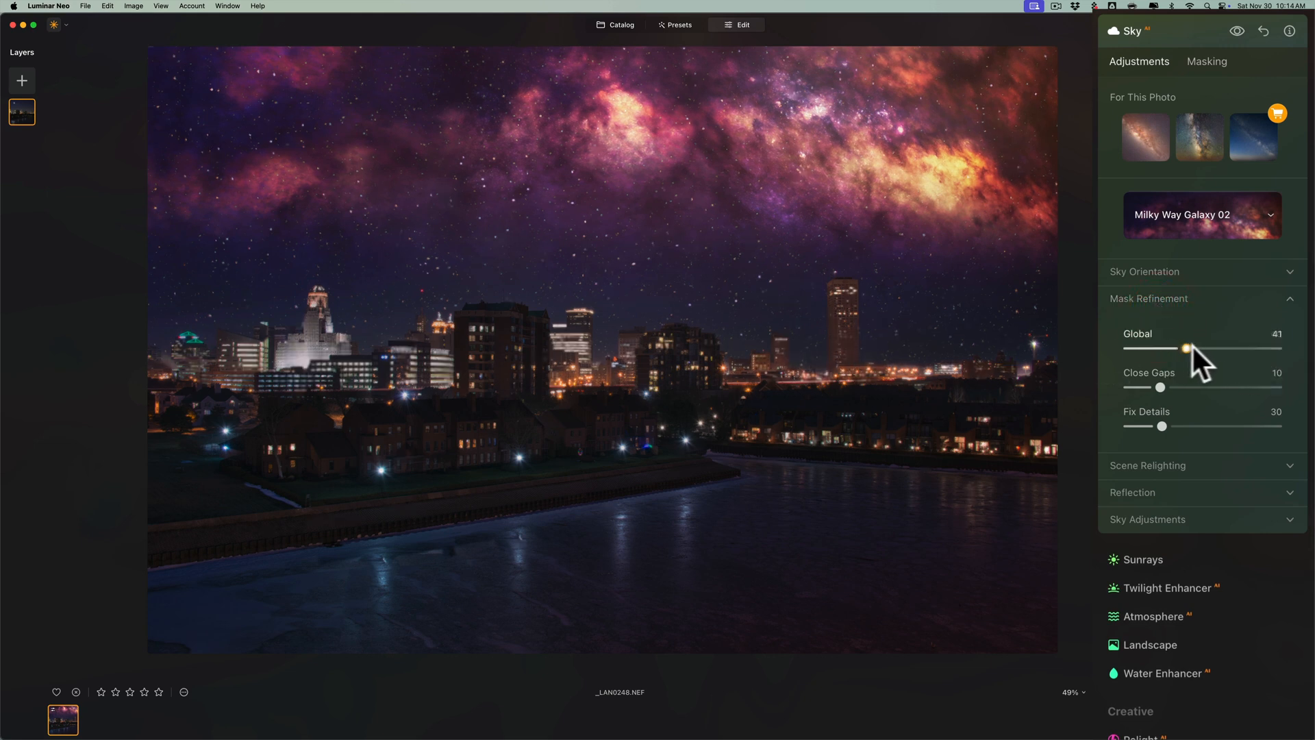
left_click_drag(1189, 346, 1130, 347)
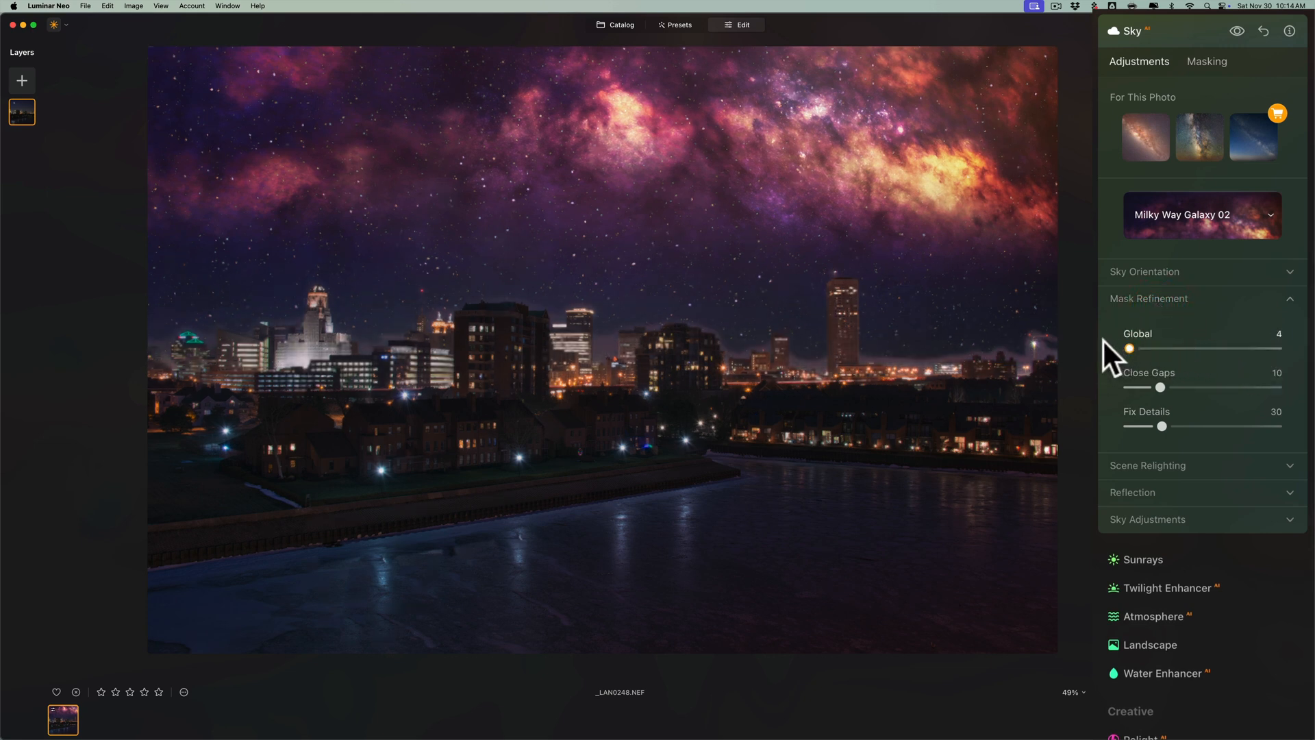
left_click_drag(1128, 347, 1178, 346)
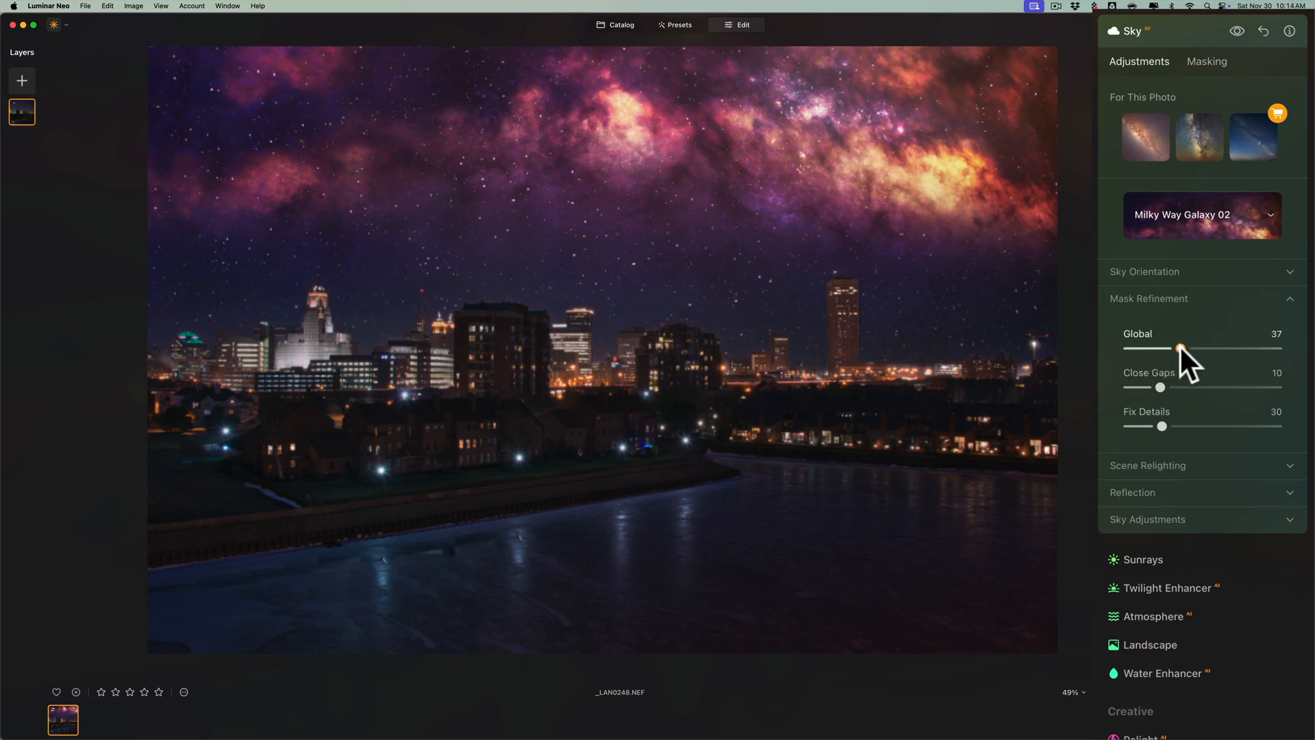
left_click_drag(1171, 348, 1182, 348)
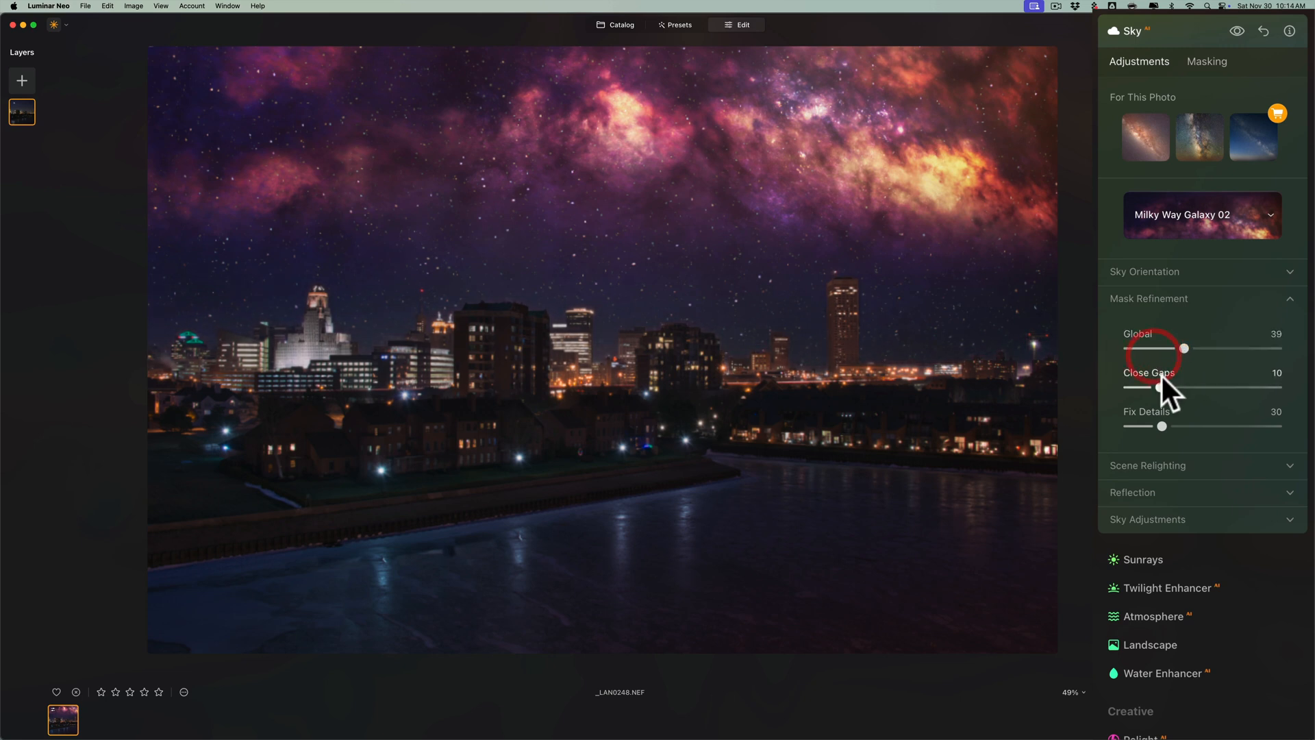
Lower Close Gaps to 7 and Fix Details to 29.
left_click_drag(1157, 386, 1153, 387)
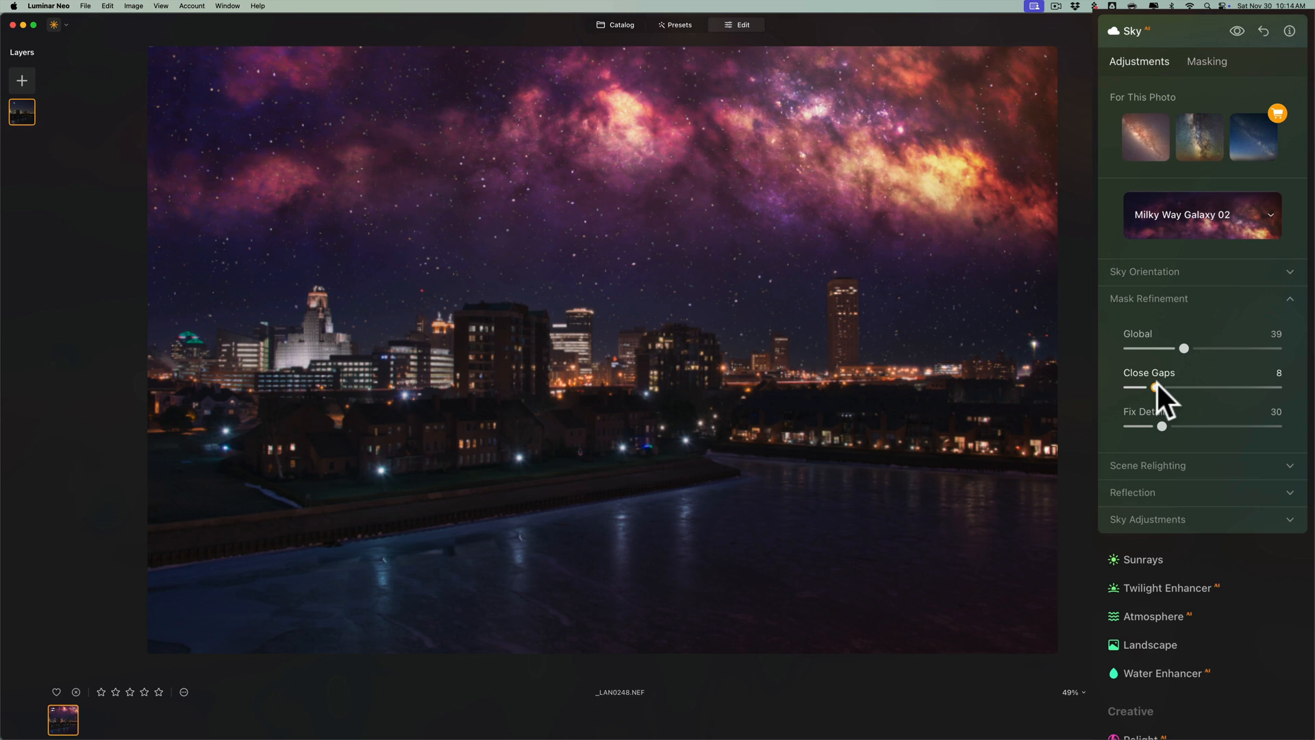
left_click_drag(1152, 387, 1157, 388)
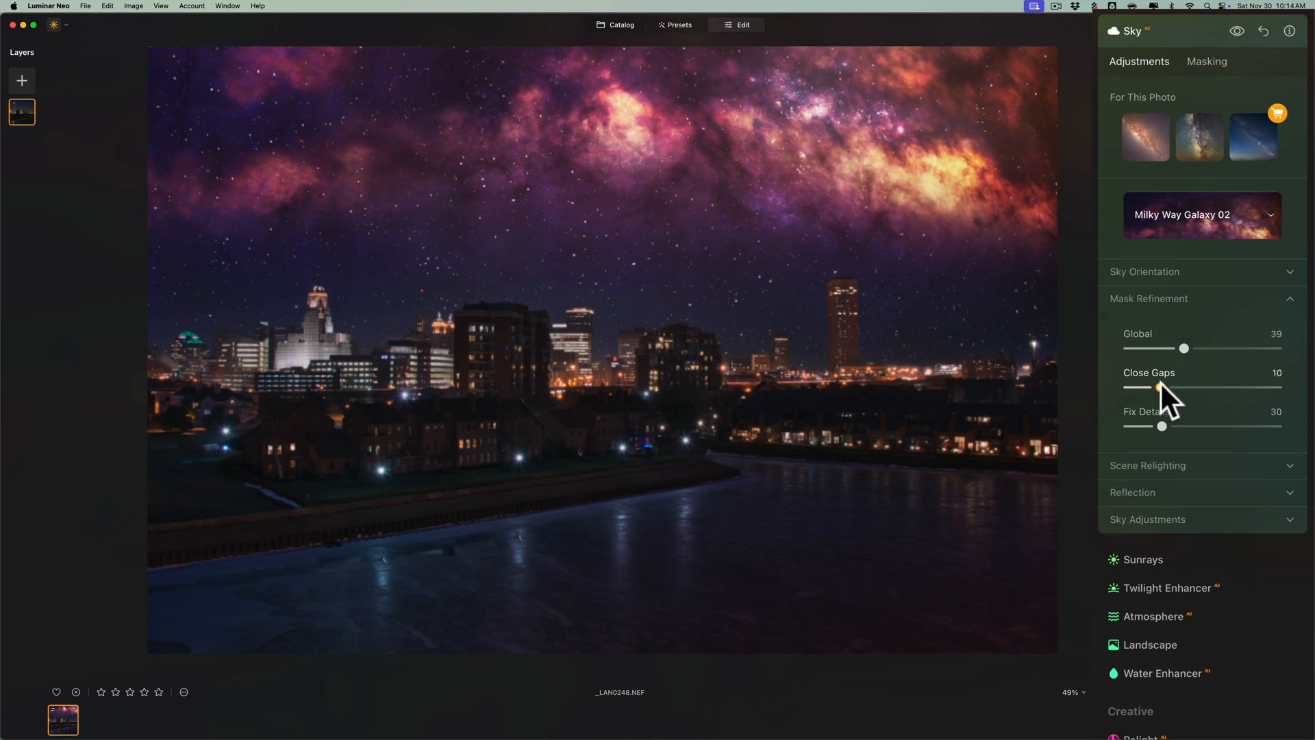
left_click_drag(1184, 386, 1155, 386)
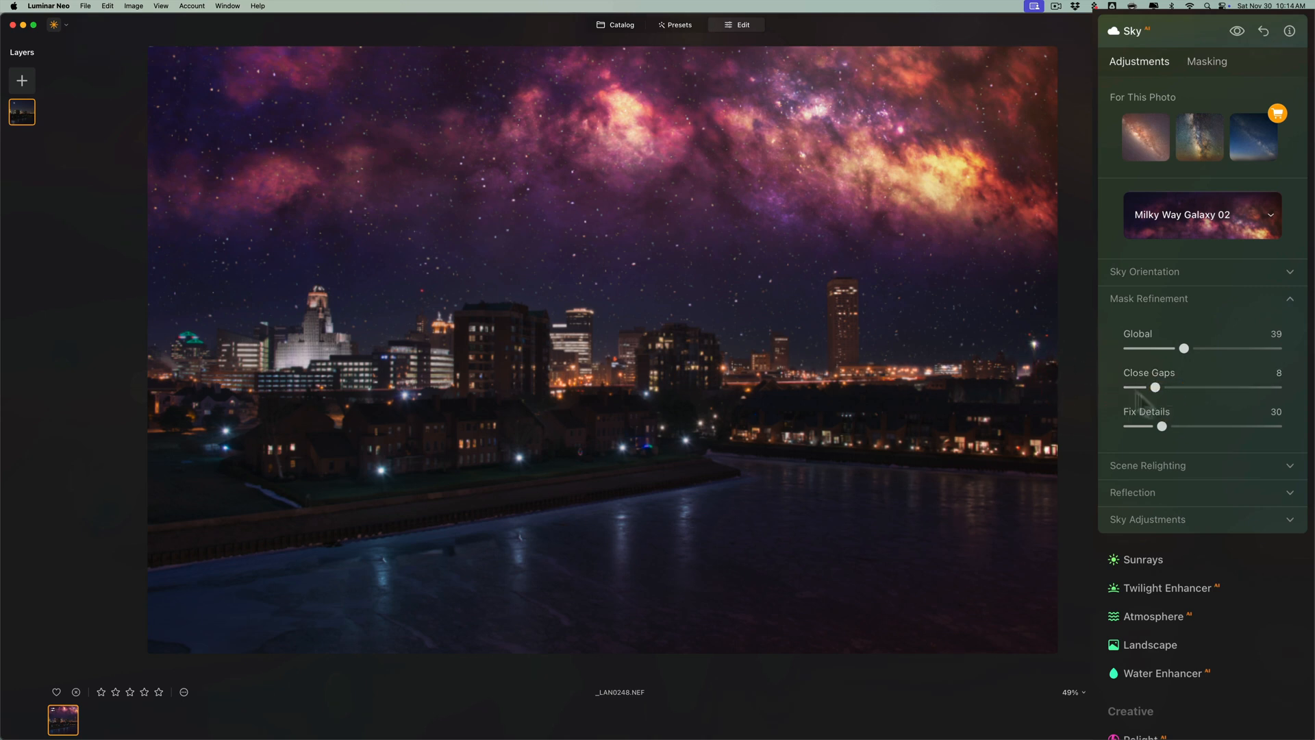
left_click_drag(1156, 387, 1151, 388)
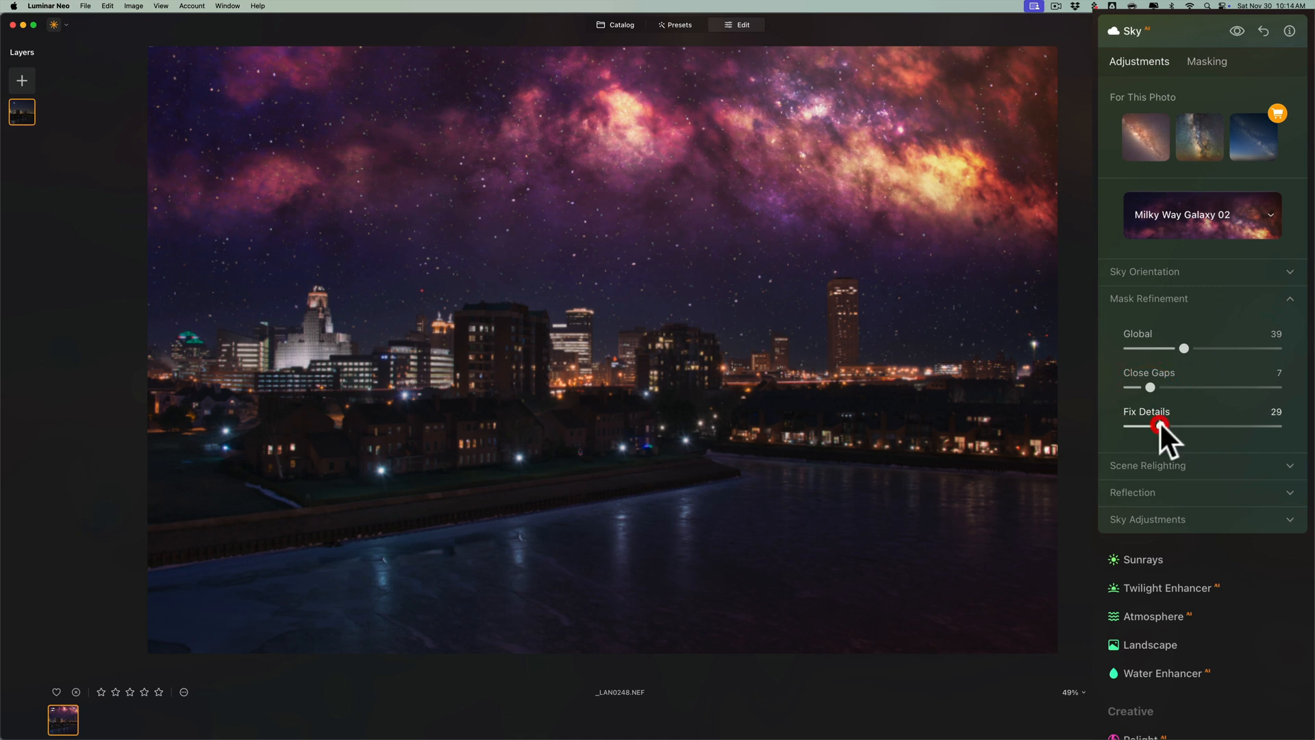
Try Scene Relighting at several strengths, leave it at 0 and collapse its settings.
left_click(1148, 326)
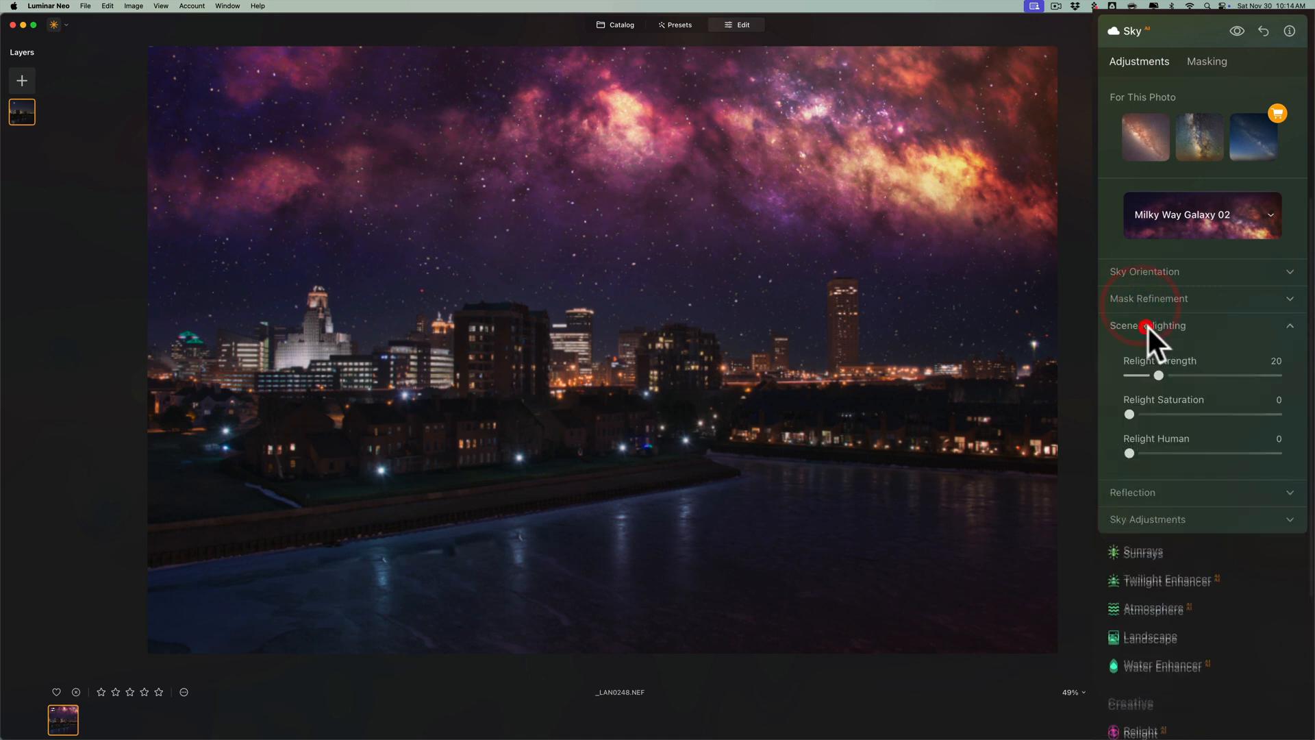
left_click_drag(1158, 376, 1220, 375)
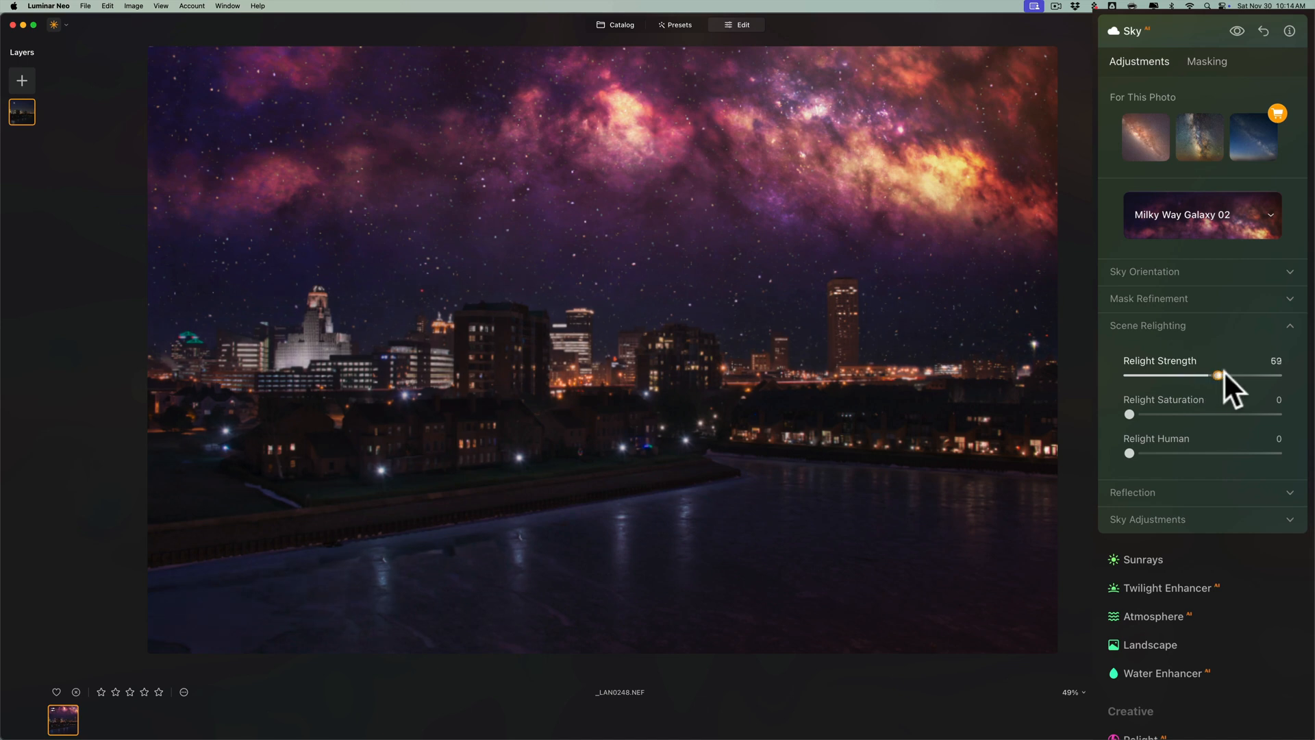
left_click_drag(1220, 376, 1129, 375)
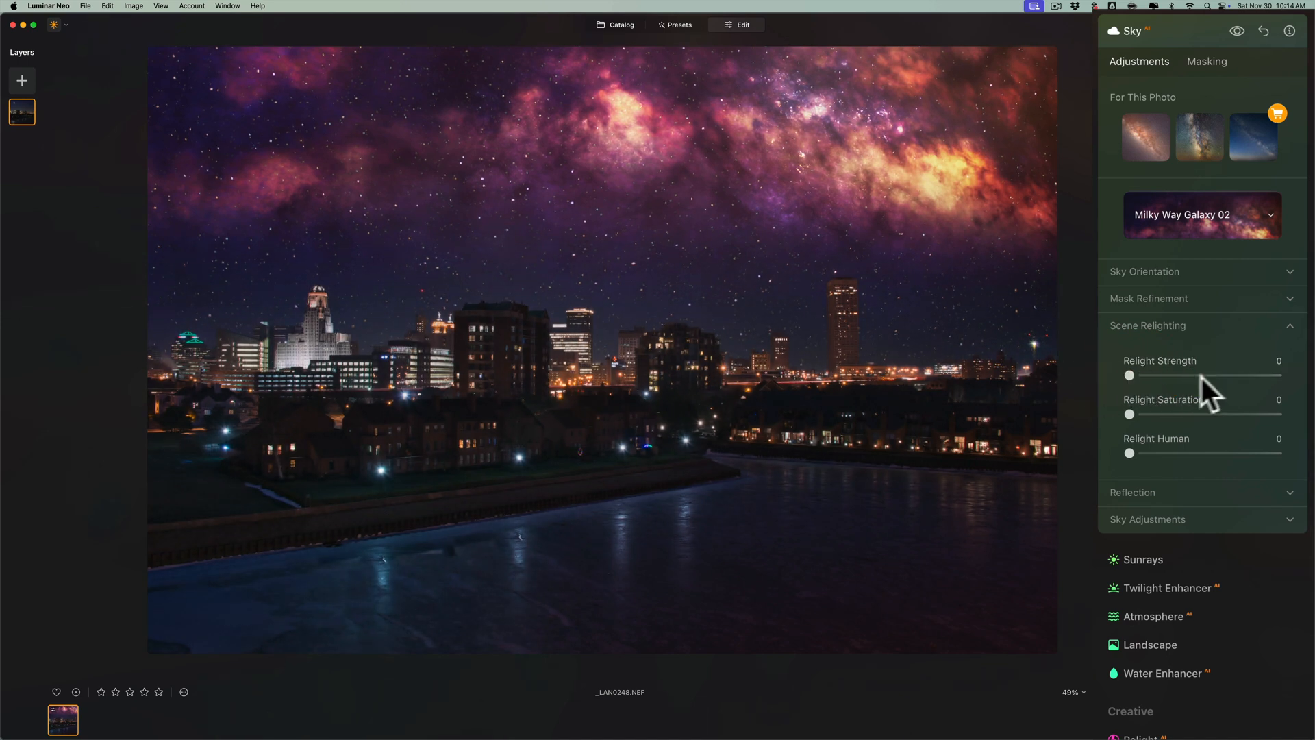
left_click_drag(1130, 376, 1241, 375)
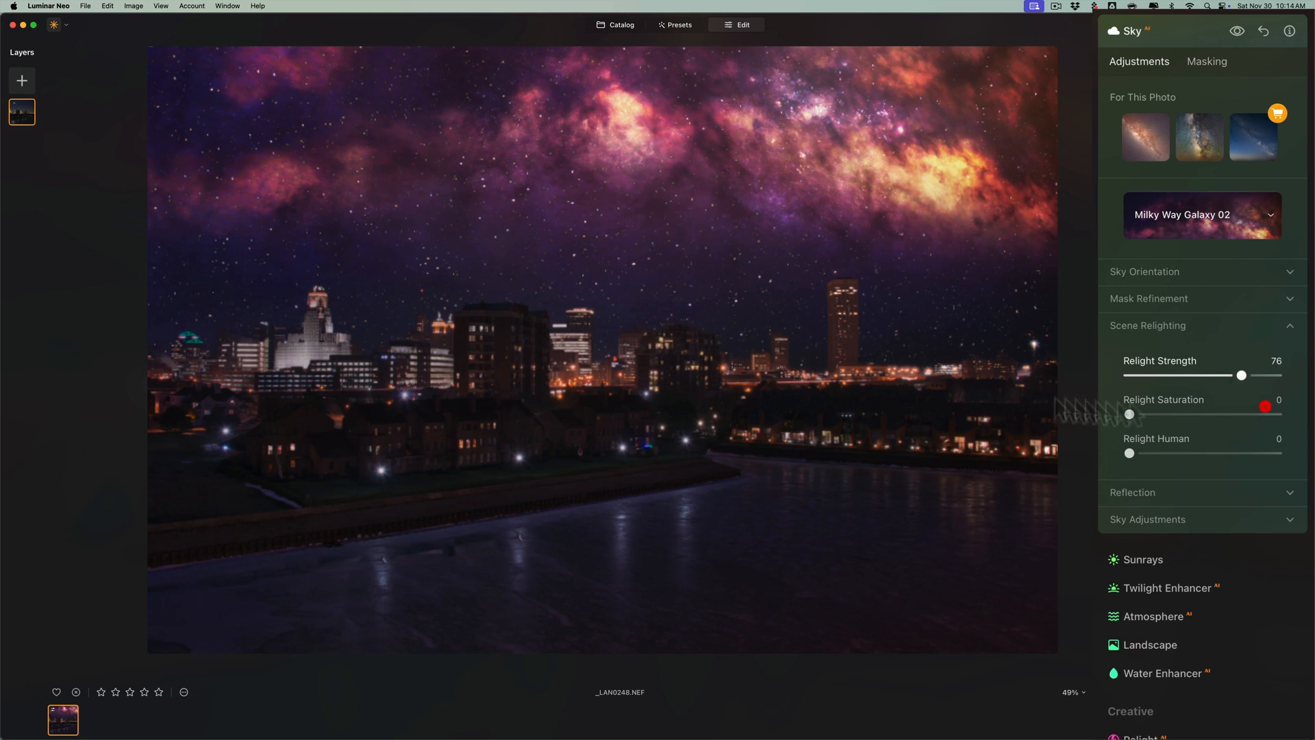
left_click_drag(1242, 375, 1156, 375)
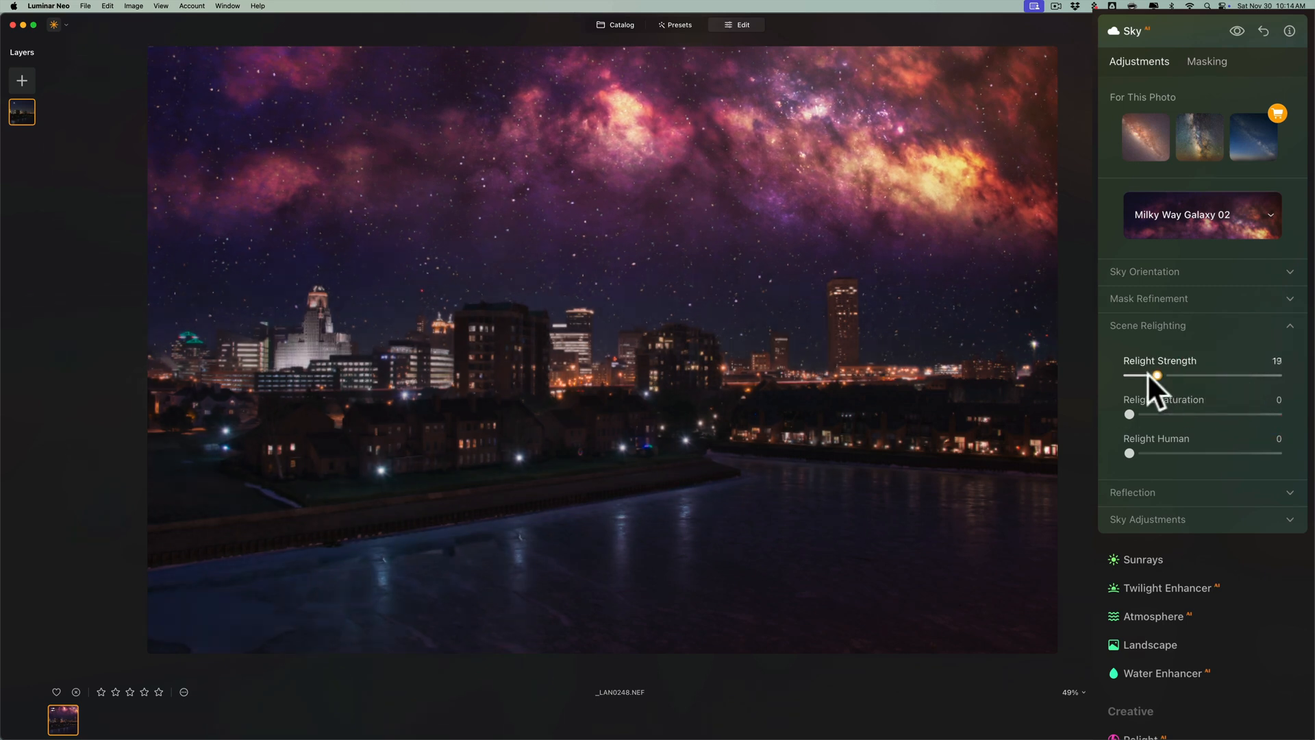
left_click_drag(1156, 375, 1130, 376)
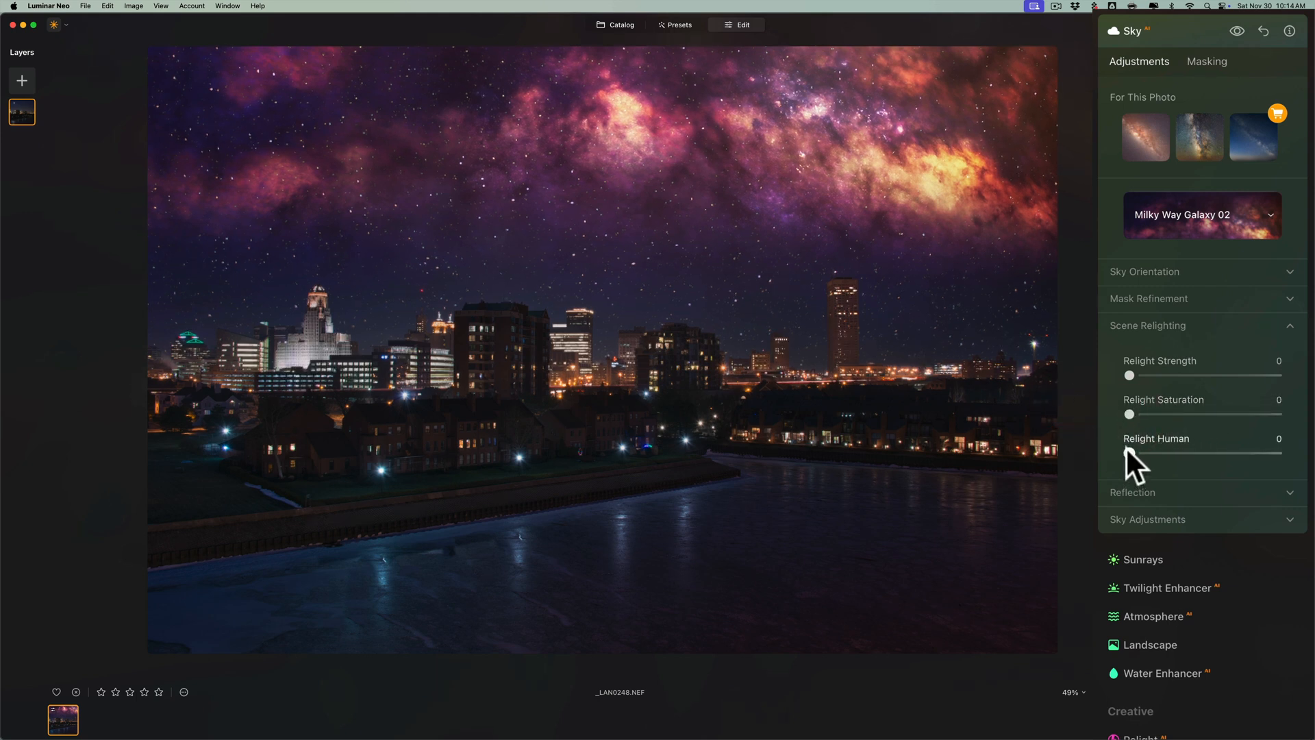
left_click(1147, 326)
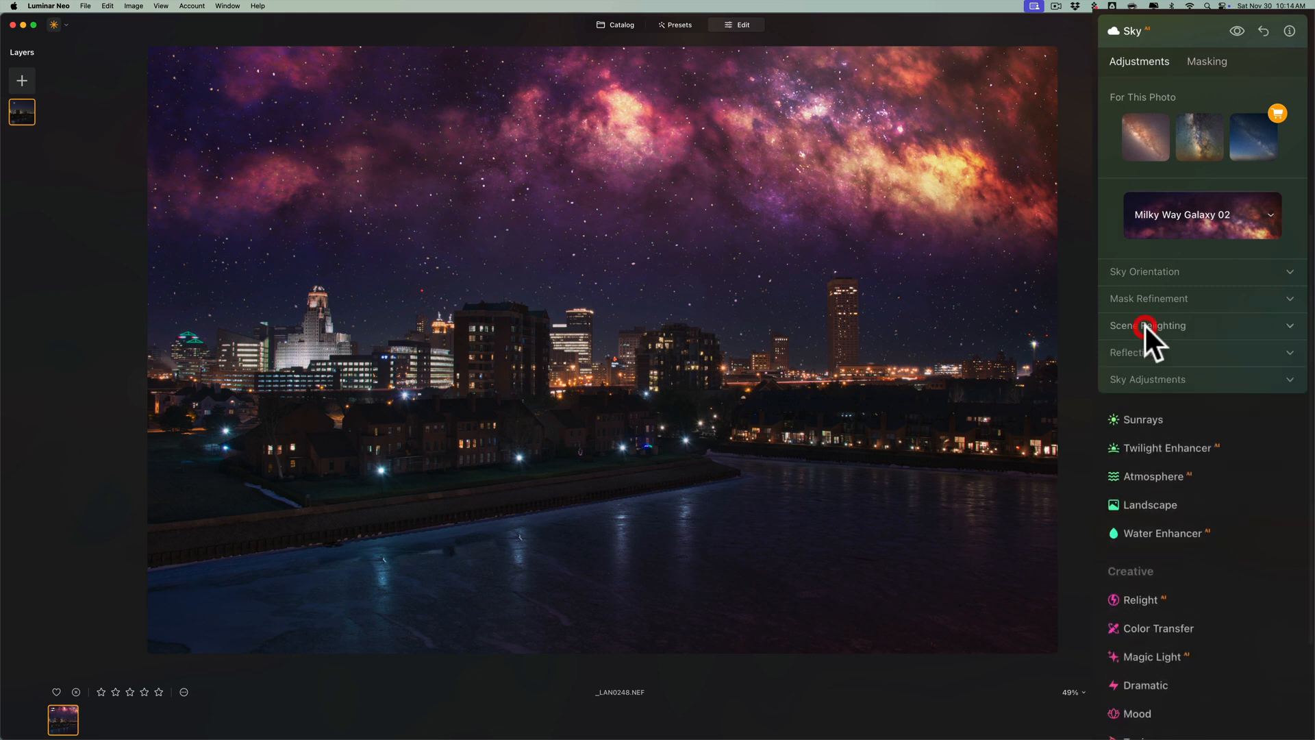
Raise the sky's Reflection Amount from 50 to 100 on the frozen river.
left_click(1132, 352)
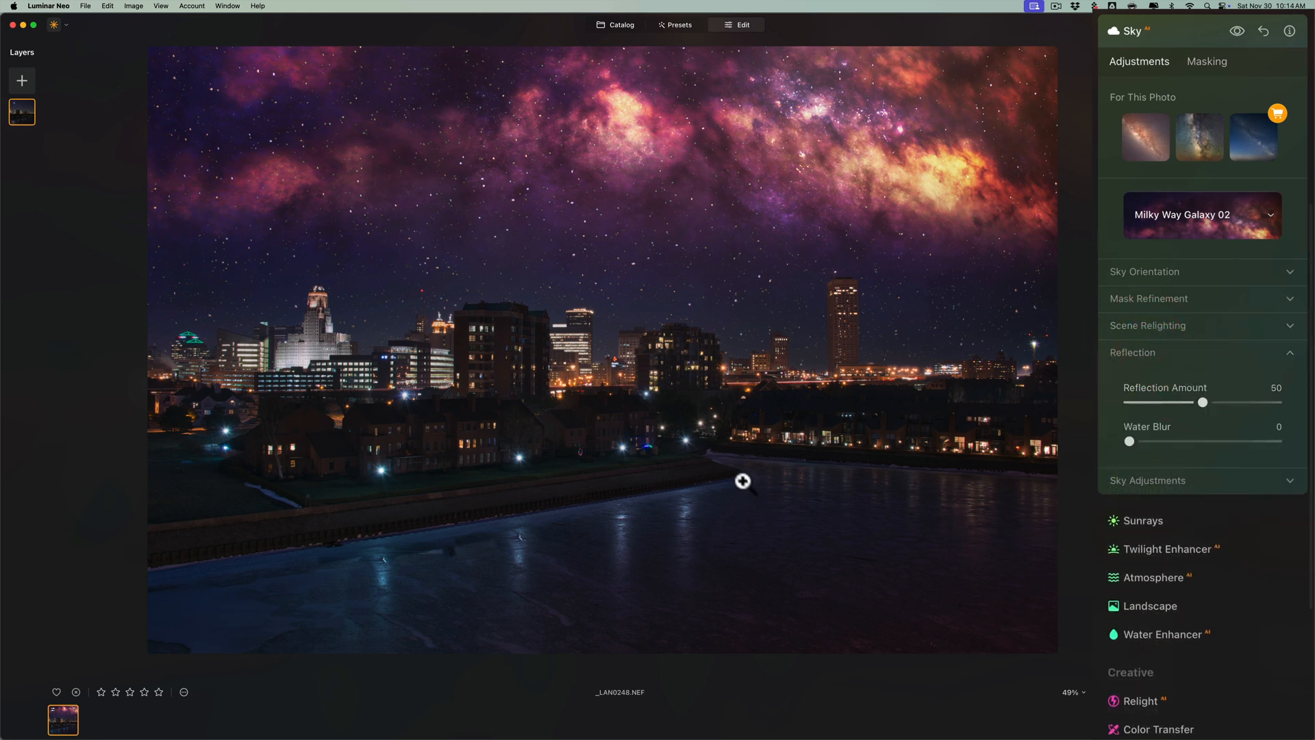
mouse_move(790, 486)
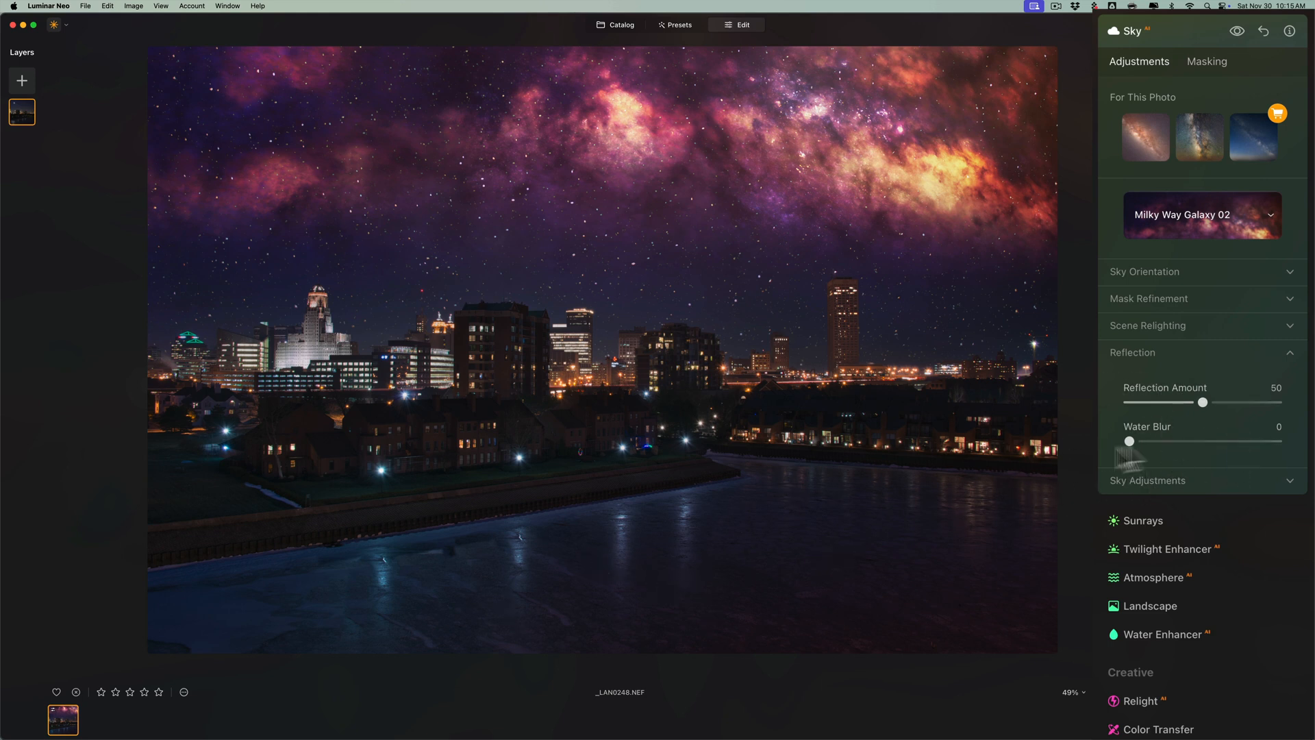
left_click_drag(1201, 403, 1276, 403)
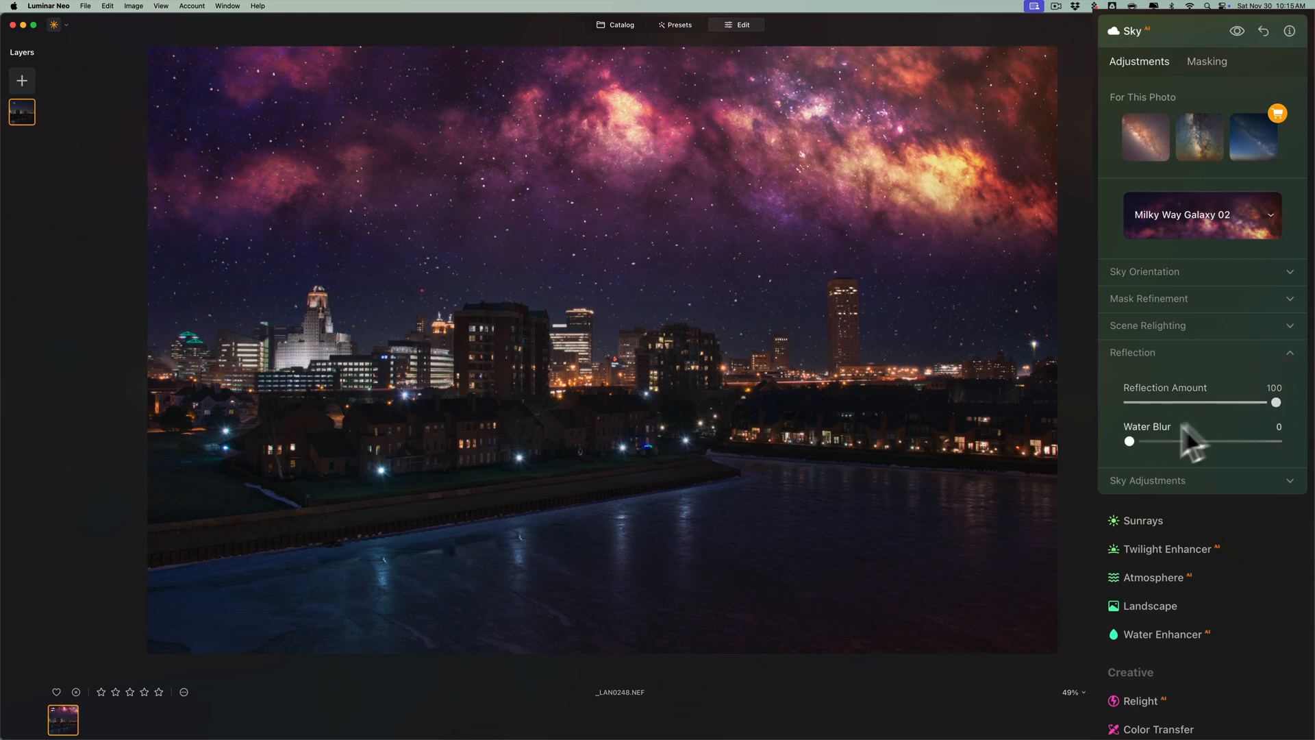
left_click(1132, 352)
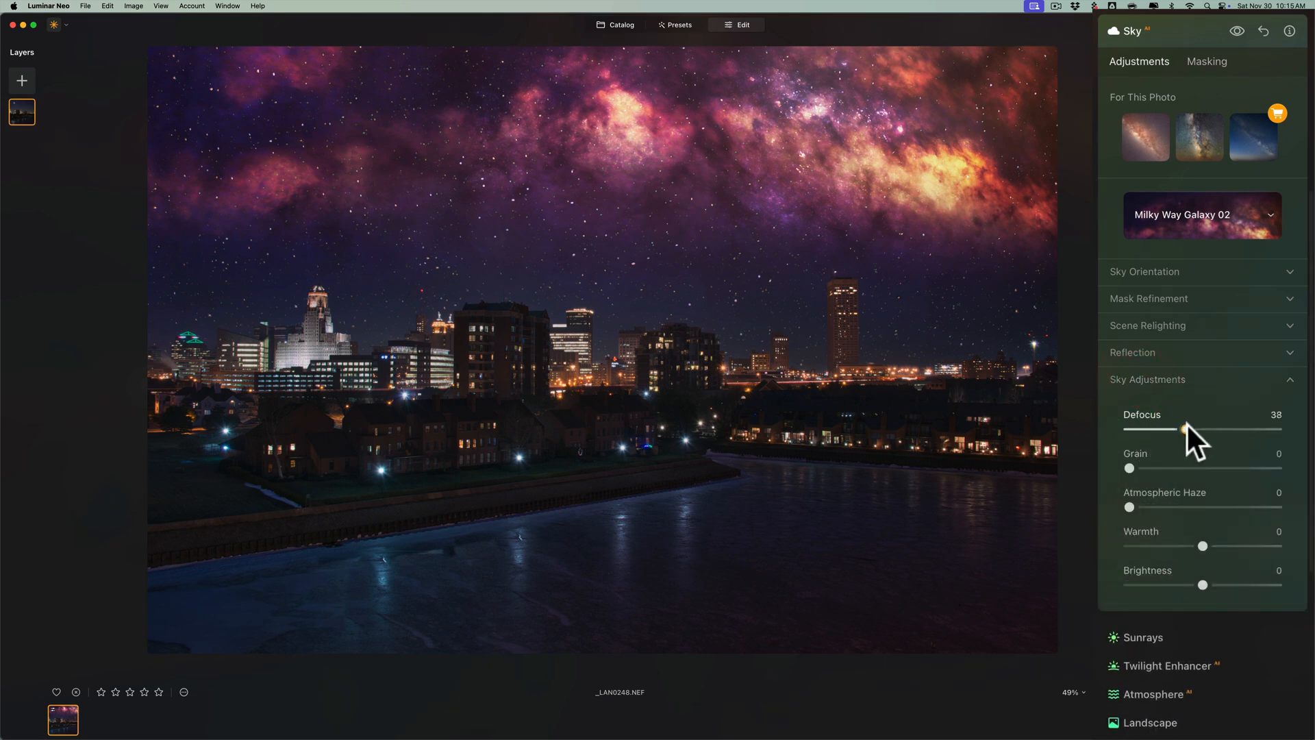
Reset Defocus and Atmospheric Haze to 0, then close the Sky tool.
left_click_drag(1186, 427, 1127, 427)
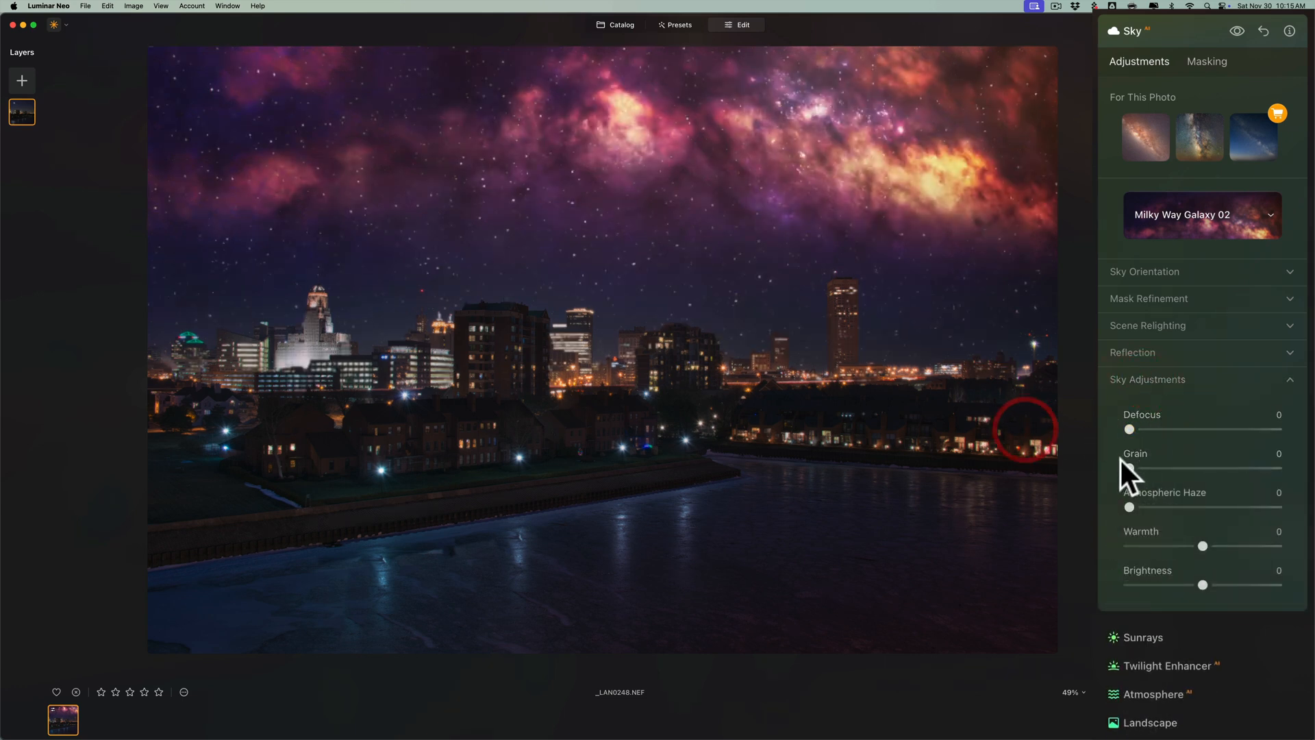
left_click_drag(1130, 507, 1185, 506)
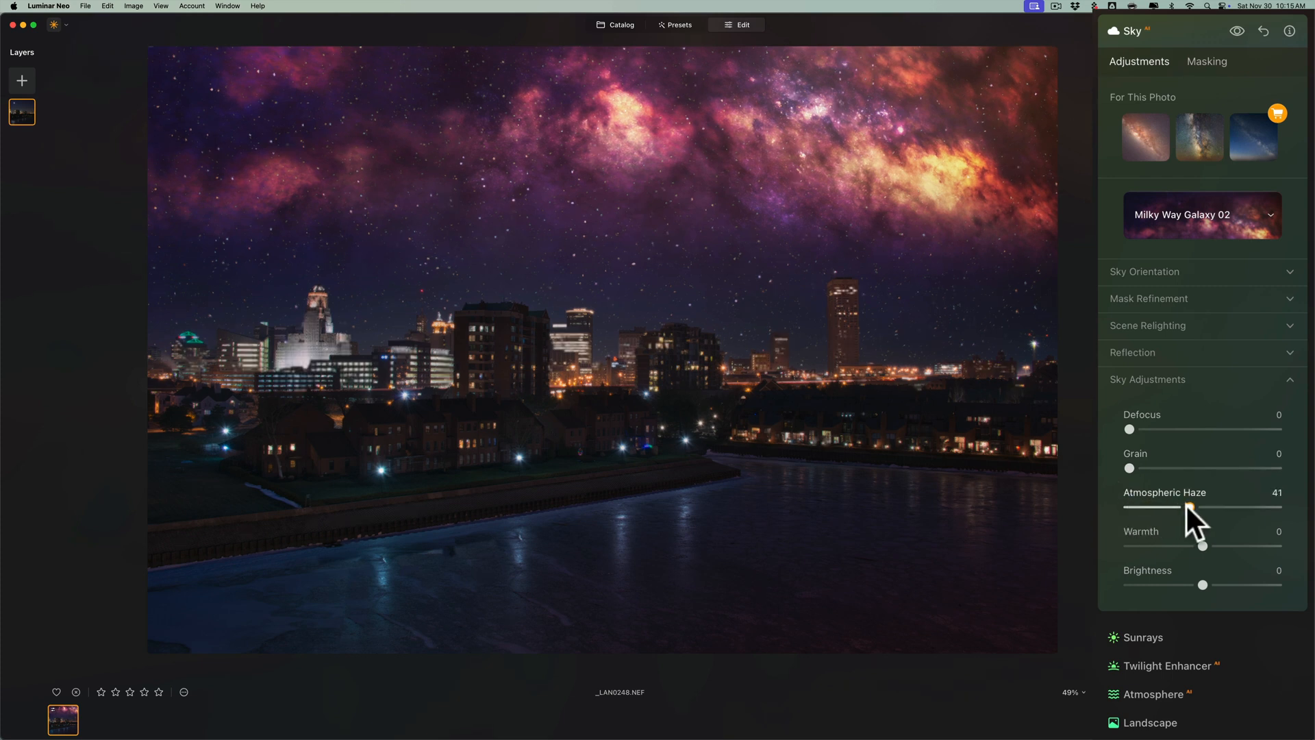
left_click_drag(1190, 503, 1156, 505)
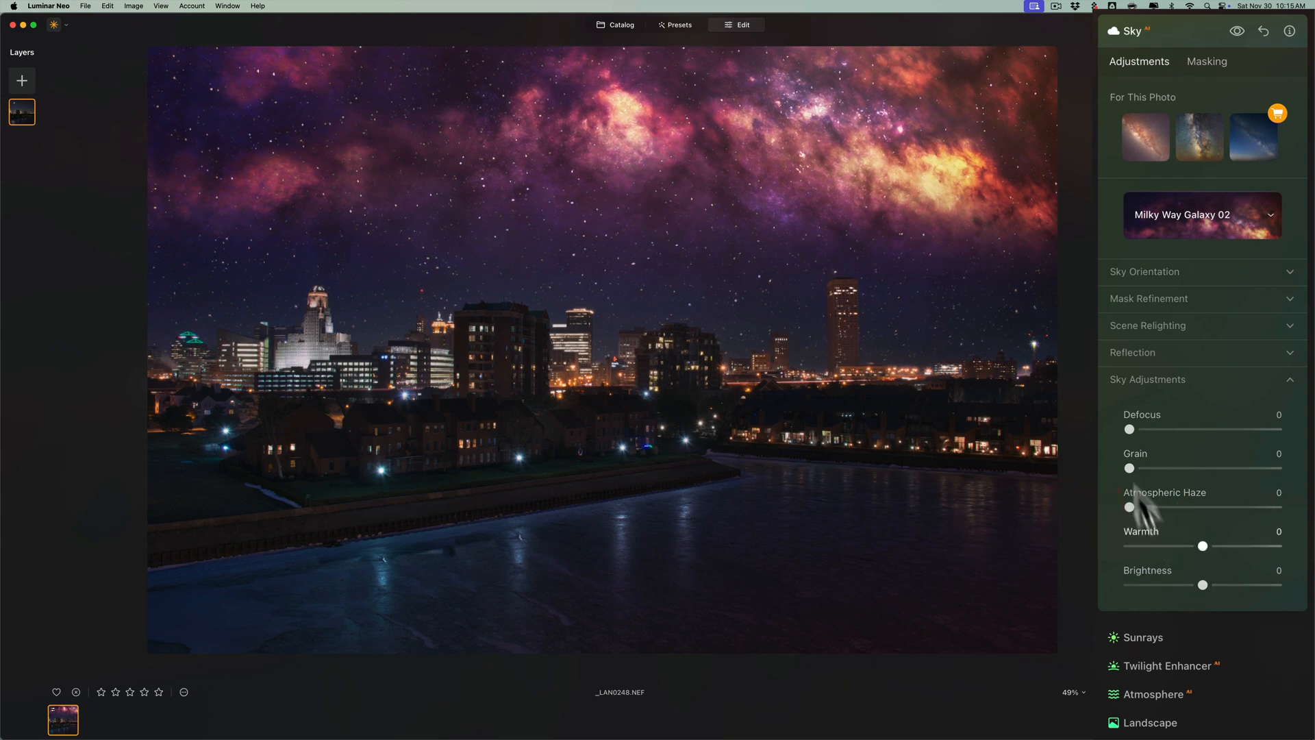
left_click(1149, 380)
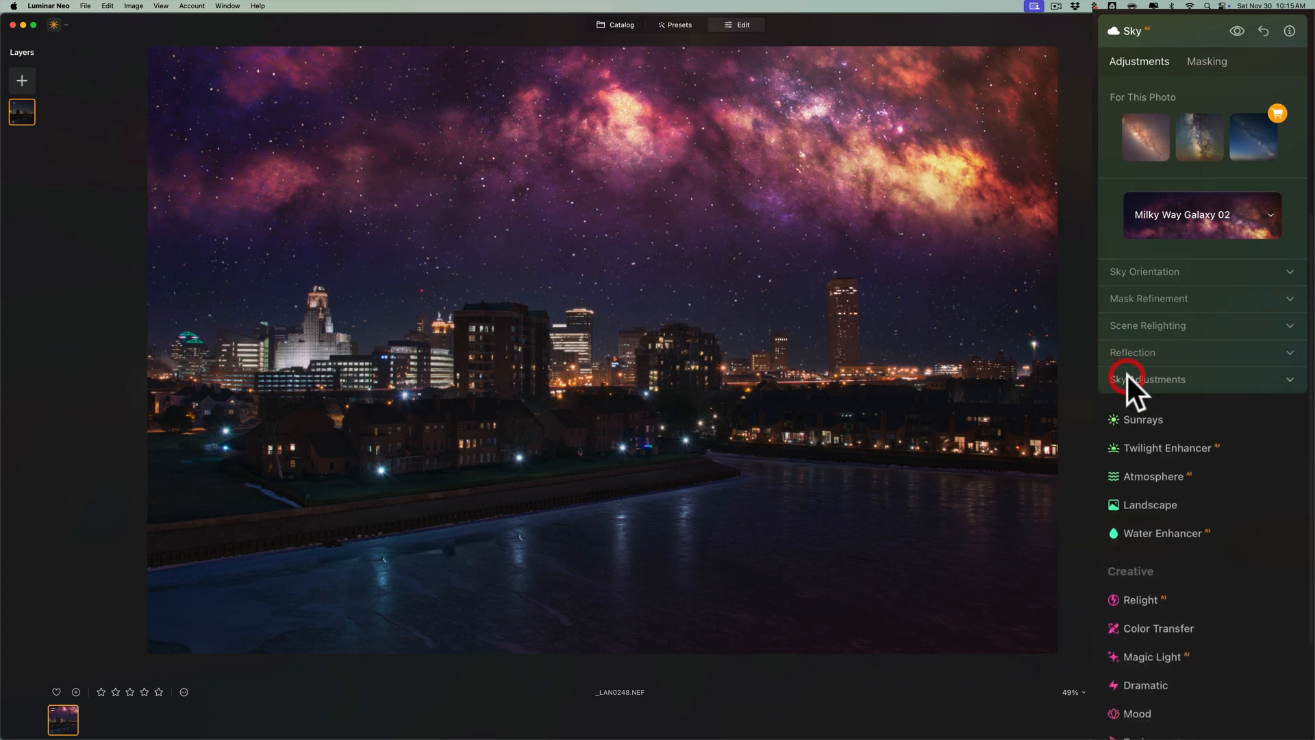
left_click(1140, 379)
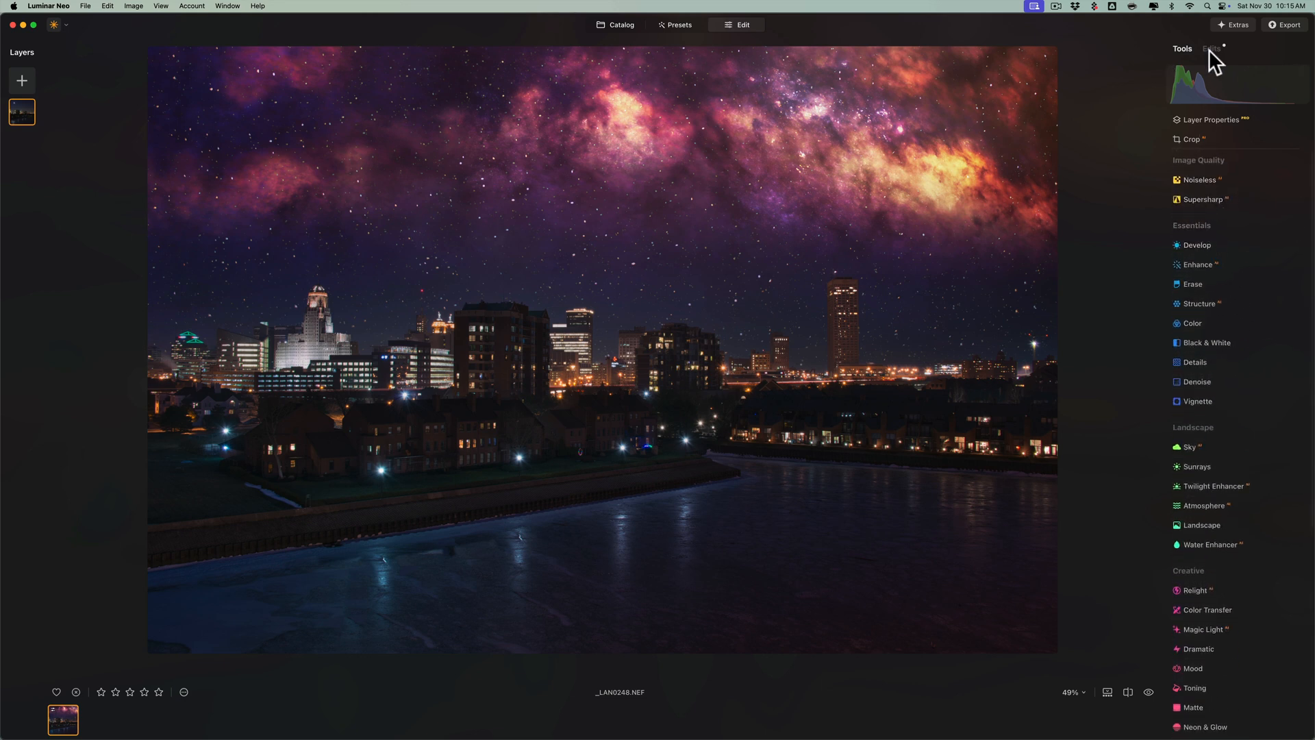
left_click(1211, 48)
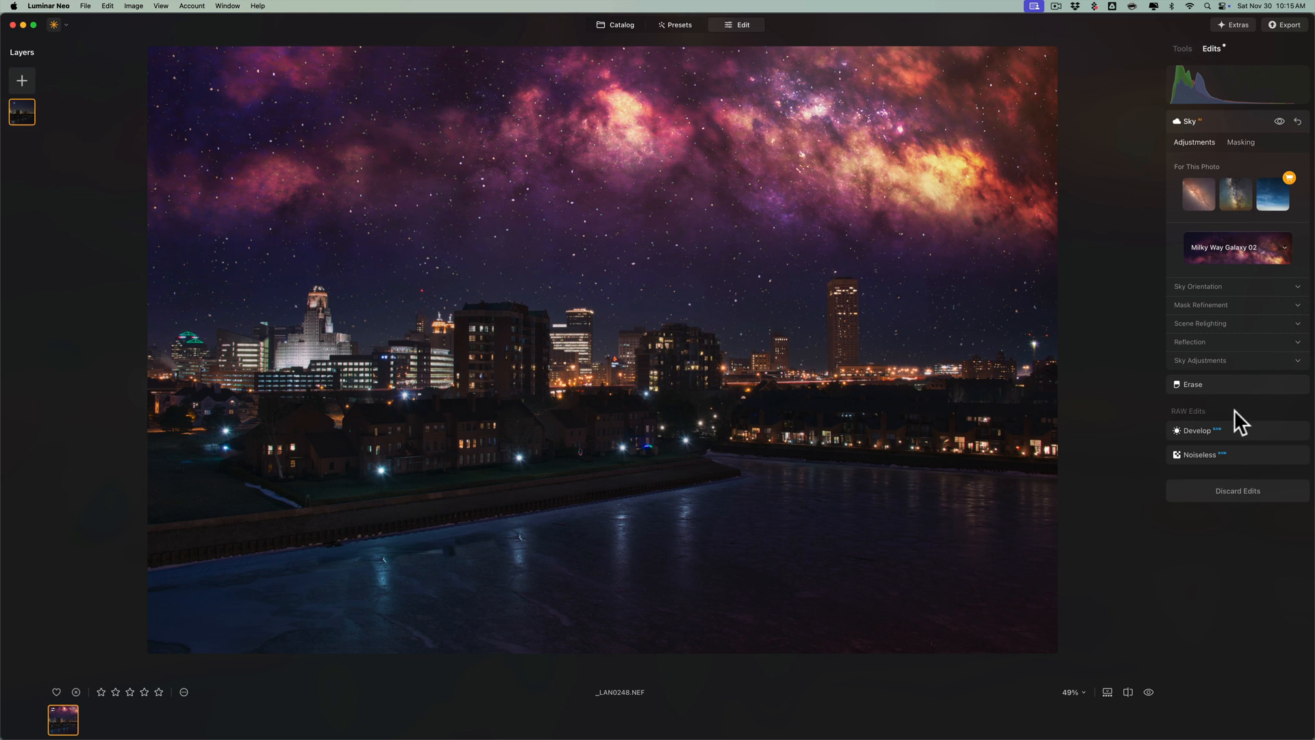
mouse_move(1225, 412)
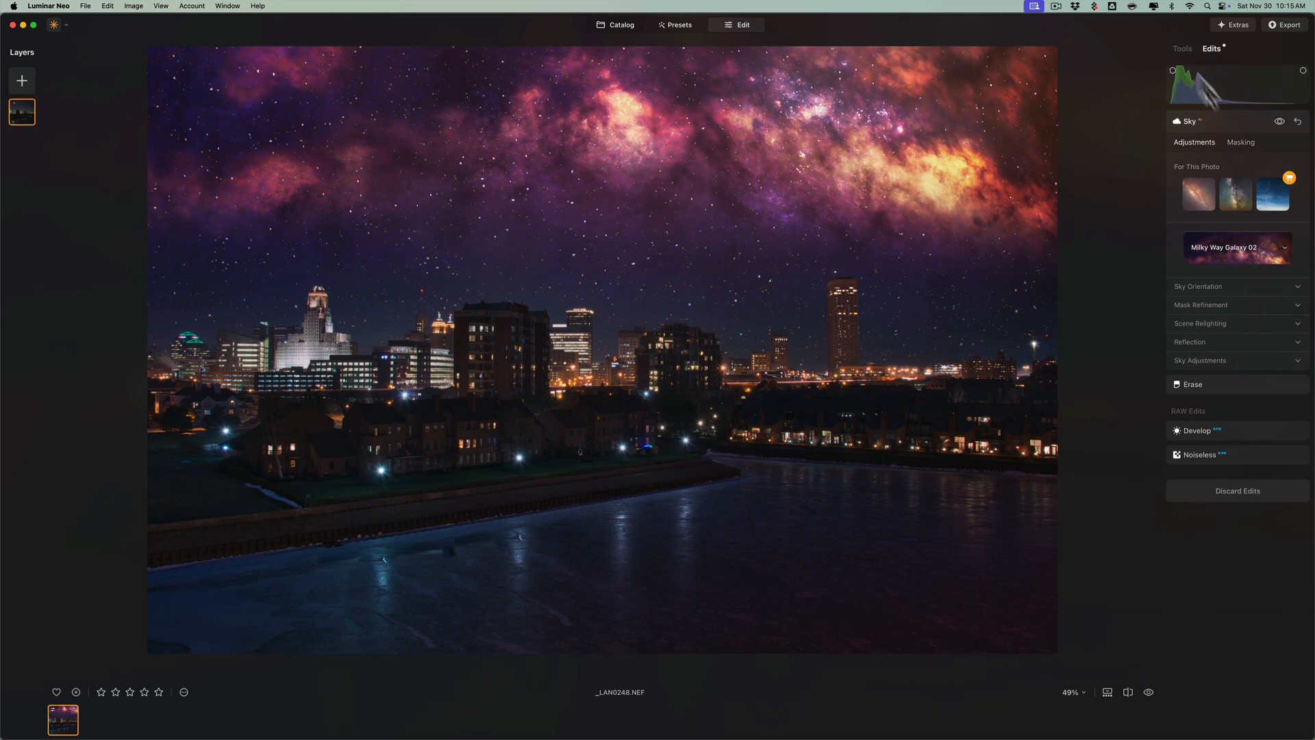
left_click(1182, 48)
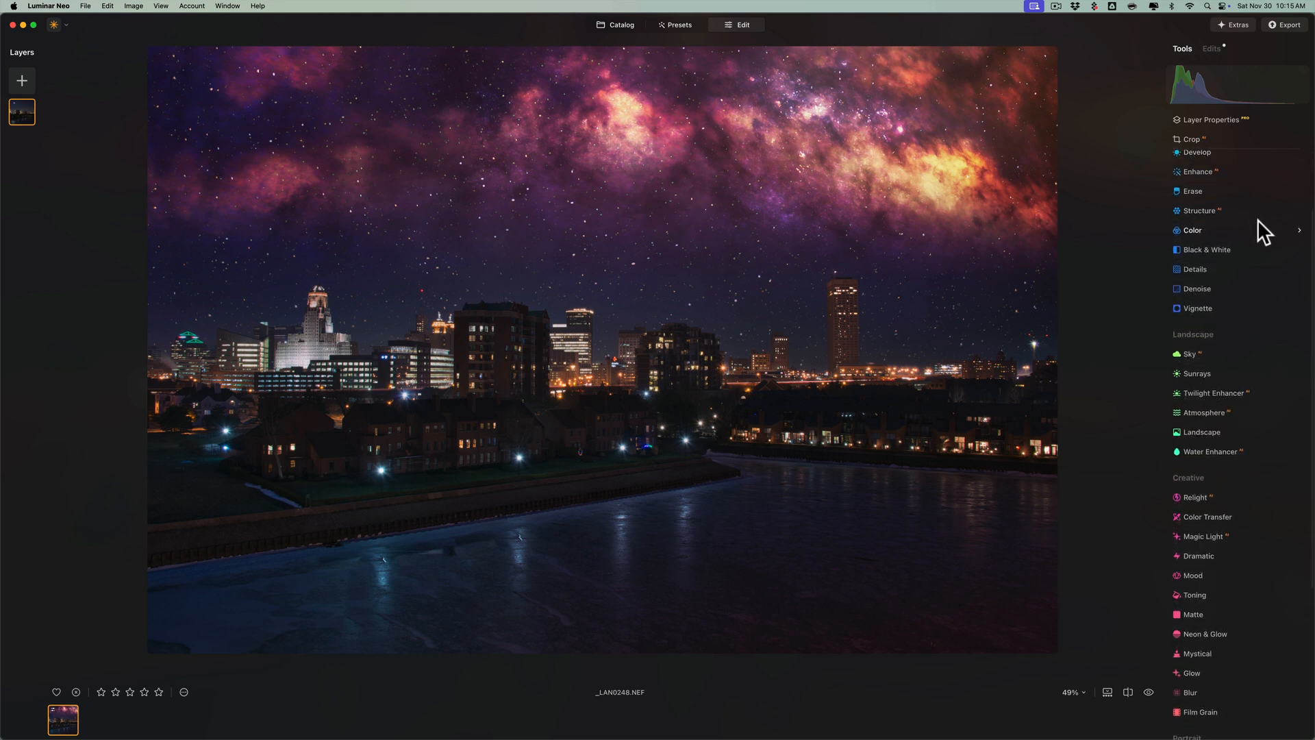
scroll("down", 3)
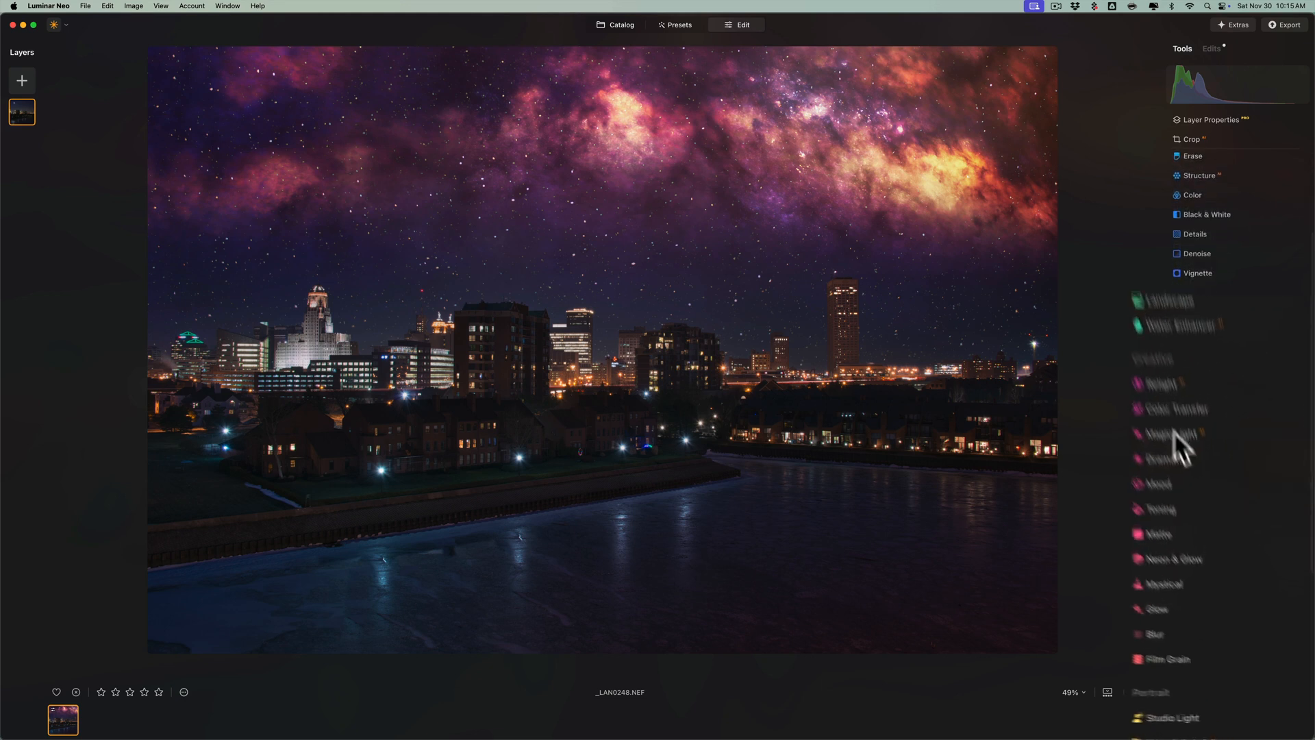
Try stronger Magic Light glows on the city lights and settle Intensity at 25.
left_click(1167, 433)
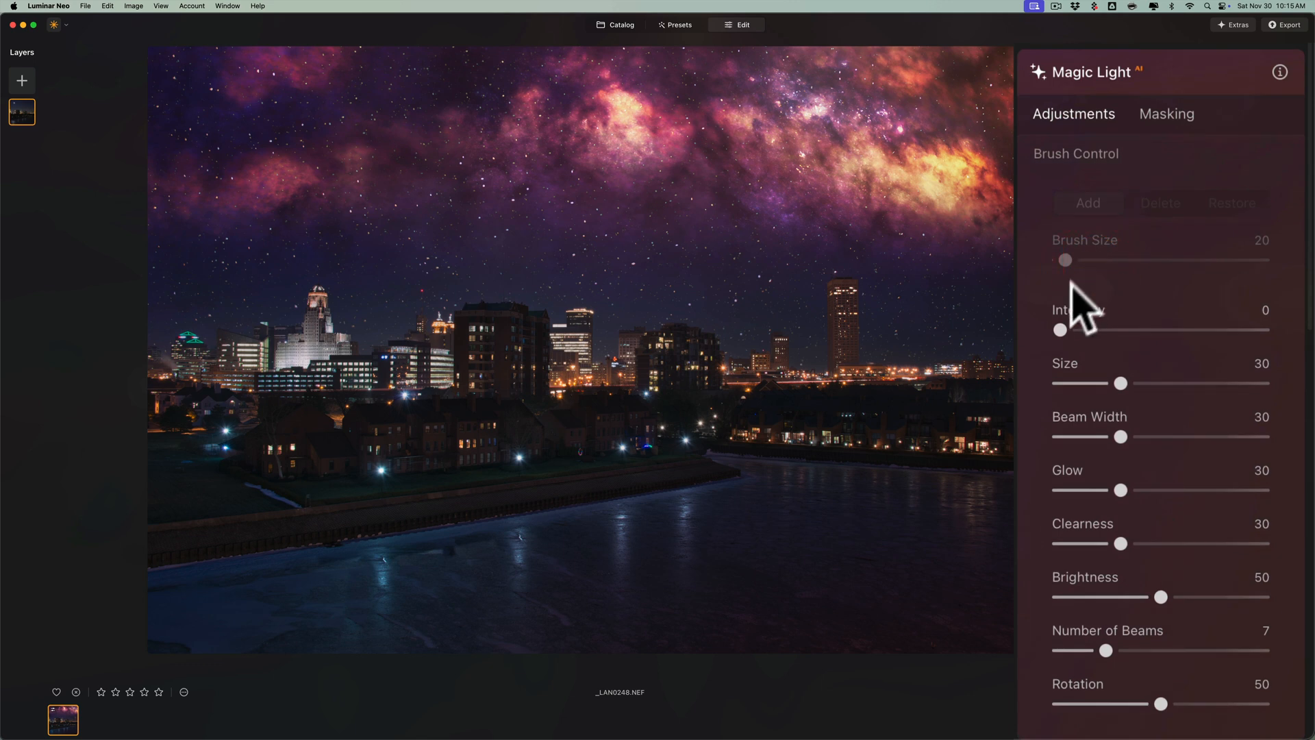
left_click_drag(1060, 328, 1153, 329)
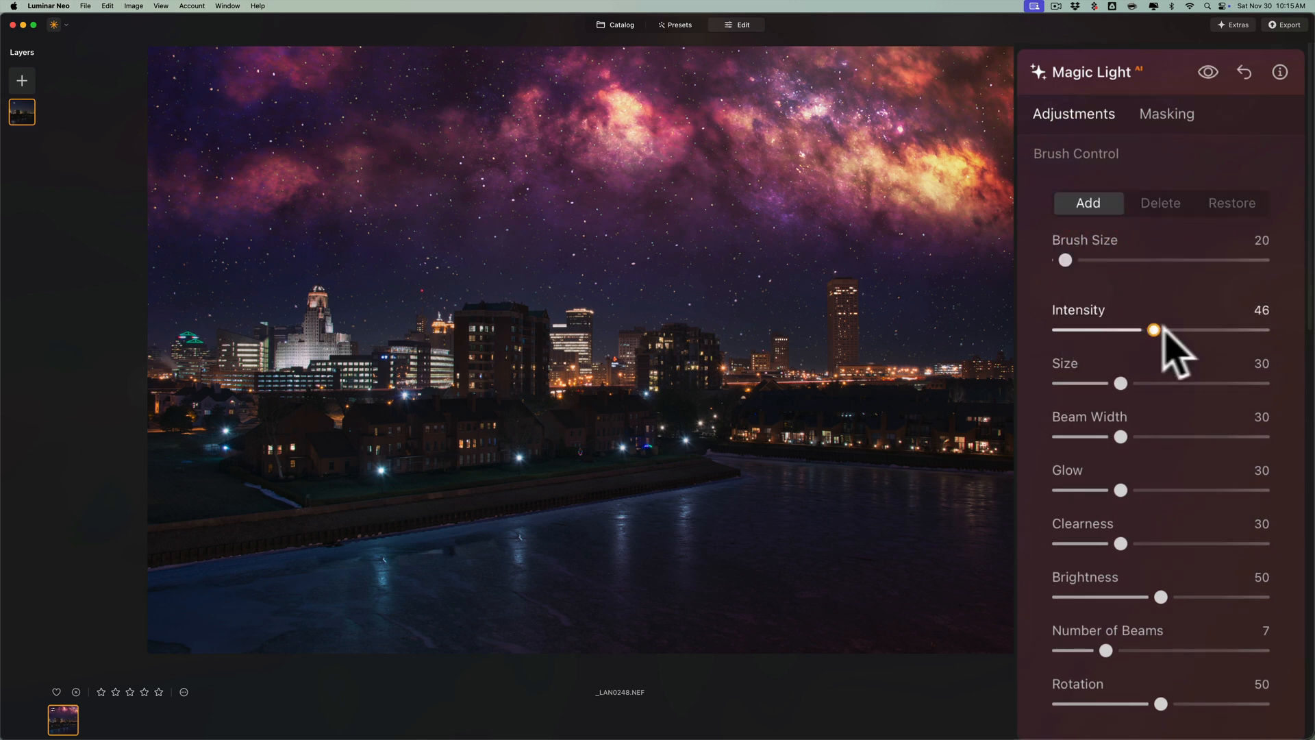
left_click_drag(1152, 329, 1183, 329)
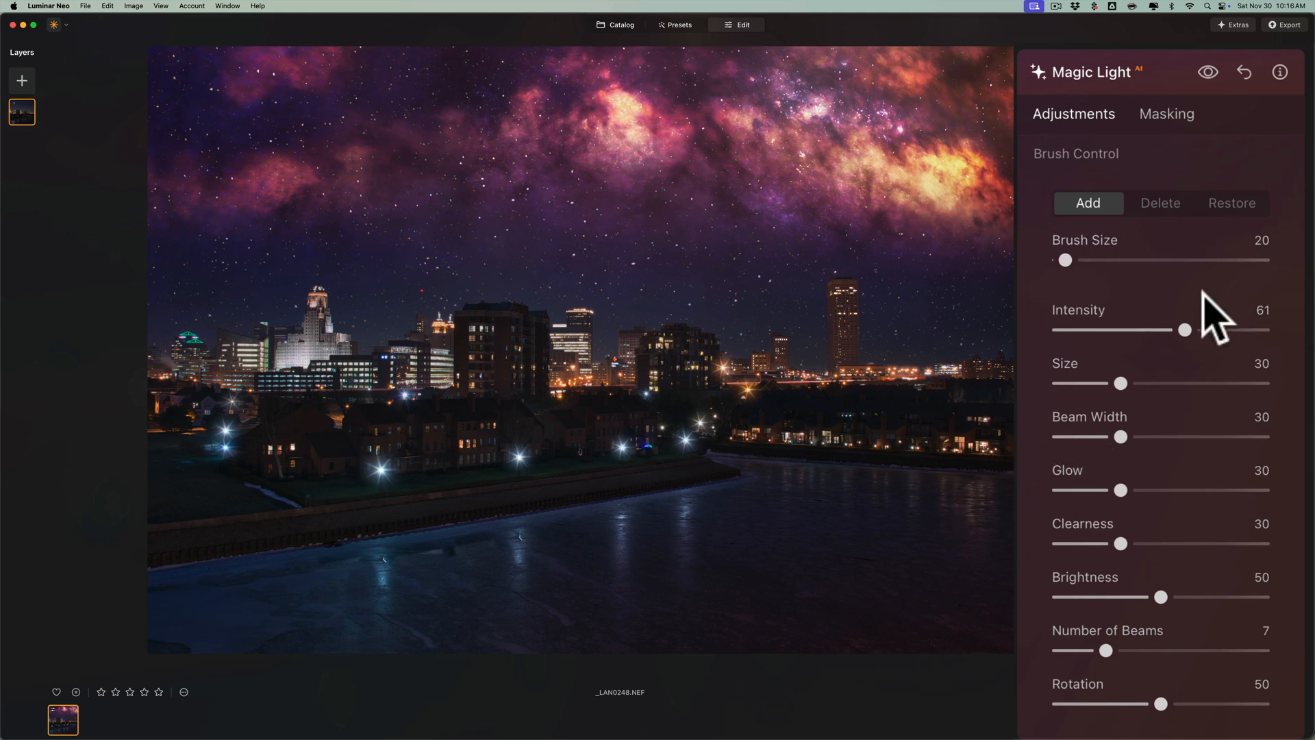
left_click_drag(1184, 330, 1138, 330)
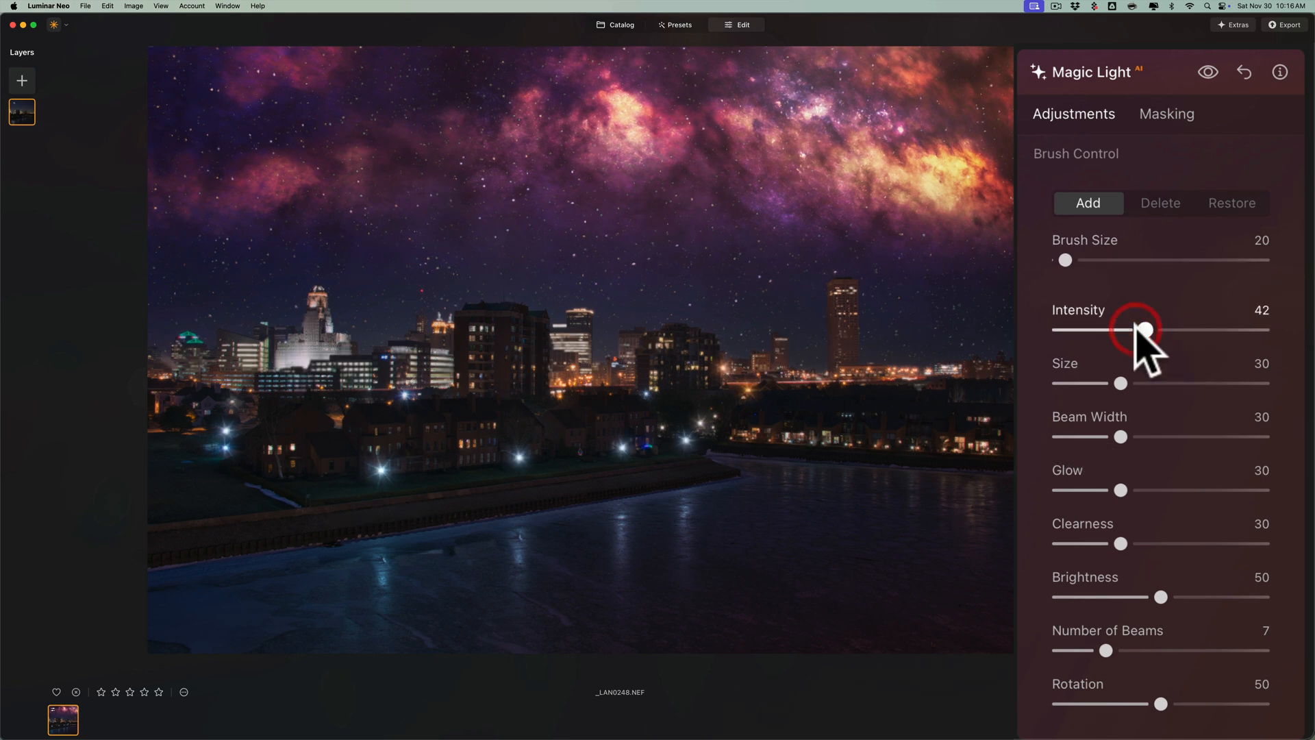
left_click_drag(1148, 328, 1134, 329)
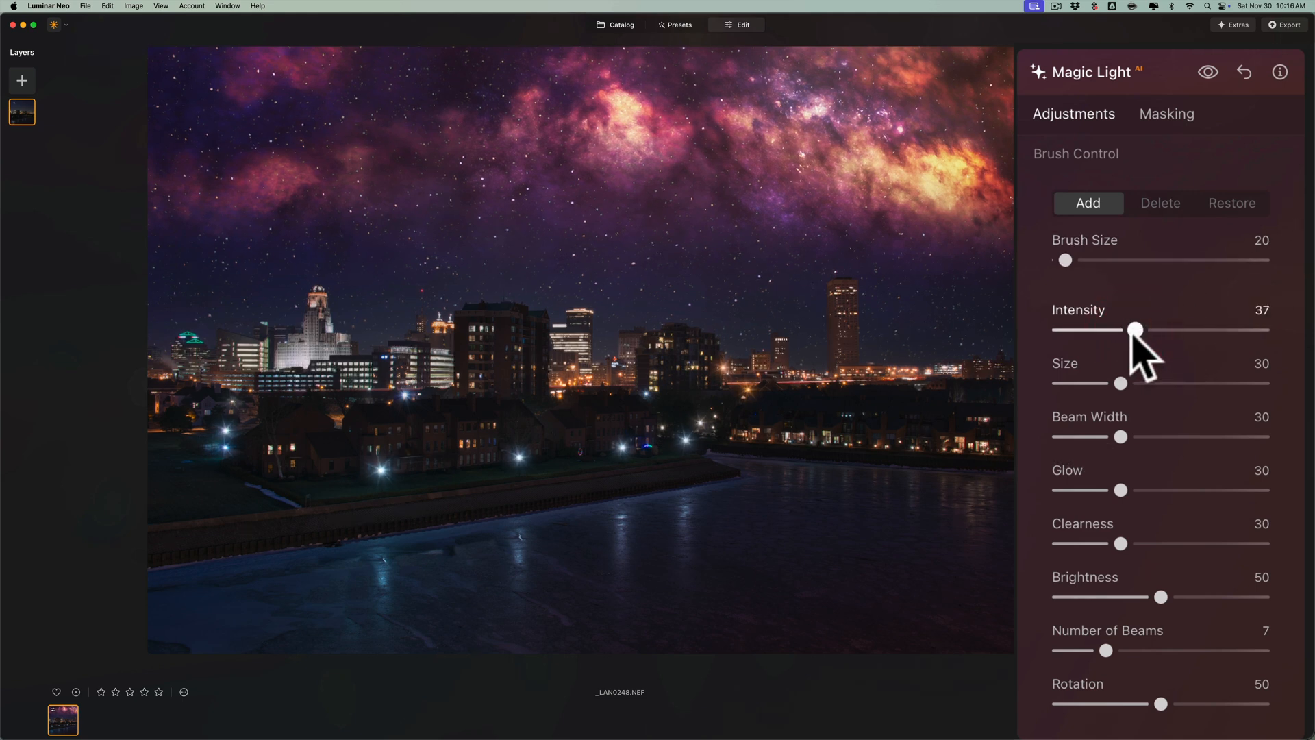
left_click_drag(1134, 331, 1104, 330)
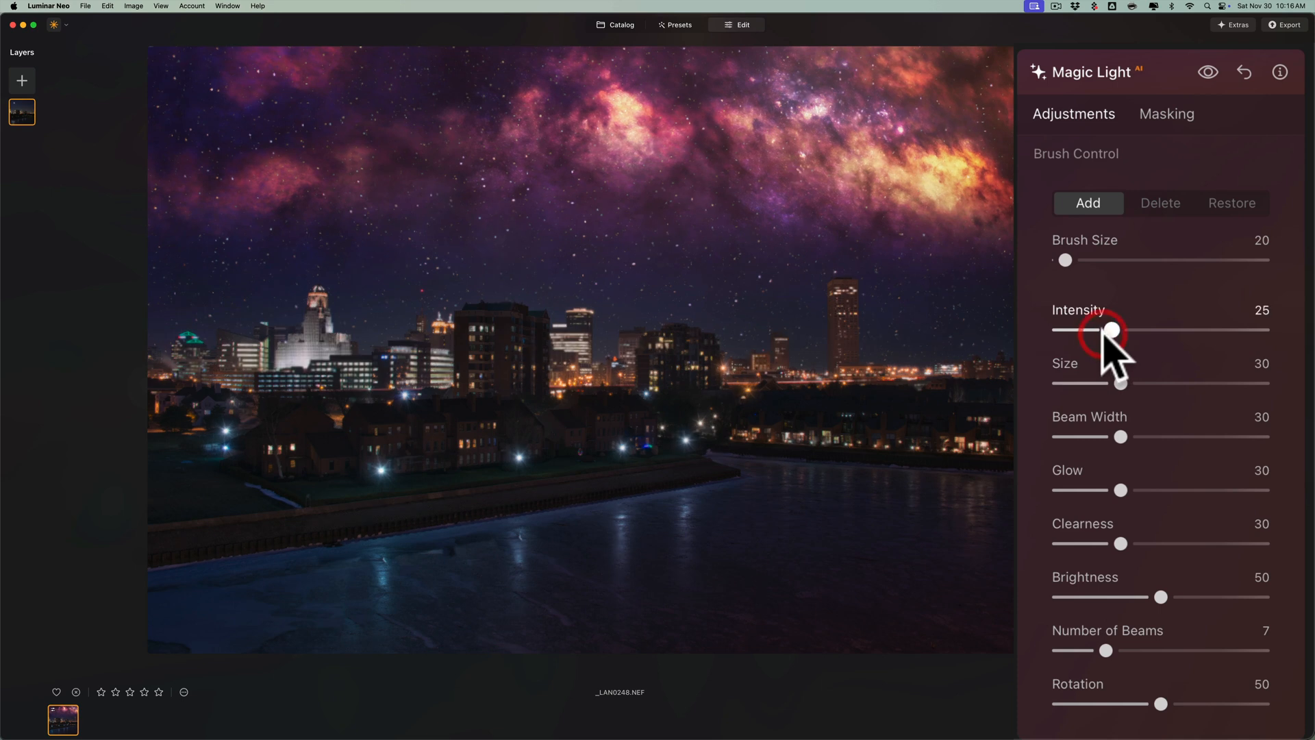
mouse_move(1161, 91)
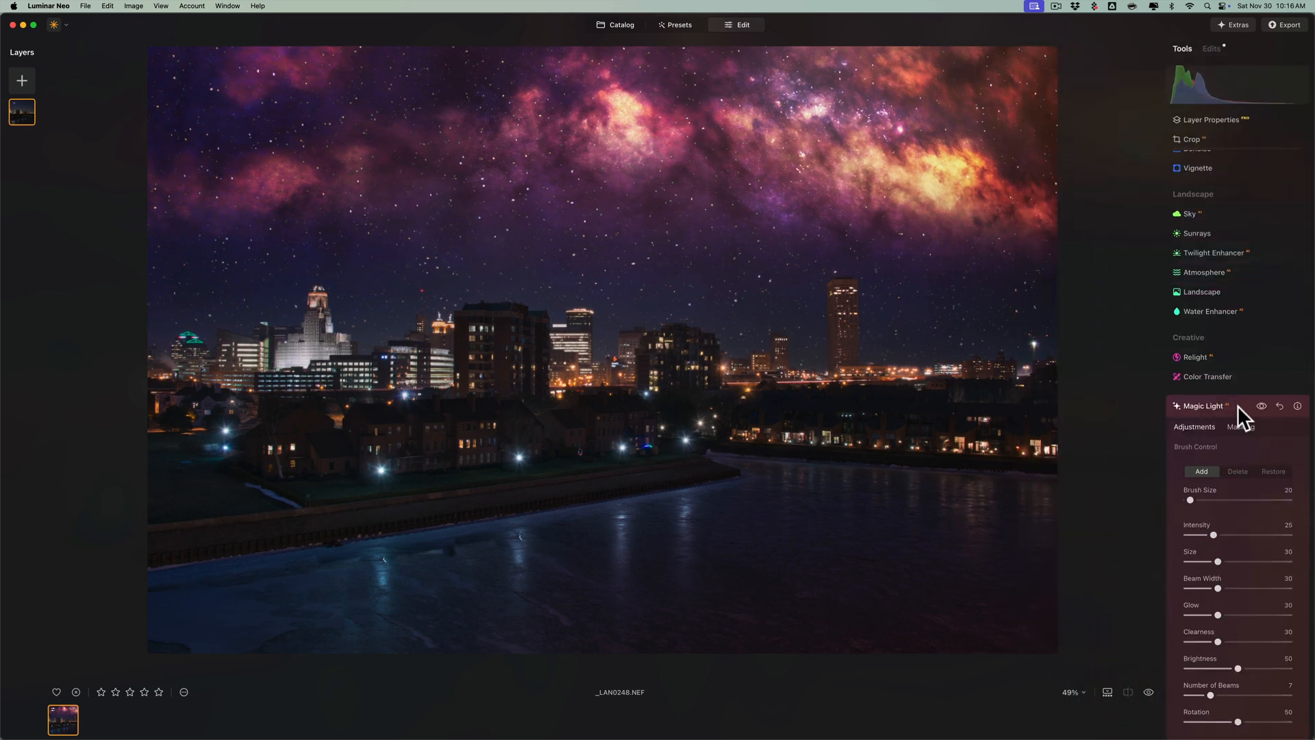
left_click(1201, 405)
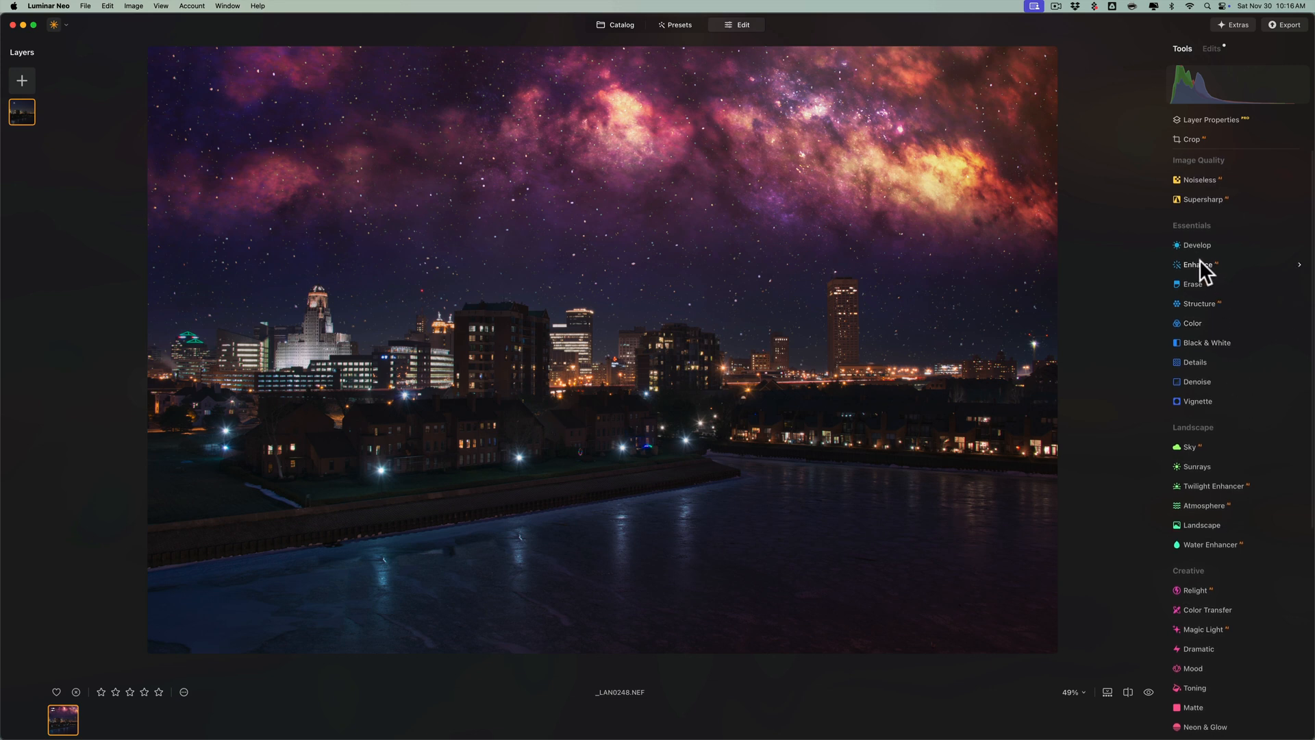
mouse_move(1205, 271)
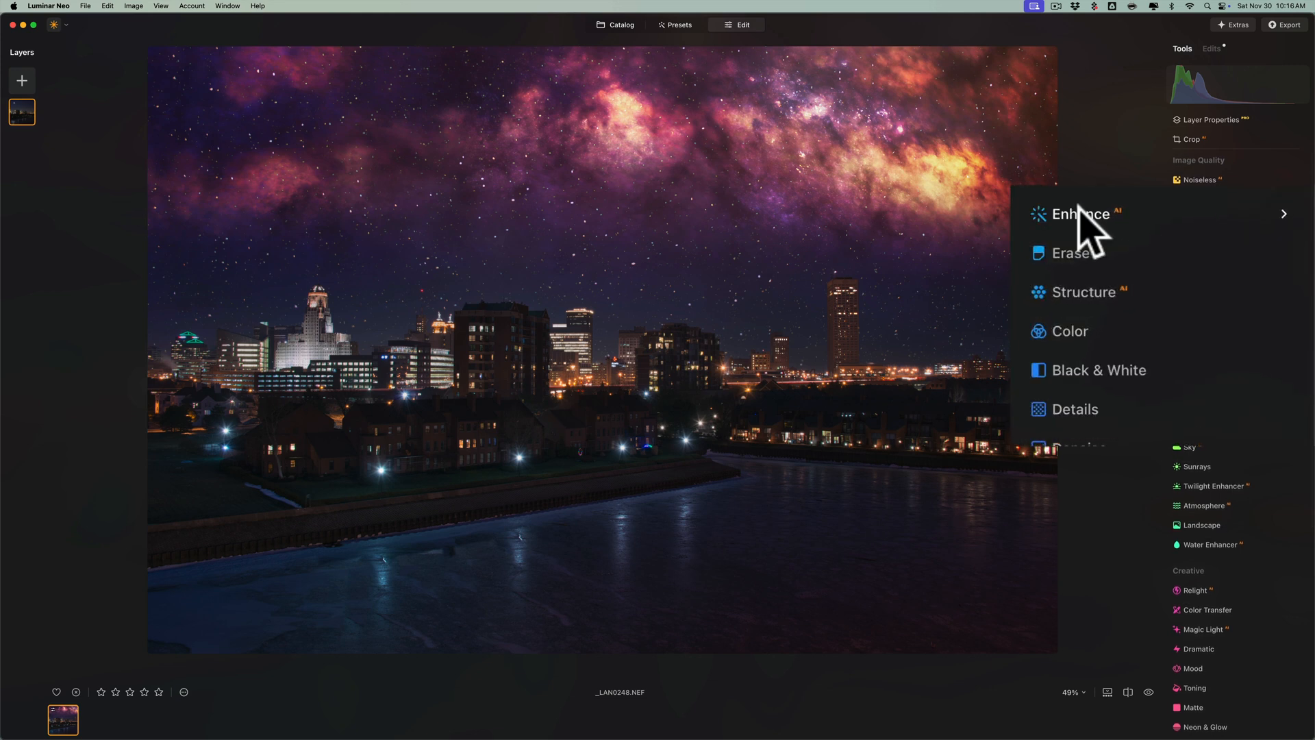
Set Enhance AI Accent to 62 and Sky Enhancer to 11, then collapse Enhance.
left_click(1081, 214)
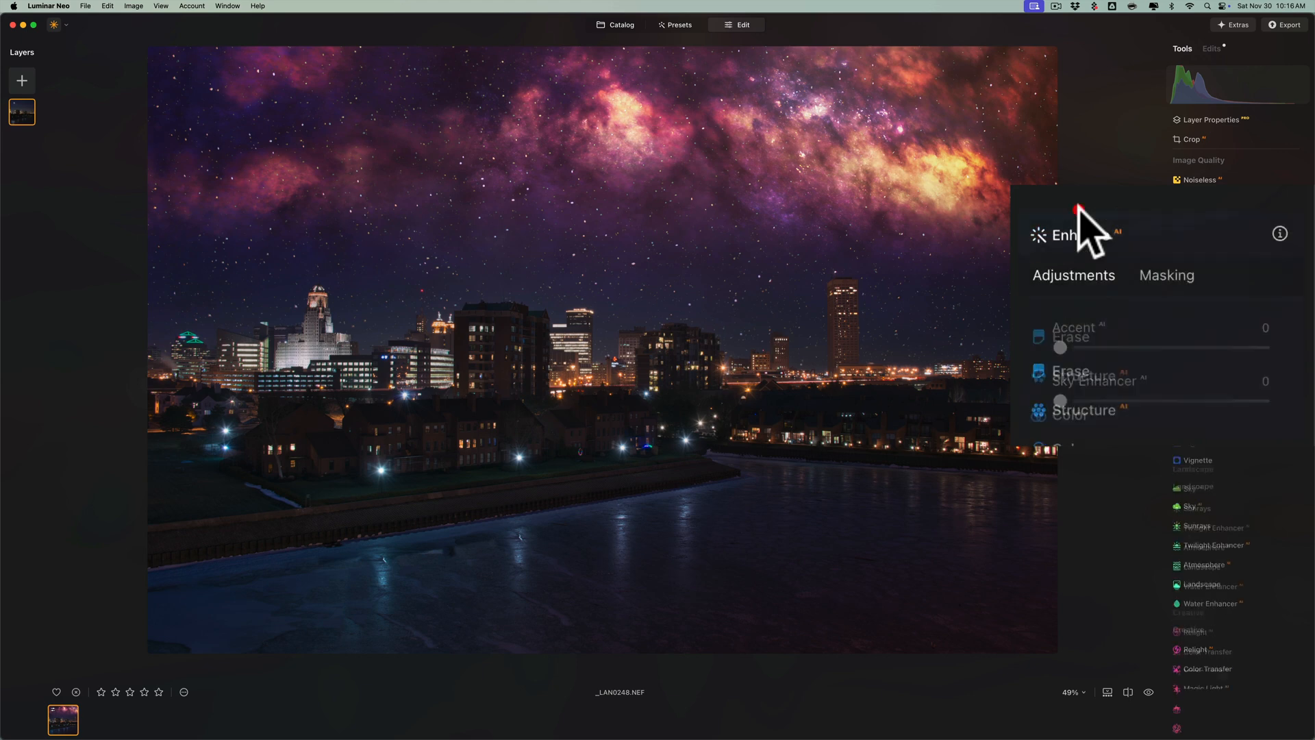
left_click_drag(1060, 346, 1115, 347)
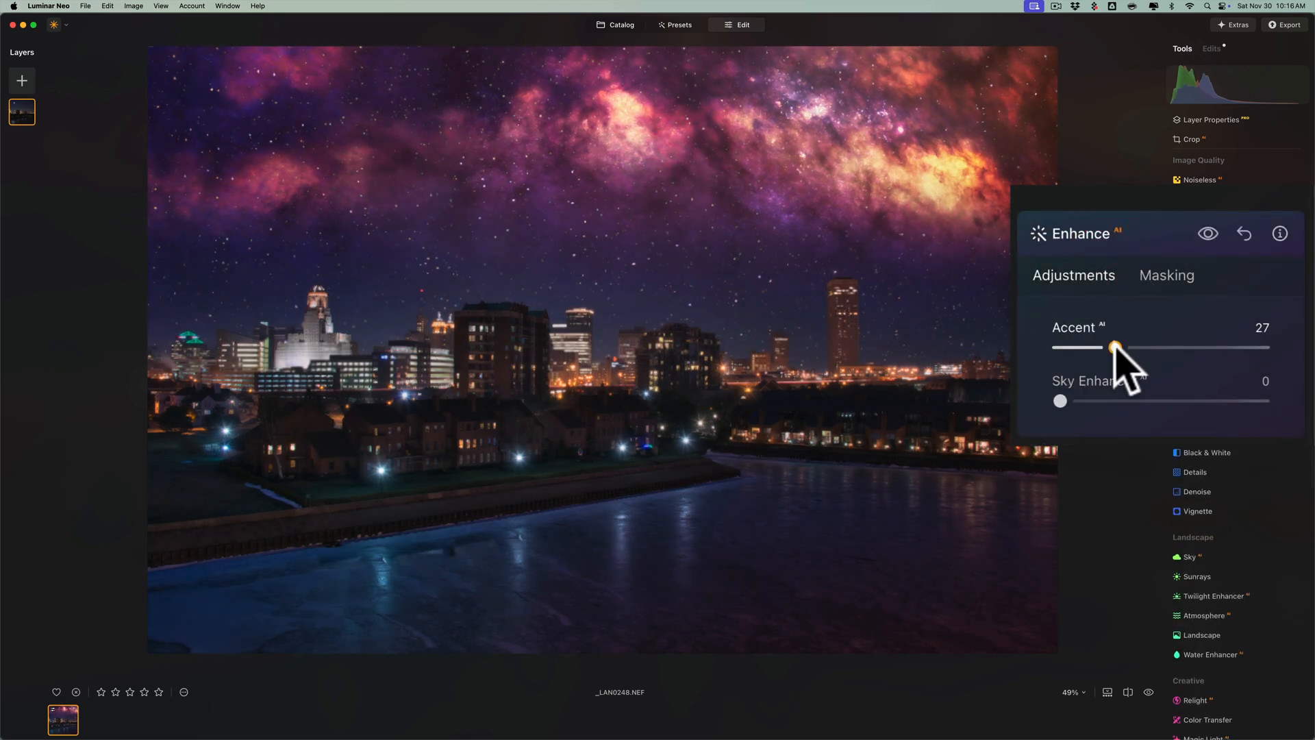
left_click_drag(1113, 346, 1091, 346)
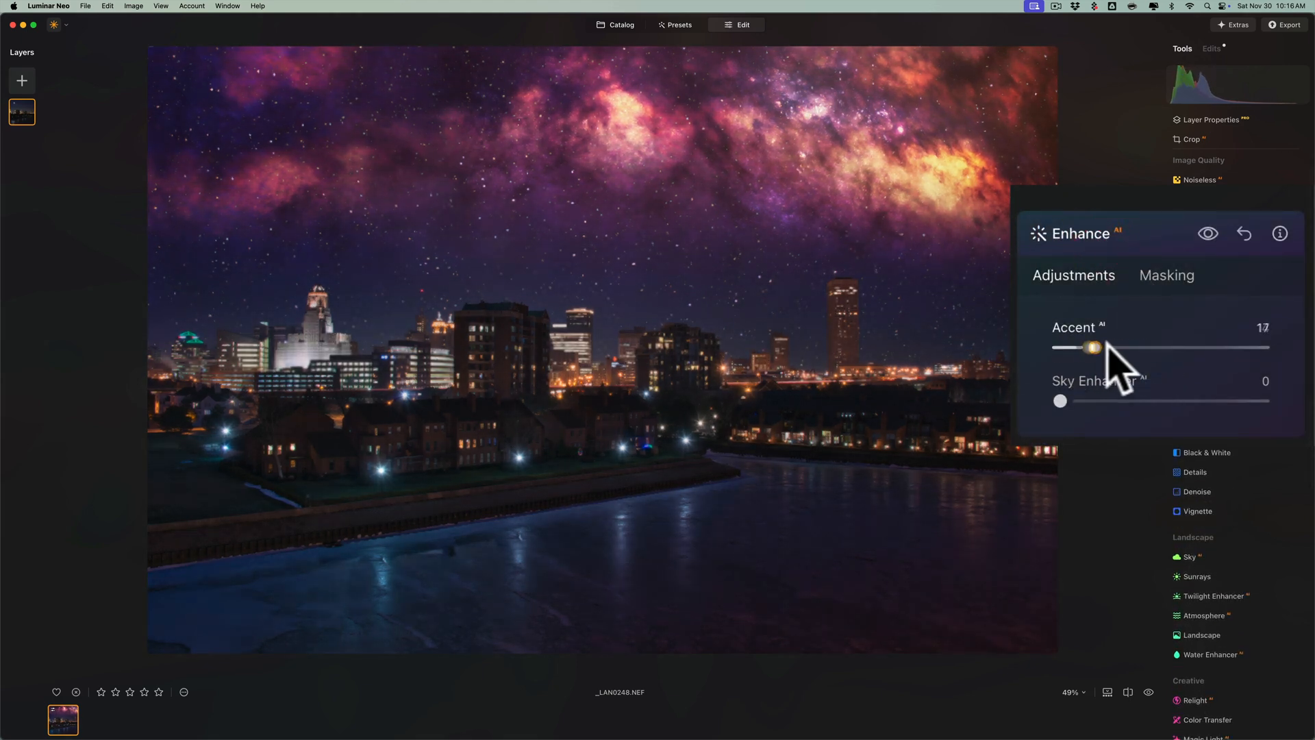
left_click_drag(1093, 347, 1168, 346)
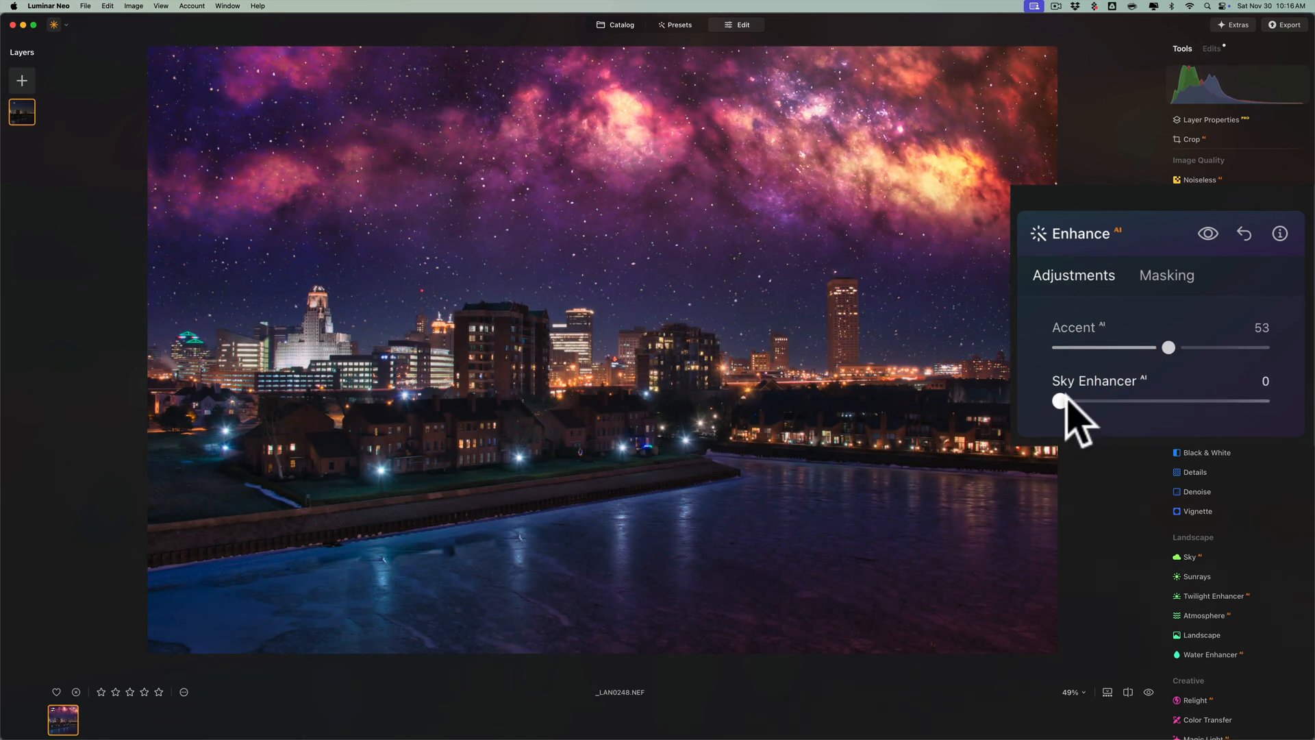
left_click_drag(1059, 400, 1082, 399)
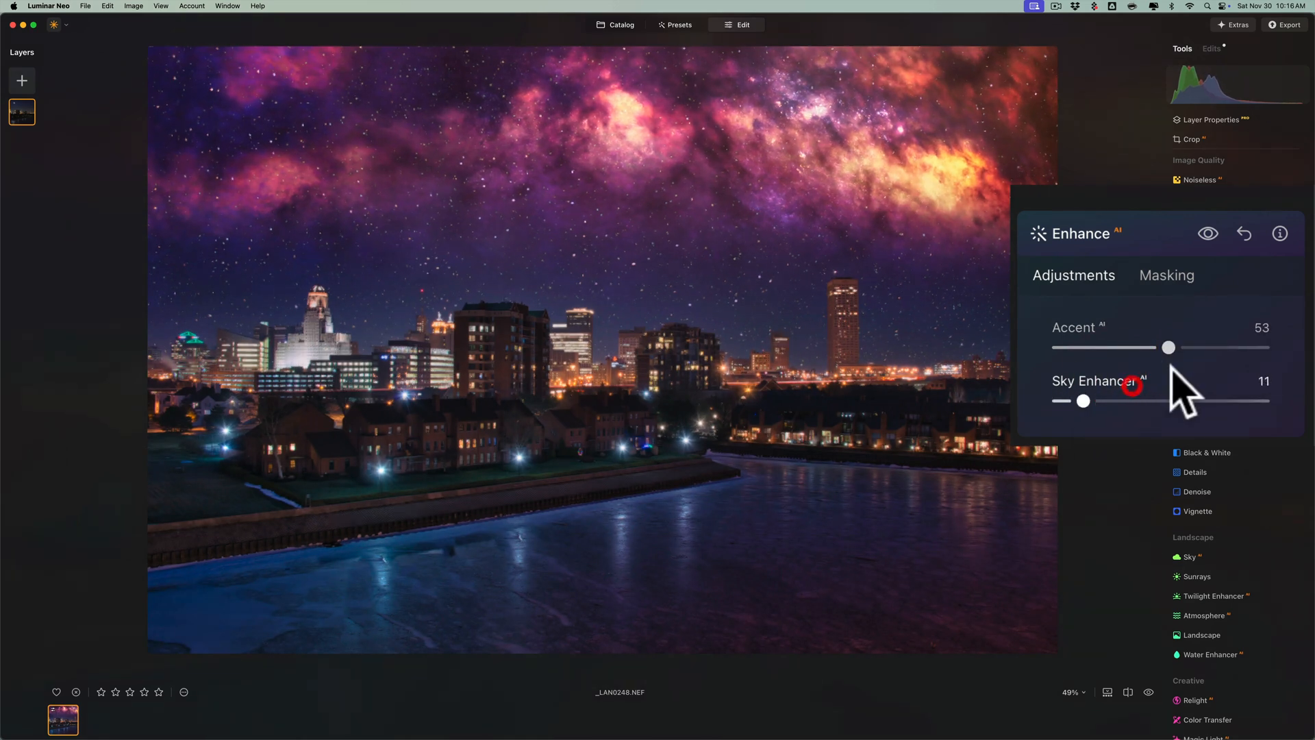
left_click_drag(1169, 347, 1182, 347)
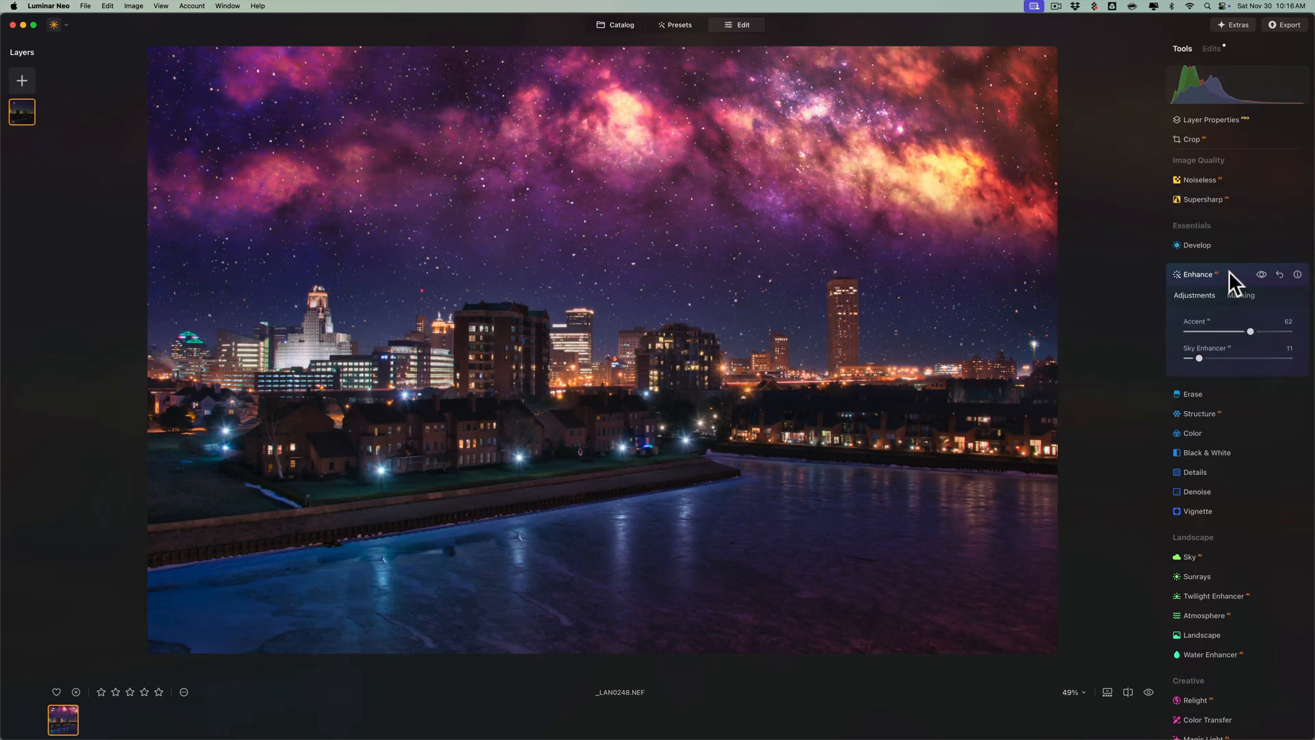
left_click(1196, 274)
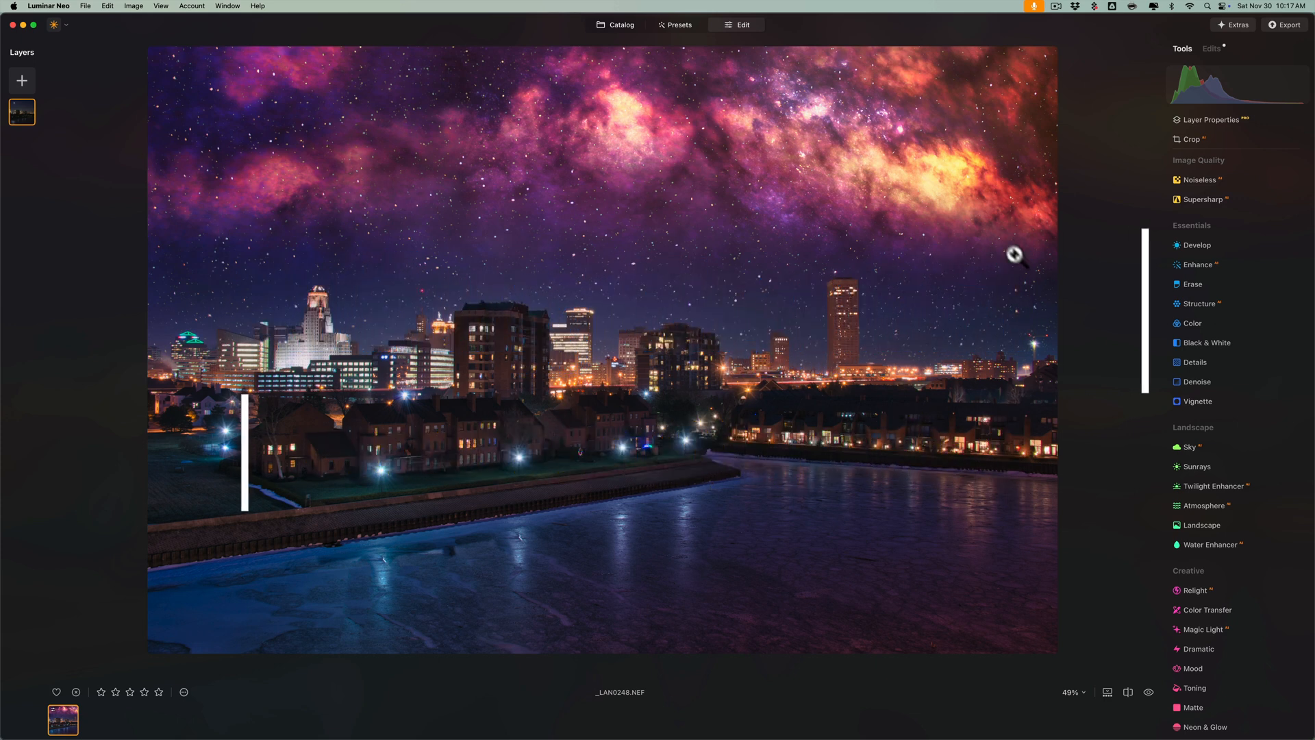
Toggle the before view to show the unedited moonlit skyline.
left_click(1148, 691)
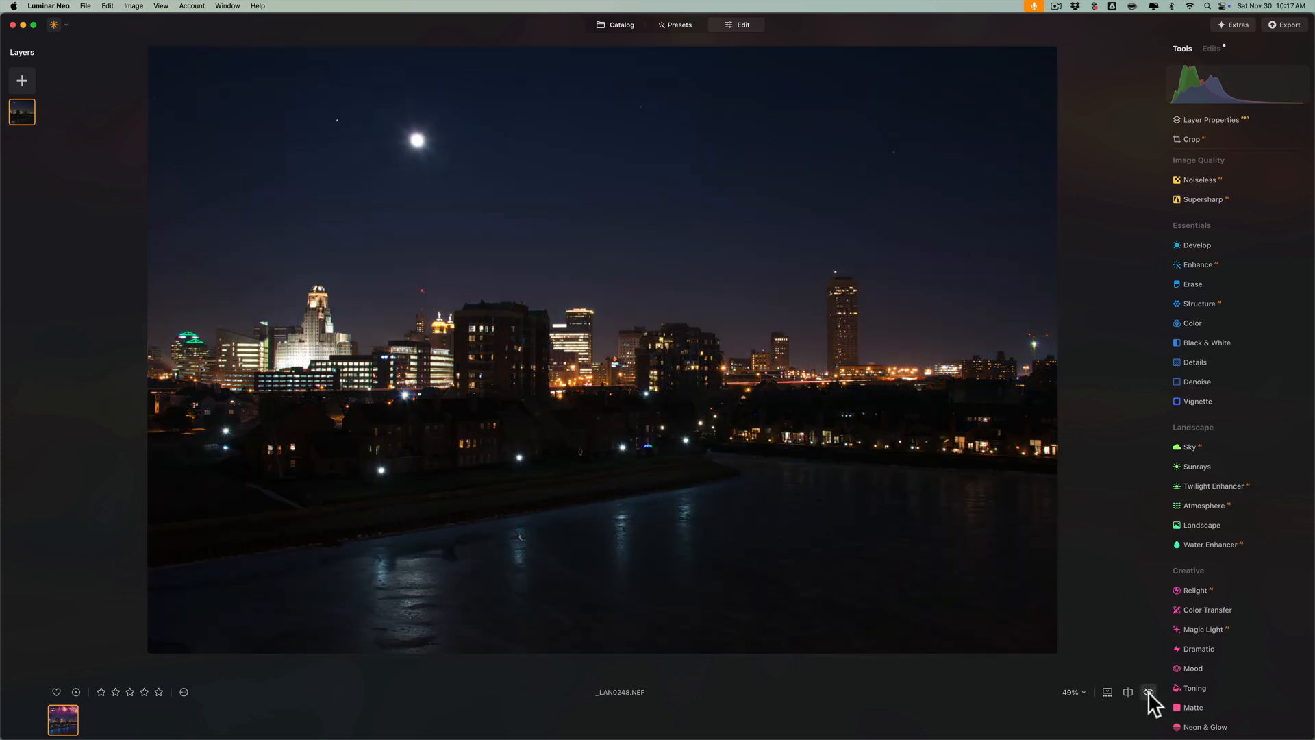